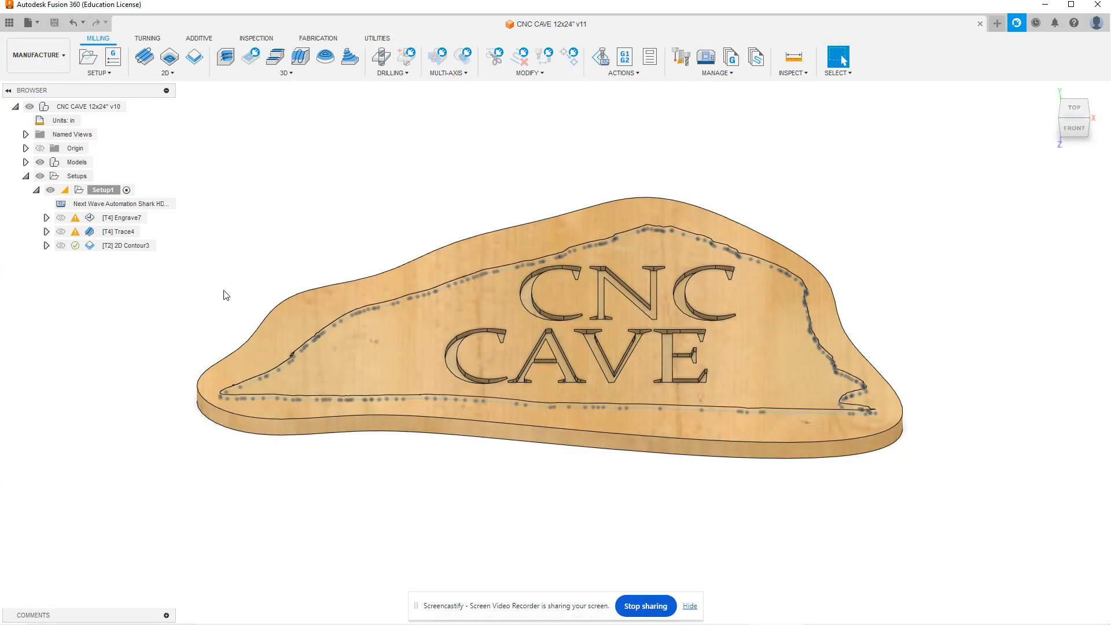
{"action": "mouse_move", "coordinate": [239, 275]}
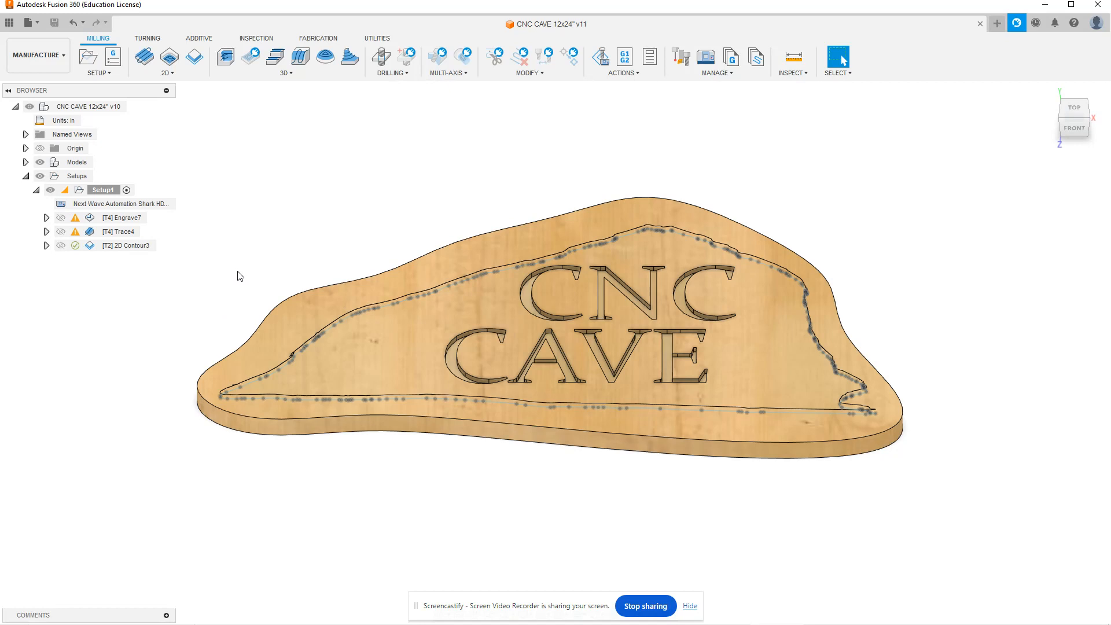
{"action": "mouse_move", "coordinate": [262, 240]}
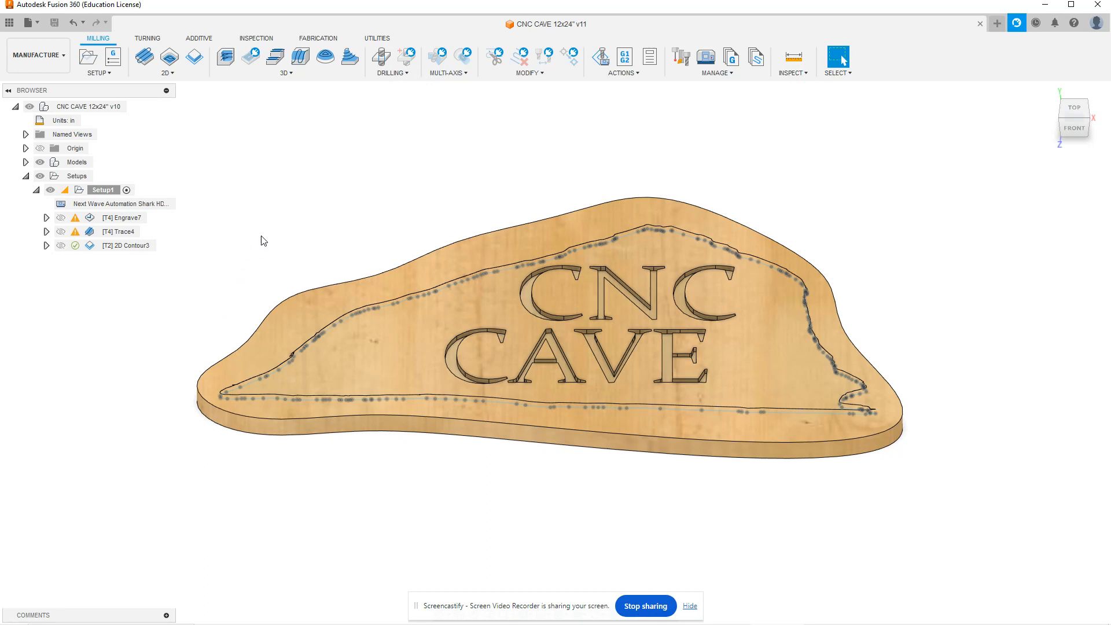
{"action": "mouse_move", "coordinate": [202, 232]}
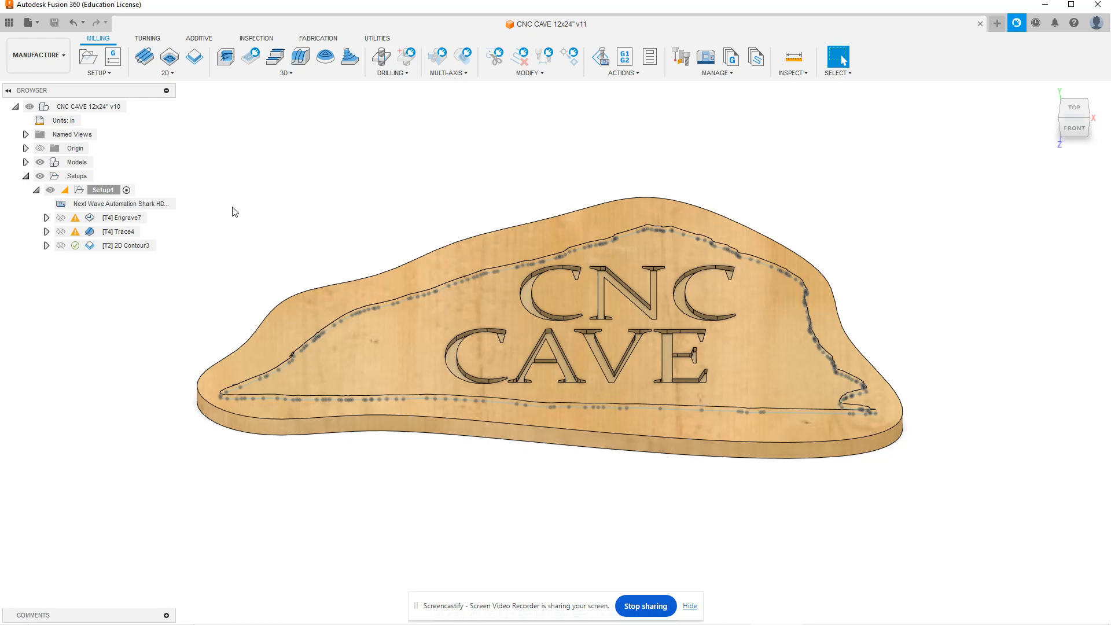
{"action": "mouse_move", "coordinate": [122, 204]}
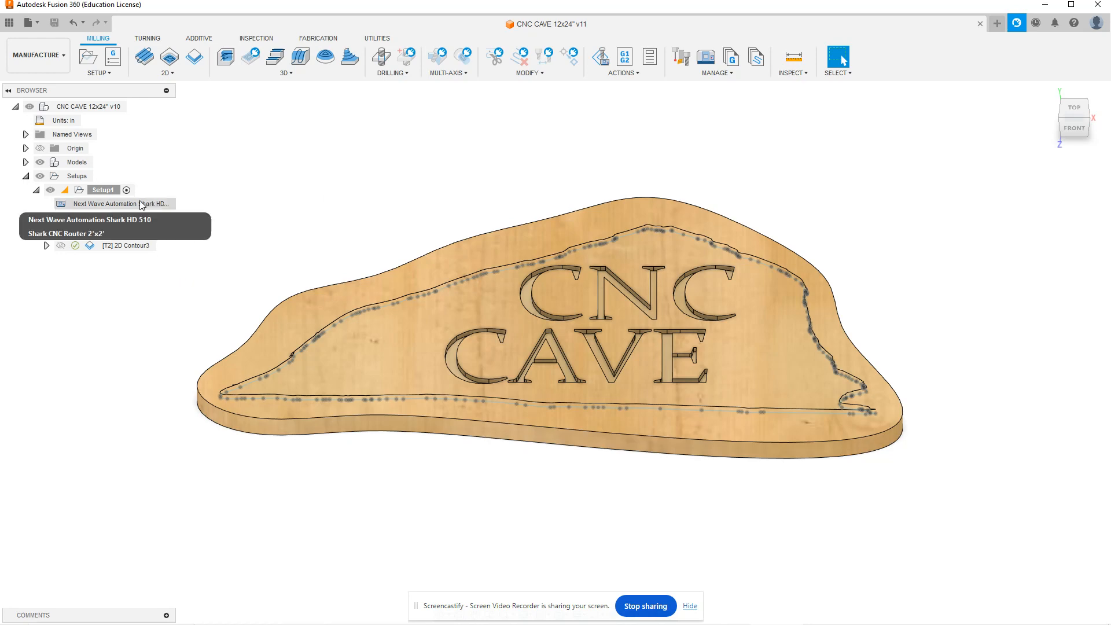
Open the context menu for Setup1 in the CNC CAVE sign Browser tree
{"action": "right_click", "coordinate": [103, 189]}
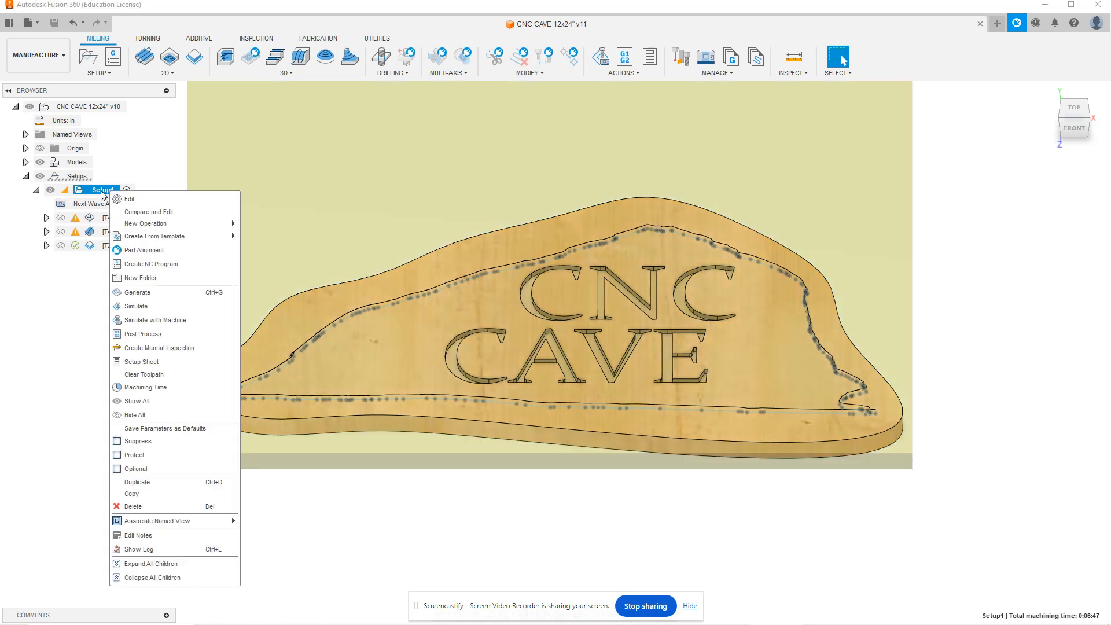
{"action": "mouse_move", "coordinate": [136, 306]}
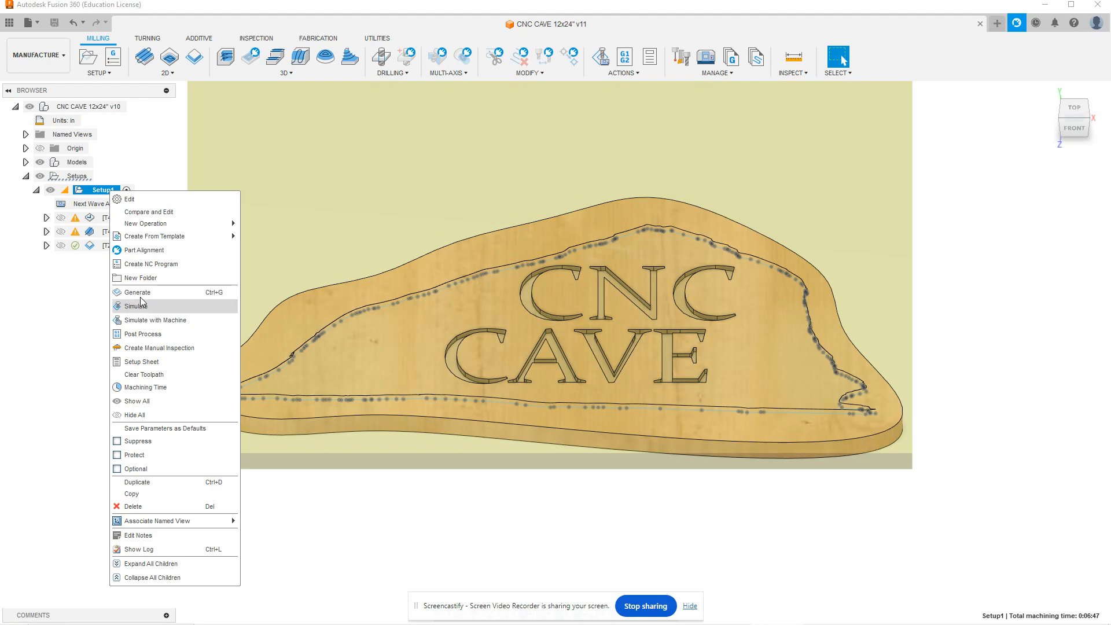
{"action": "mouse_move", "coordinate": [168, 347]}
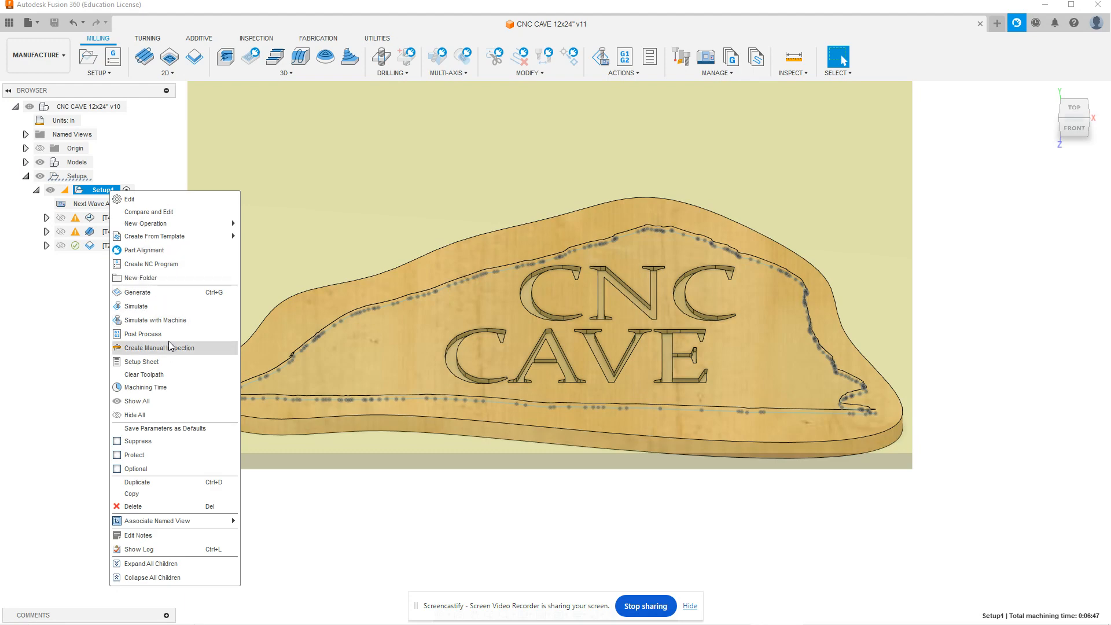
Create an NC program for Setup1 using the Shark HD machine, named 1050 CNC Sign
{"action": "left_click", "coordinate": [142, 334]}
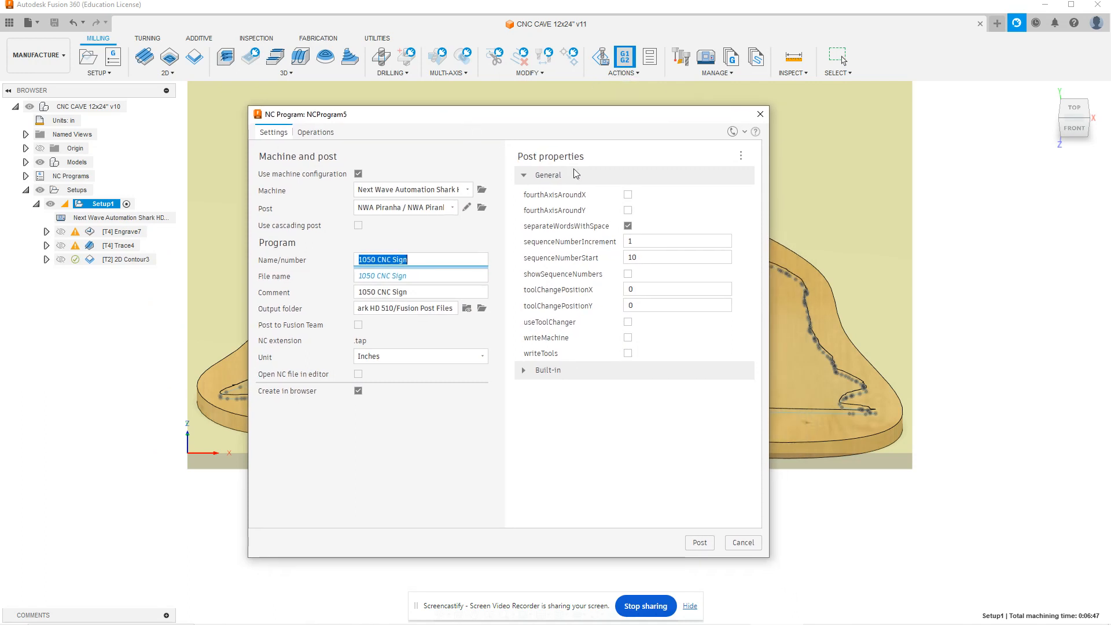
{"action": "mouse_move", "coordinate": [461, 320]}
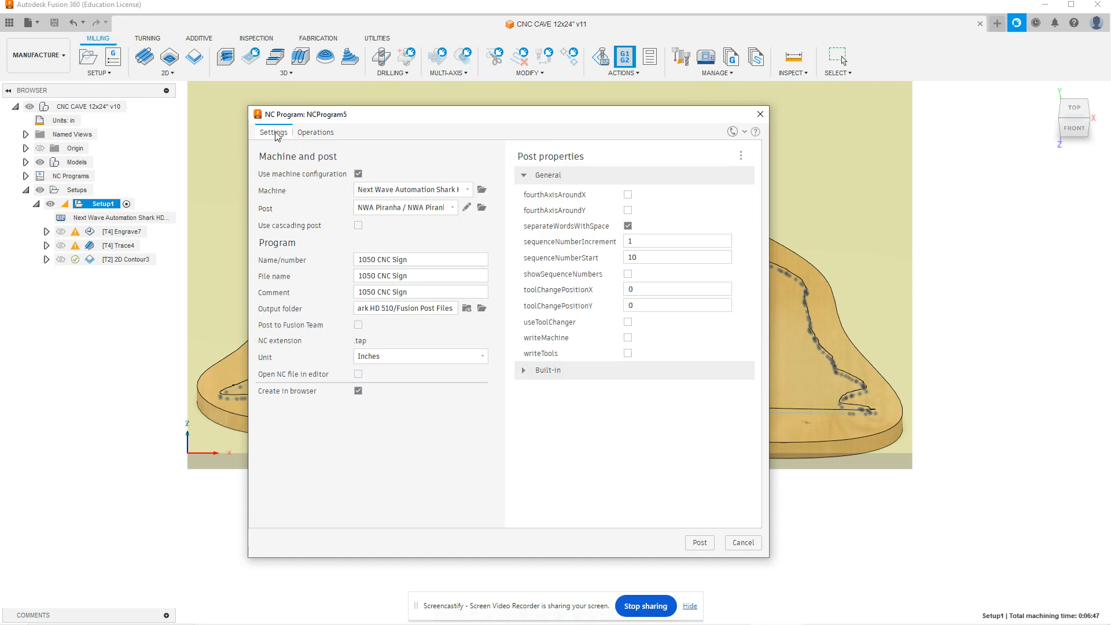
{"action": "mouse_move", "coordinate": [322, 252]}
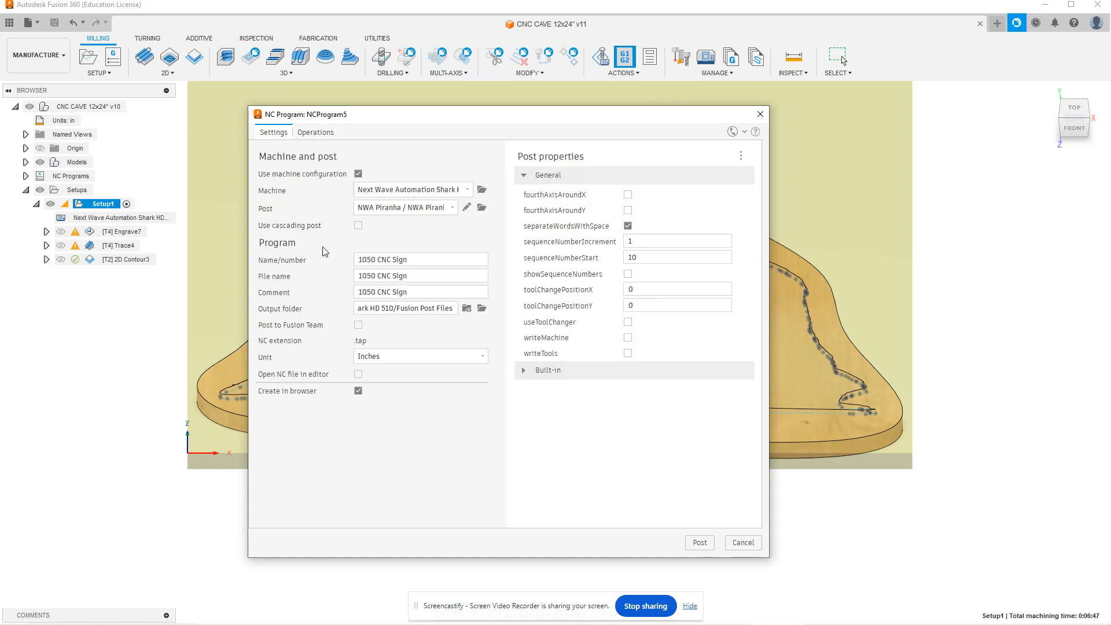
{"action": "mouse_move", "coordinate": [337, 177]}
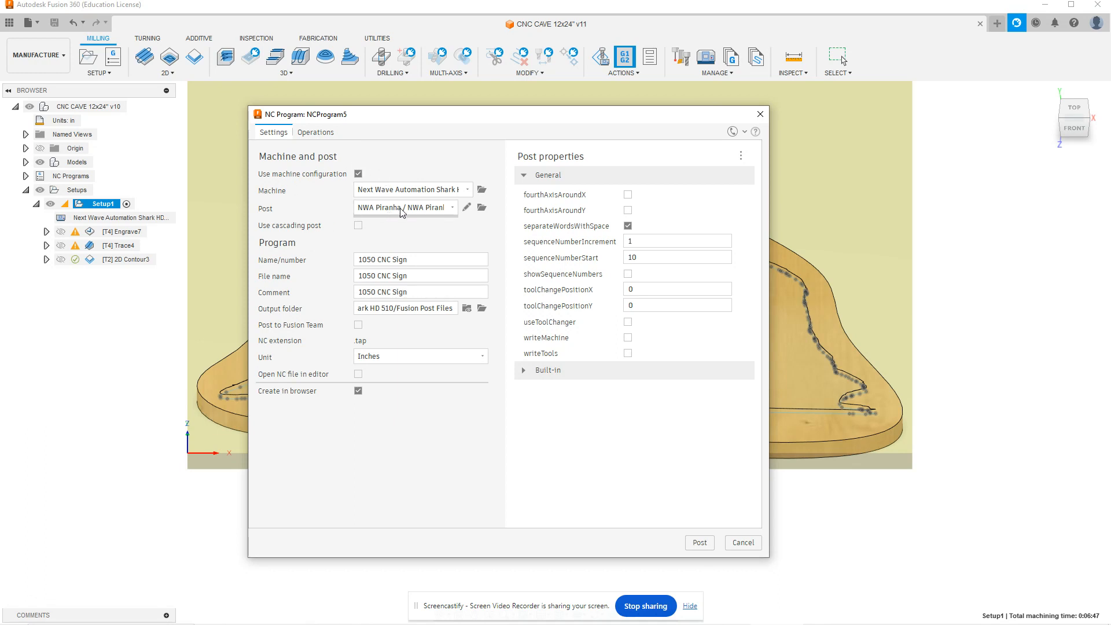
{"action": "mouse_move", "coordinate": [401, 208]}
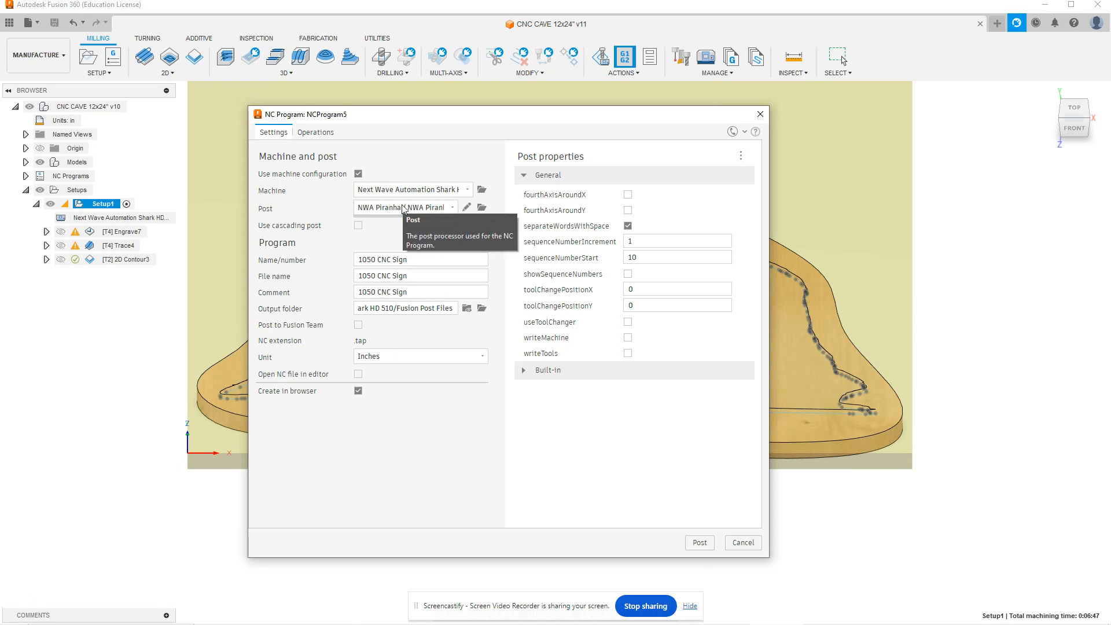
{"action": "mouse_move", "coordinate": [414, 220]}
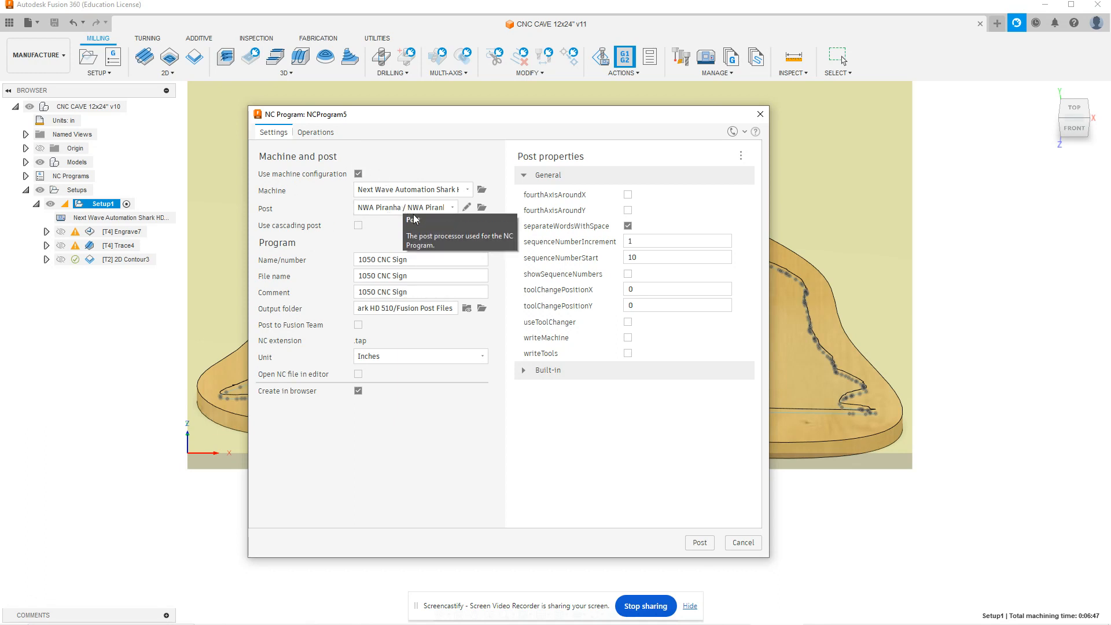
{"action": "mouse_move", "coordinate": [398, 204]}
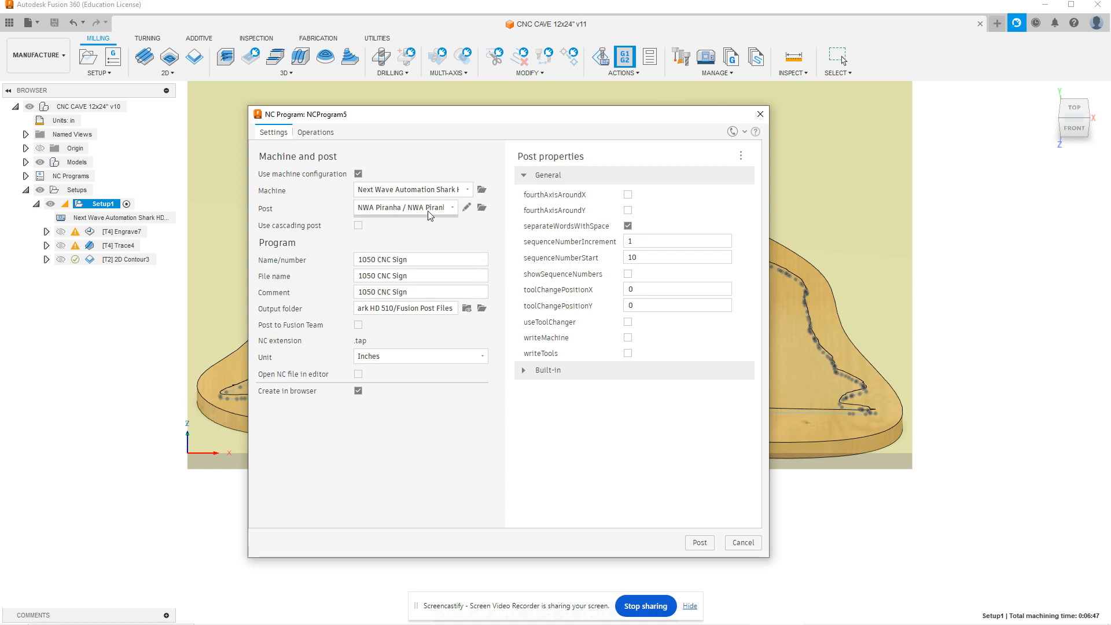
{"action": "mouse_move", "coordinate": [407, 246]}
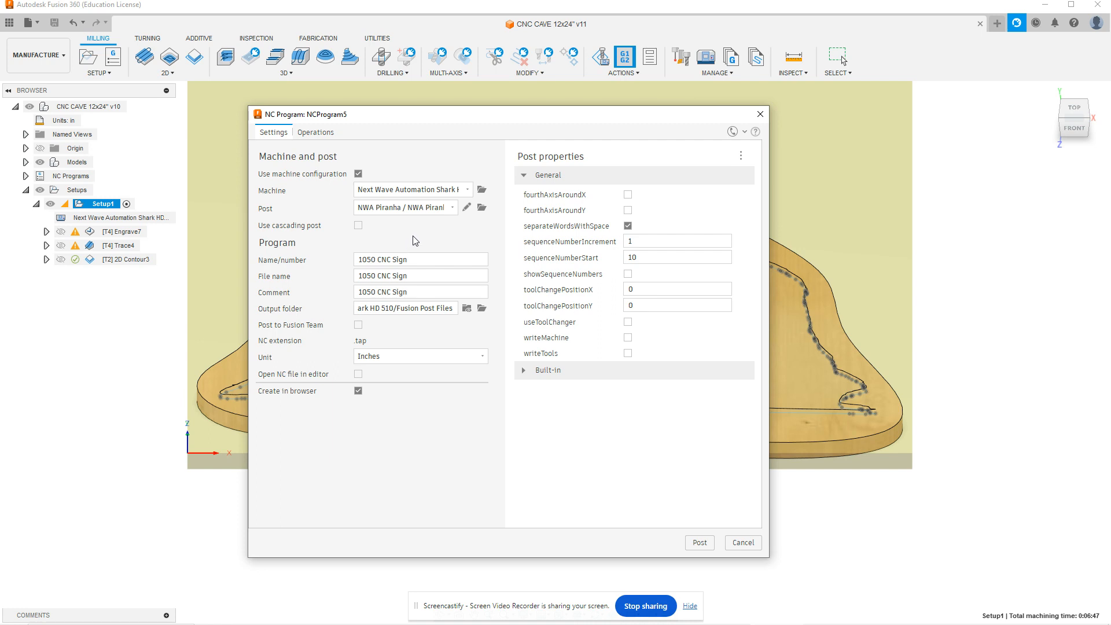
{"action": "mouse_move", "coordinate": [398, 240]}
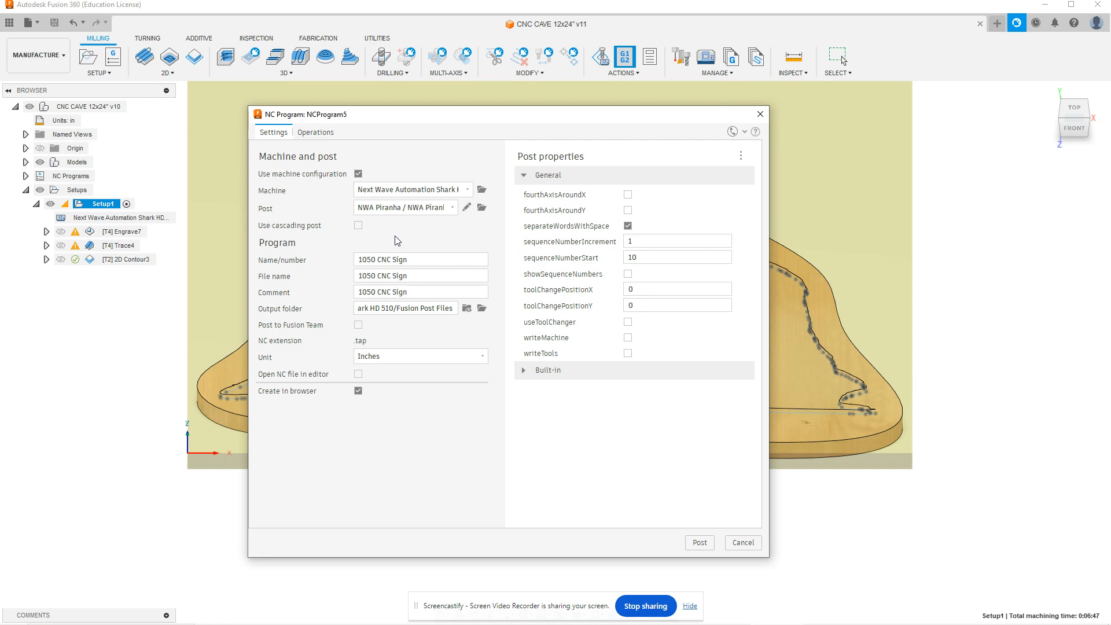
{"action": "mouse_move", "coordinate": [391, 224]}
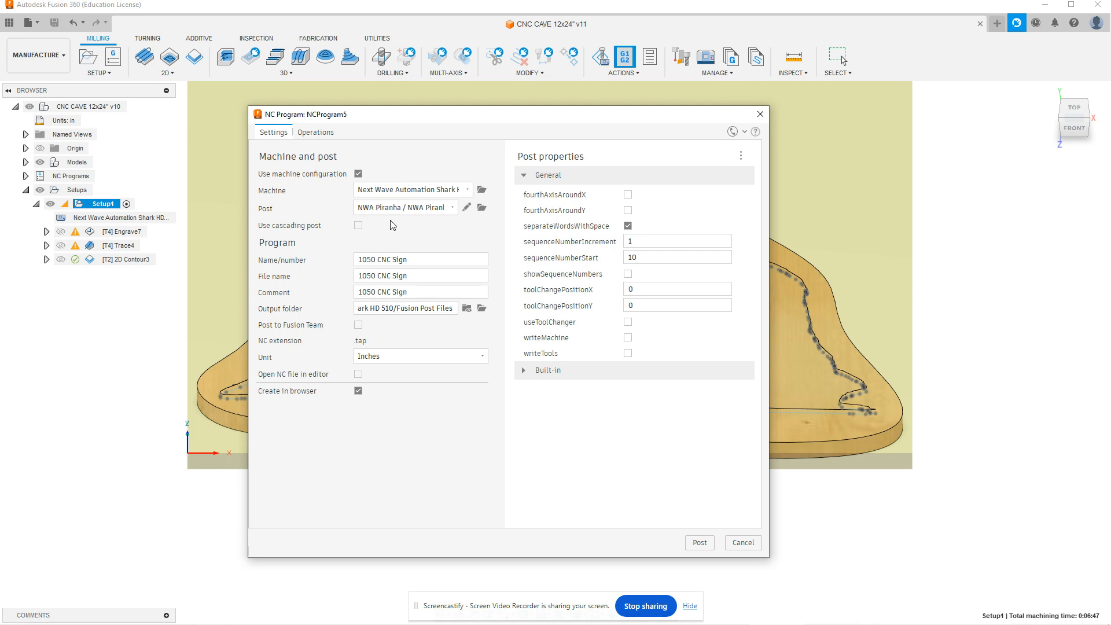
{"action": "mouse_move", "coordinate": [403, 208]}
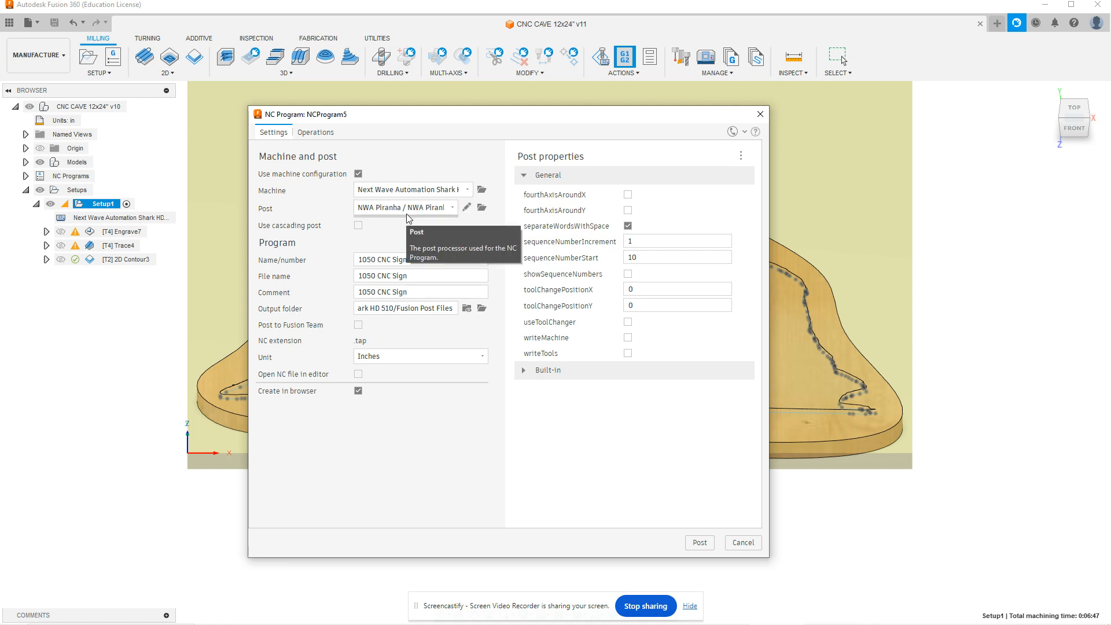
{"action": "mouse_move", "coordinate": [453, 236]}
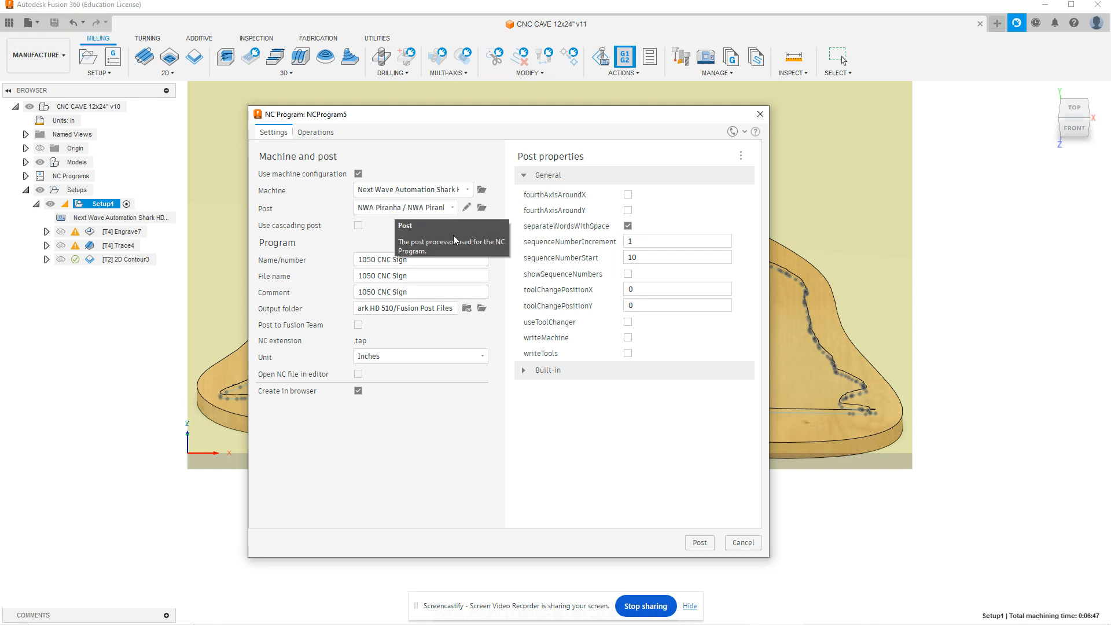
{"action": "mouse_move", "coordinate": [498, 251]}
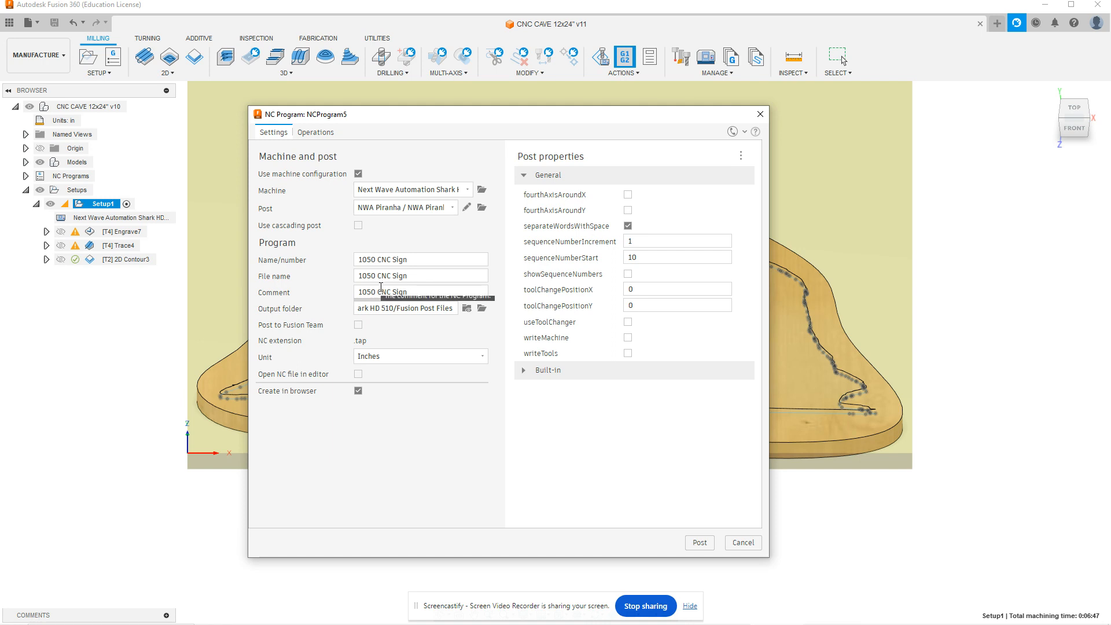
{"action": "mouse_move", "coordinate": [388, 275]}
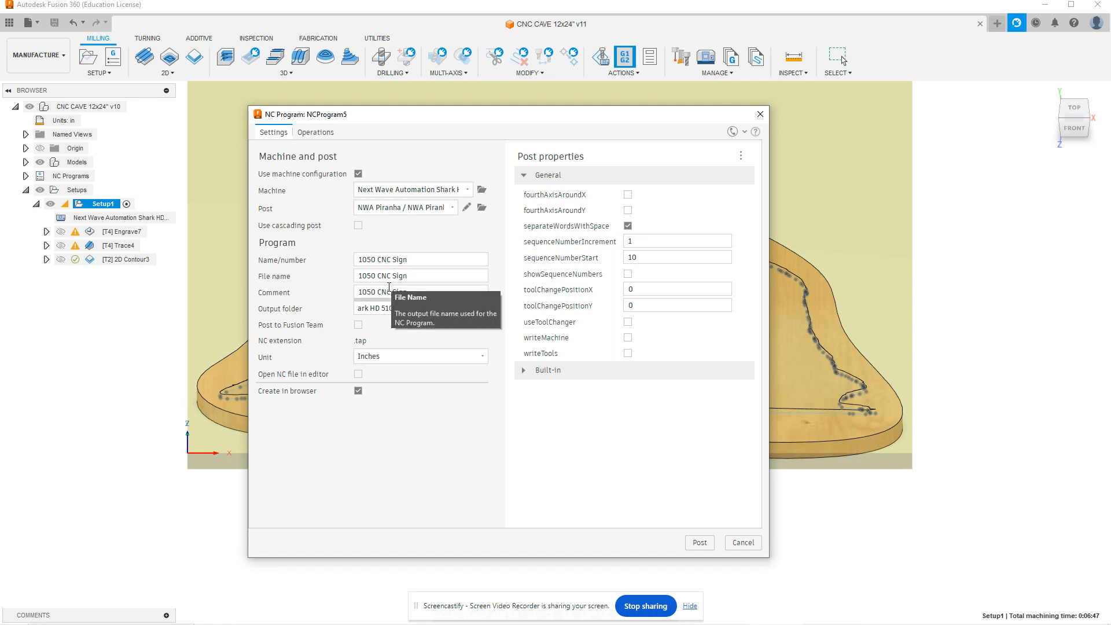
{"action": "left_click", "coordinate": [420, 258]}
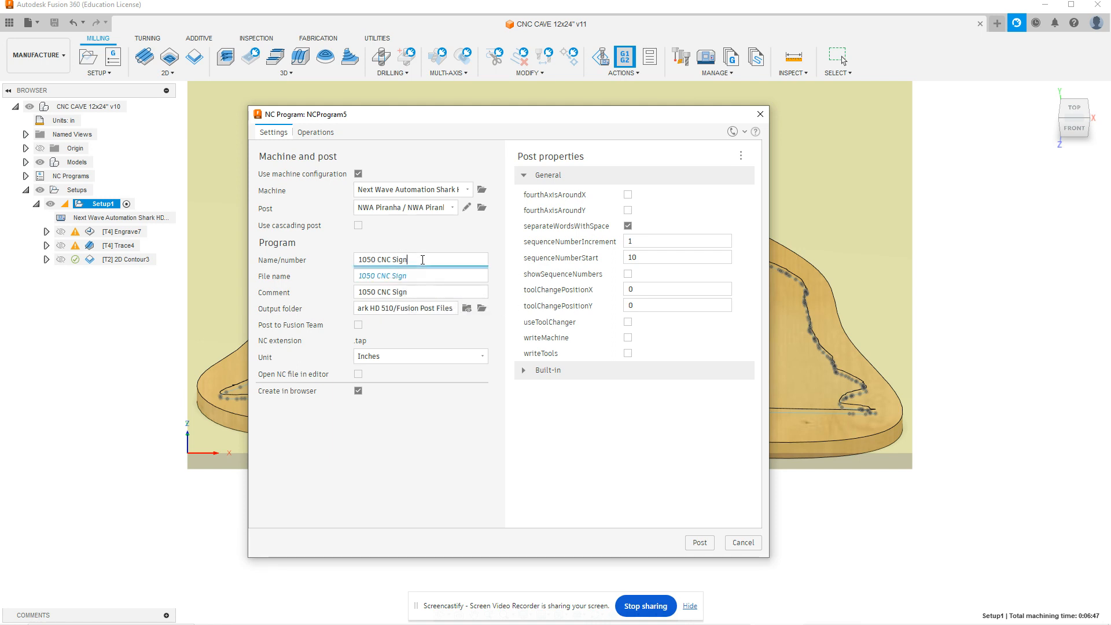
{"action": "mouse_move", "coordinate": [419, 259]}
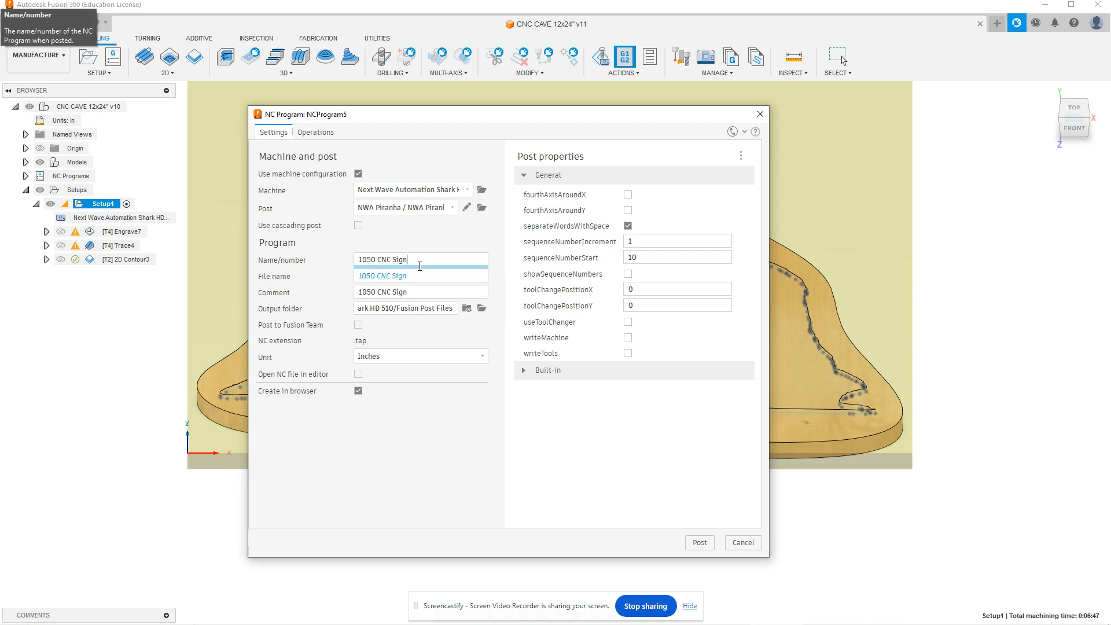
{"action": "mouse_move", "coordinate": [410, 292]}
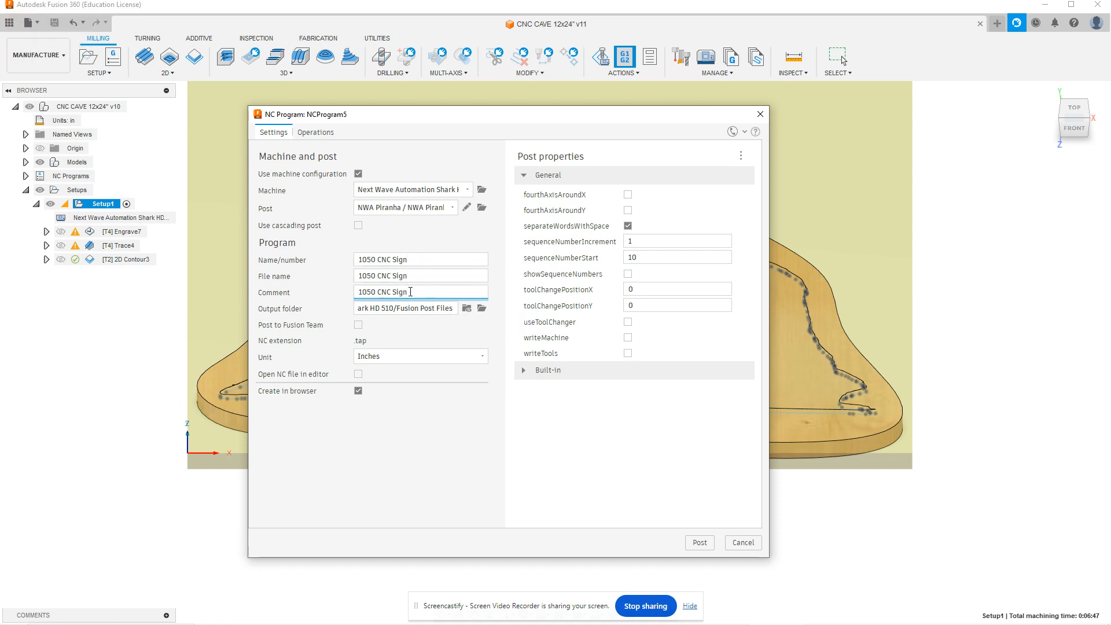
{"action": "left_click", "coordinate": [420, 275]}
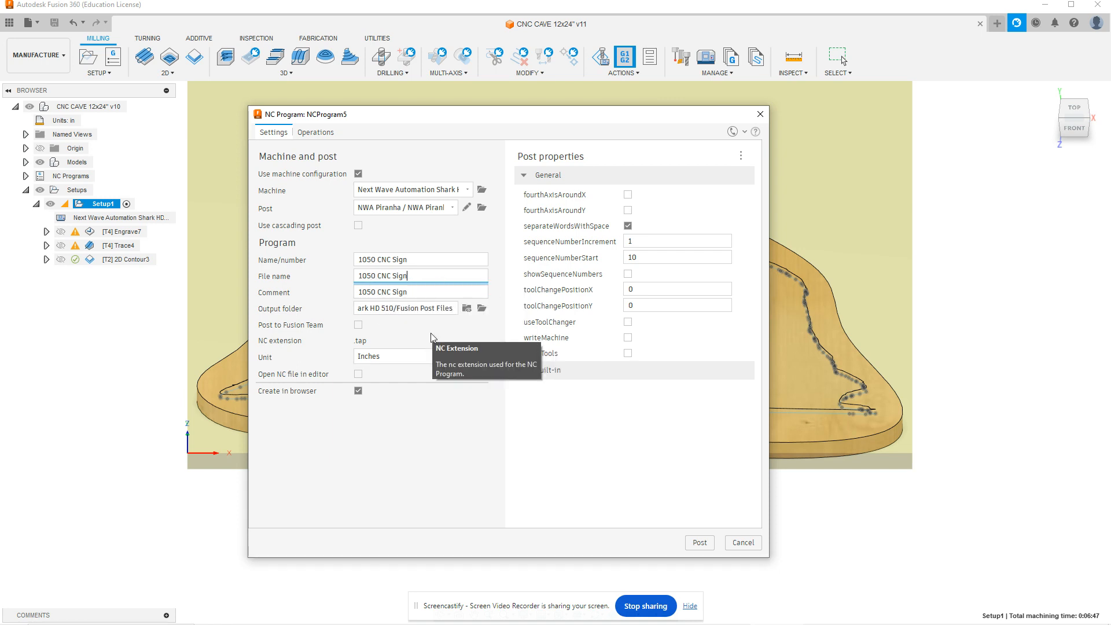
{"action": "mouse_move", "coordinate": [404, 308]}
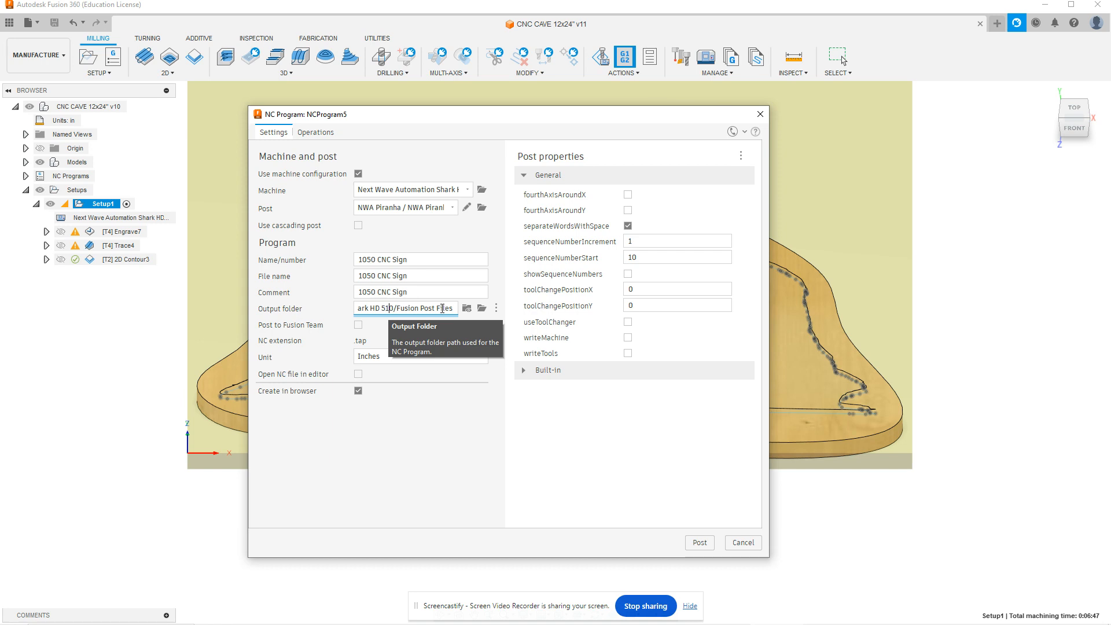
{"action": "mouse_move", "coordinate": [468, 307]}
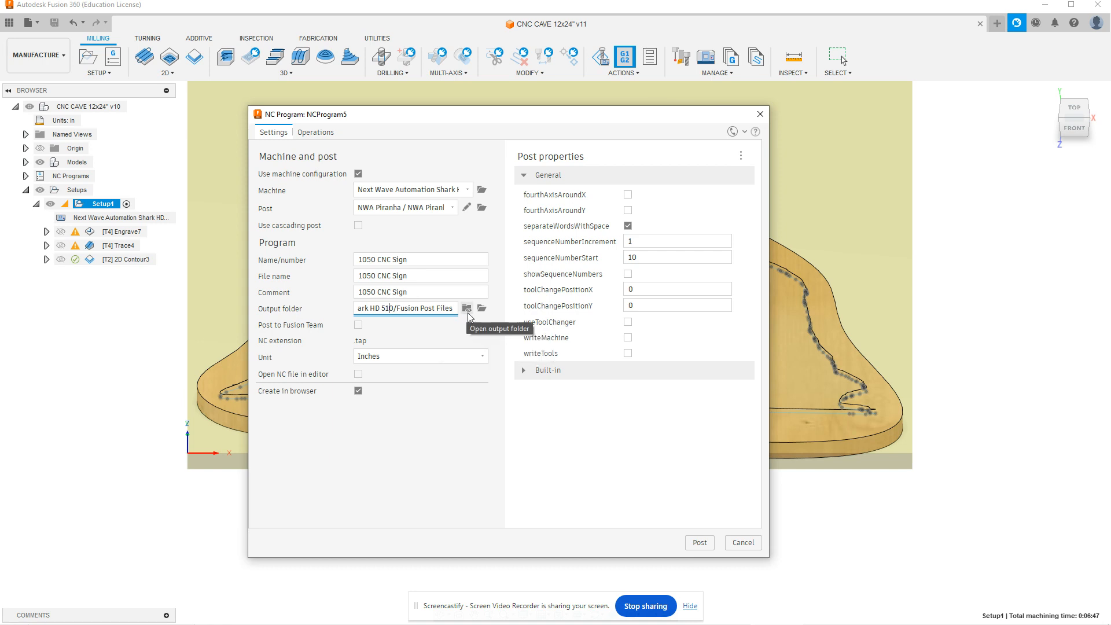
{"action": "mouse_move", "coordinate": [482, 308]}
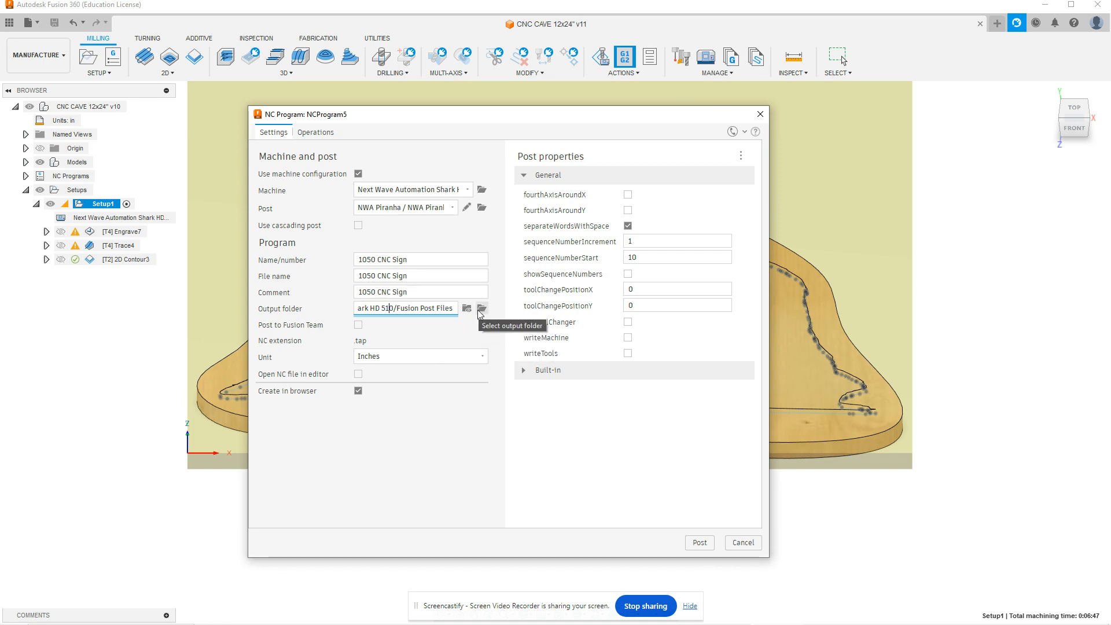
Open the Post Directory folder picker, showing the Fusion Post Files folder
{"action": "left_click", "coordinate": [481, 308]}
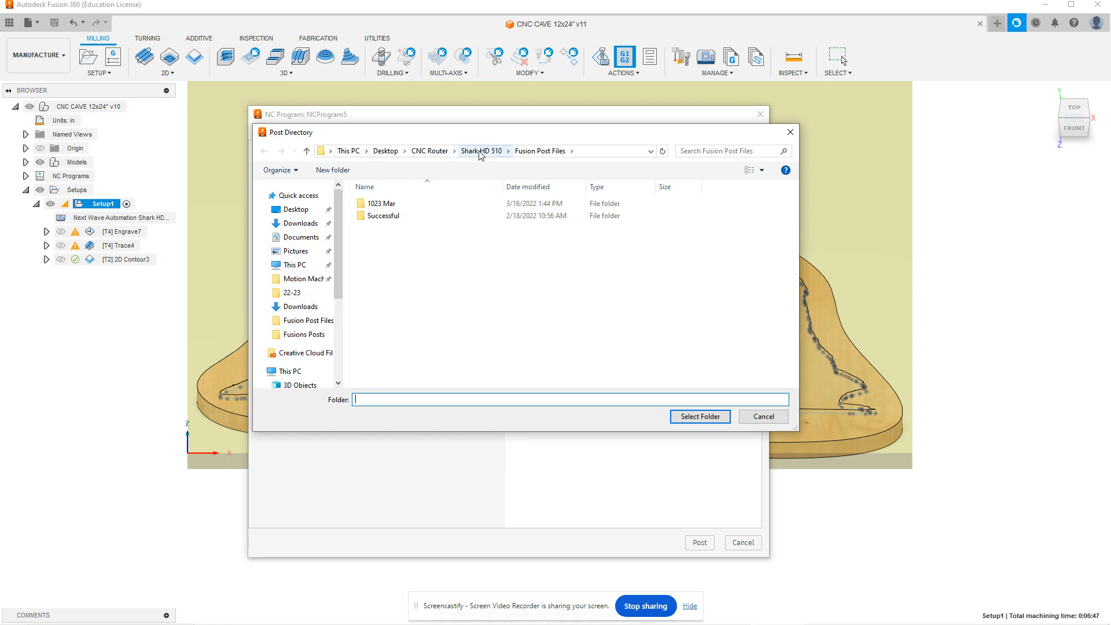
{"action": "mouse_move", "coordinate": [543, 151]}
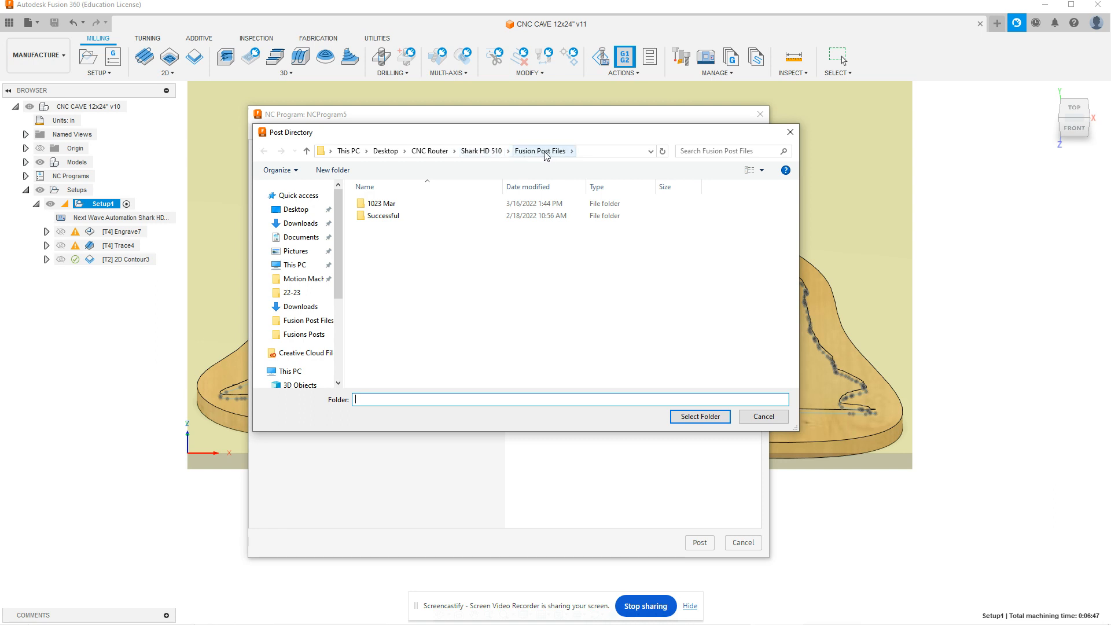
{"action": "mouse_move", "coordinate": [558, 331]}
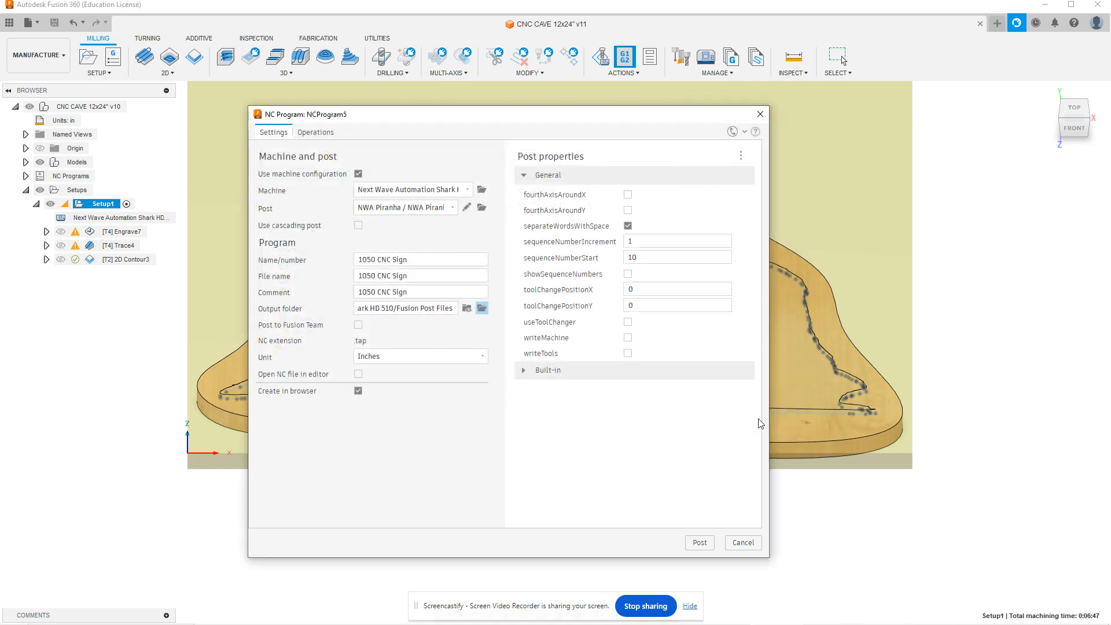
{"action": "mouse_move", "coordinate": [413, 346]}
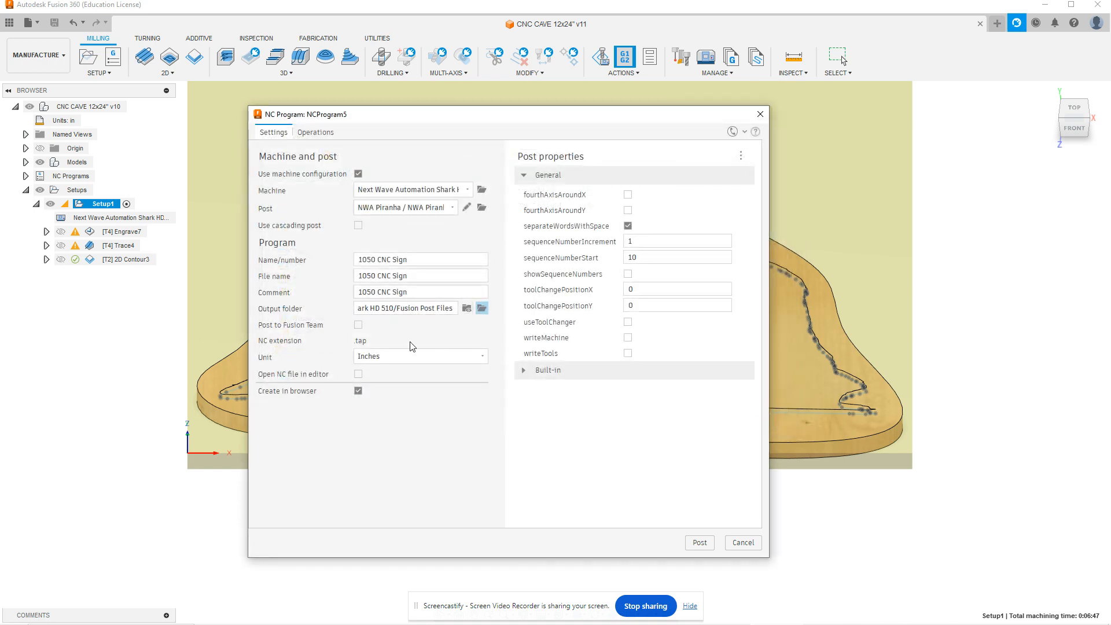
{"action": "mouse_move", "coordinate": [414, 340]}
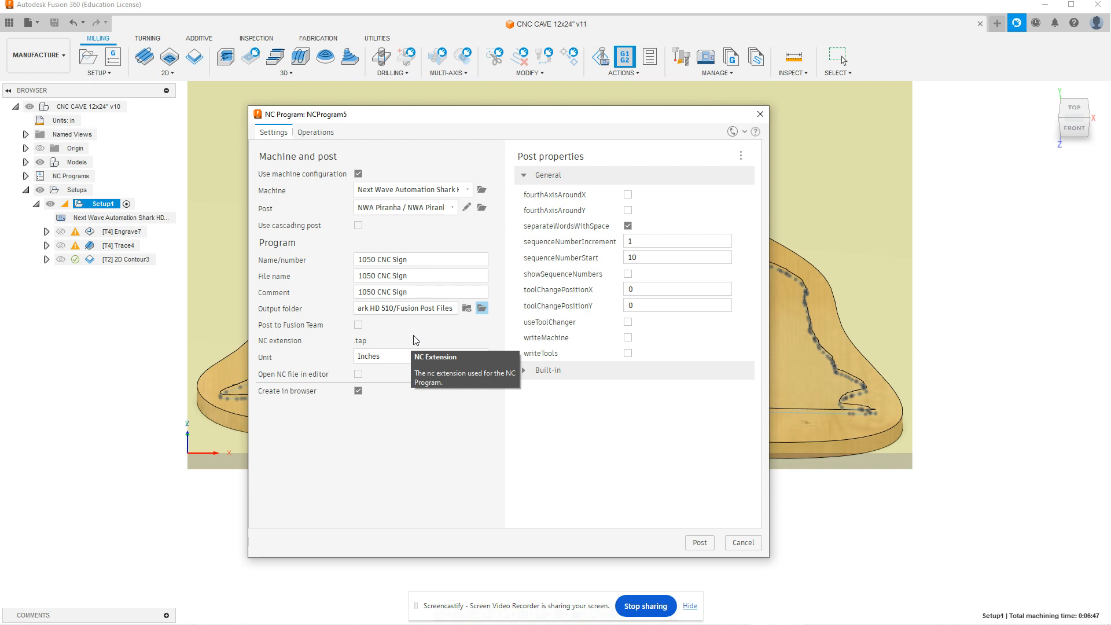
{"action": "mouse_move", "coordinate": [455, 335]}
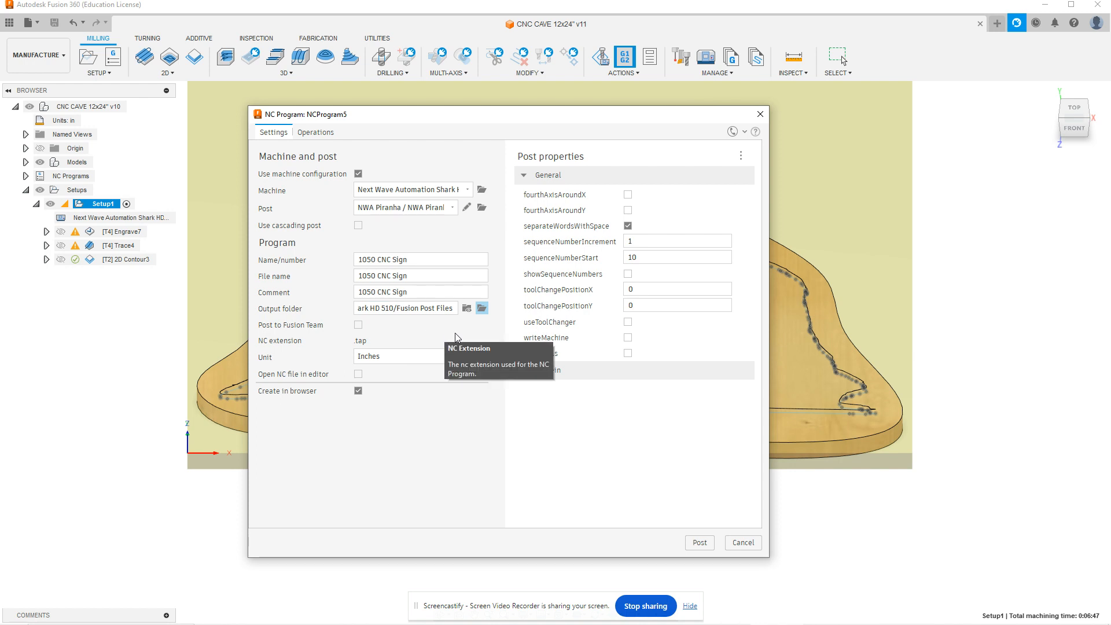
{"action": "mouse_move", "coordinate": [489, 333]}
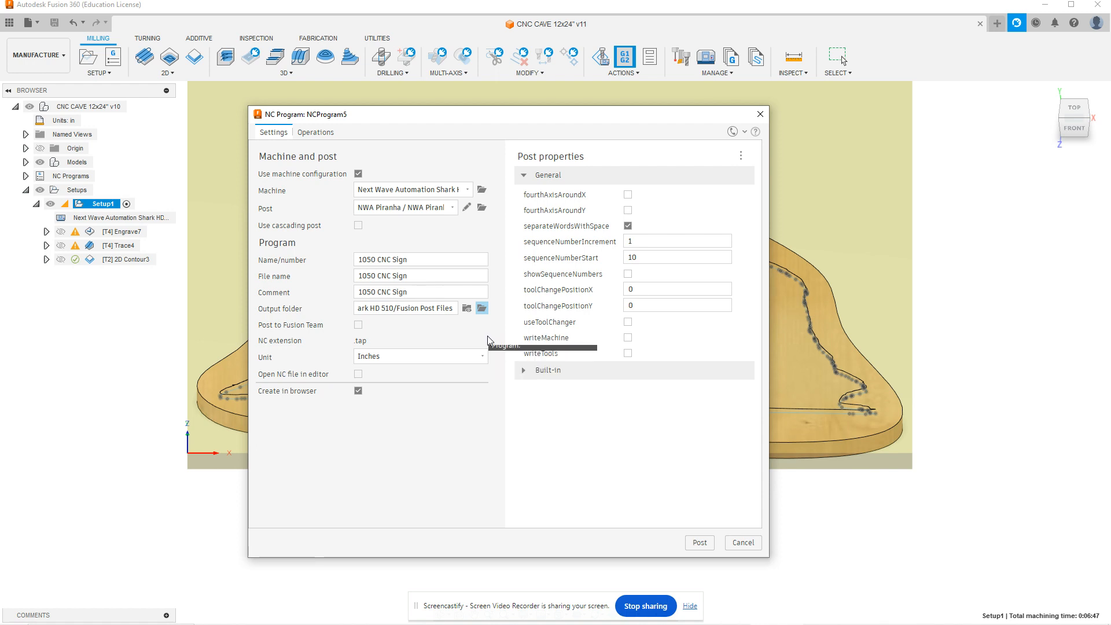
{"action": "mouse_move", "coordinate": [482, 339]}
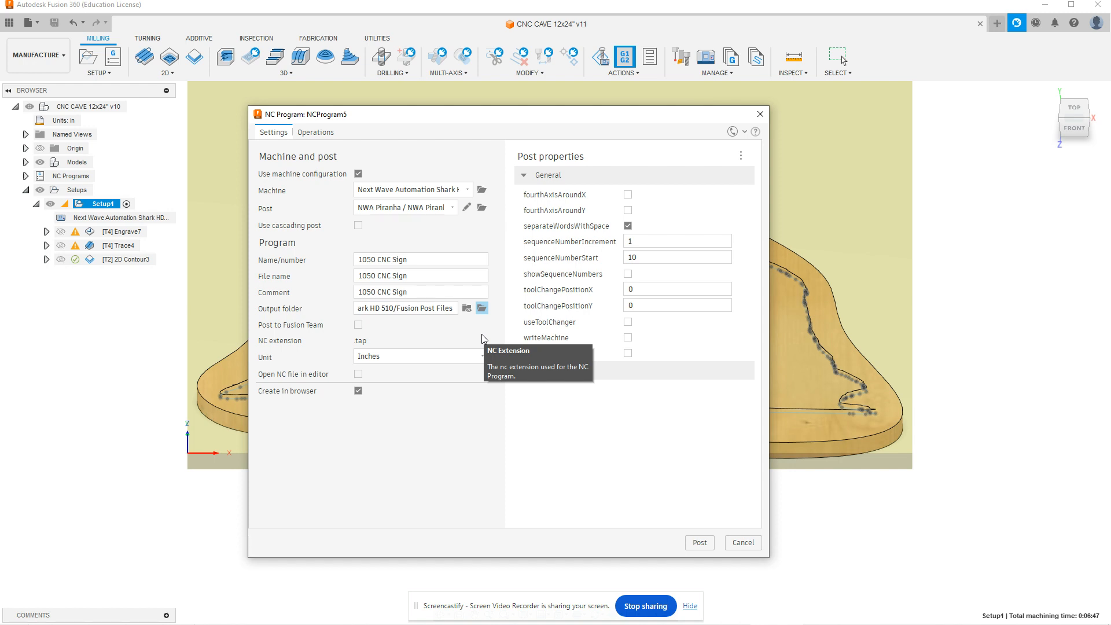
{"action": "mouse_move", "coordinate": [480, 307]}
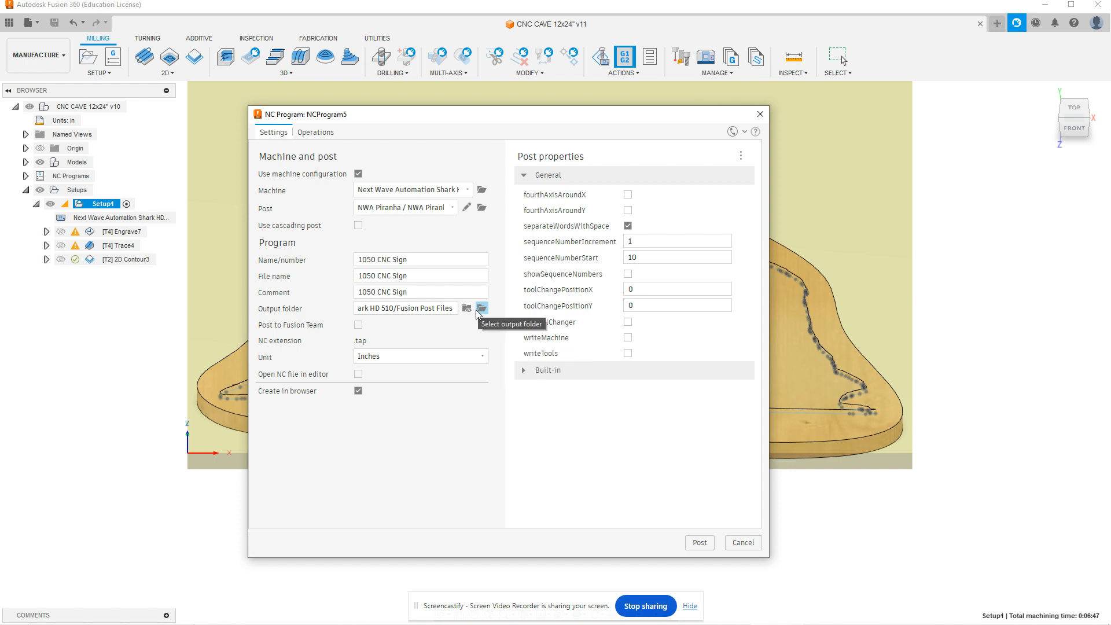
{"action": "mouse_move", "coordinate": [586, 24]}
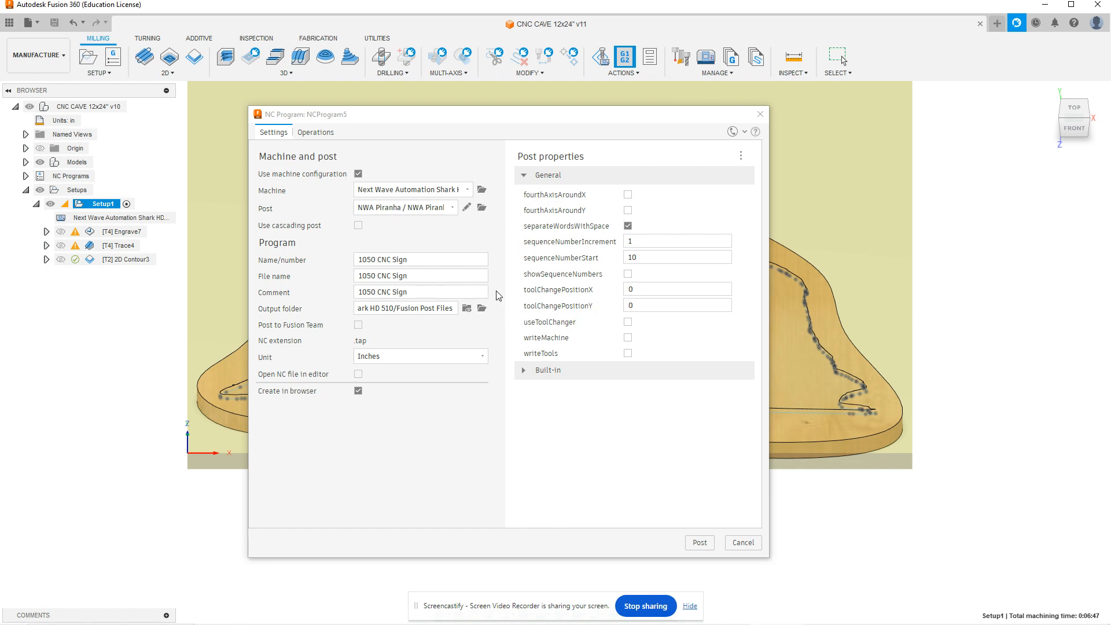
{"action": "mouse_move", "coordinate": [482, 423]}
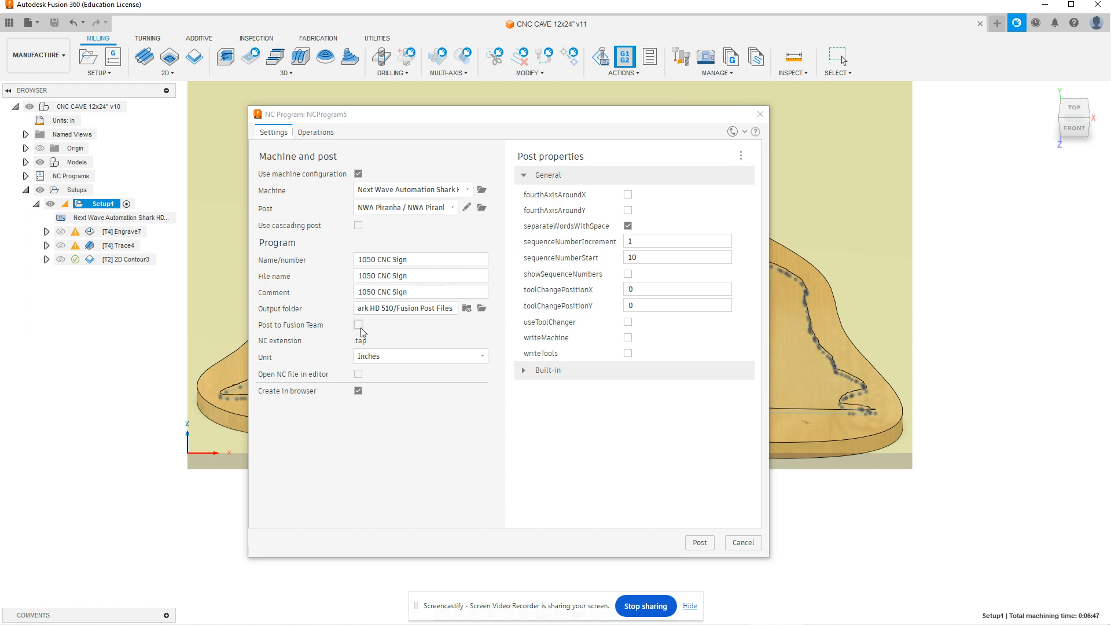
{"action": "mouse_move", "coordinate": [368, 333]}
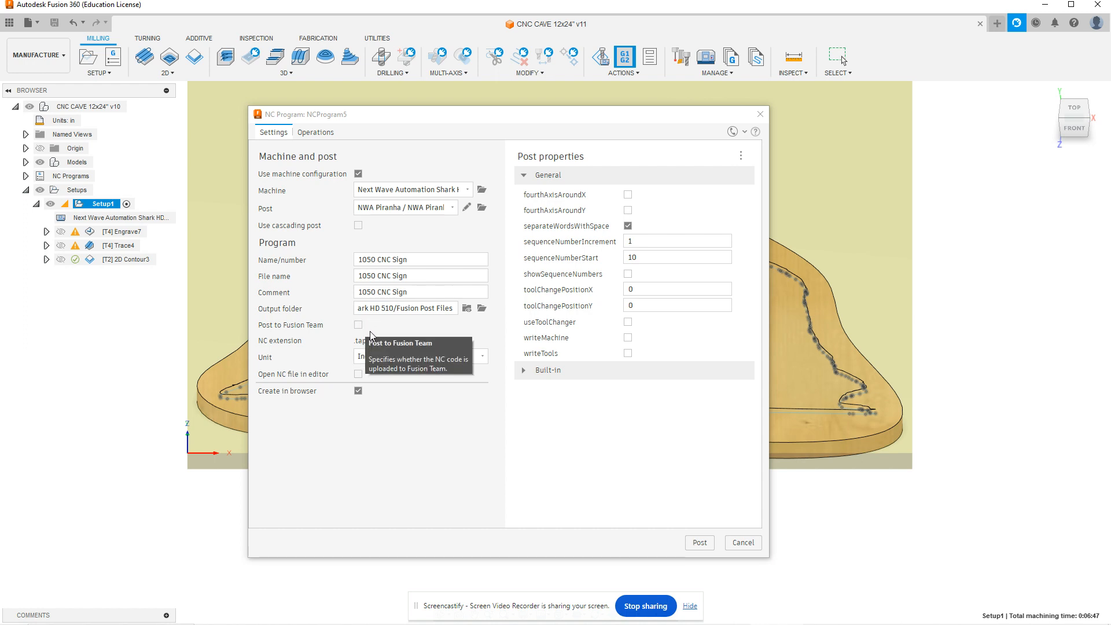
{"action": "mouse_move", "coordinate": [422, 332]}
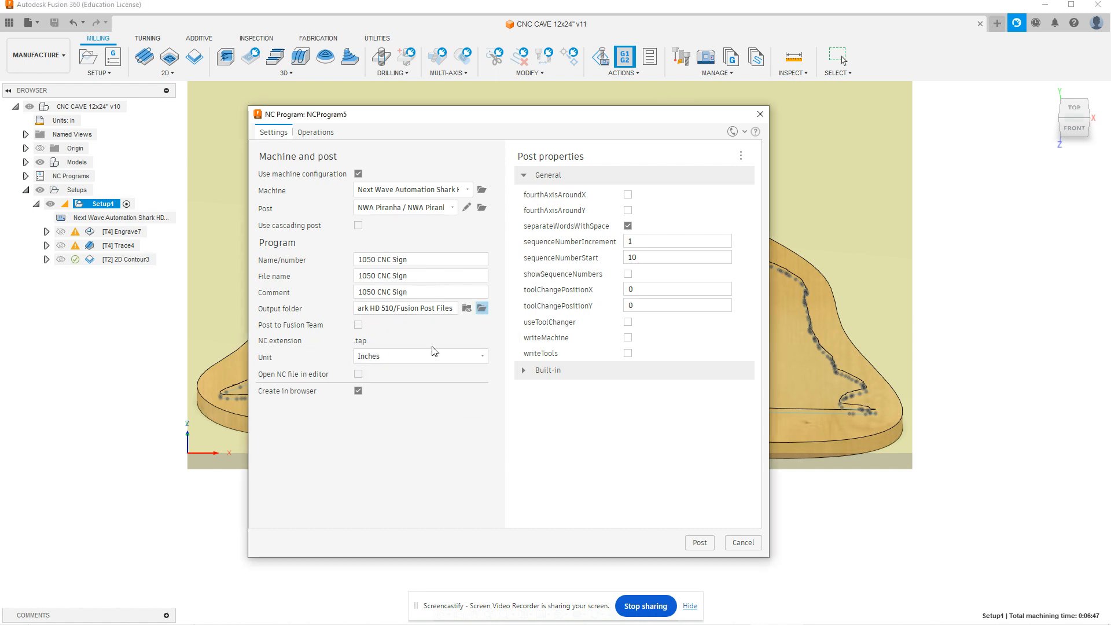
{"action": "left_click", "coordinate": [419, 355]}
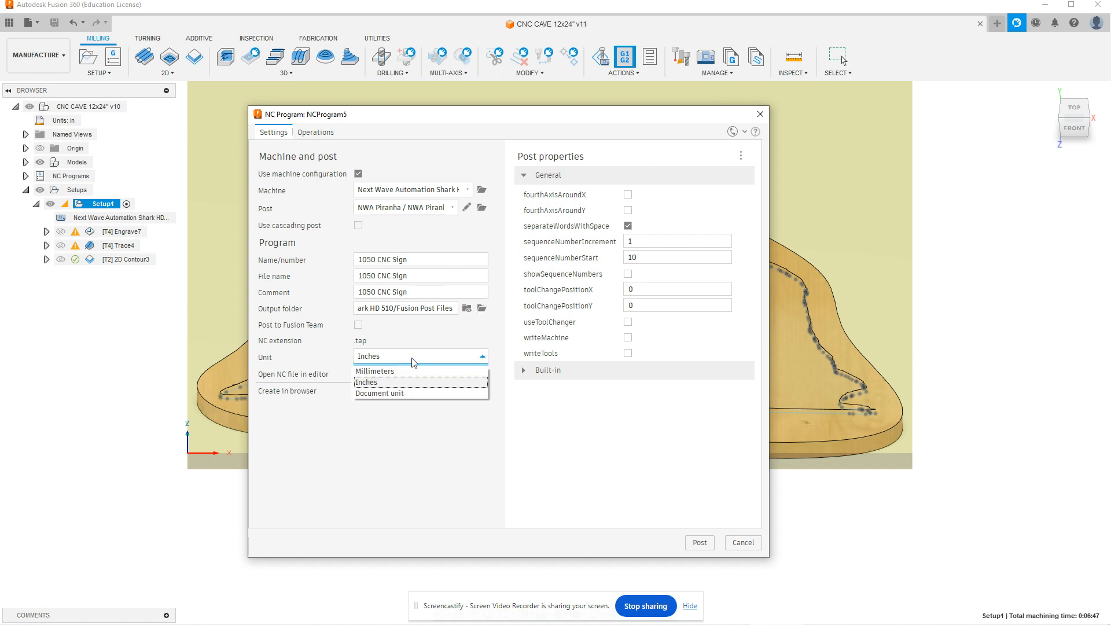
{"action": "mouse_move", "coordinate": [401, 381]}
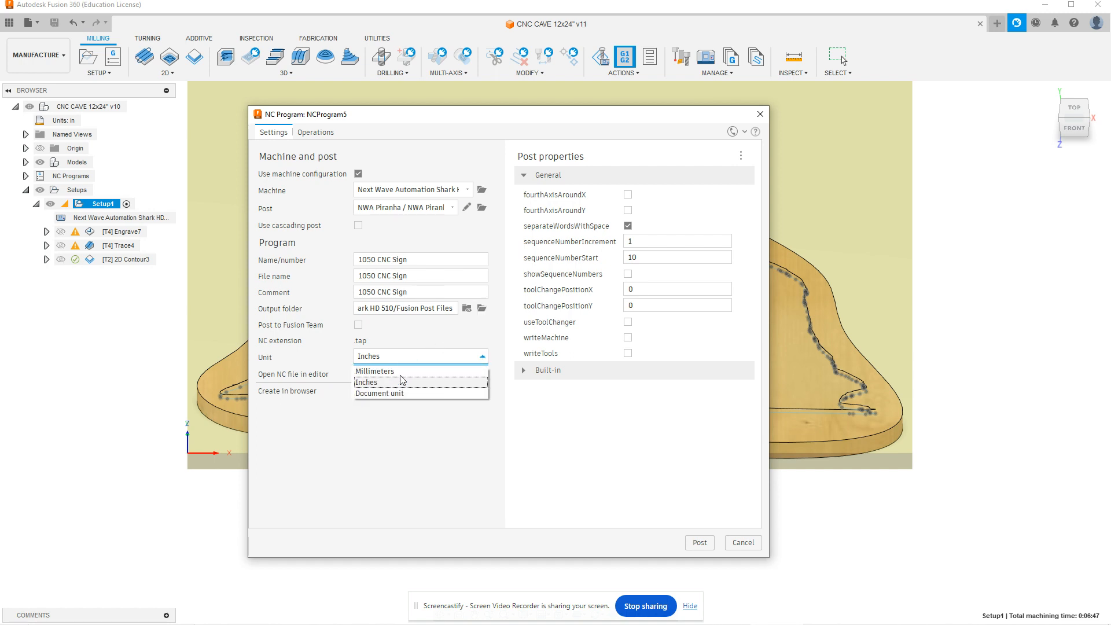
{"action": "left_click", "coordinate": [367, 382]}
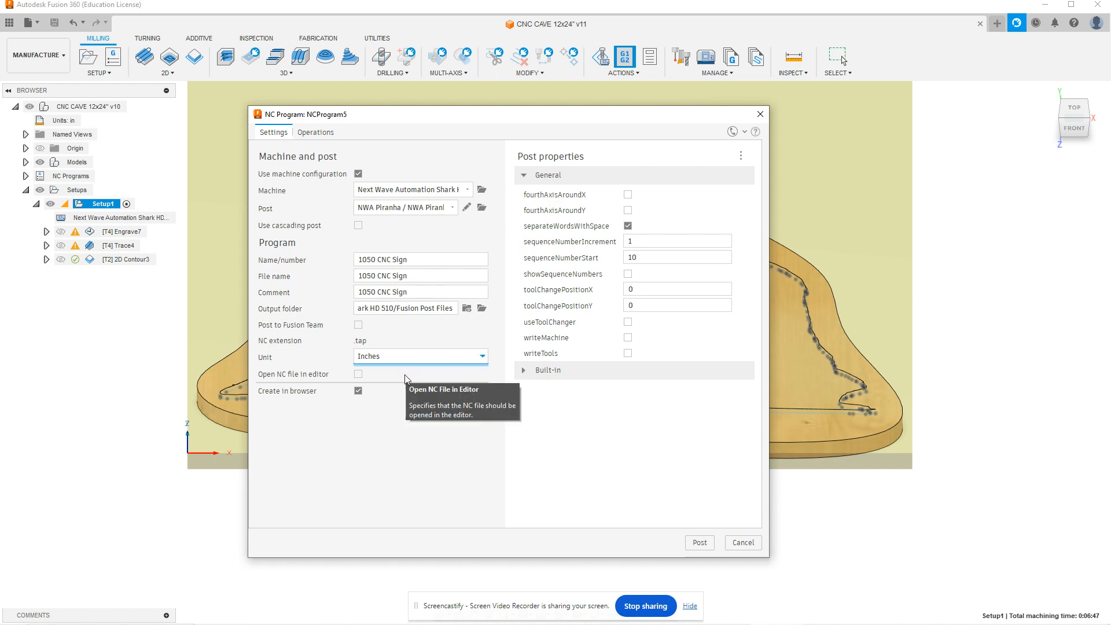
{"action": "mouse_move", "coordinate": [543, 289]}
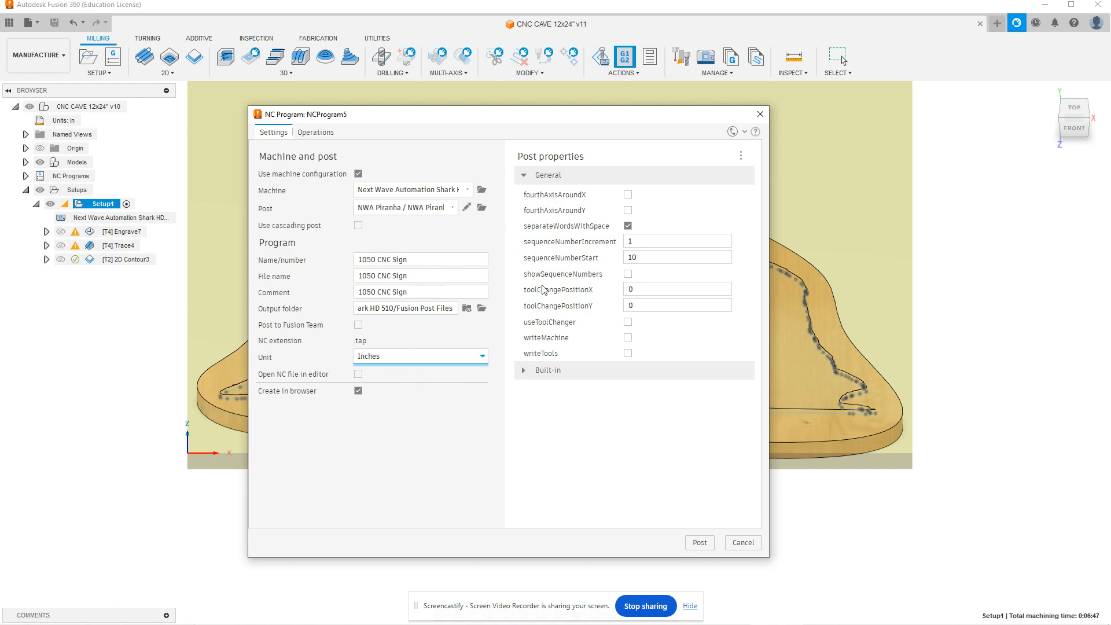
{"action": "mouse_move", "coordinate": [625, 194]}
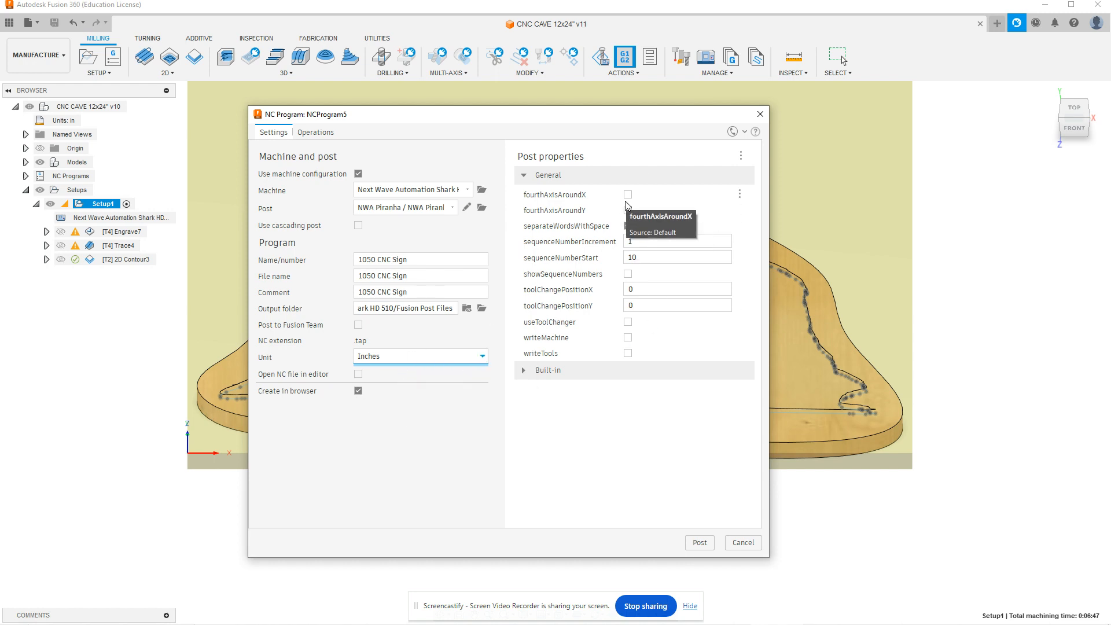
{"action": "left_click", "coordinate": [626, 225]}
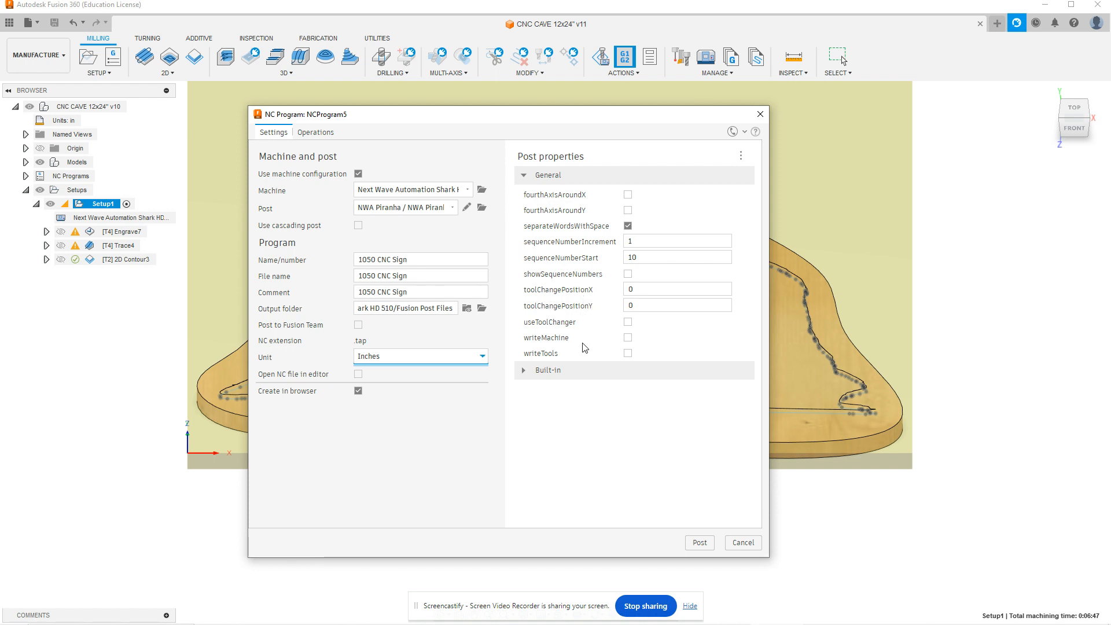
{"action": "mouse_move", "coordinate": [595, 353]}
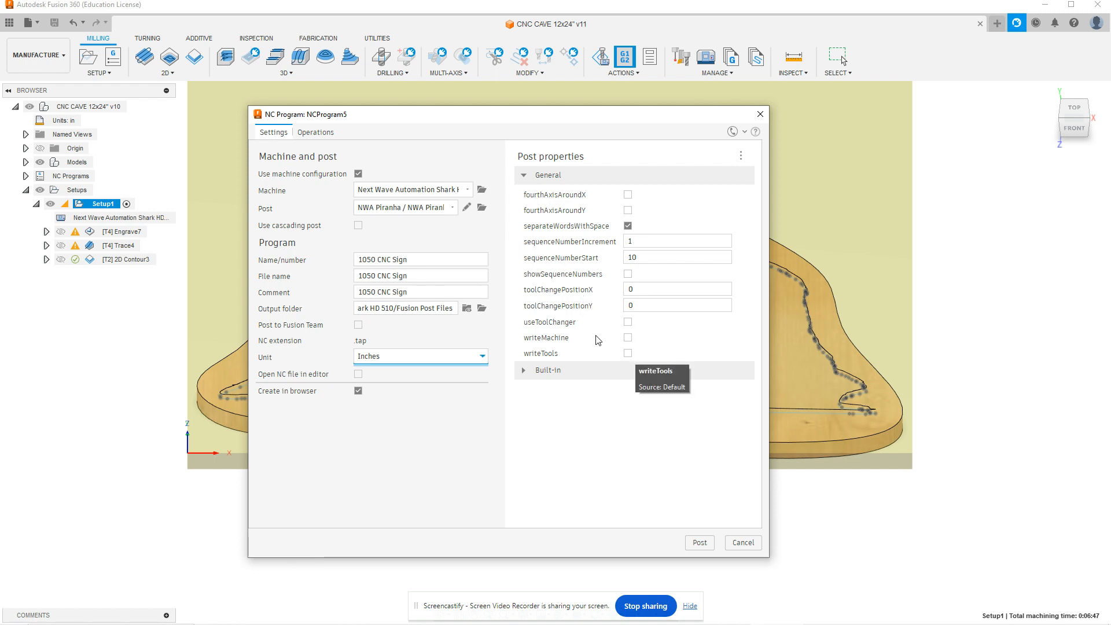
{"action": "mouse_move", "coordinate": [629, 356]}
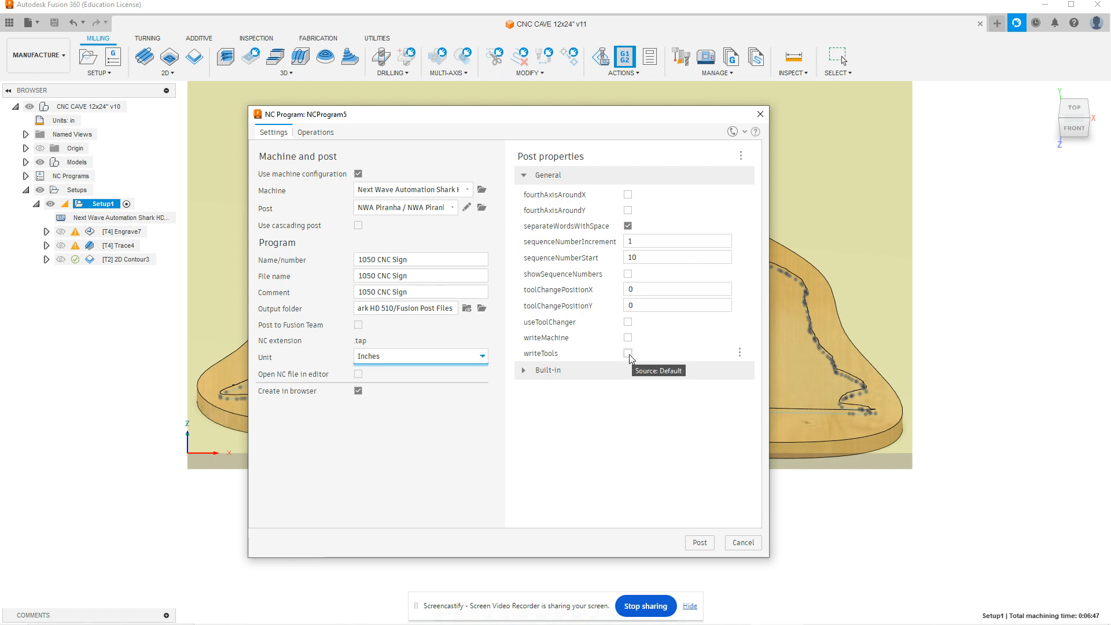
{"action": "mouse_move", "coordinate": [627, 325]}
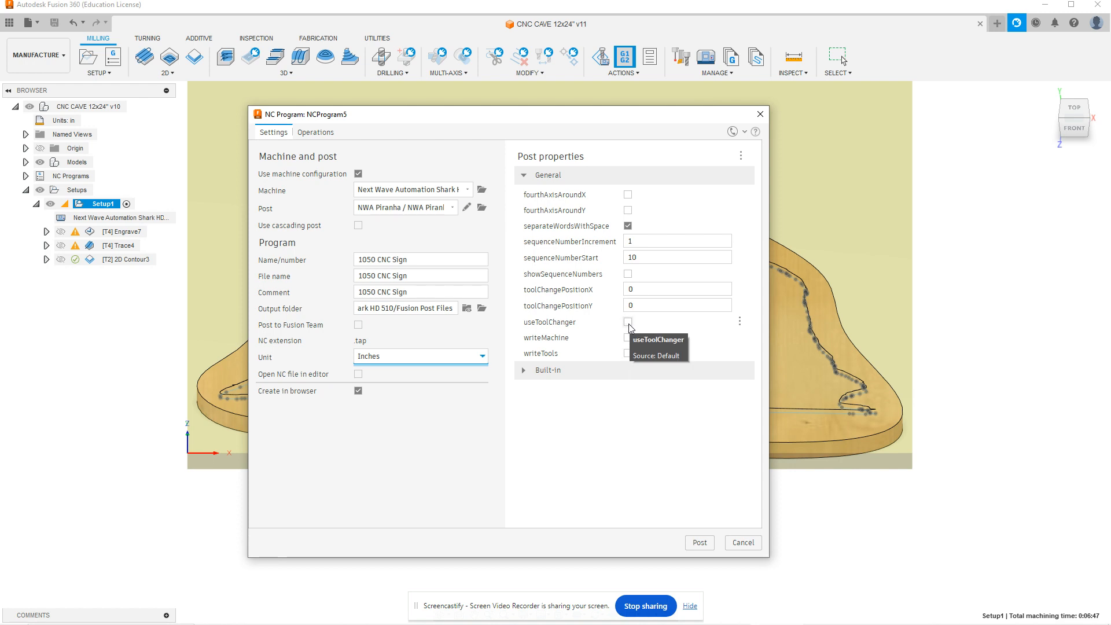
{"action": "left_click", "coordinate": [626, 322]}
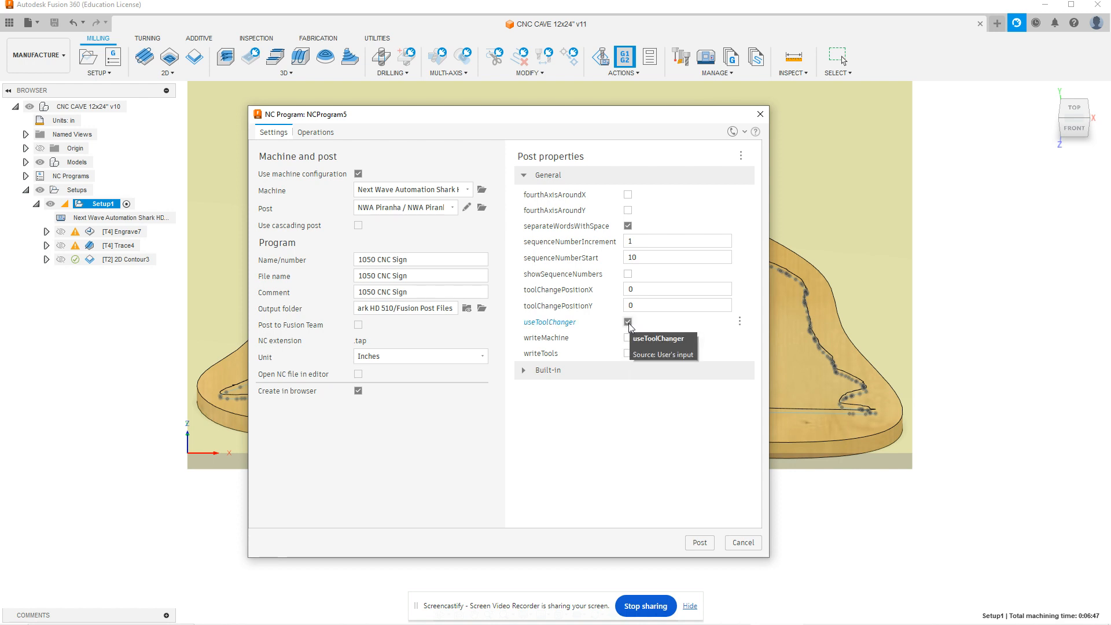
{"action": "left_click", "coordinate": [626, 322]}
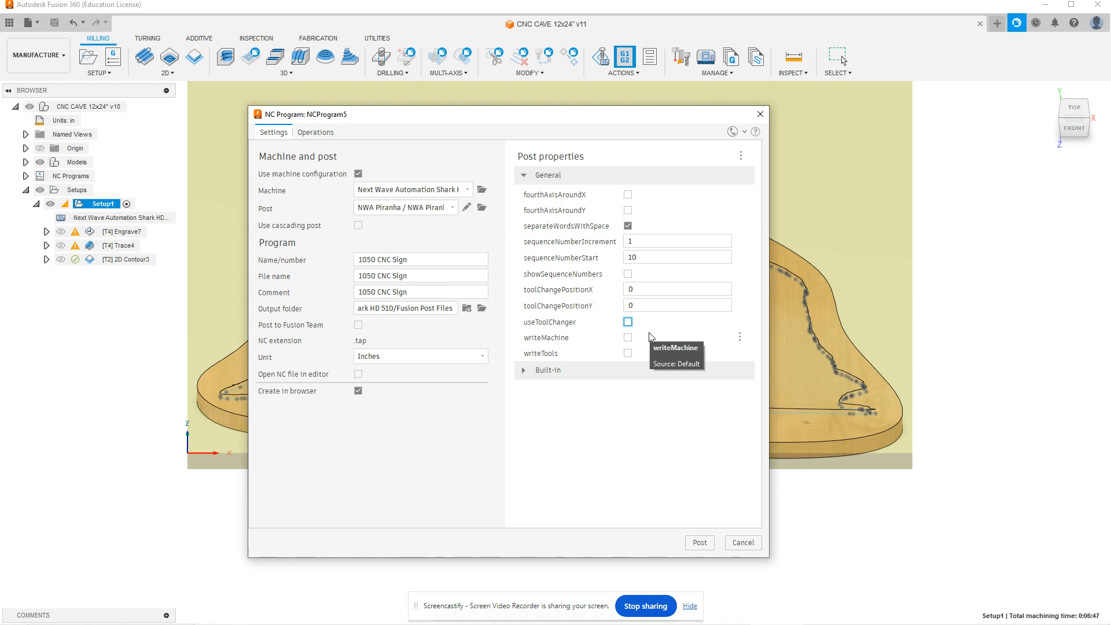
{"action": "mouse_move", "coordinate": [657, 342]}
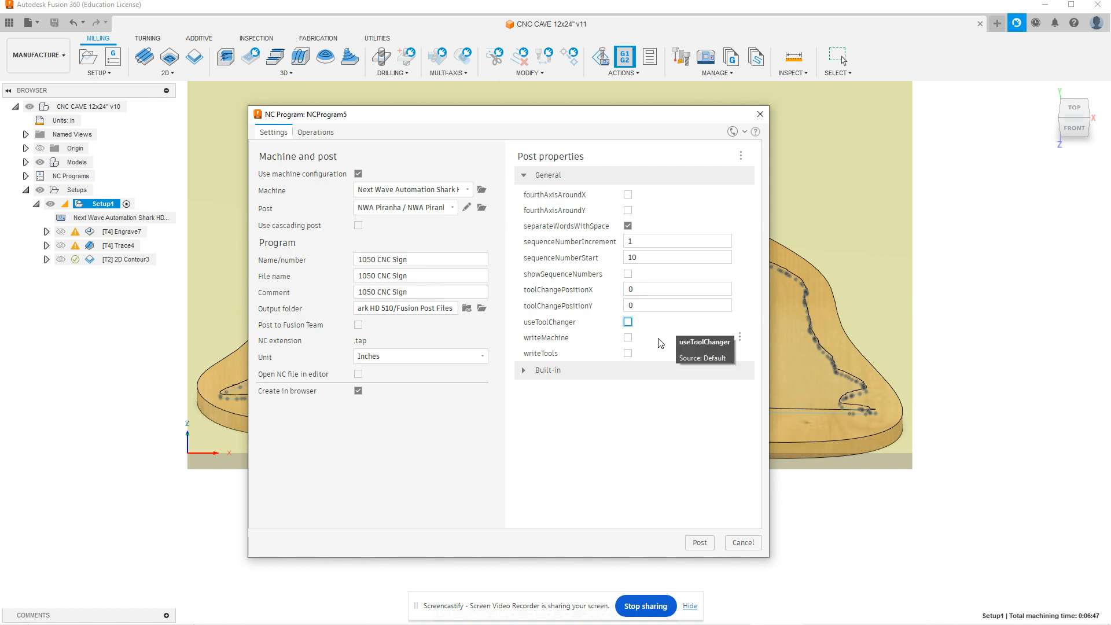
{"action": "mouse_move", "coordinate": [613, 185]}
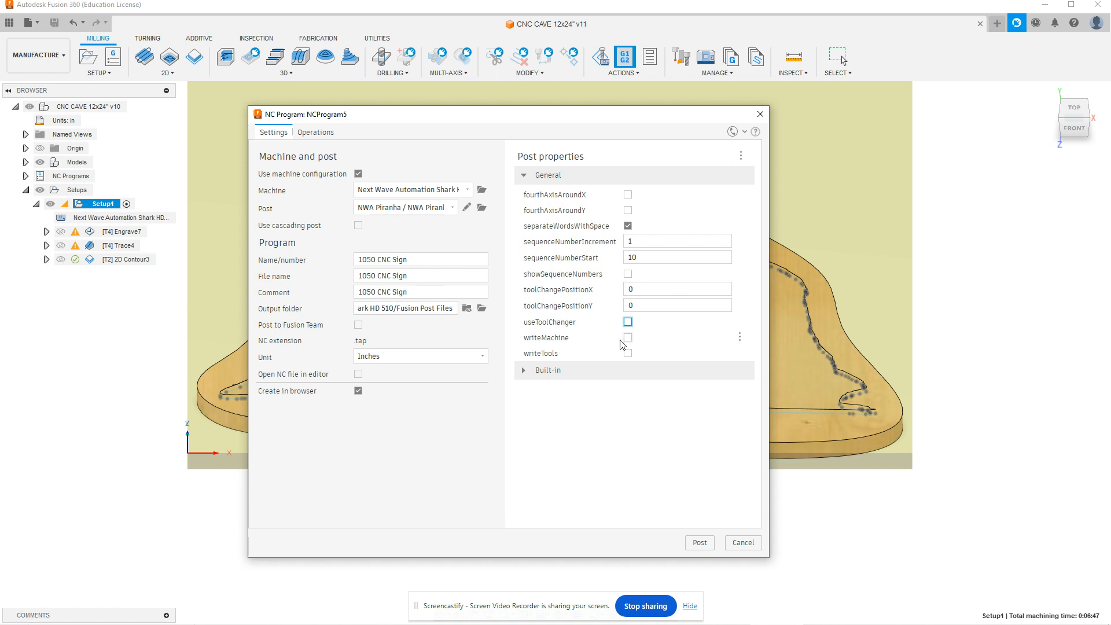
{"action": "mouse_move", "coordinate": [632, 348]}
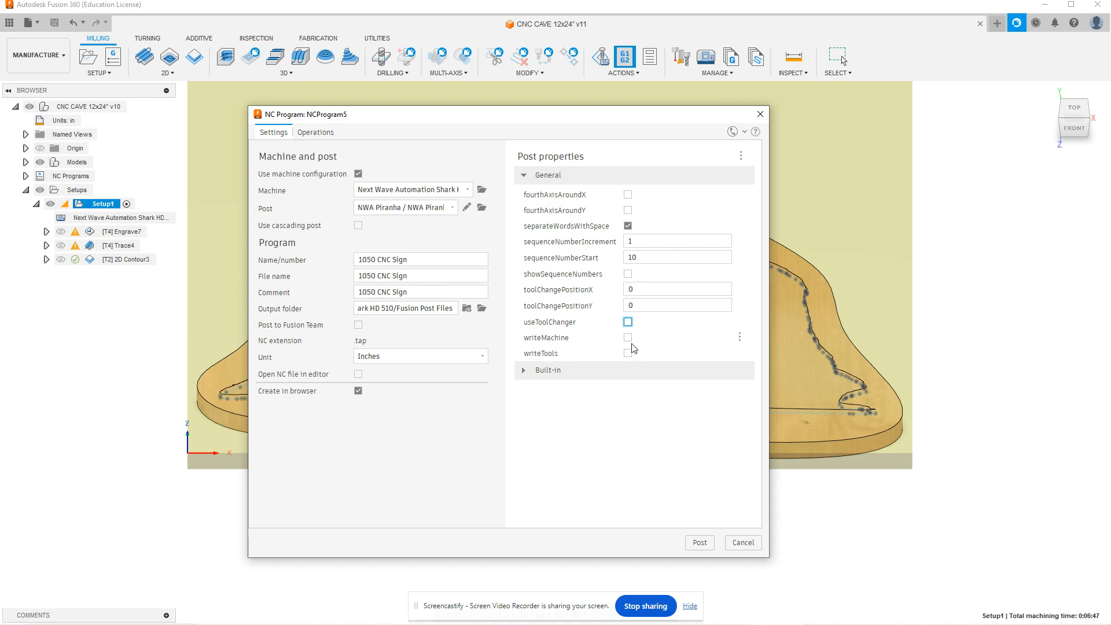
{"action": "left_click", "coordinate": [626, 337]}
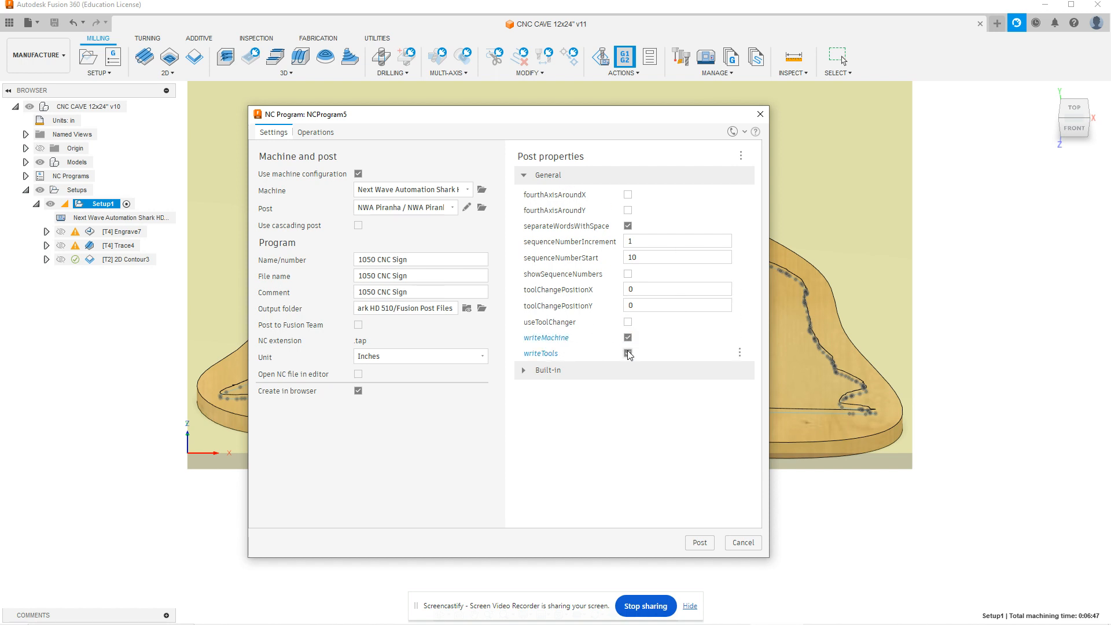
{"action": "mouse_move", "coordinate": [627, 337]}
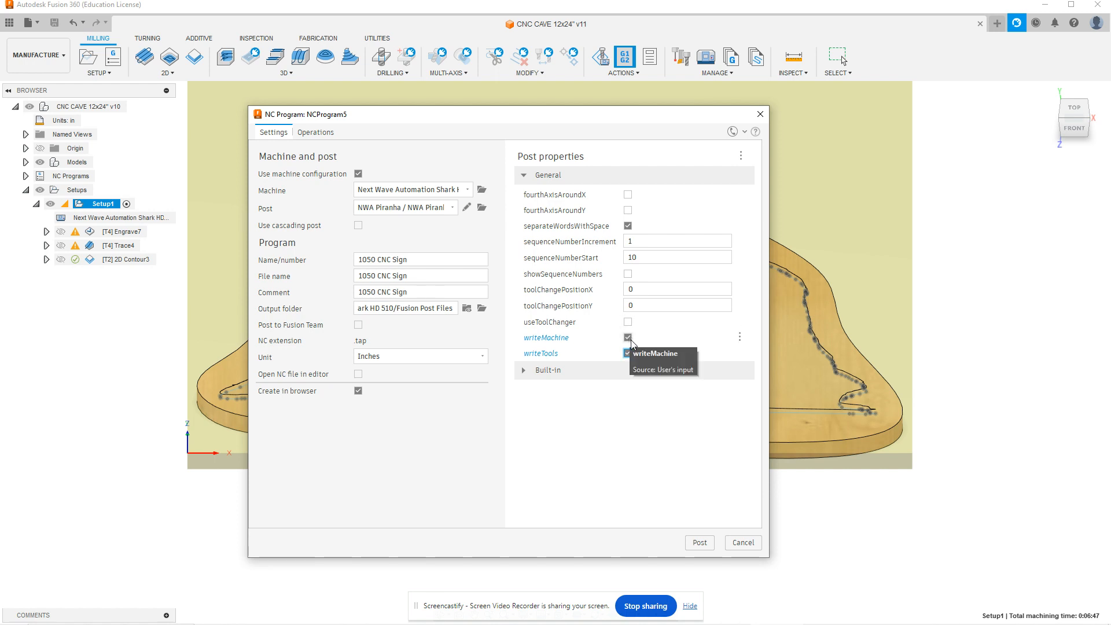
{"action": "left_click", "coordinate": [626, 353]}
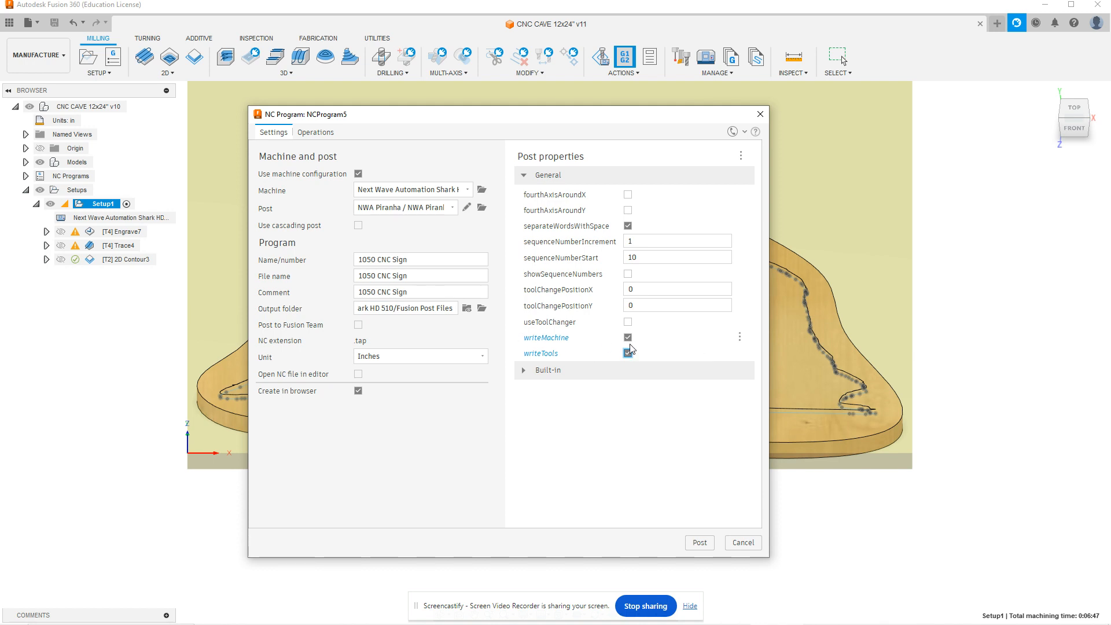
{"action": "left_click", "coordinate": [628, 353]}
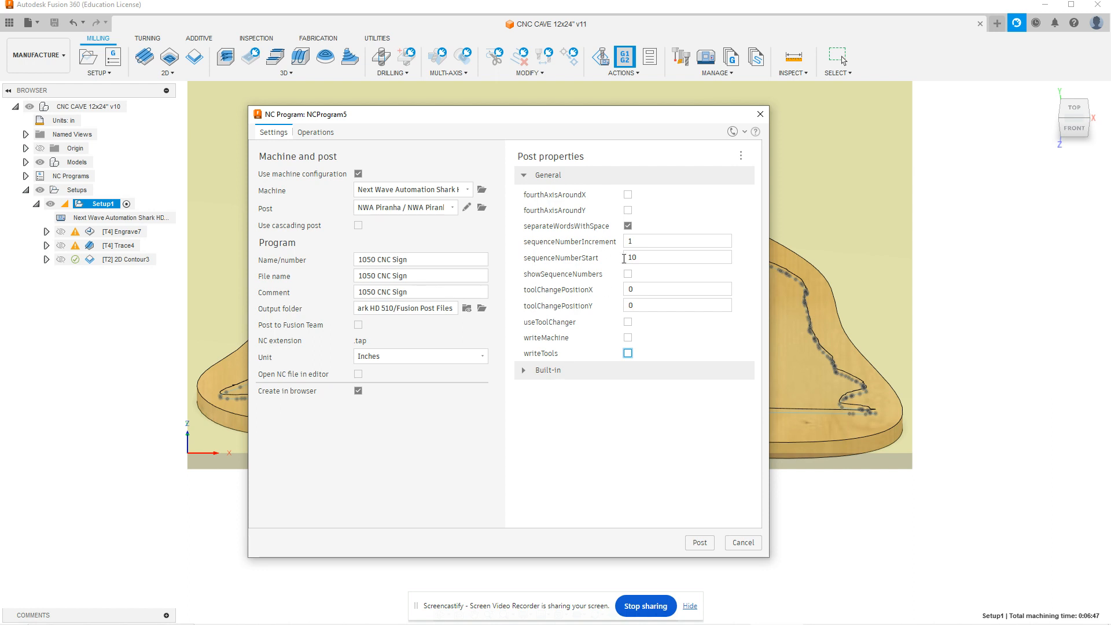
Set sequenceNumberStart to 10 and sequenceNumberIncrement to 1, then expand Built-in post properties
{"action": "left_click", "coordinate": [676, 240]}
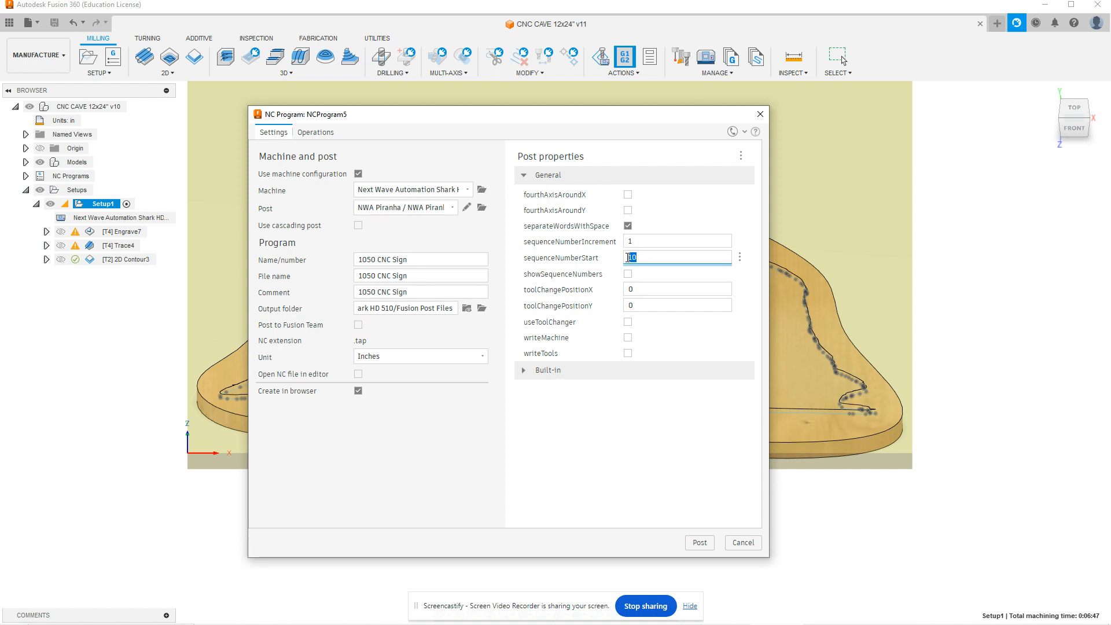
{"action": "left_click", "coordinate": [676, 241]}
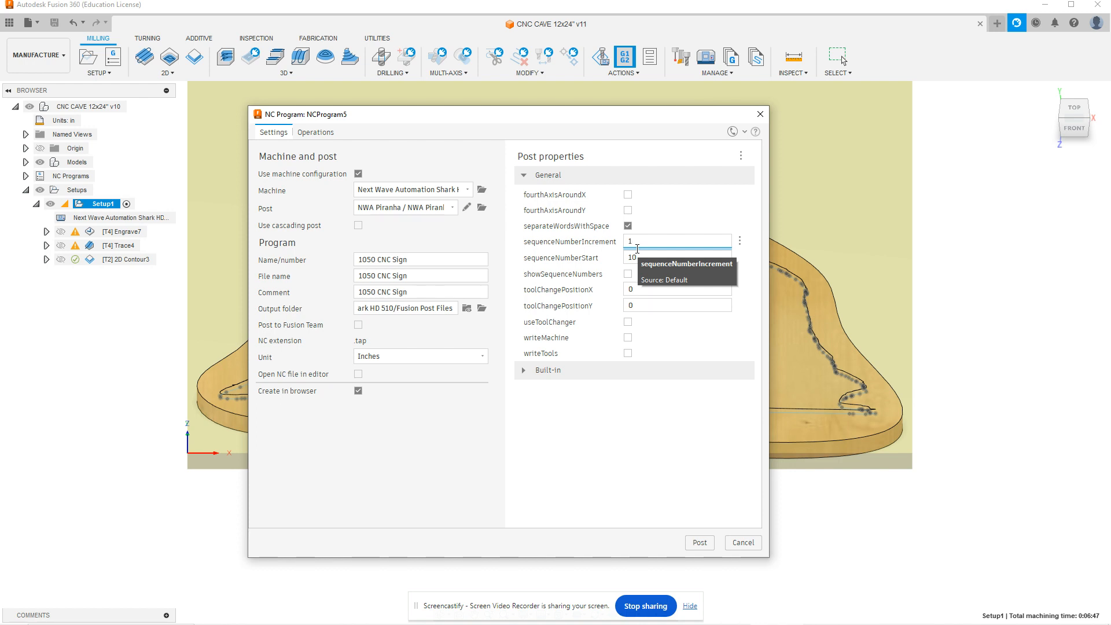
{"action": "left_click", "coordinate": [676, 256]}
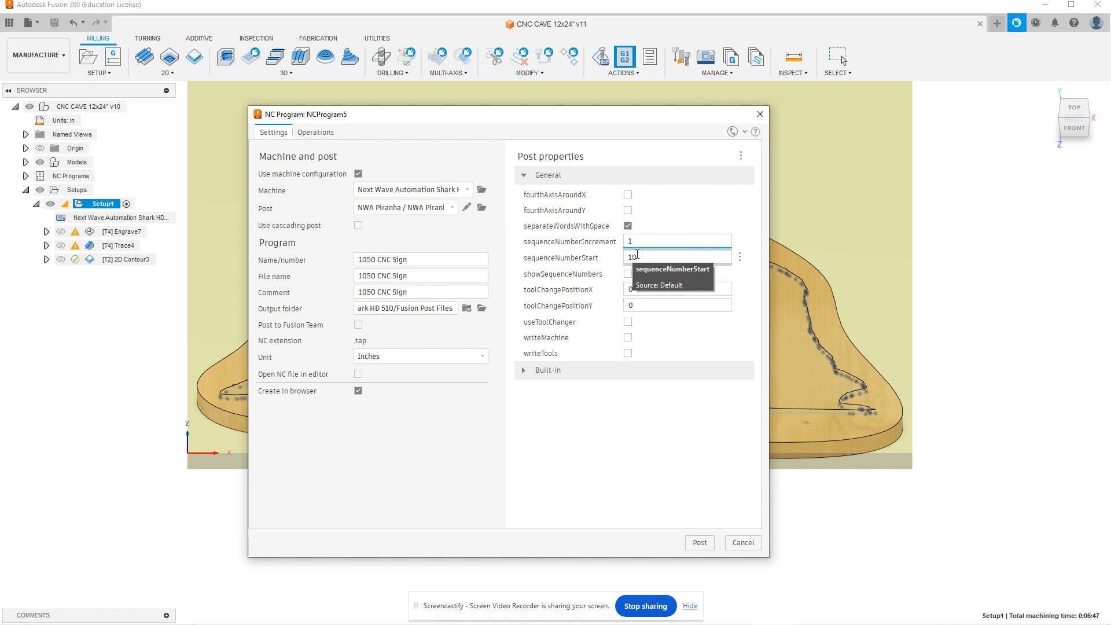
{"action": "left_click", "coordinate": [676, 240]}
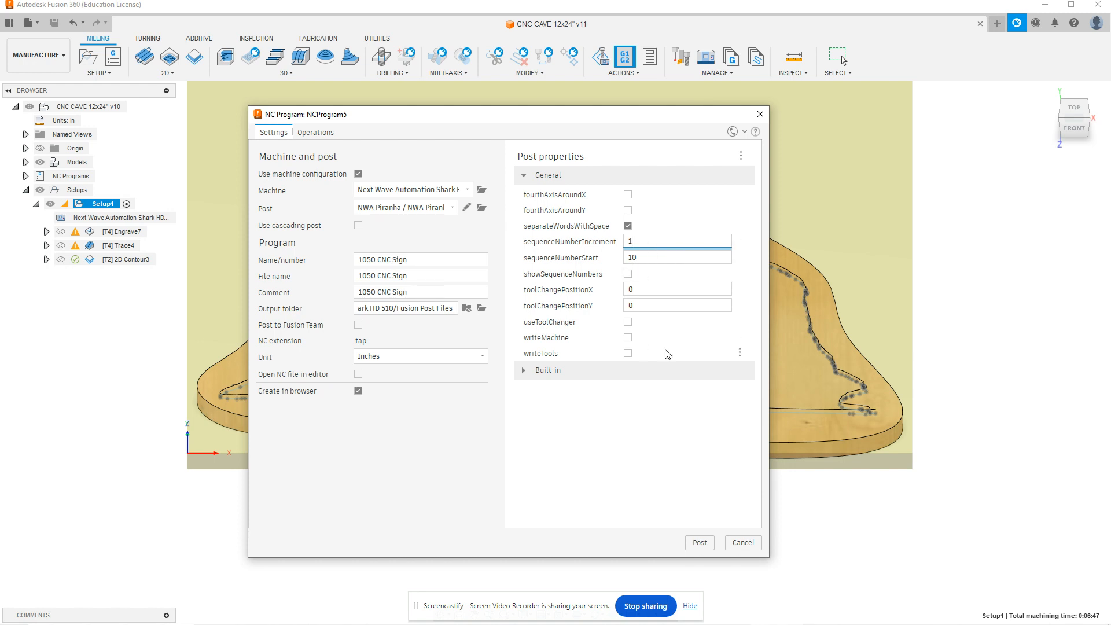
{"action": "left_click", "coordinate": [546, 370]}
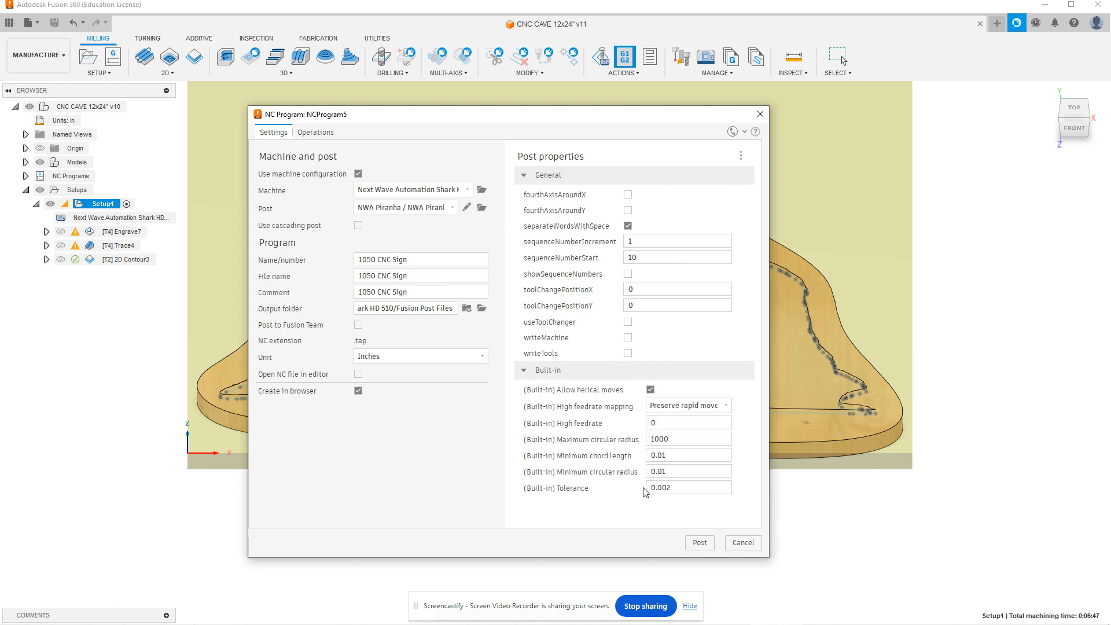
{"action": "mouse_move", "coordinate": [658, 515]}
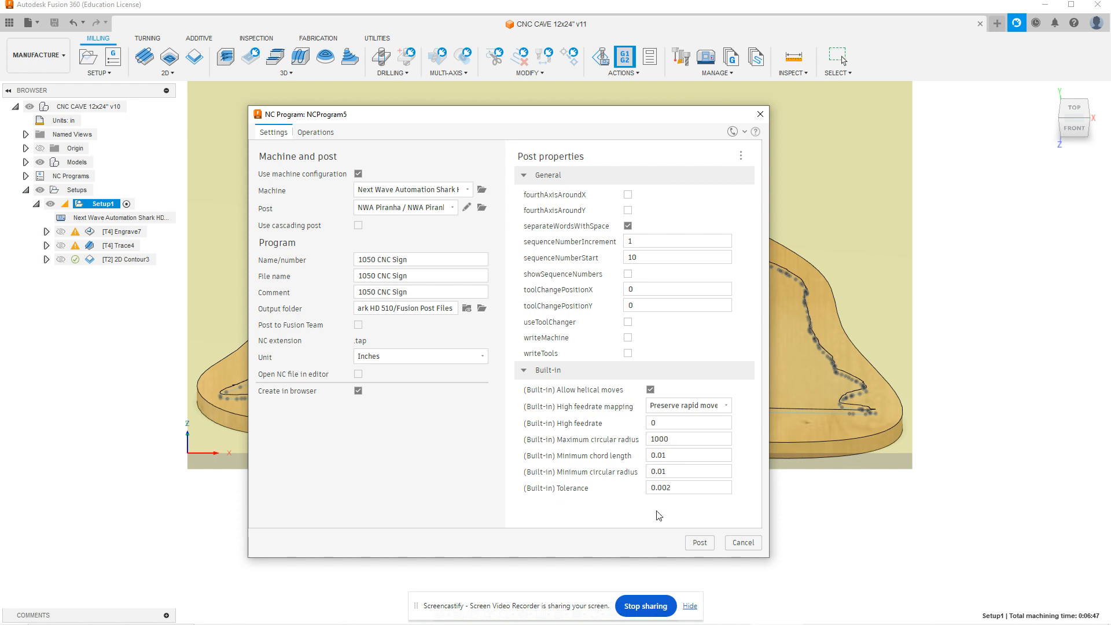
{"action": "mouse_move", "coordinate": [599, 395]}
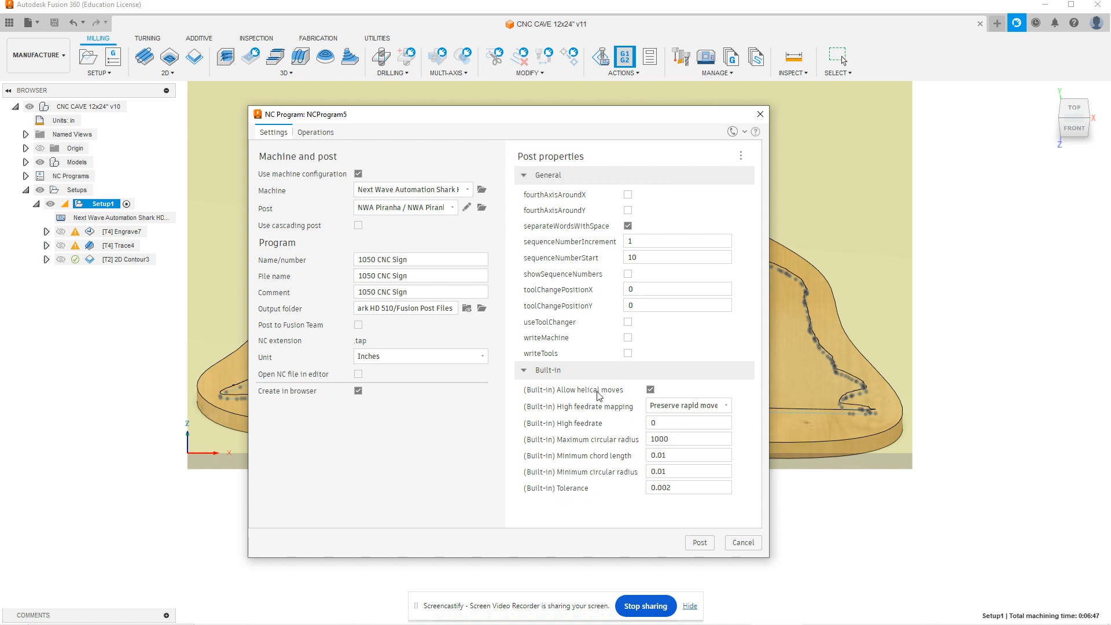
{"action": "left_click", "coordinate": [687, 454]}
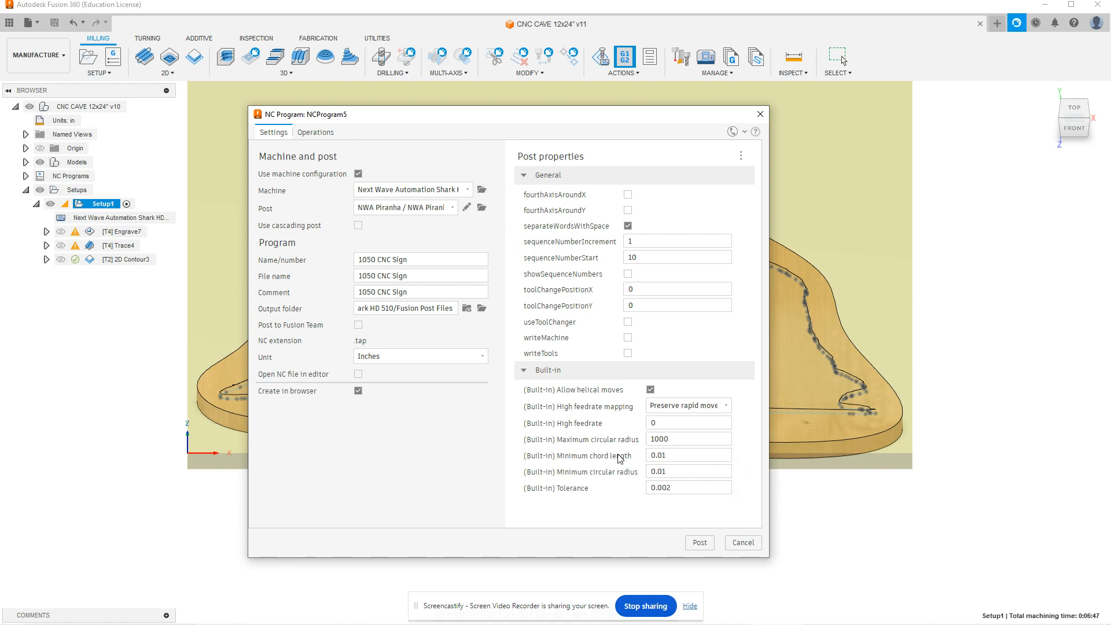
{"action": "mouse_move", "coordinate": [526, 374]}
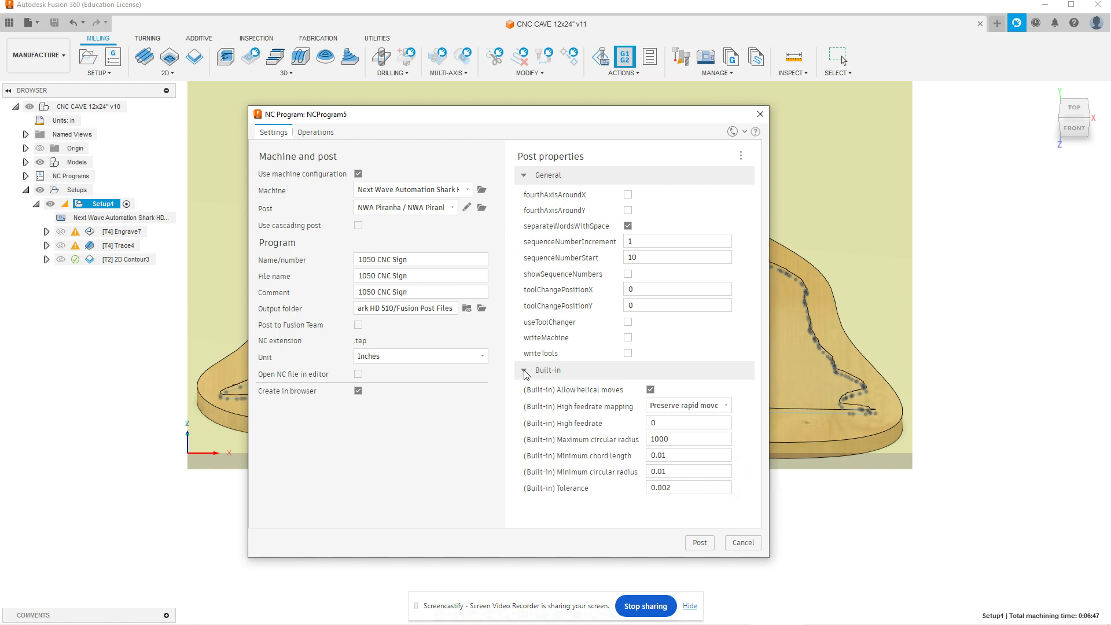
{"action": "mouse_move", "coordinate": [547, 370]}
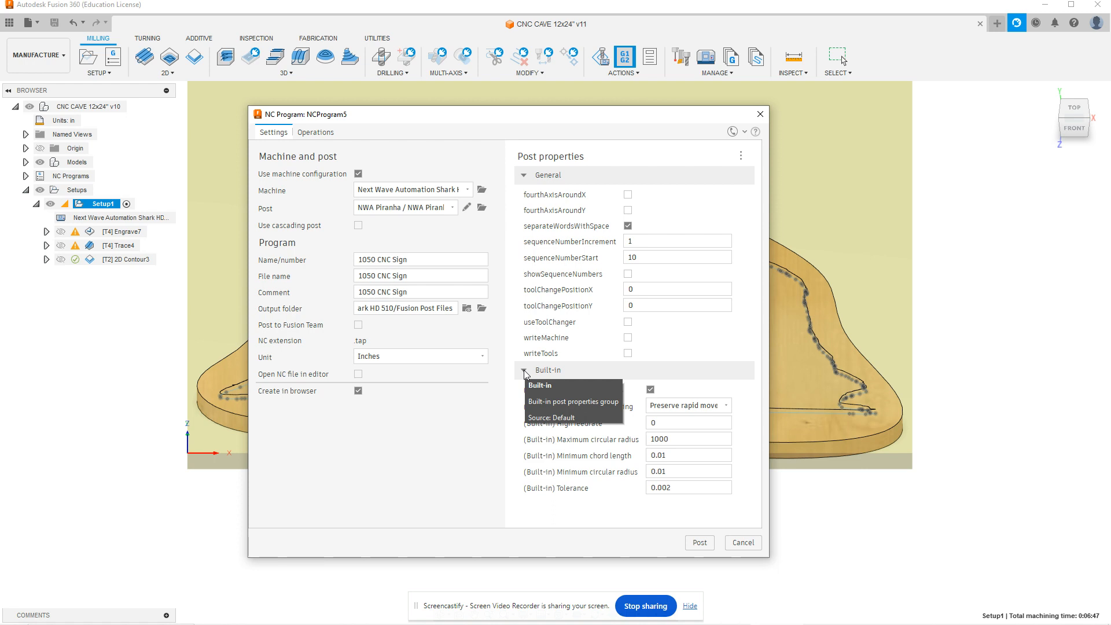
{"action": "left_click", "coordinate": [524, 370]}
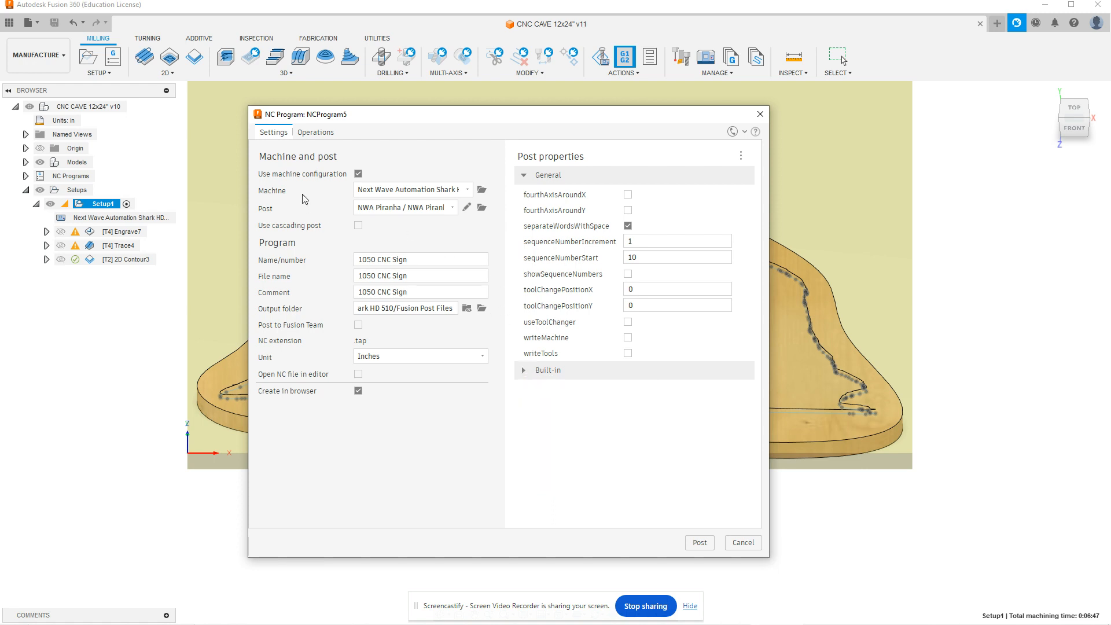
In the Operations list, uncheck 2D Contour3, keeping Engrave7 and Trace4 checked
{"action": "left_click", "coordinate": [315, 132]}
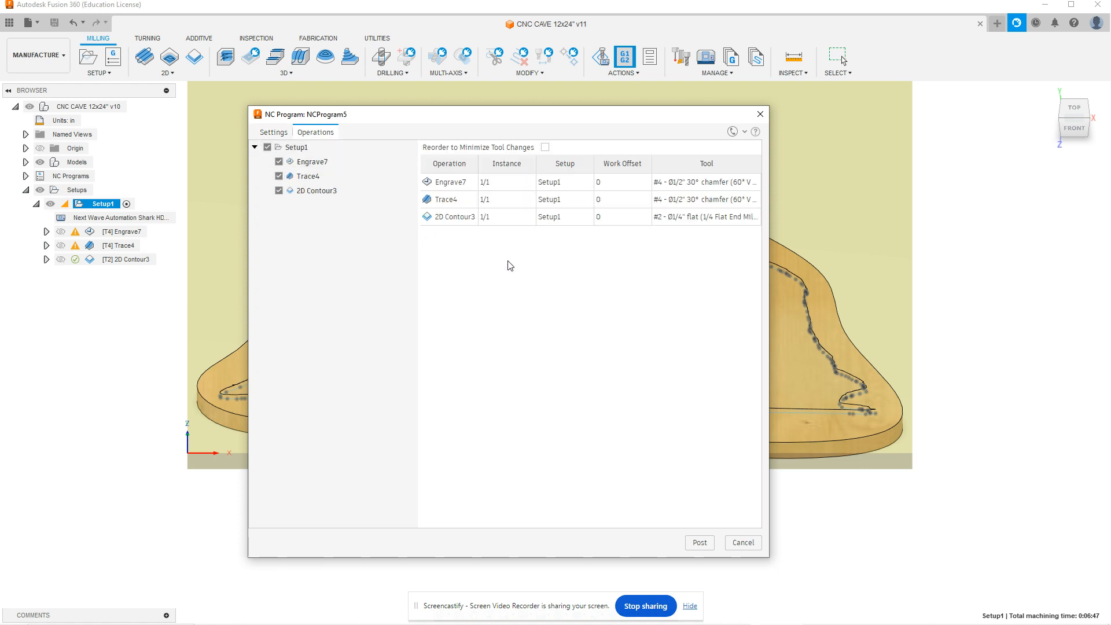
{"action": "left_click", "coordinate": [307, 176]}
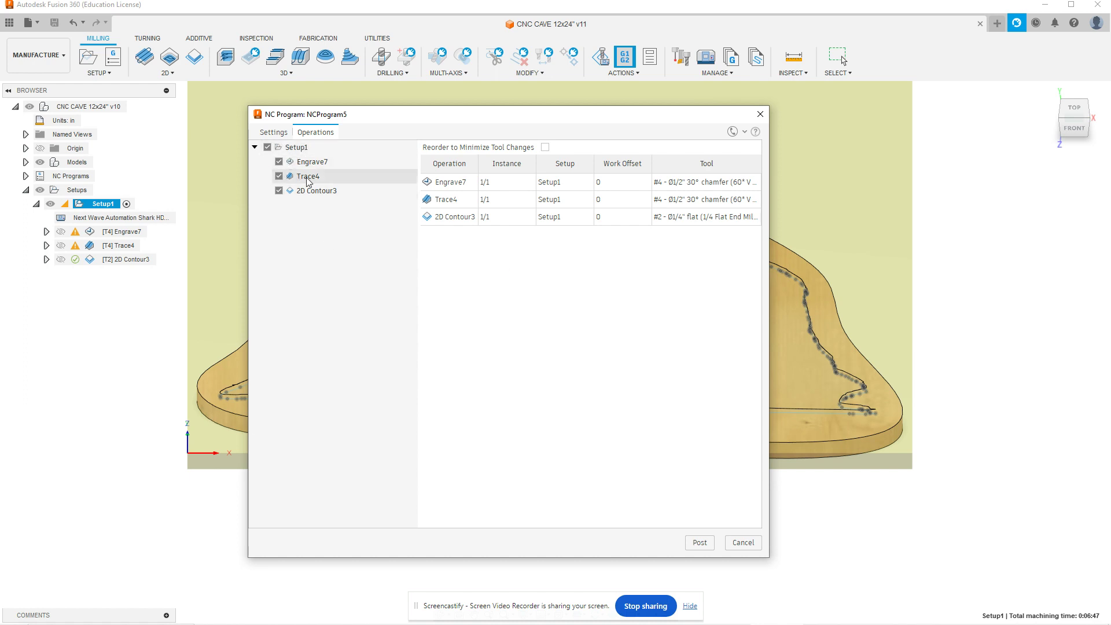
{"action": "mouse_move", "coordinate": [600, 172]}
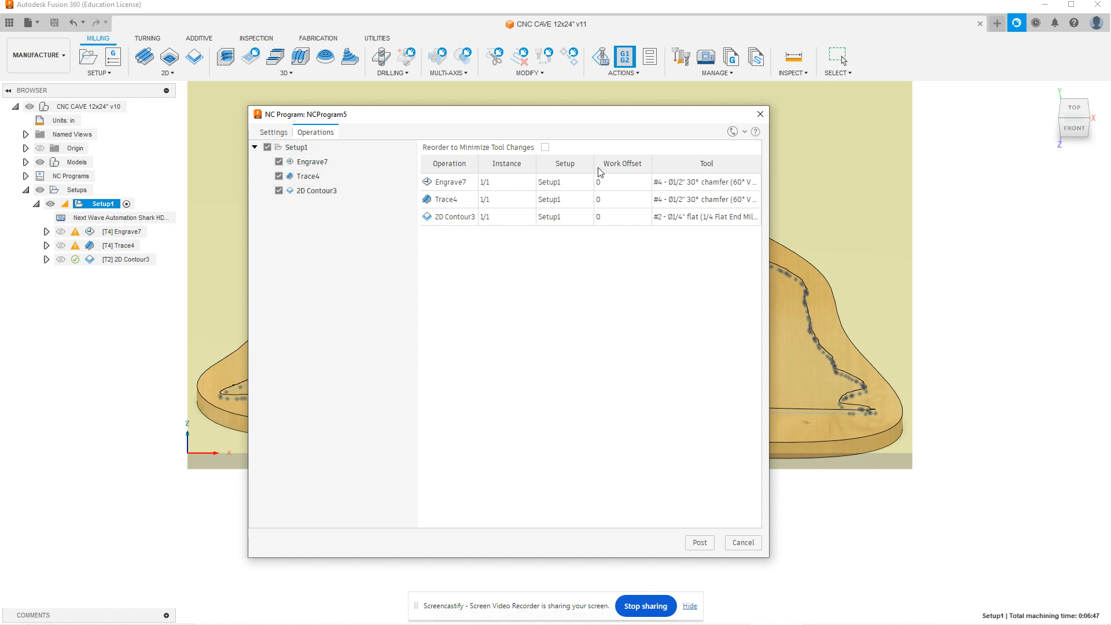
{"action": "mouse_move", "coordinate": [448, 182]}
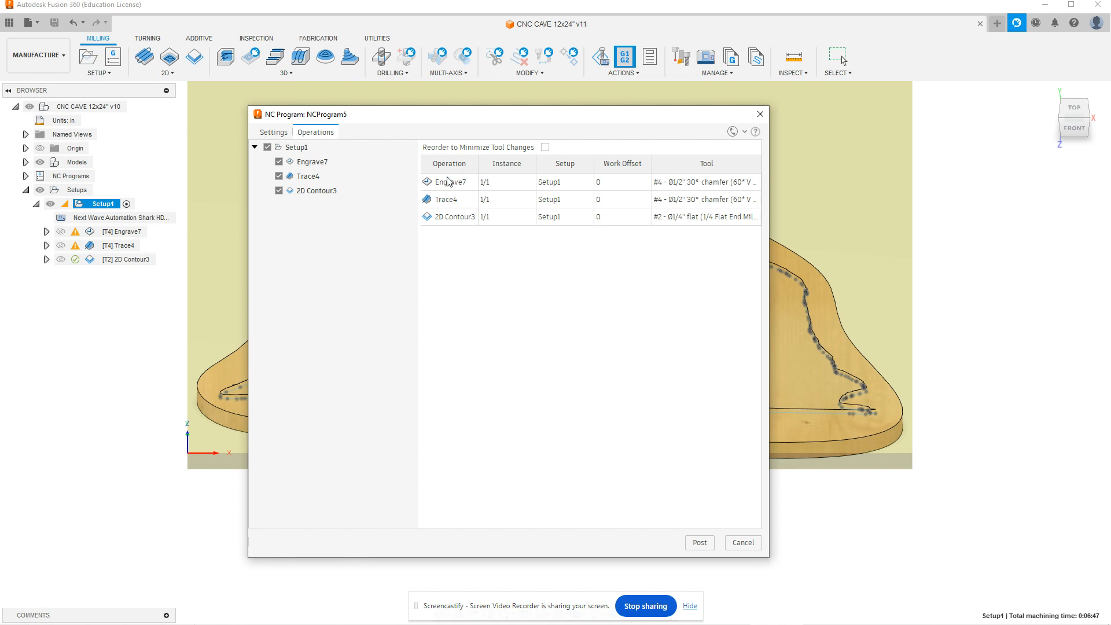
{"action": "mouse_move", "coordinate": [517, 193]}
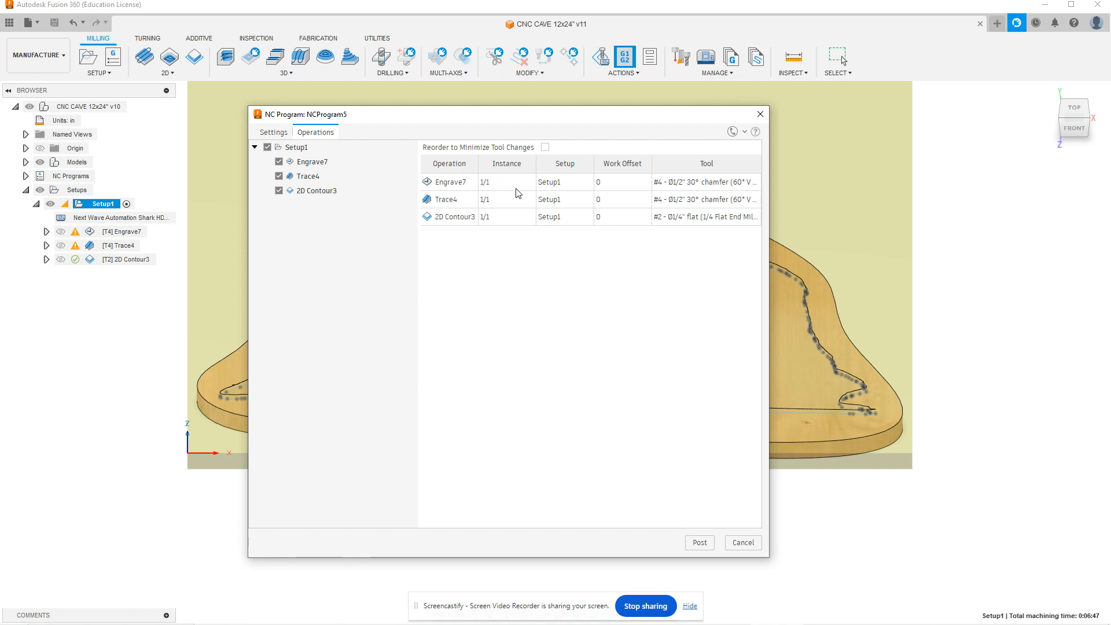
{"action": "mouse_move", "coordinate": [553, 208]}
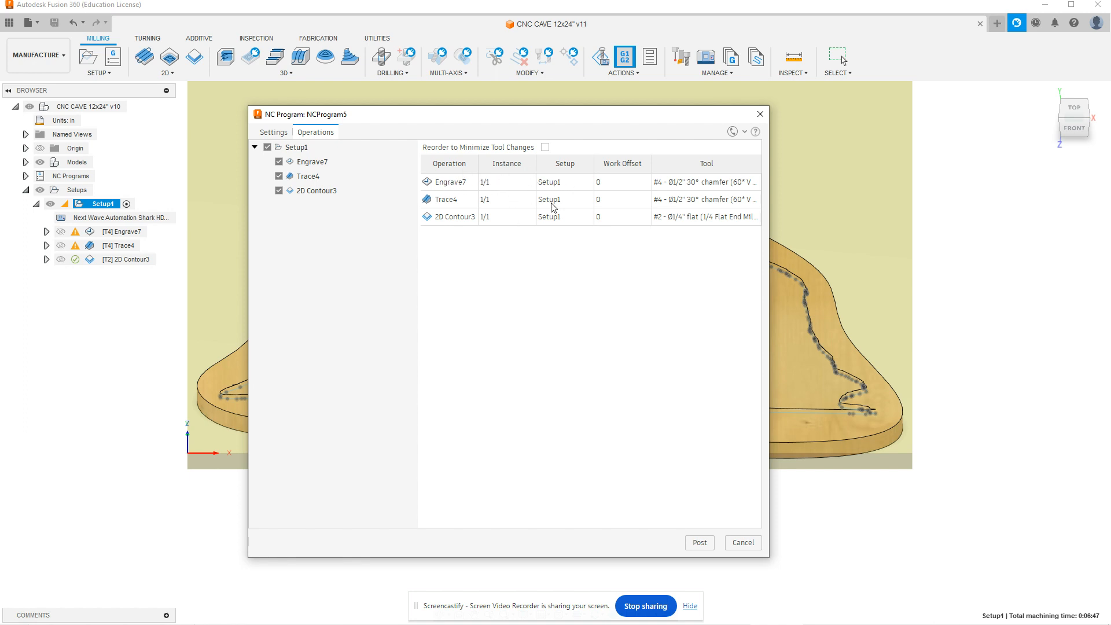
{"action": "mouse_move", "coordinate": [630, 186]}
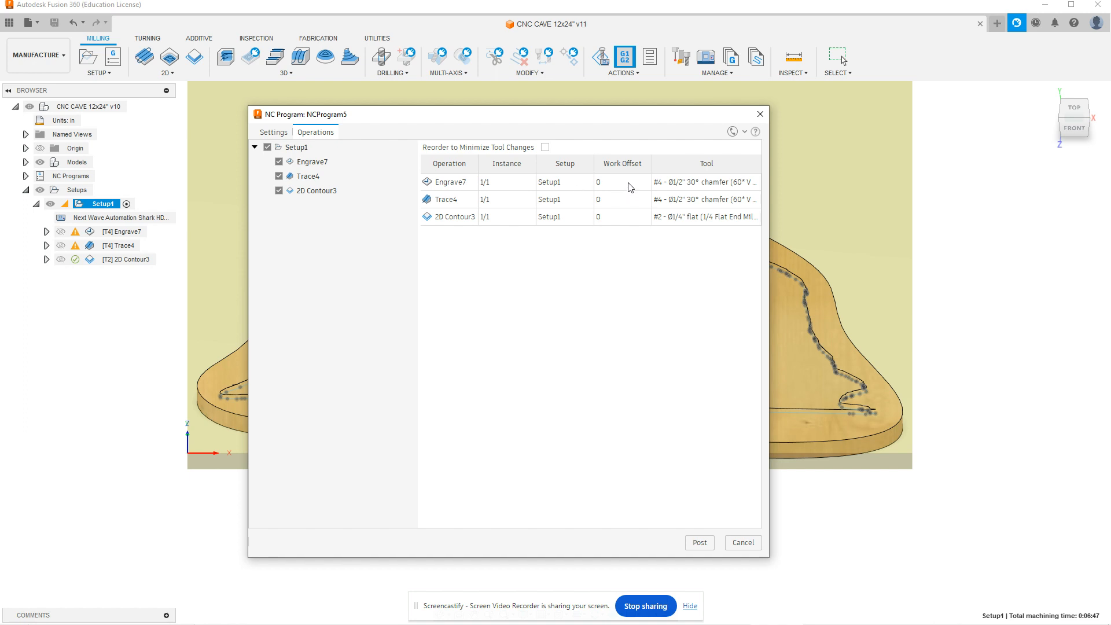
{"action": "mouse_move", "coordinate": [635, 171]}
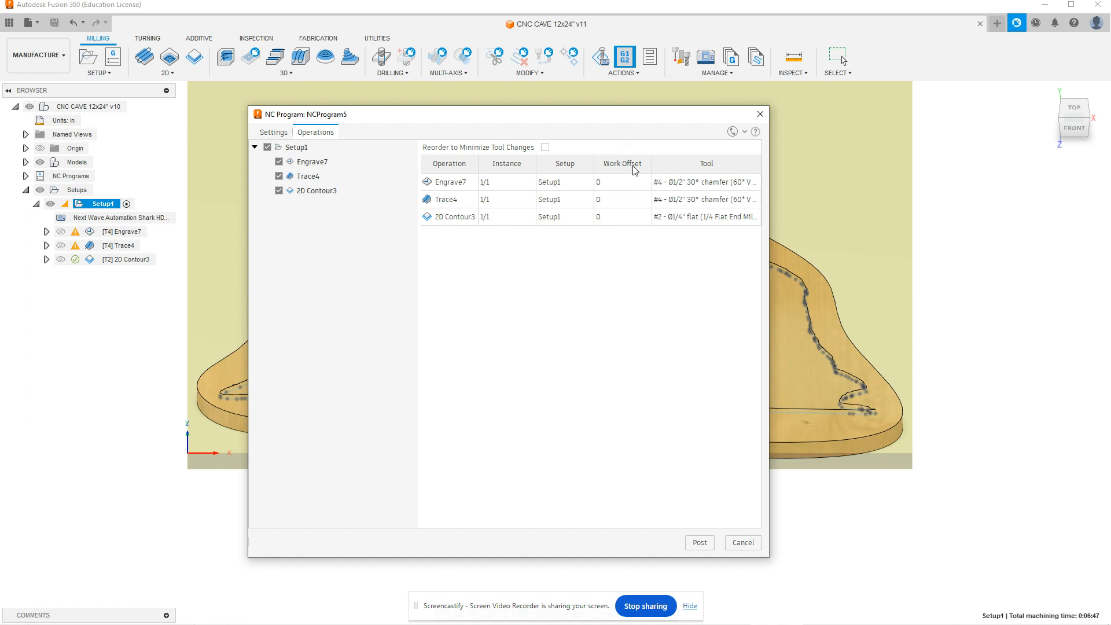
{"action": "mouse_move", "coordinate": [627, 186]}
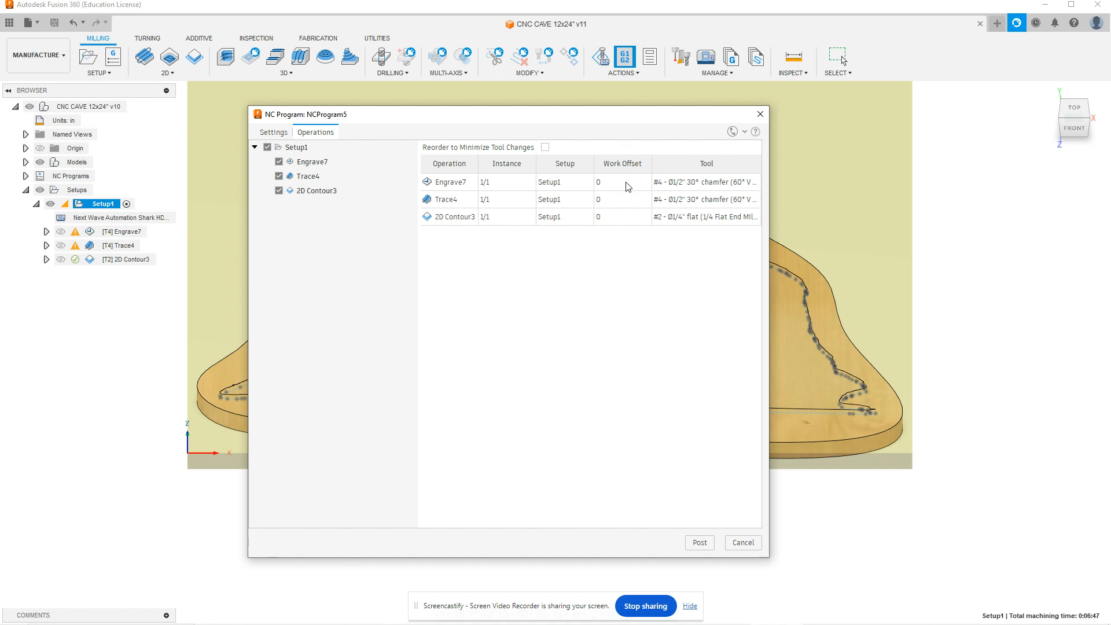
{"action": "mouse_move", "coordinate": [626, 199]}
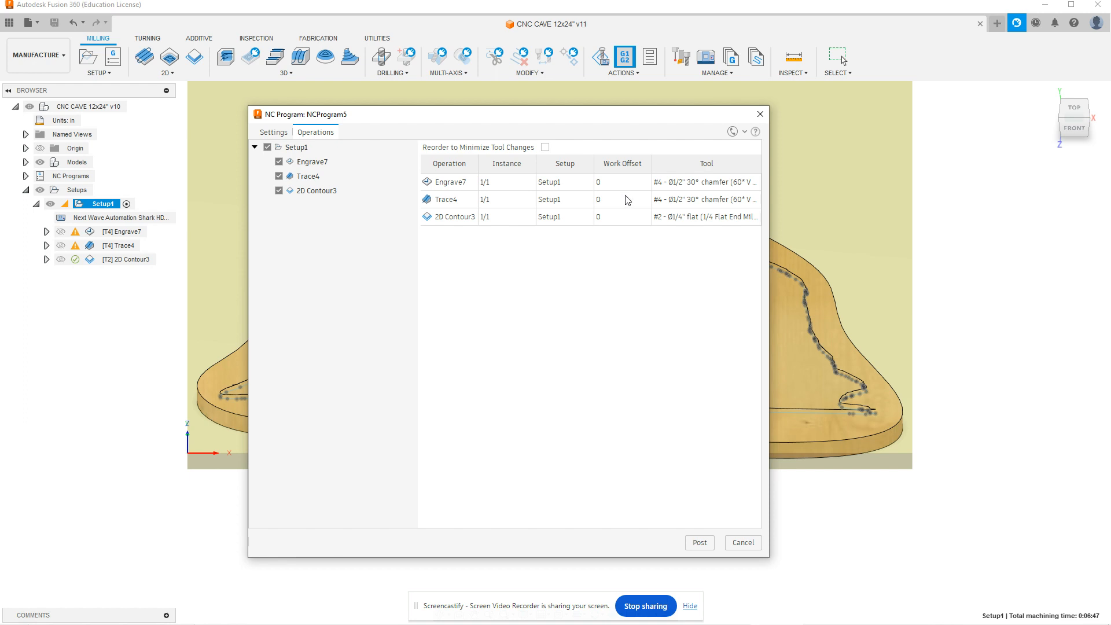
{"action": "mouse_move", "coordinate": [628, 207]}
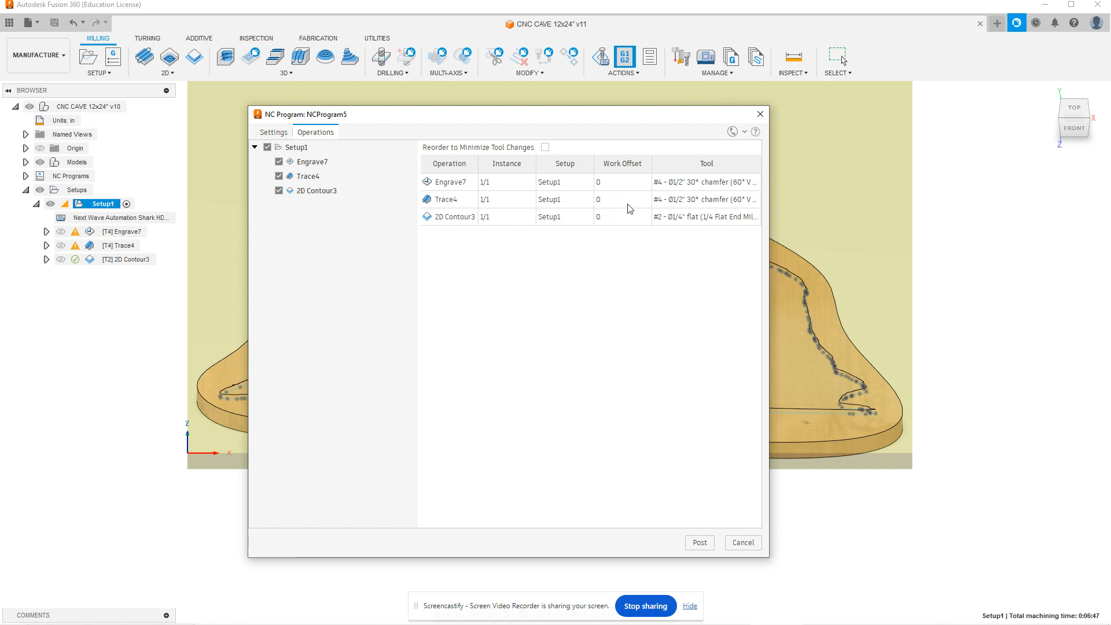
{"action": "mouse_move", "coordinate": [663, 183]}
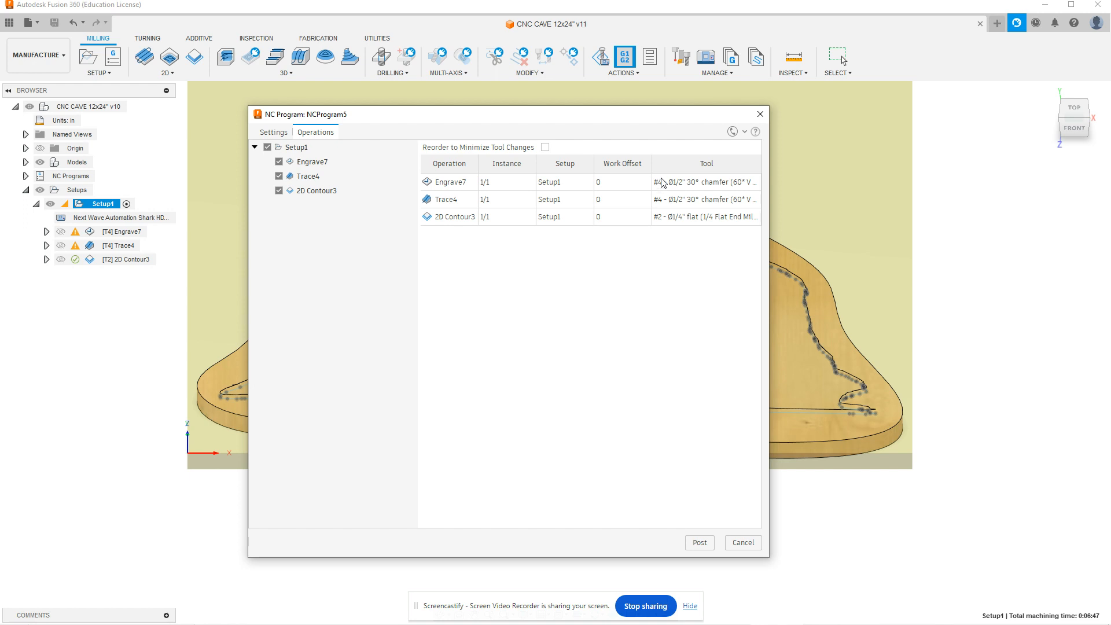
{"action": "mouse_move", "coordinate": [729, 191]}
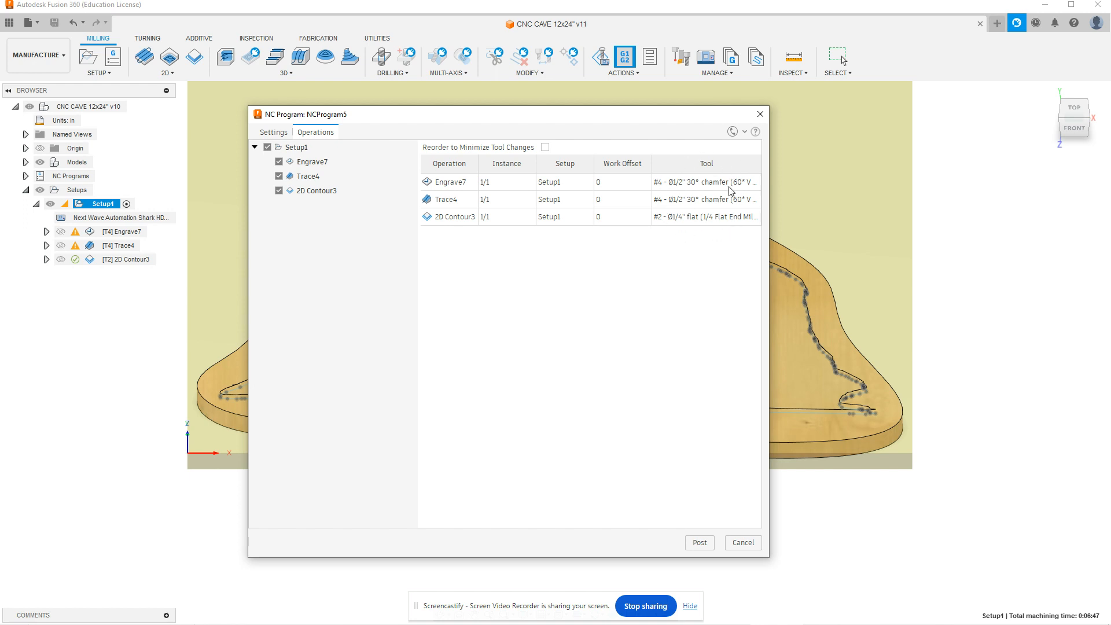
{"action": "mouse_move", "coordinate": [719, 224]}
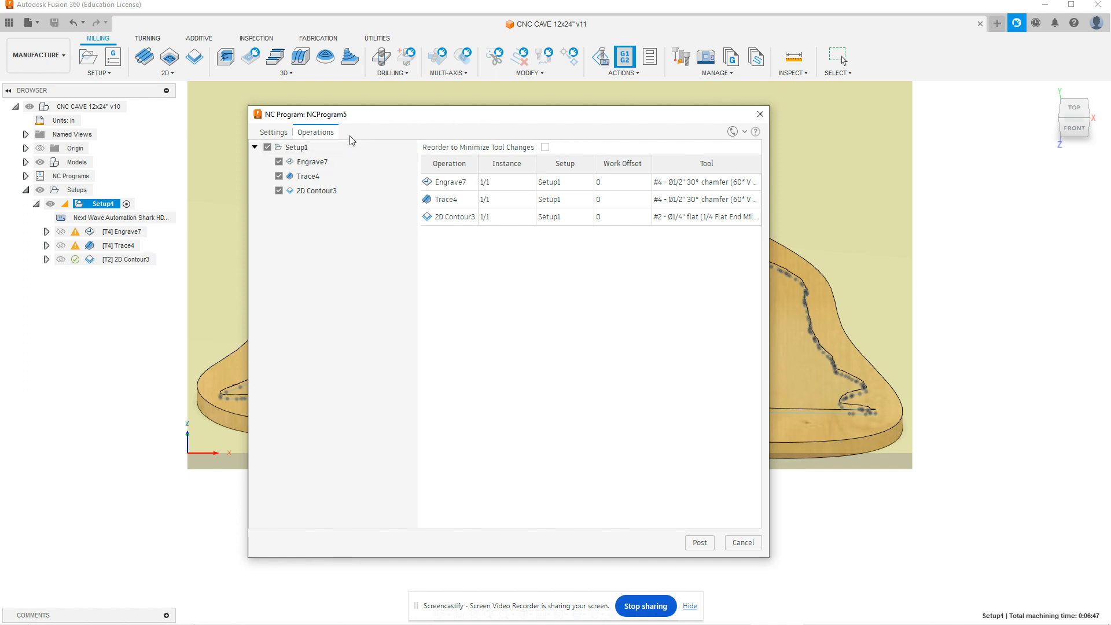
{"action": "mouse_move", "coordinate": [347, 138]}
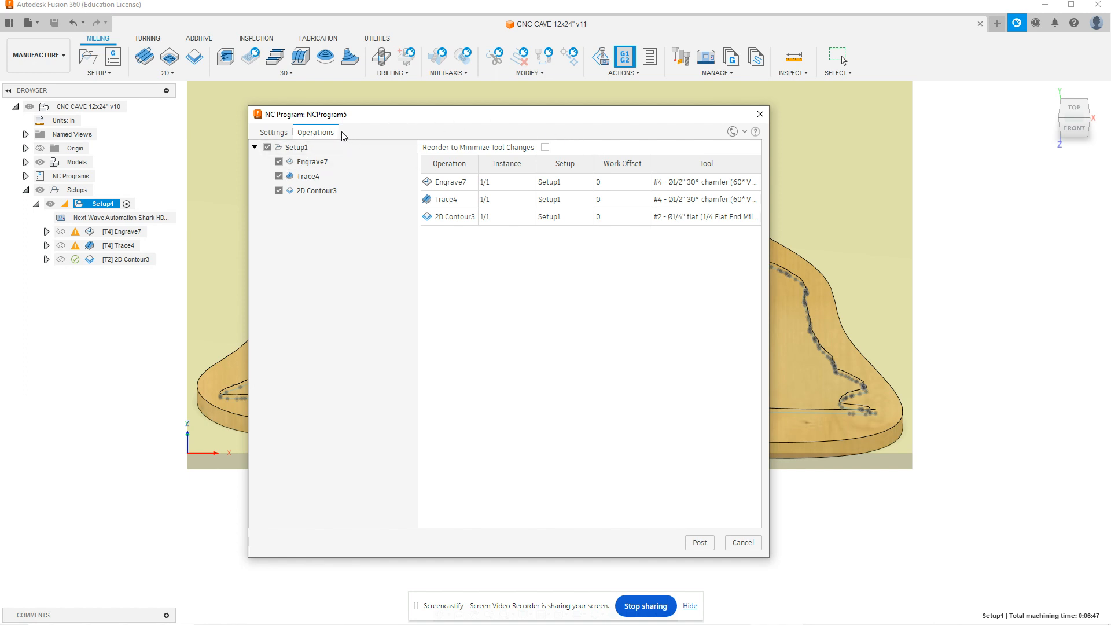
{"action": "mouse_move", "coordinate": [372, 129]}
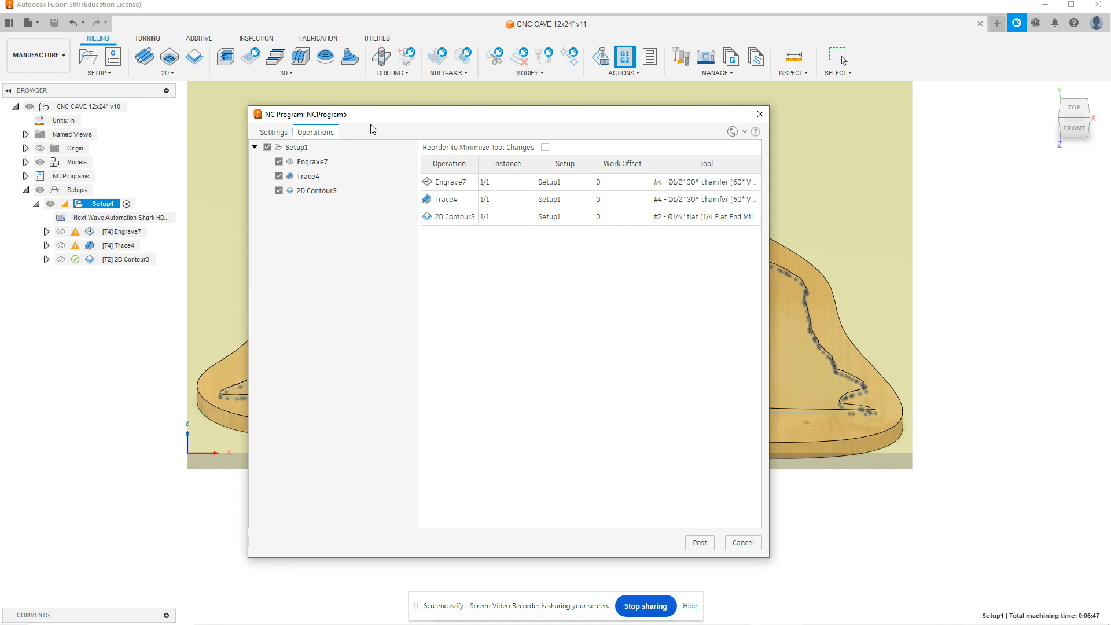
{"action": "left_click", "coordinate": [311, 162]}
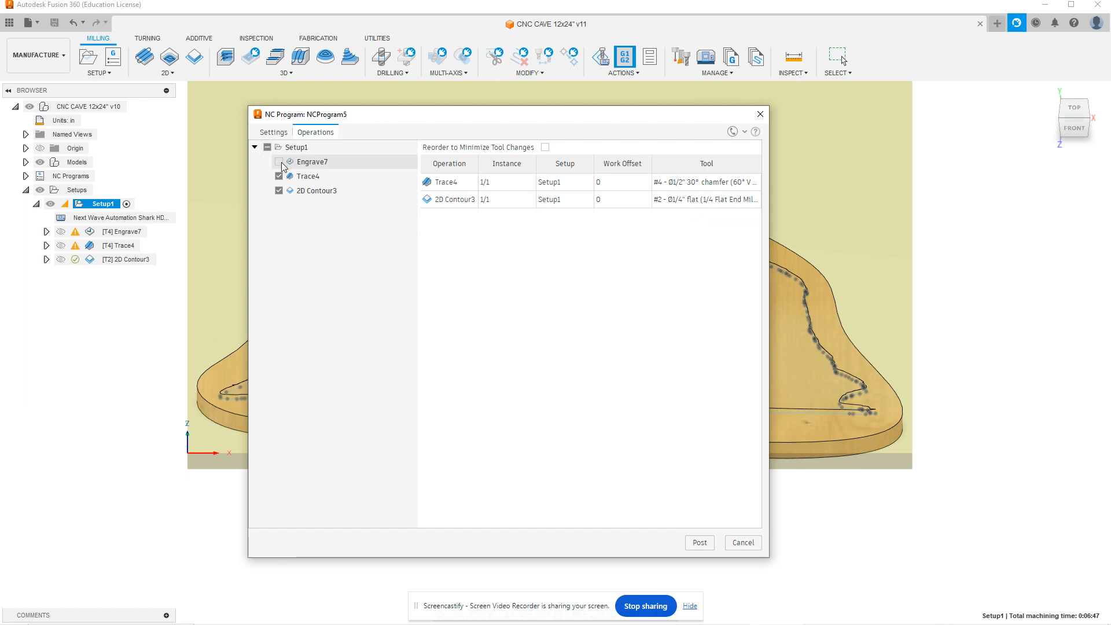
{"action": "left_click", "coordinate": [279, 162]}
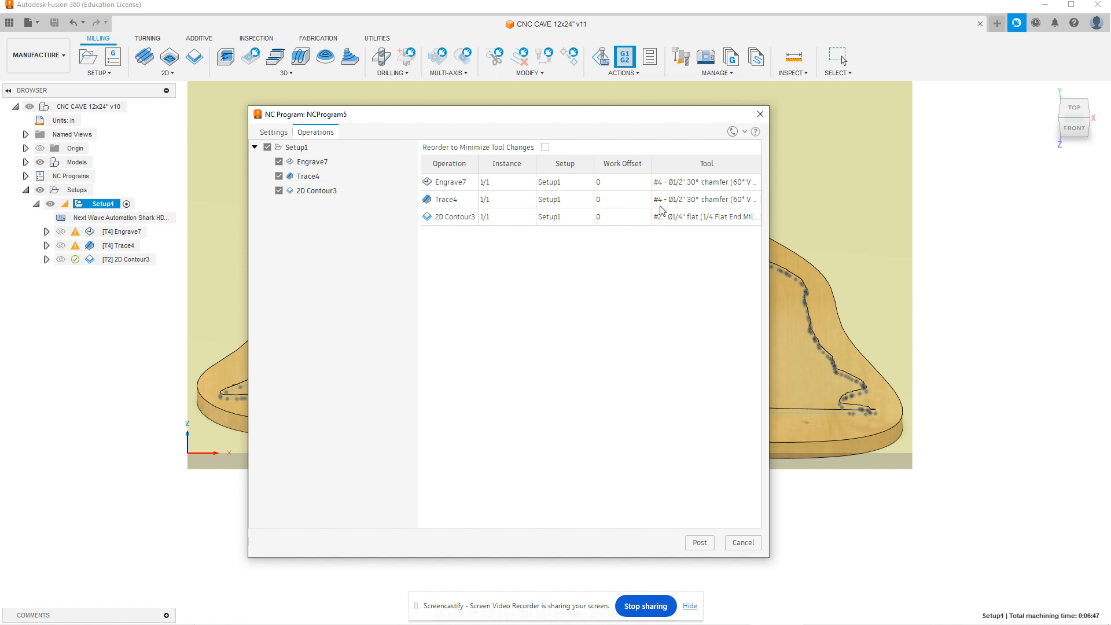
{"action": "mouse_move", "coordinate": [268, 219]}
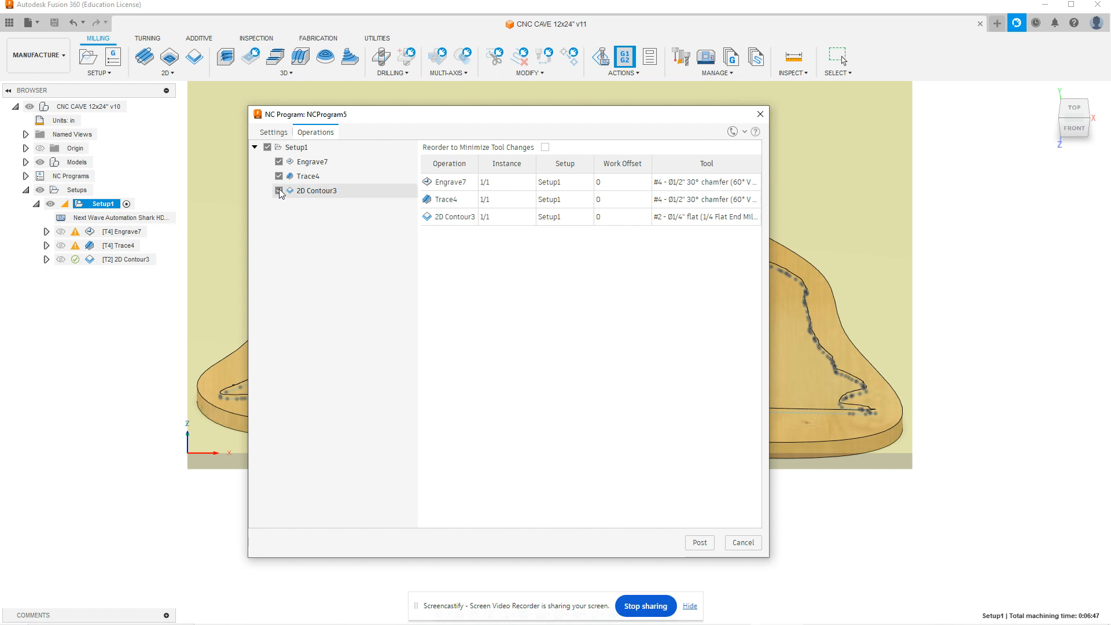
{"action": "left_click", "coordinate": [278, 190]}
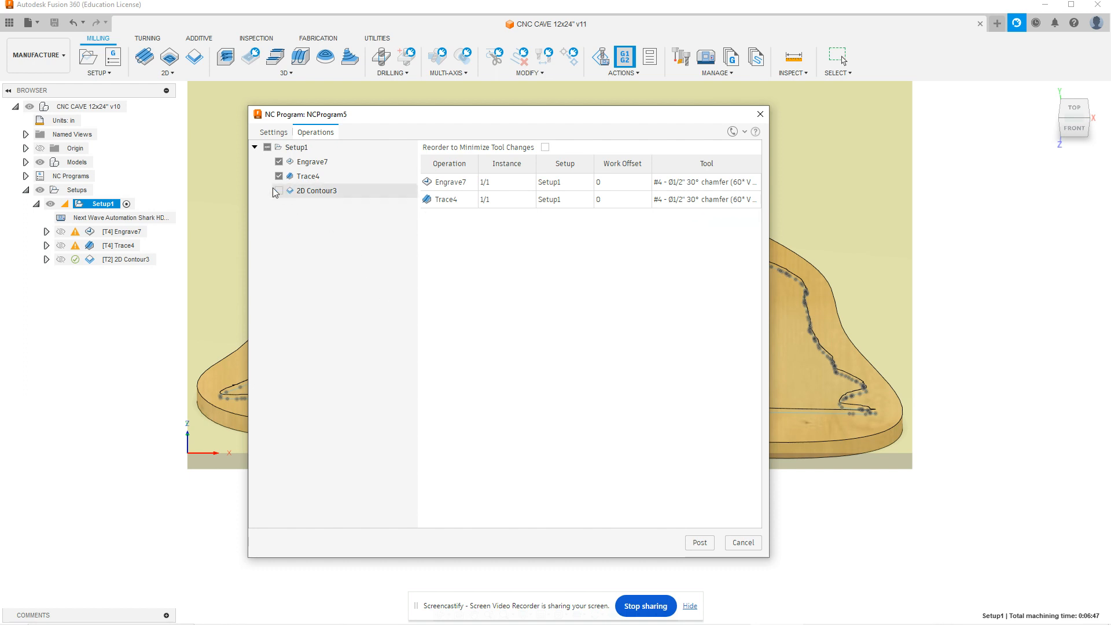
{"action": "left_click", "coordinate": [278, 190]}
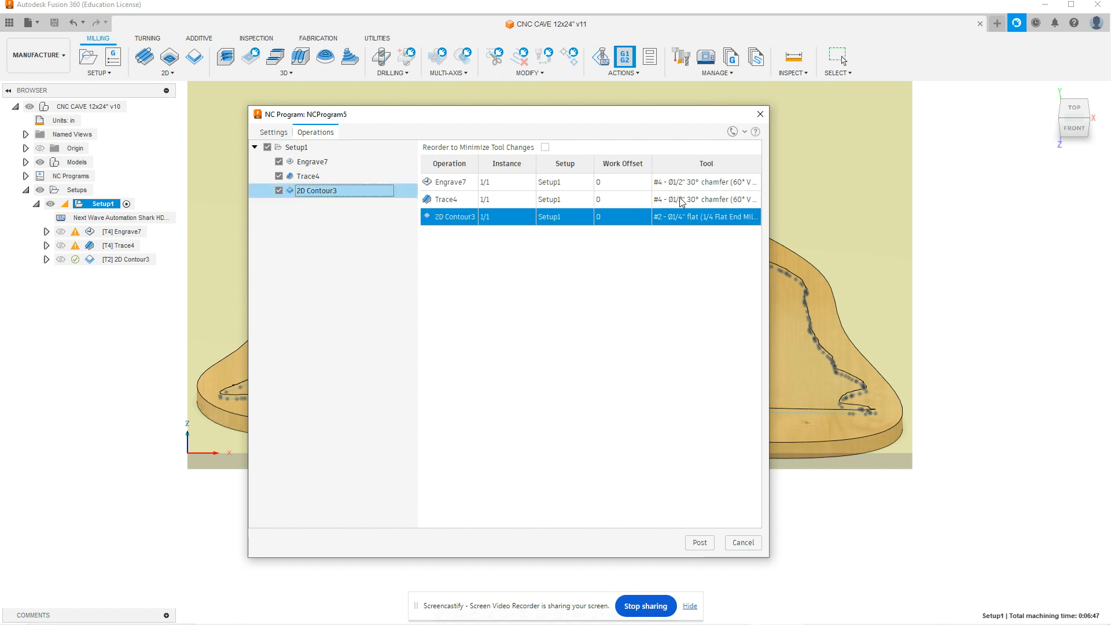
{"action": "mouse_move", "coordinate": [505, 189]}
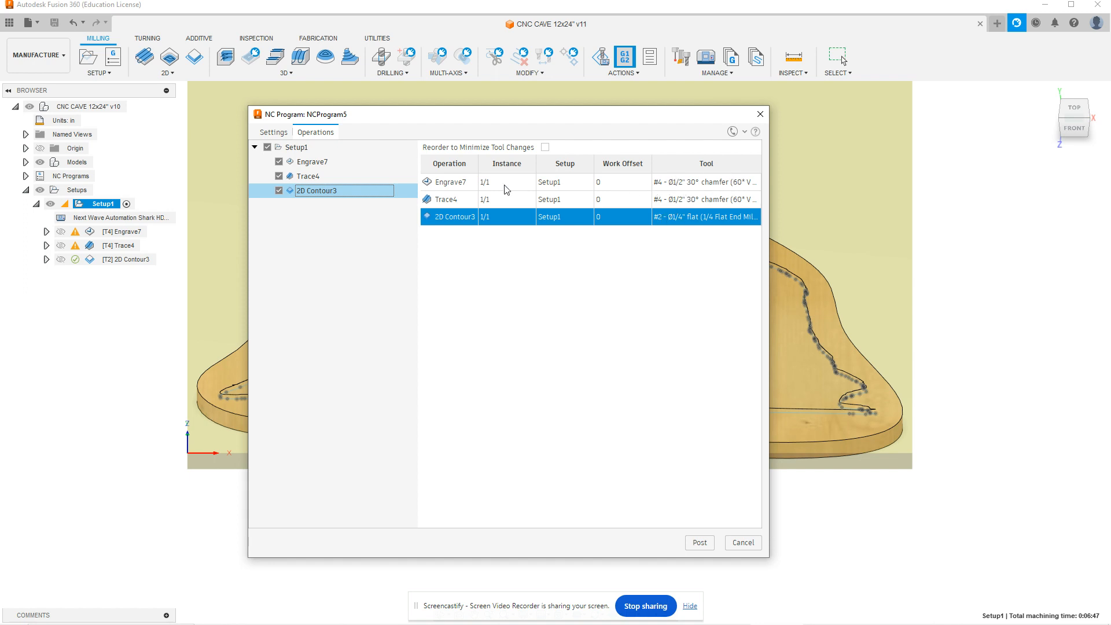
{"action": "mouse_move", "coordinate": [691, 186]}
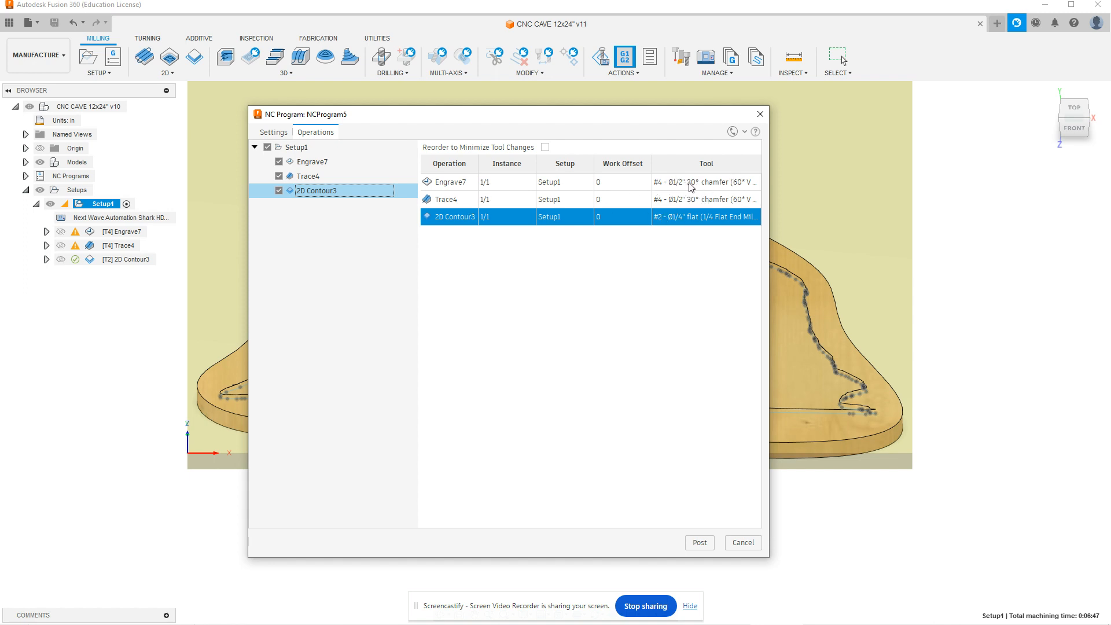
{"action": "mouse_move", "coordinate": [698, 205]}
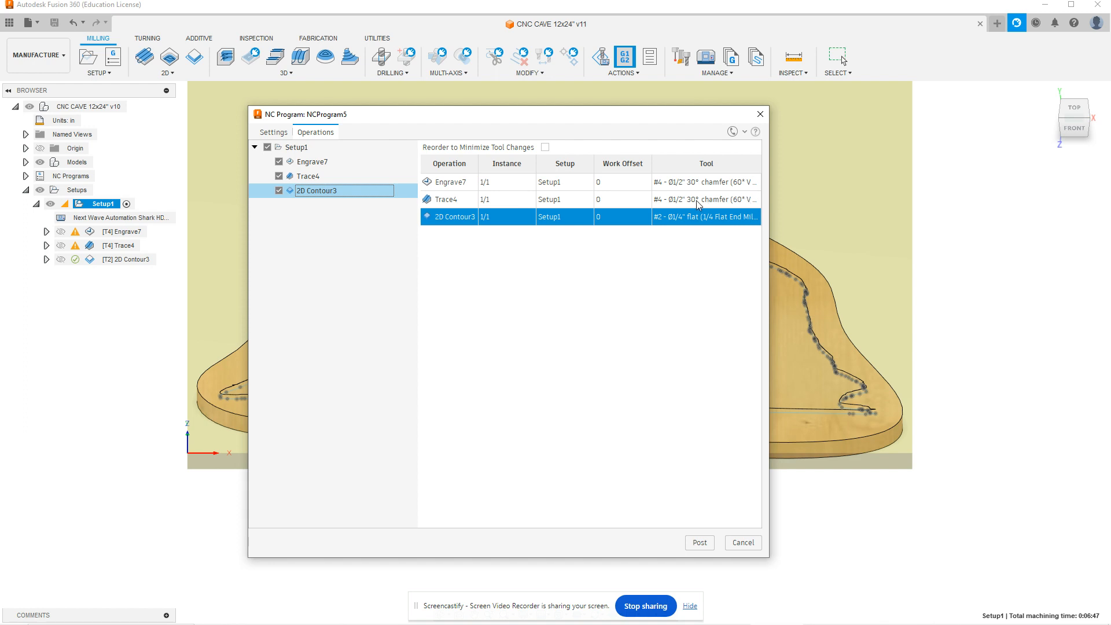
{"action": "mouse_move", "coordinate": [729, 225]}
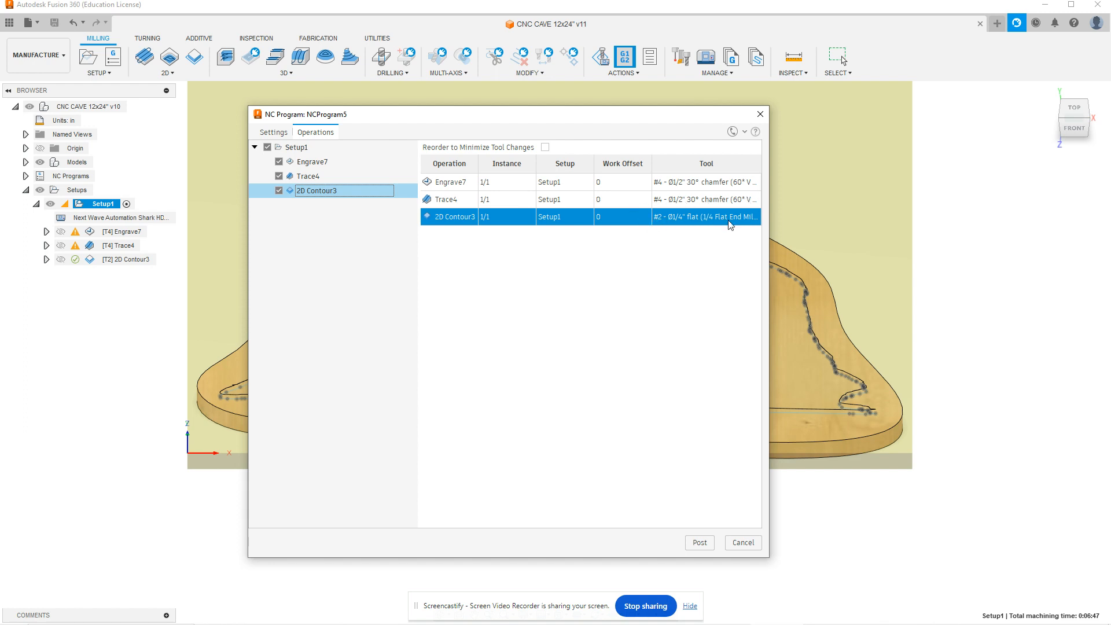
{"action": "mouse_move", "coordinate": [675, 226]}
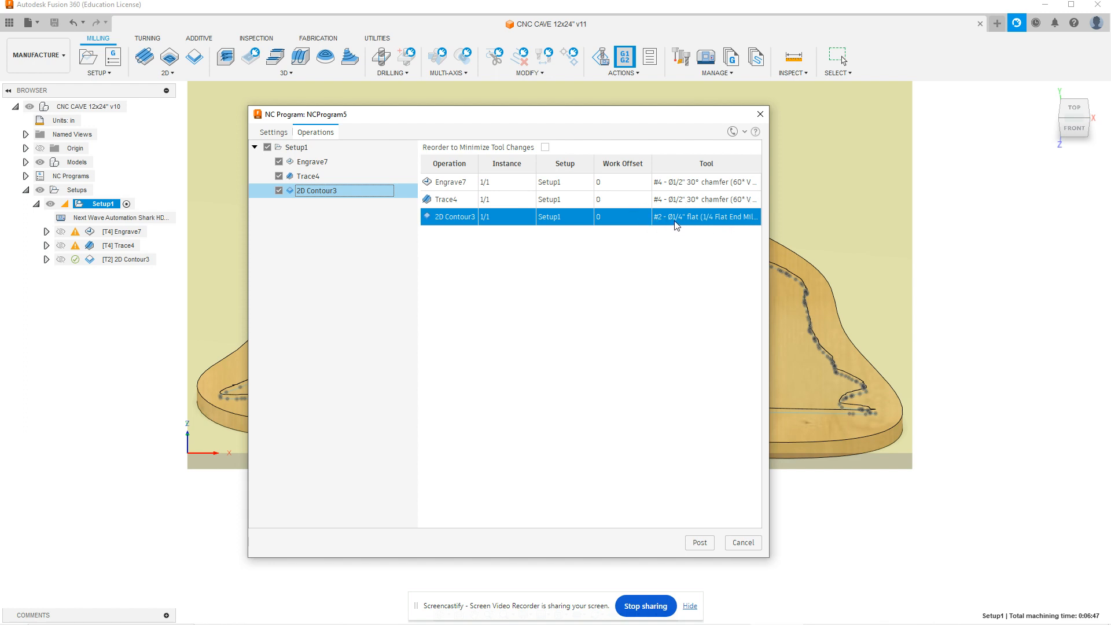
{"action": "mouse_move", "coordinate": [418, 225]}
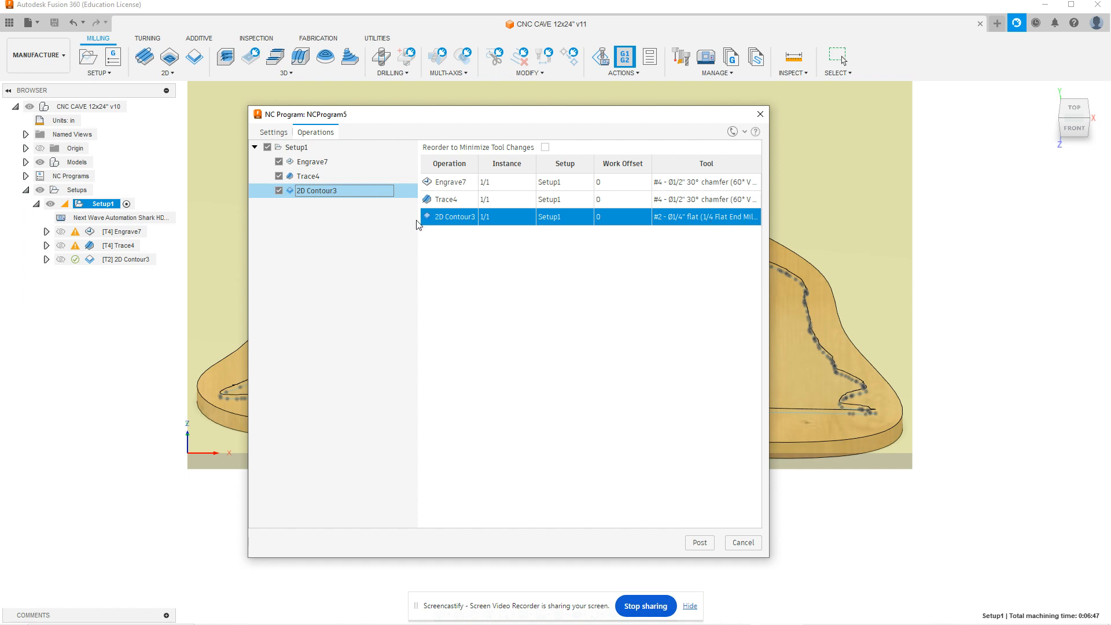
{"action": "mouse_move", "coordinate": [413, 244]}
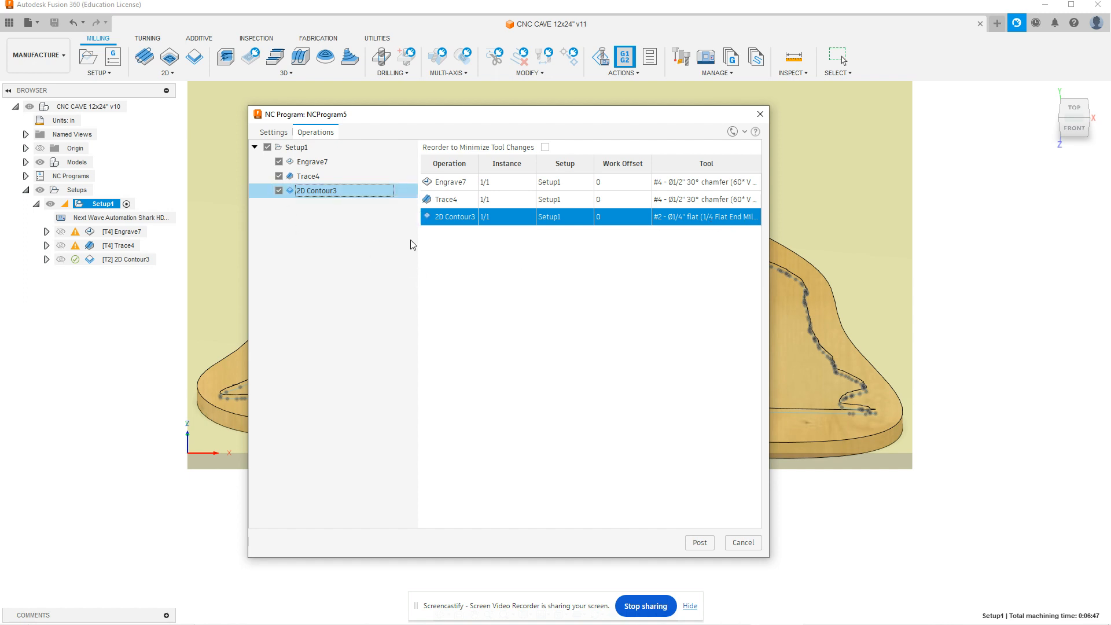
{"action": "mouse_move", "coordinate": [503, 204]}
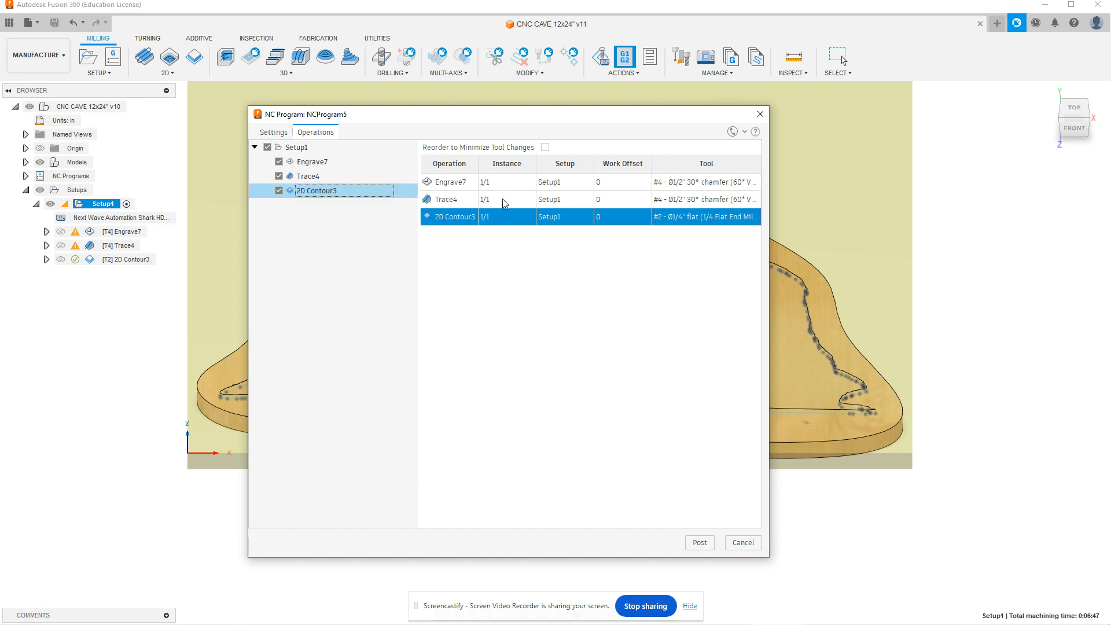
{"action": "mouse_move", "coordinate": [571, 217]}
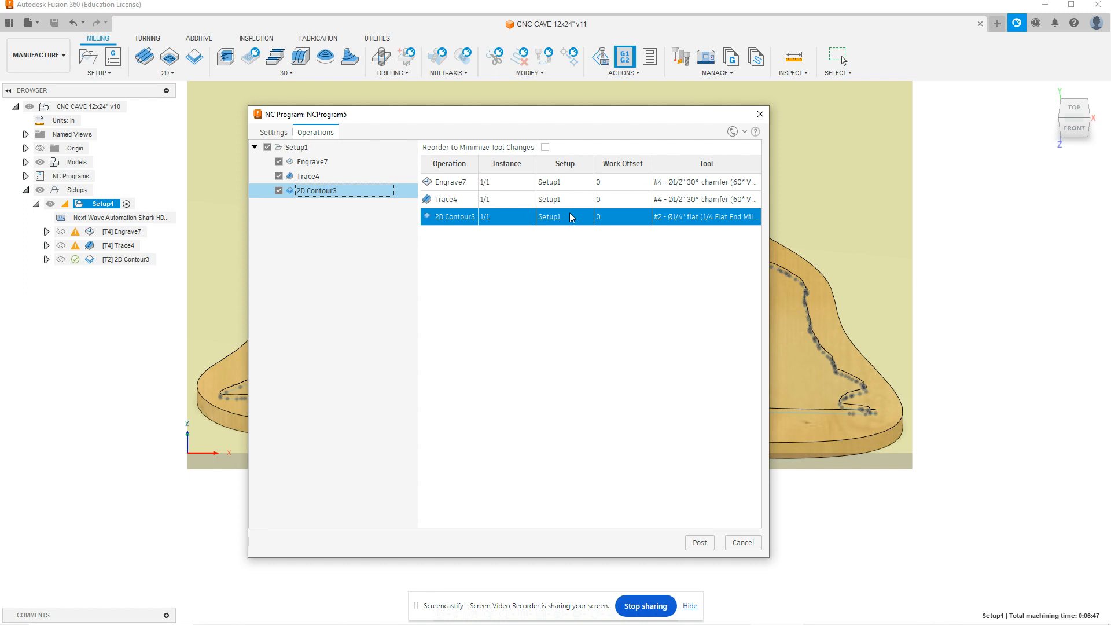
{"action": "mouse_move", "coordinate": [613, 222]}
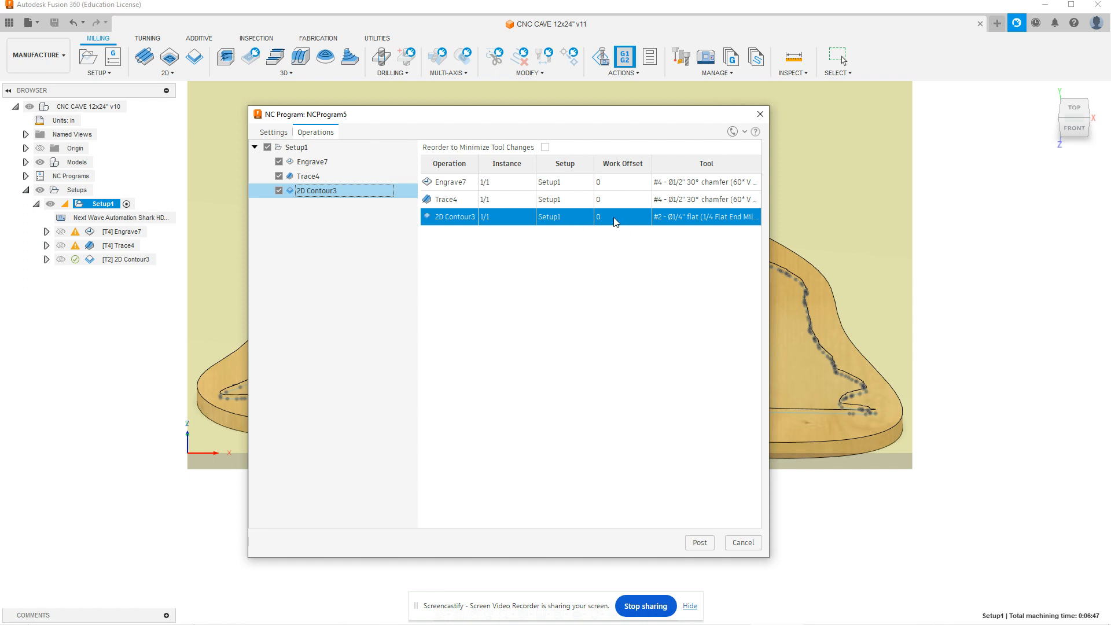
{"action": "mouse_move", "coordinate": [606, 223]}
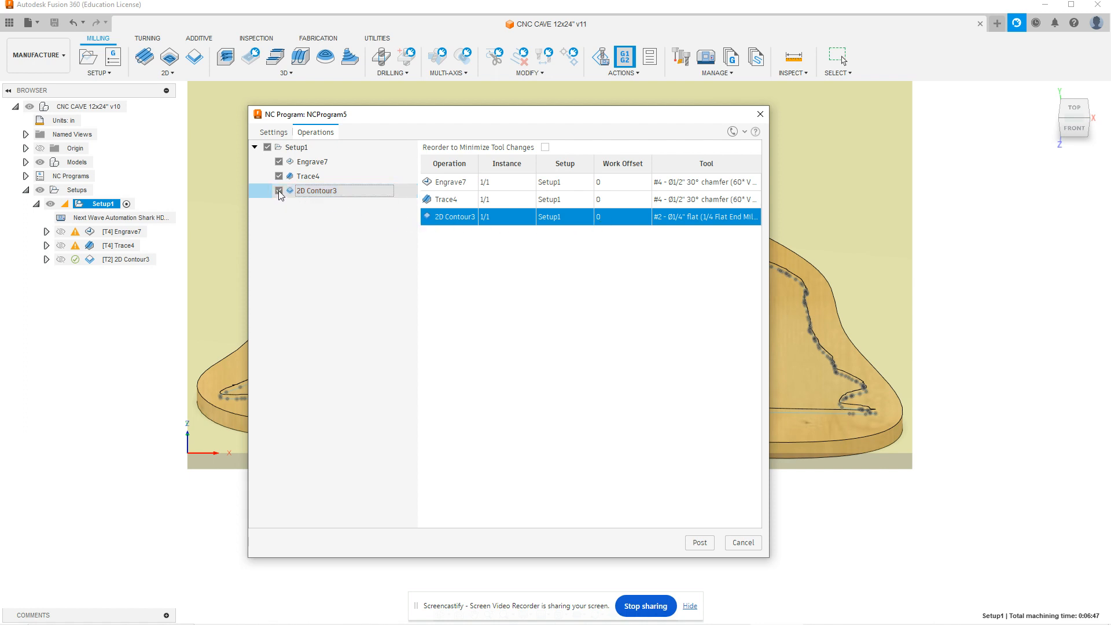
{"action": "left_click", "coordinate": [278, 190]}
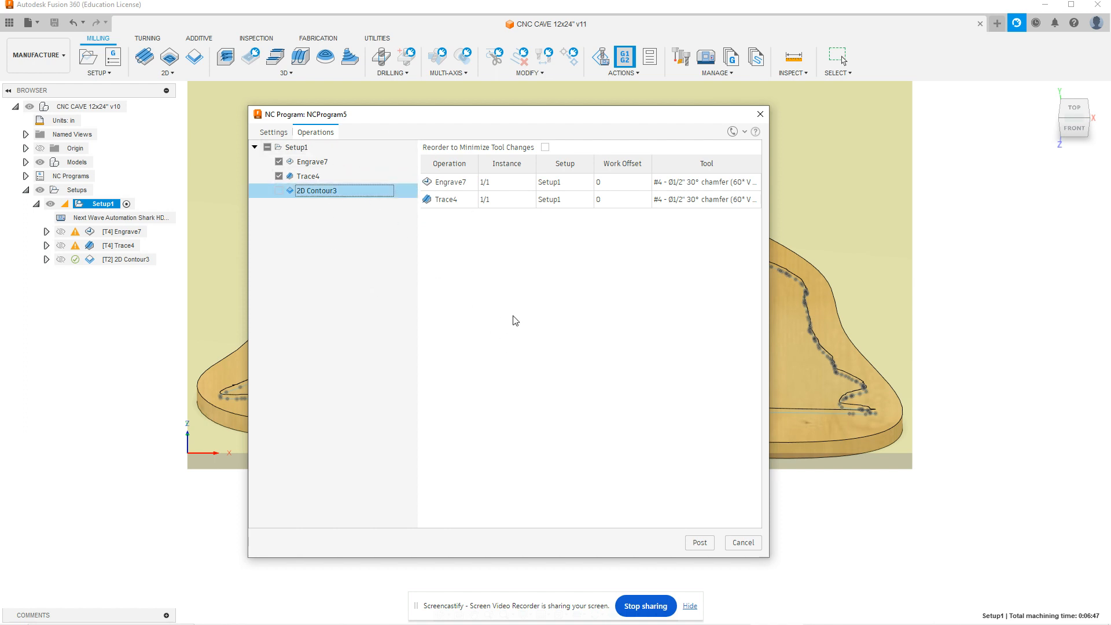
{"action": "mouse_move", "coordinate": [698, 542]}
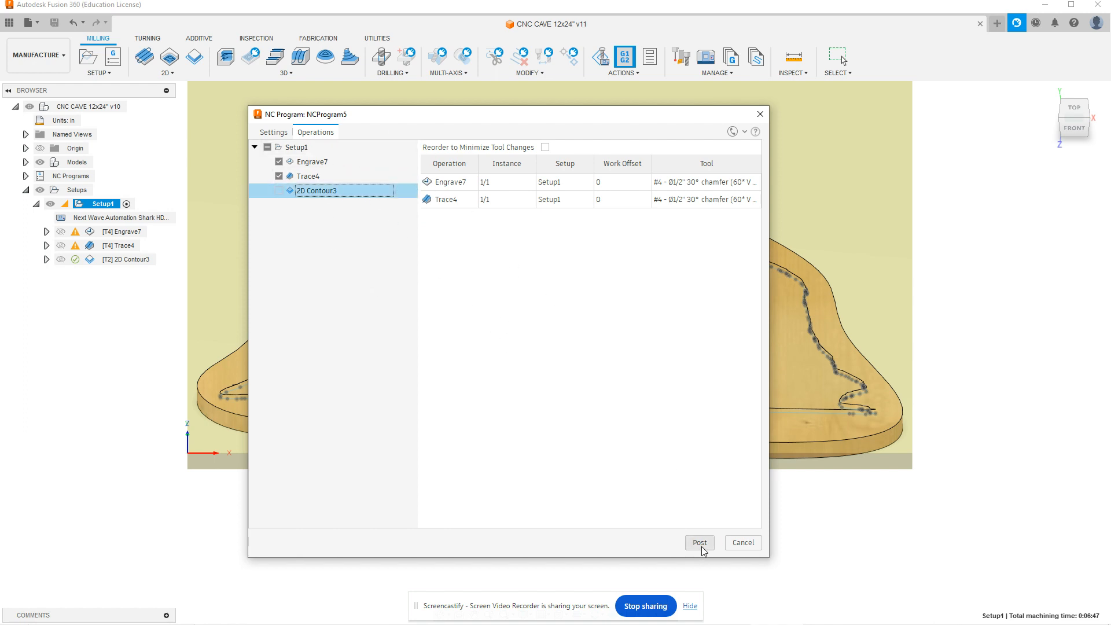
Post NCProgram5 and get the 'NC code successfully posted' notification
{"action": "left_click", "coordinate": [698, 542]}
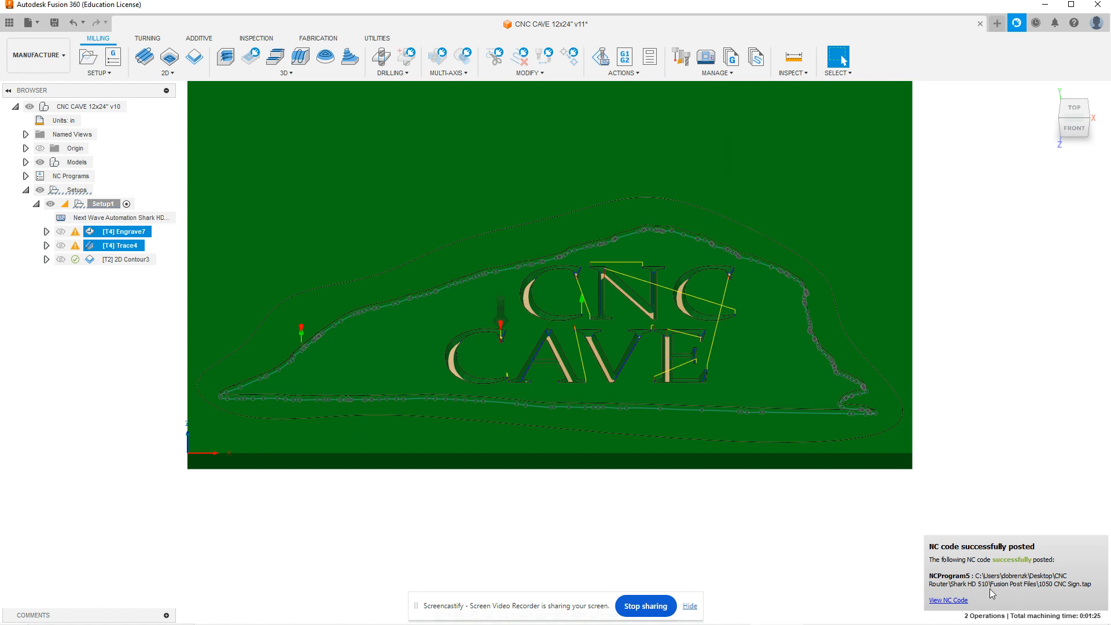
{"action": "mouse_move", "coordinate": [958, 607]}
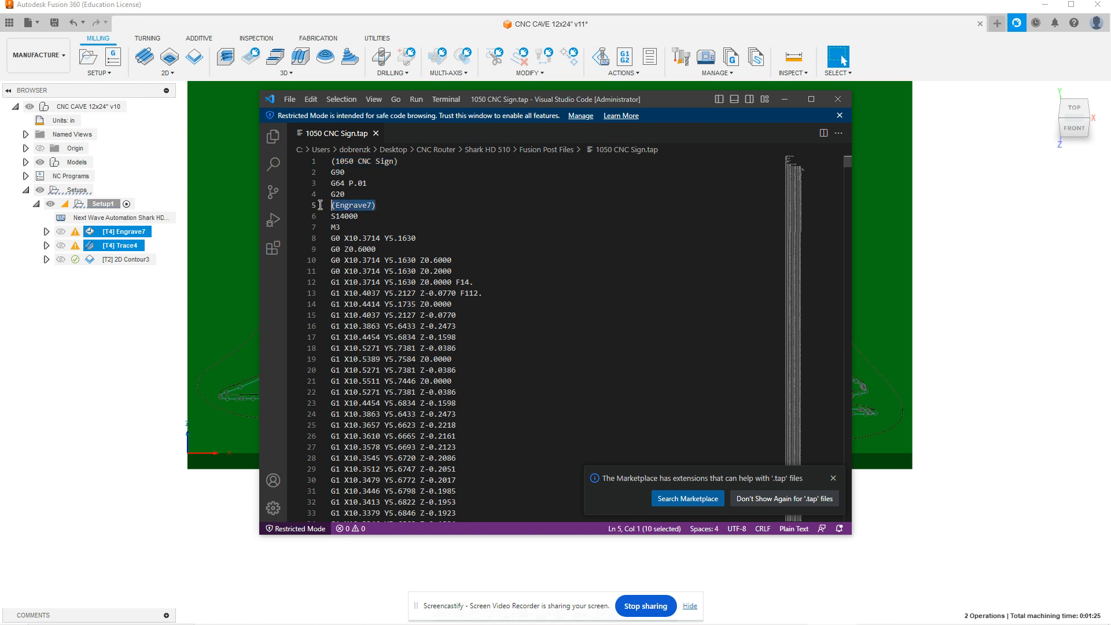
{"action": "left_click", "coordinate": [345, 216]}
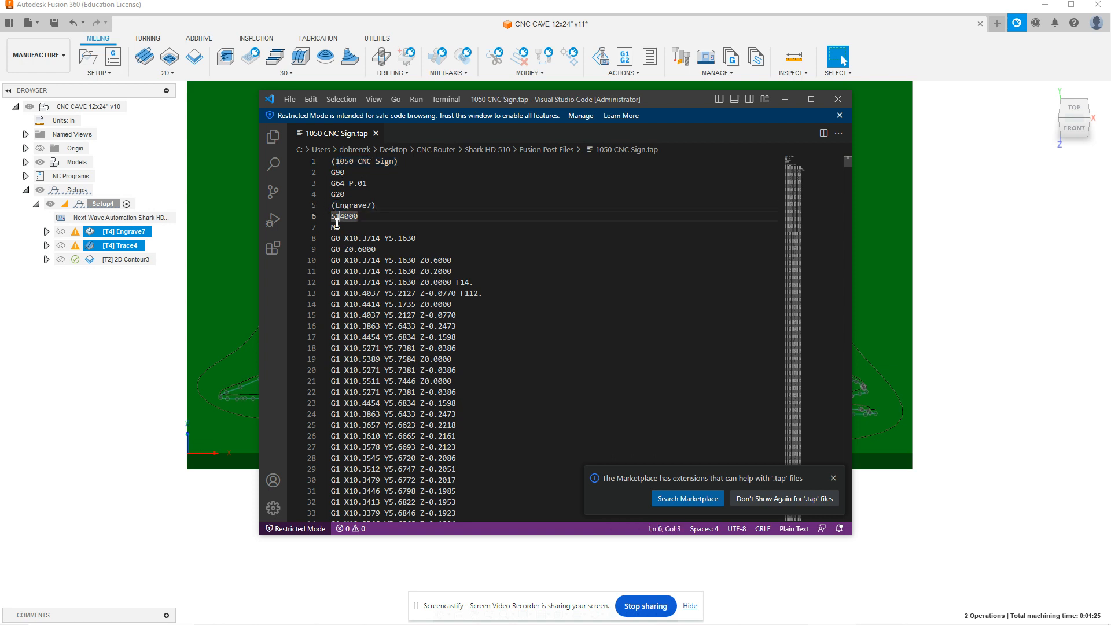
{"action": "left_click", "coordinate": [336, 227]}
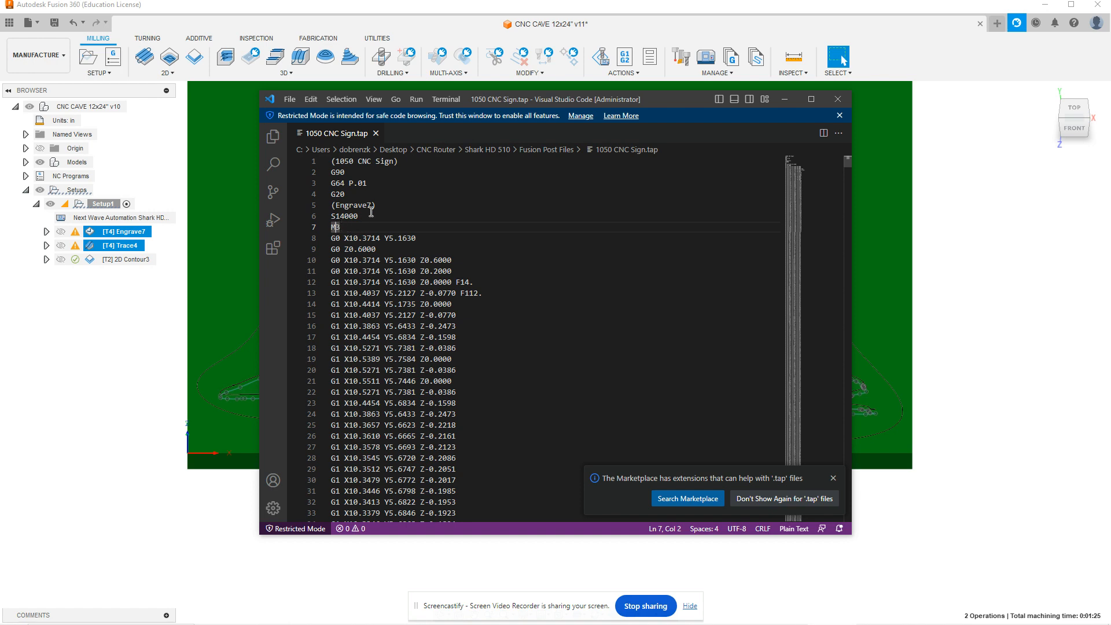
{"action": "scroll", "scroll_direction": "down", "scroll_amount": 3}
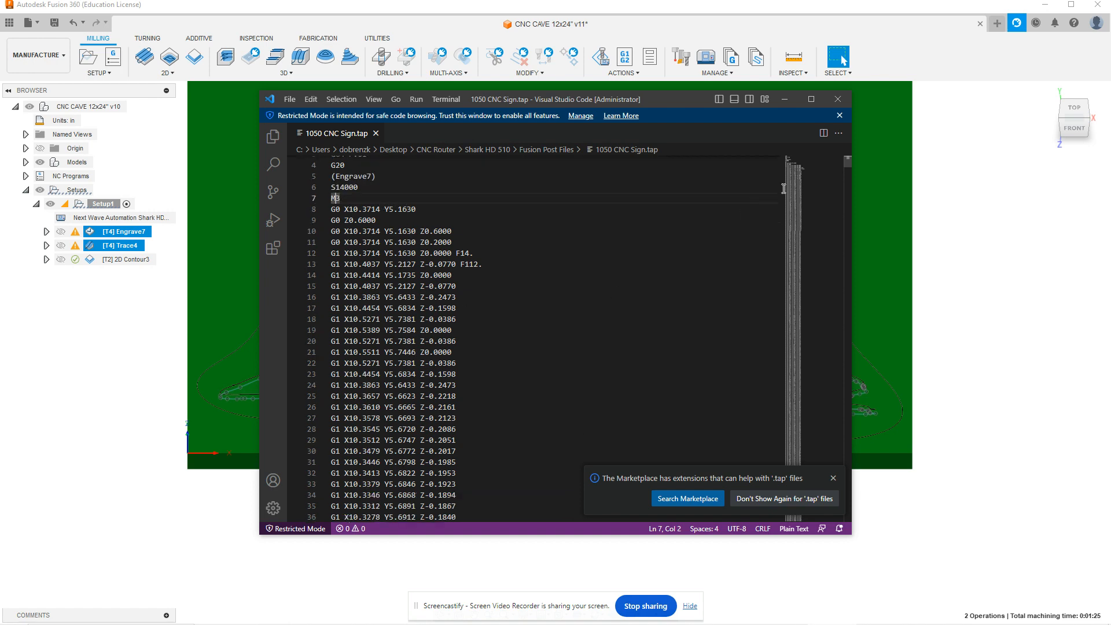
{"action": "mouse_move", "coordinate": [847, 164]}
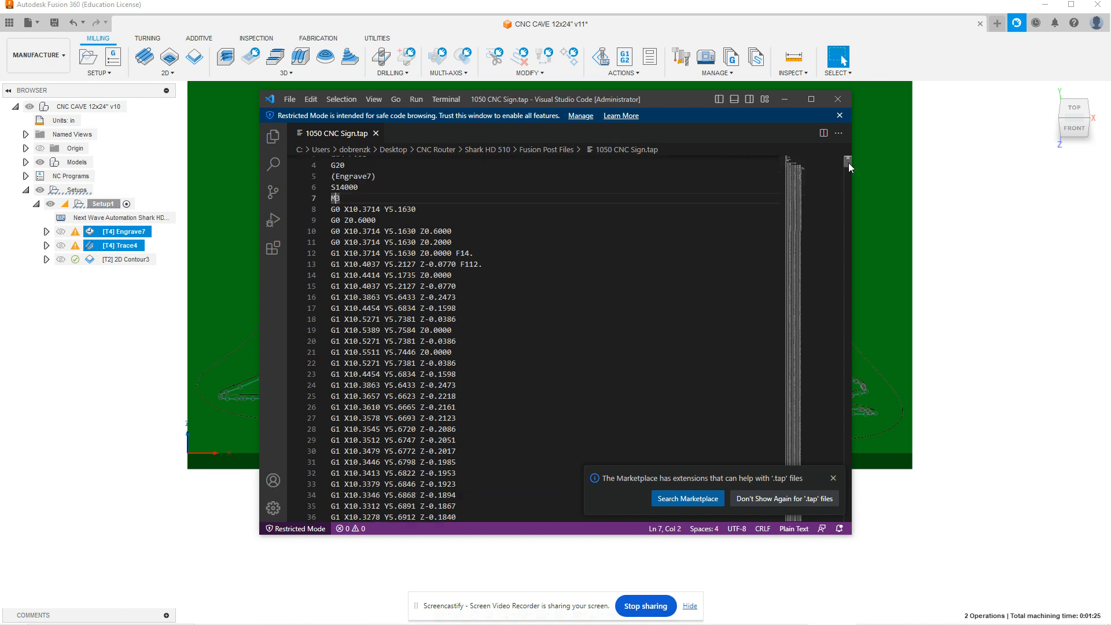
{"action": "scroll", "scroll_direction": "down", "scroll_amount": 3}
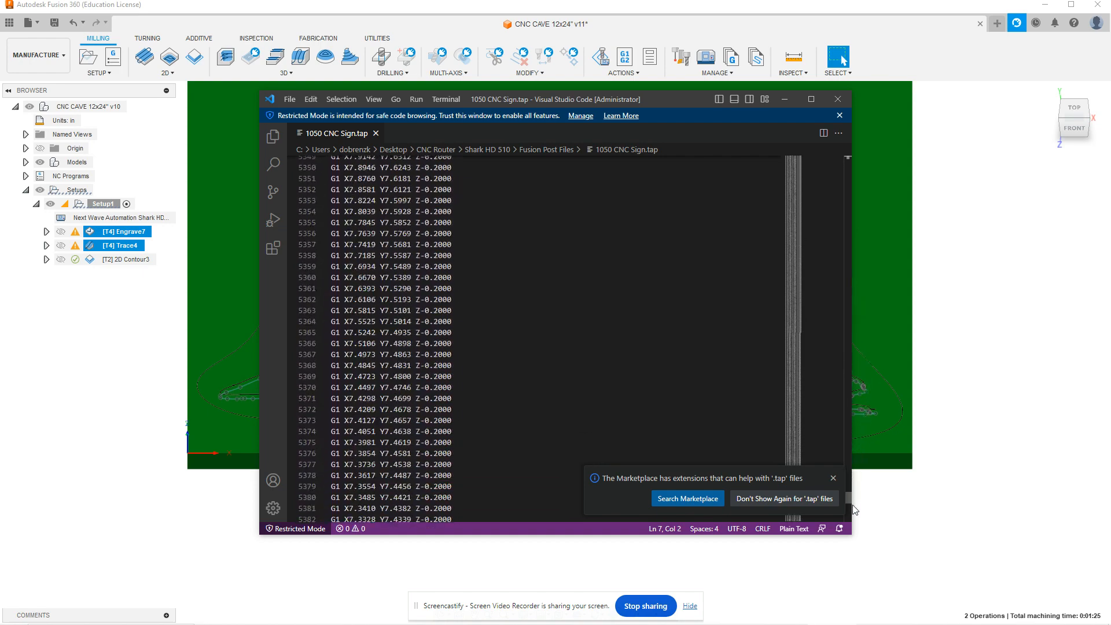
{"action": "scroll", "scroll_direction": "down", "scroll_amount": 3}
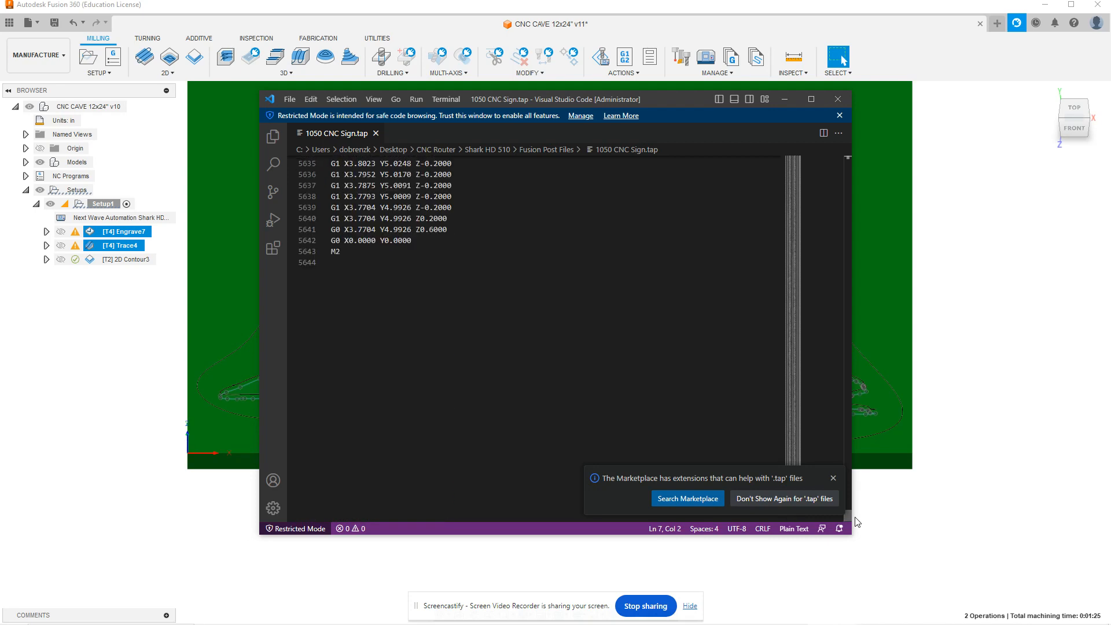
{"action": "scroll", "scroll_direction": "up", "scroll_amount": 3}
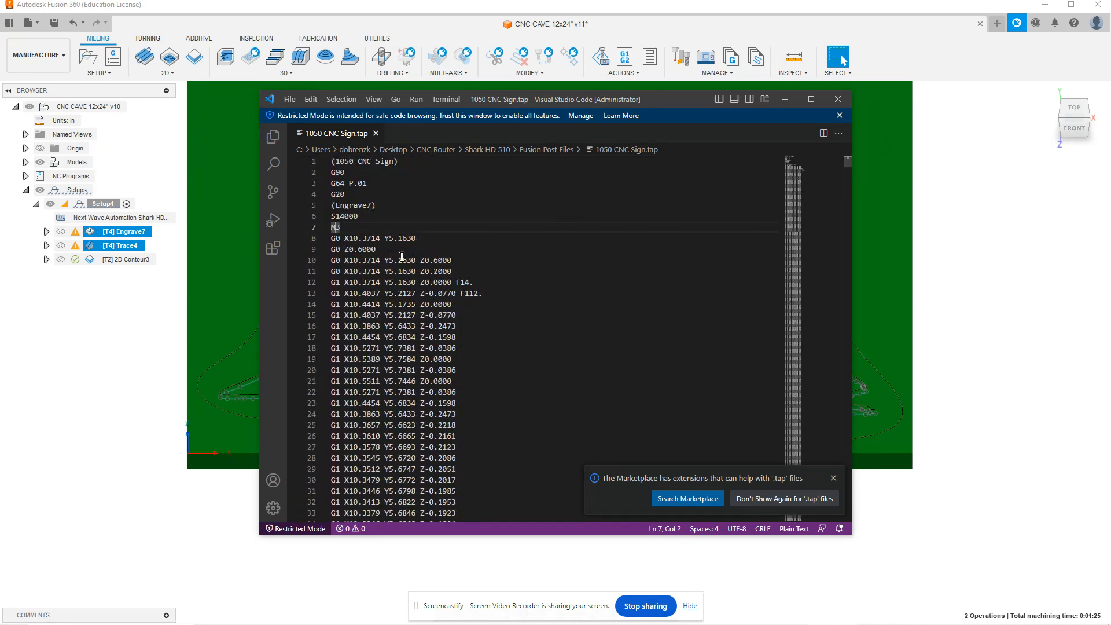
{"action": "mouse_move", "coordinate": [696, 394]}
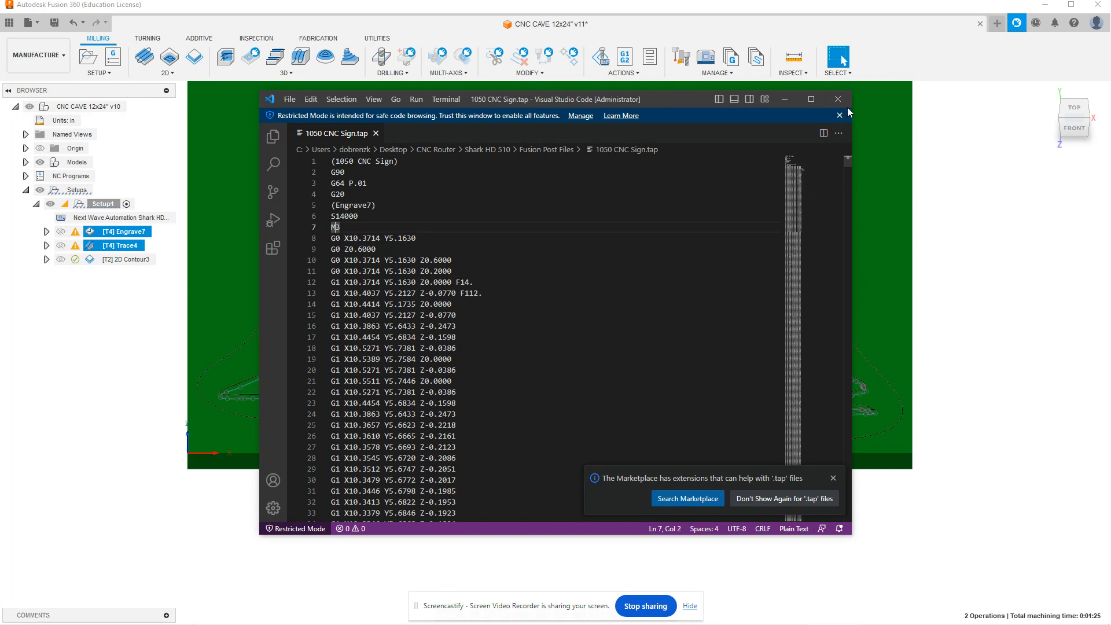
Close VS Code and create NC program 1050 CNC Sign on Setup1 with all three operations
{"action": "left_click", "coordinate": [839, 99]}
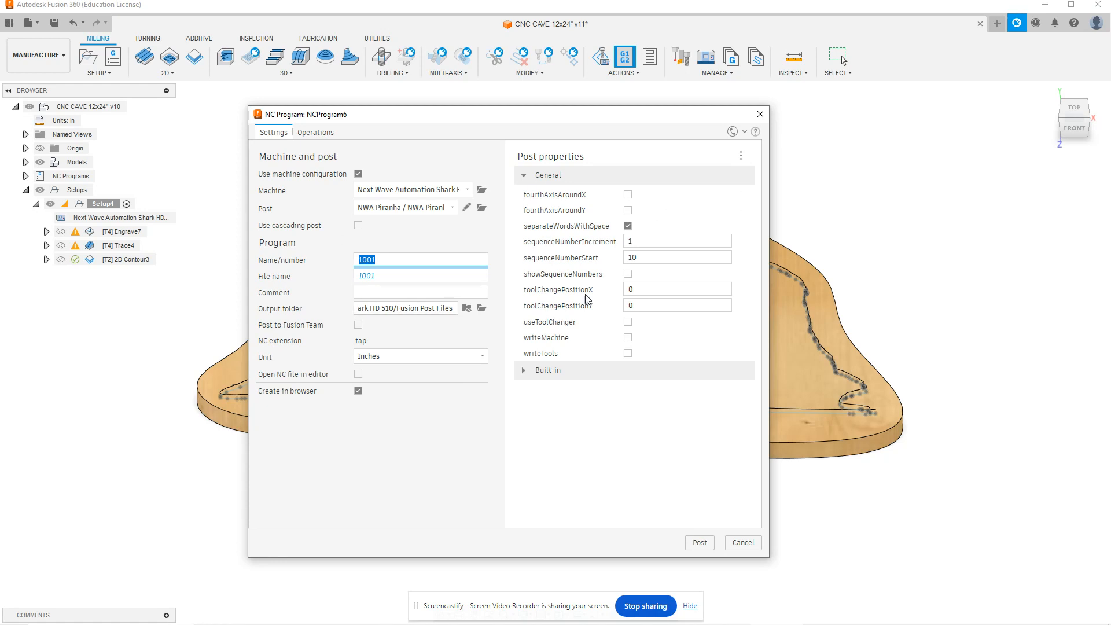
{"action": "mouse_move", "coordinate": [293, 276]}
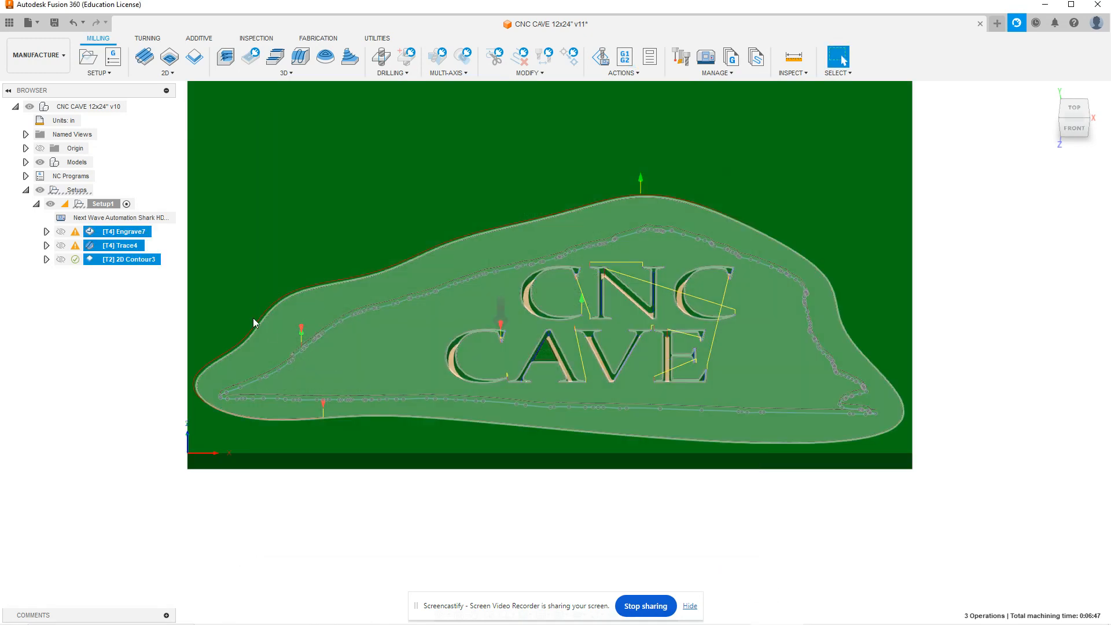
{"action": "right_click", "coordinate": [103, 203]}
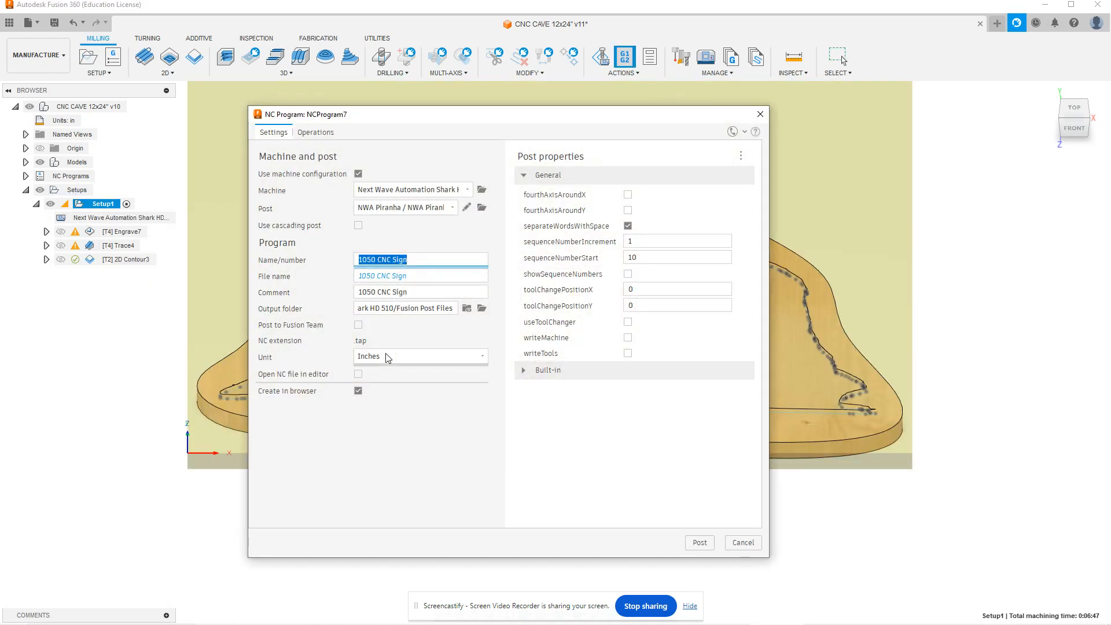
{"action": "mouse_move", "coordinate": [423, 244]}
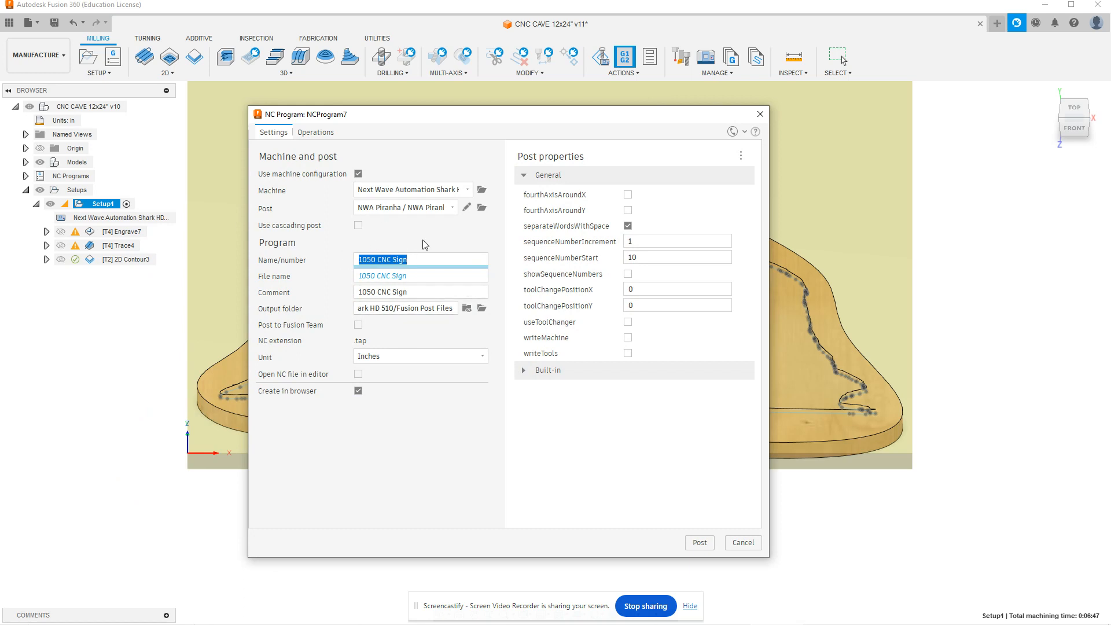
{"action": "mouse_move", "coordinate": [624, 57]}
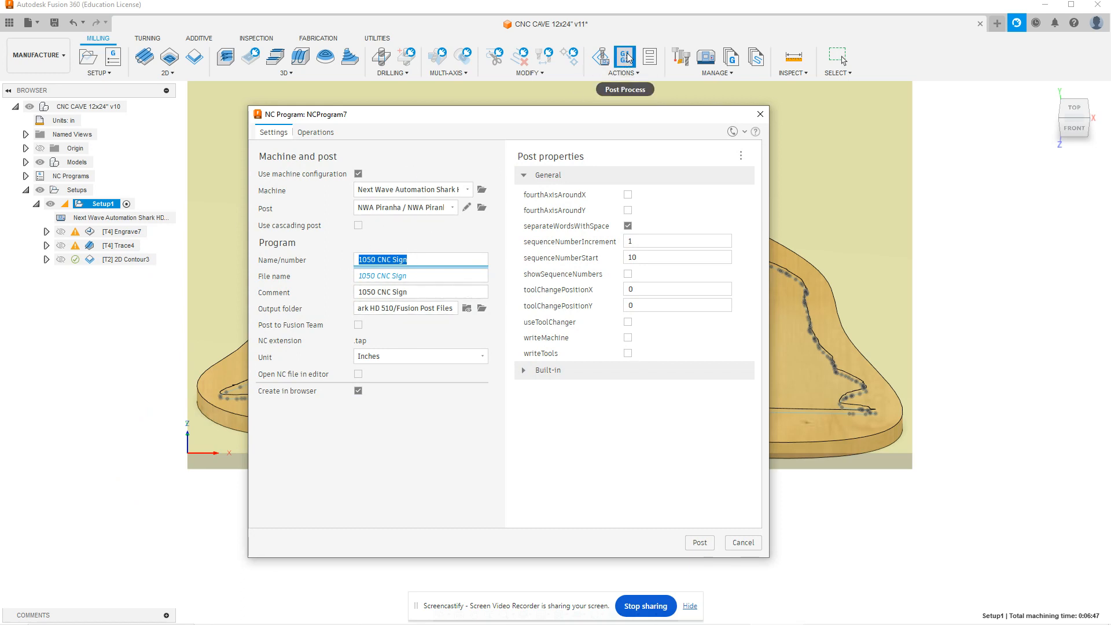
{"action": "mouse_move", "coordinate": [315, 136]}
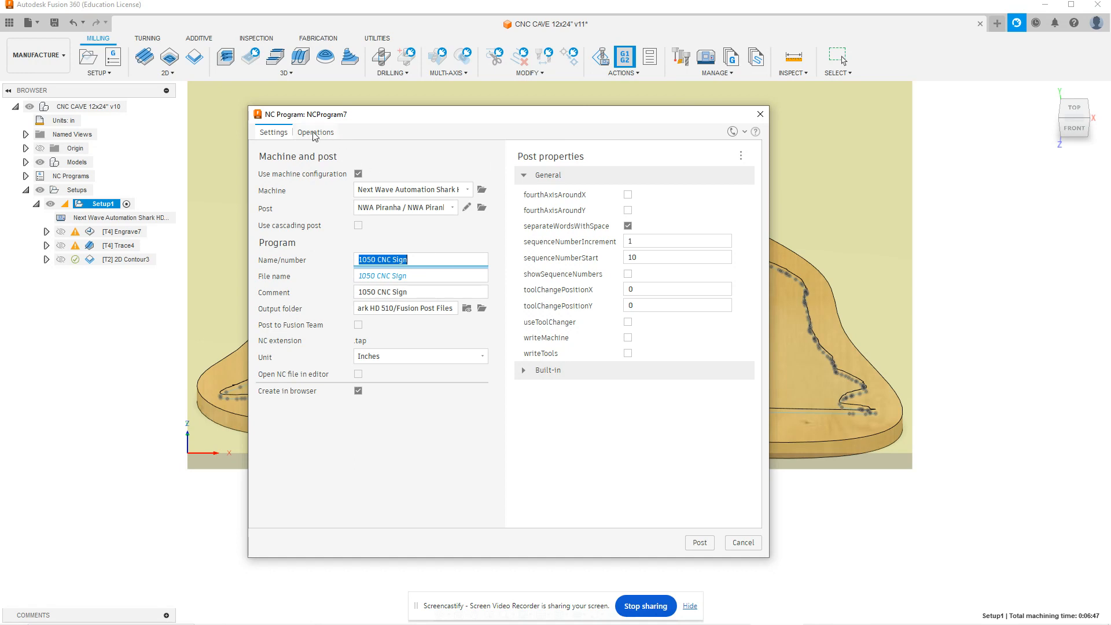
{"action": "mouse_move", "coordinate": [340, 138]}
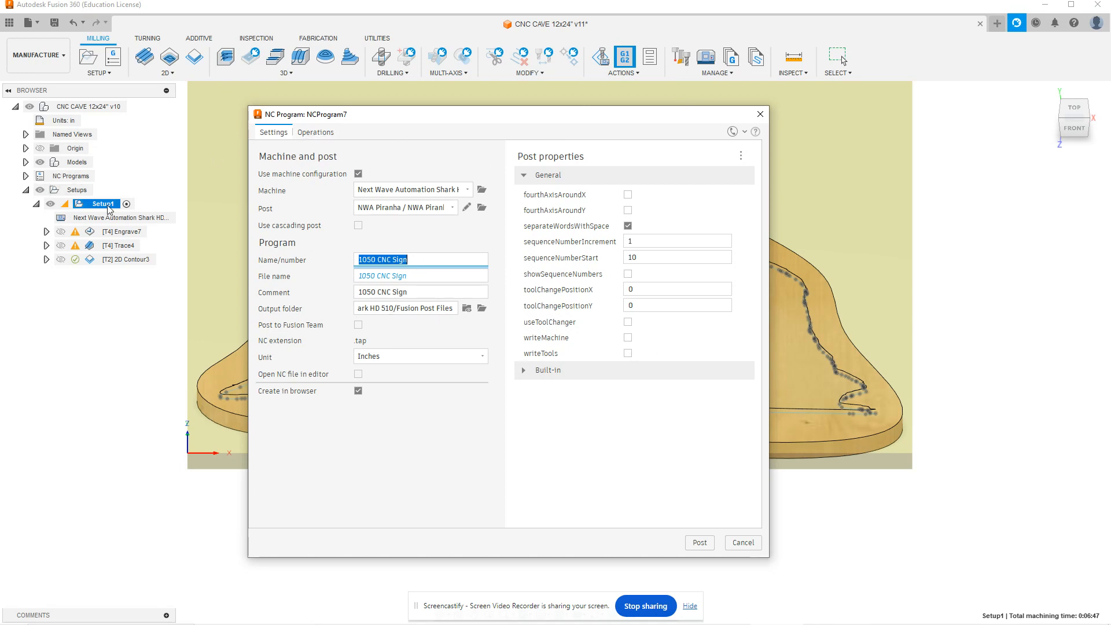
{"action": "left_click", "coordinate": [315, 133]}
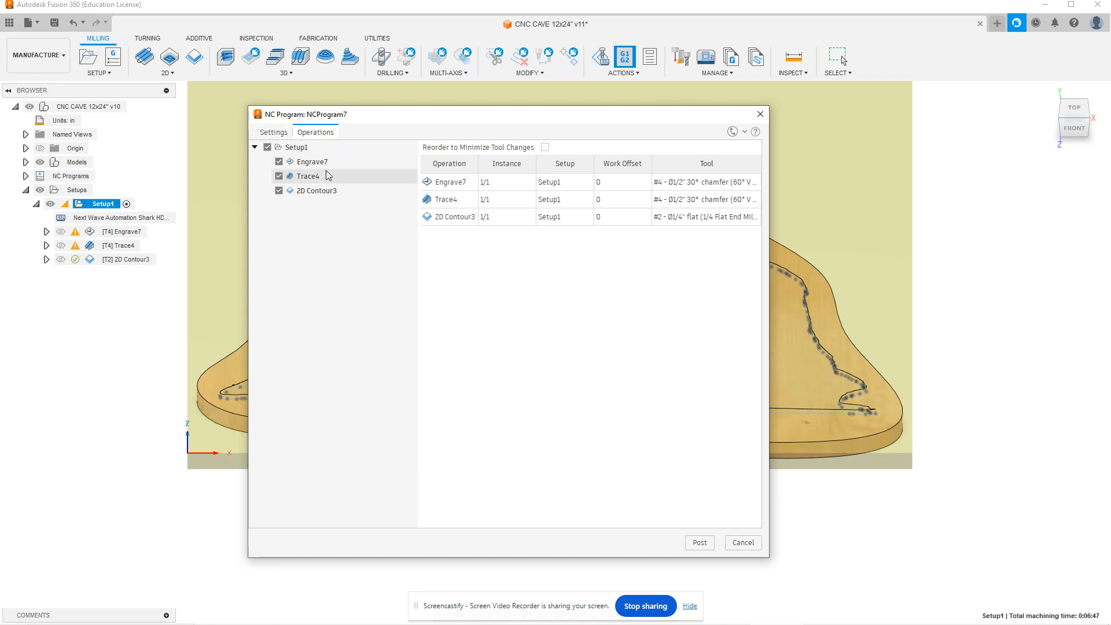
Uncheck Engrave7 and Trace4 so the program holds only 2D Contour3
{"action": "left_click", "coordinate": [279, 160]}
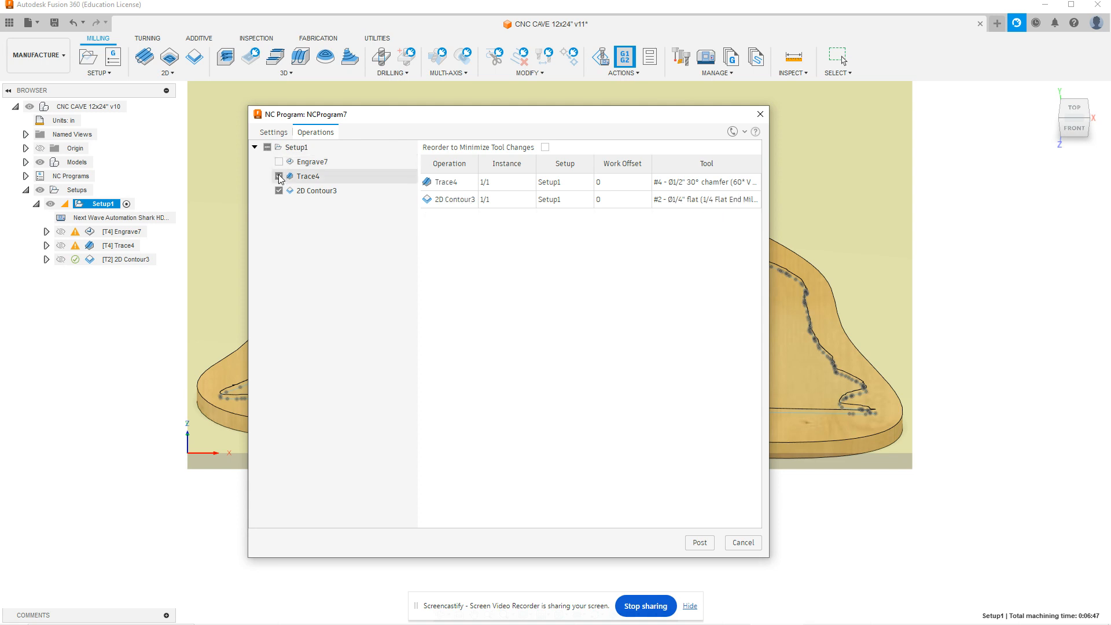
{"action": "left_click", "coordinate": [279, 176]}
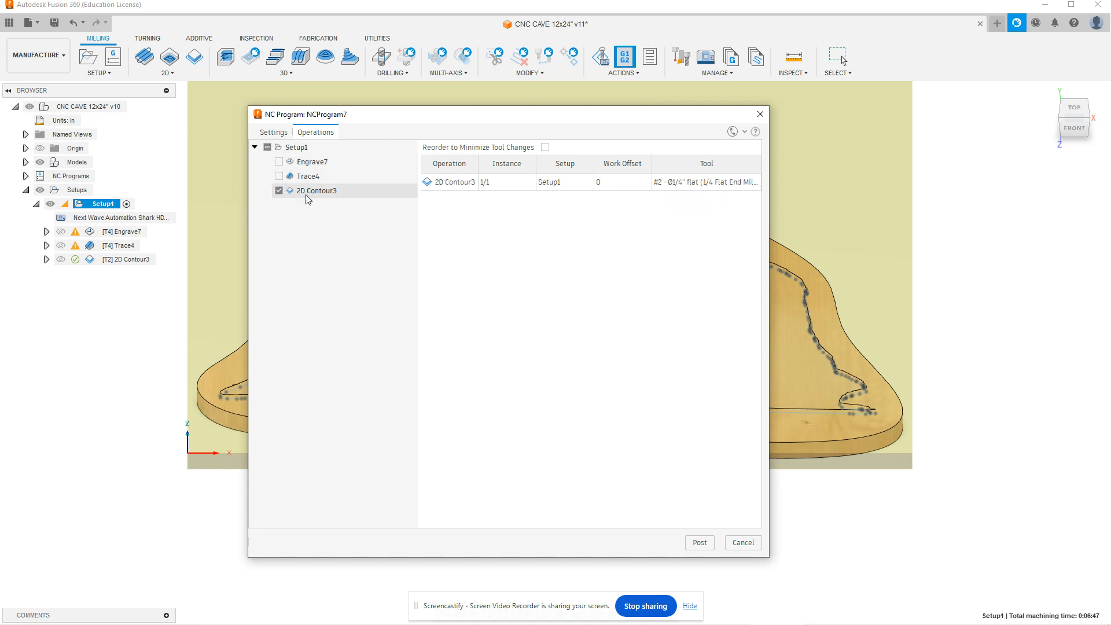
{"action": "mouse_move", "coordinate": [738, 520]}
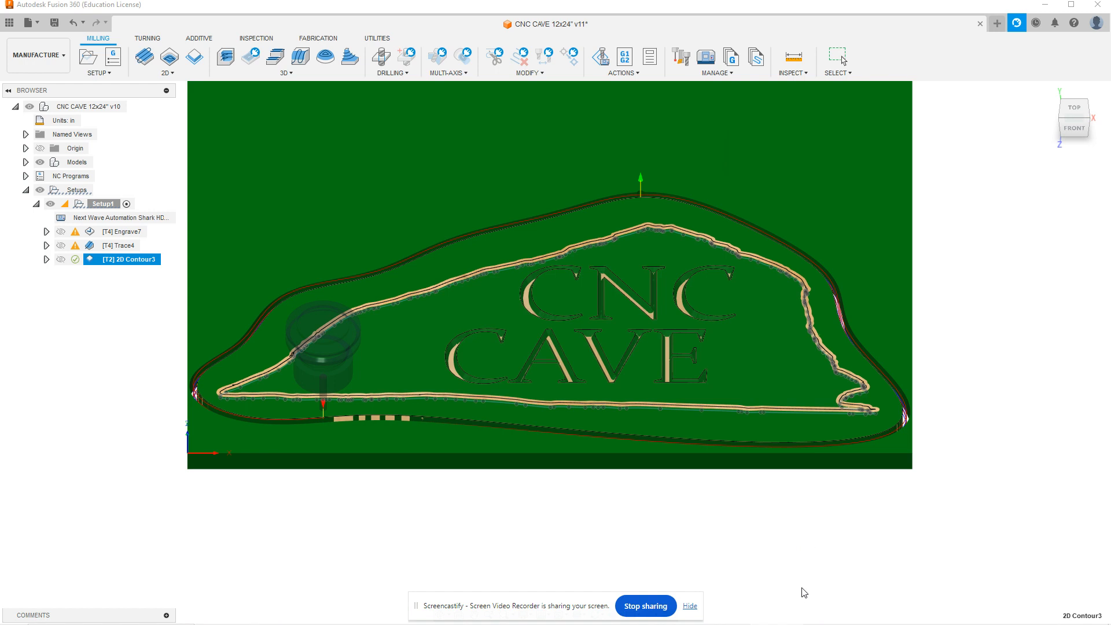
{"action": "mouse_move", "coordinate": [750, 548]}
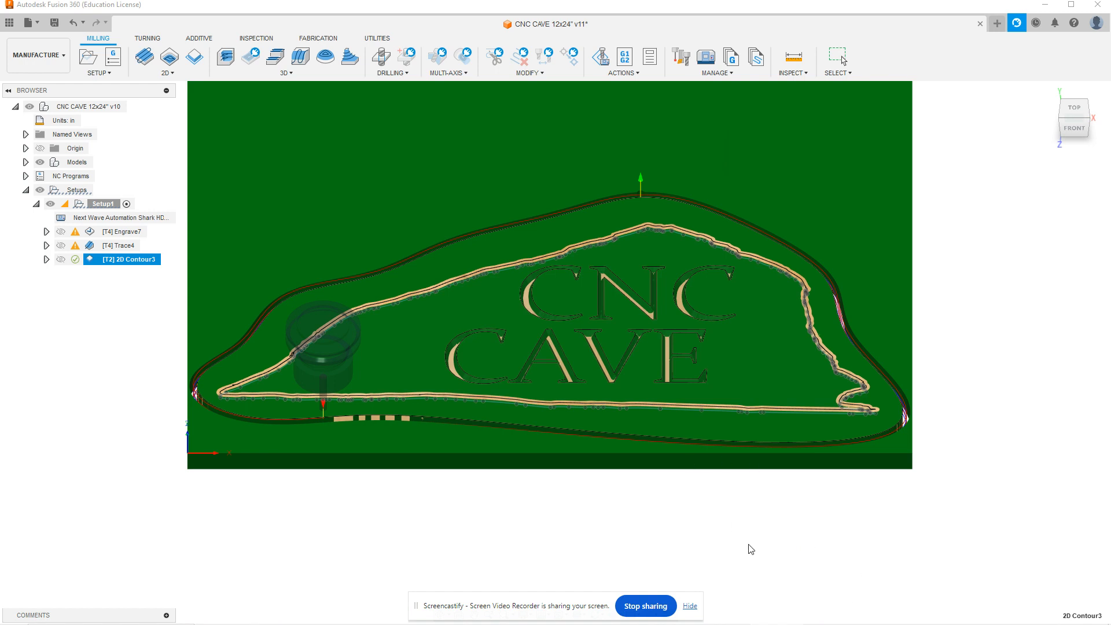
{"action": "mouse_move", "coordinate": [659, 562]}
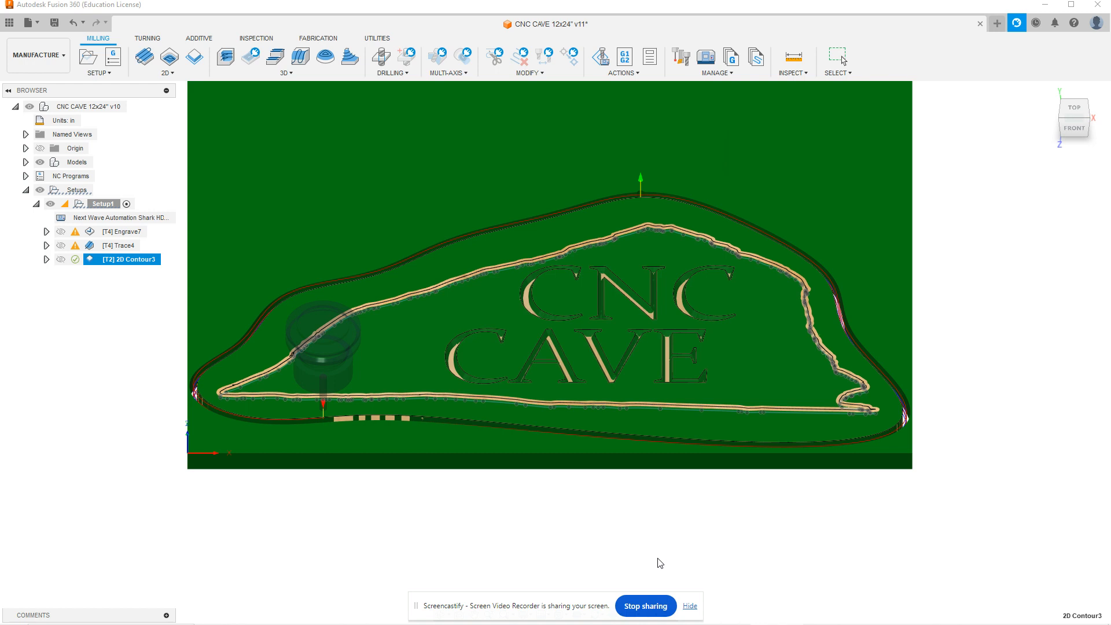
{"action": "mouse_move", "coordinate": [689, 549]}
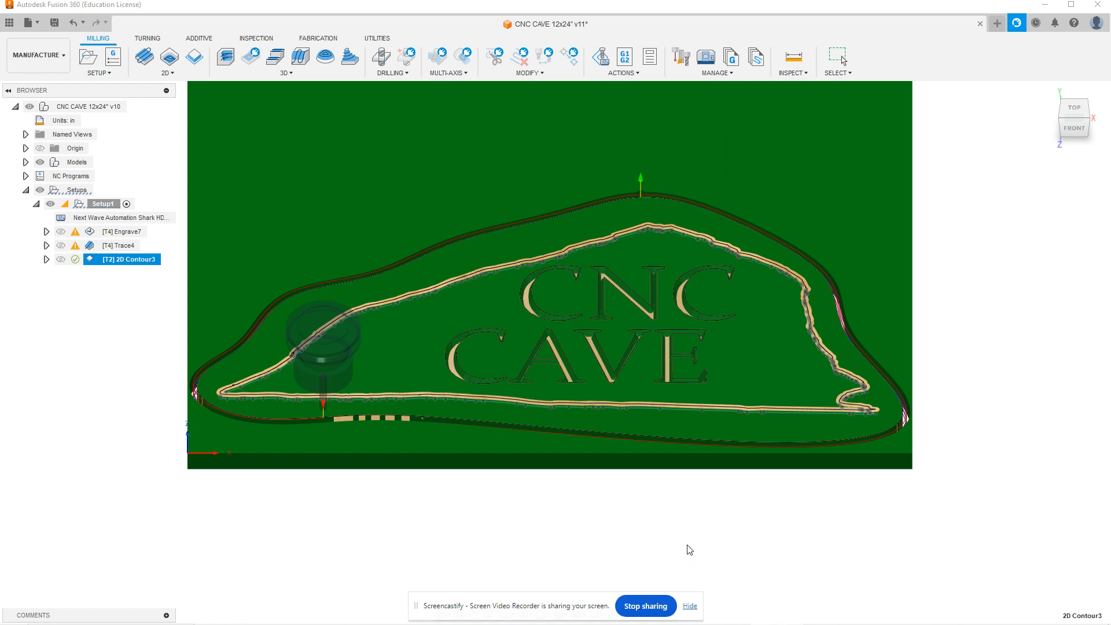
{"action": "mouse_move", "coordinate": [492, 241]}
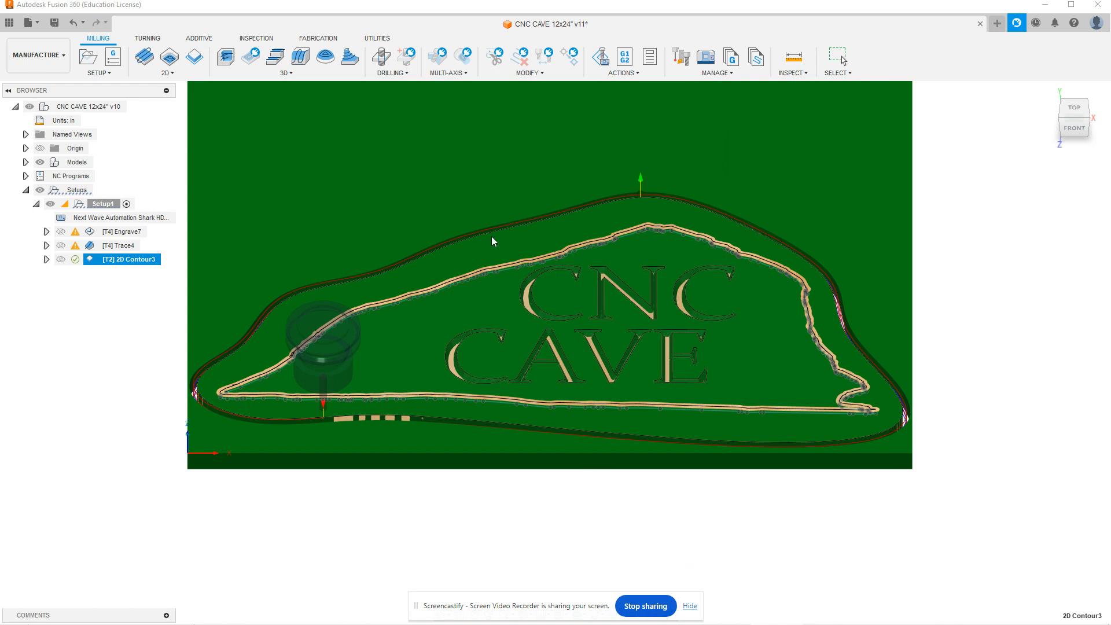
{"action": "mouse_move", "coordinate": [664, 274]}
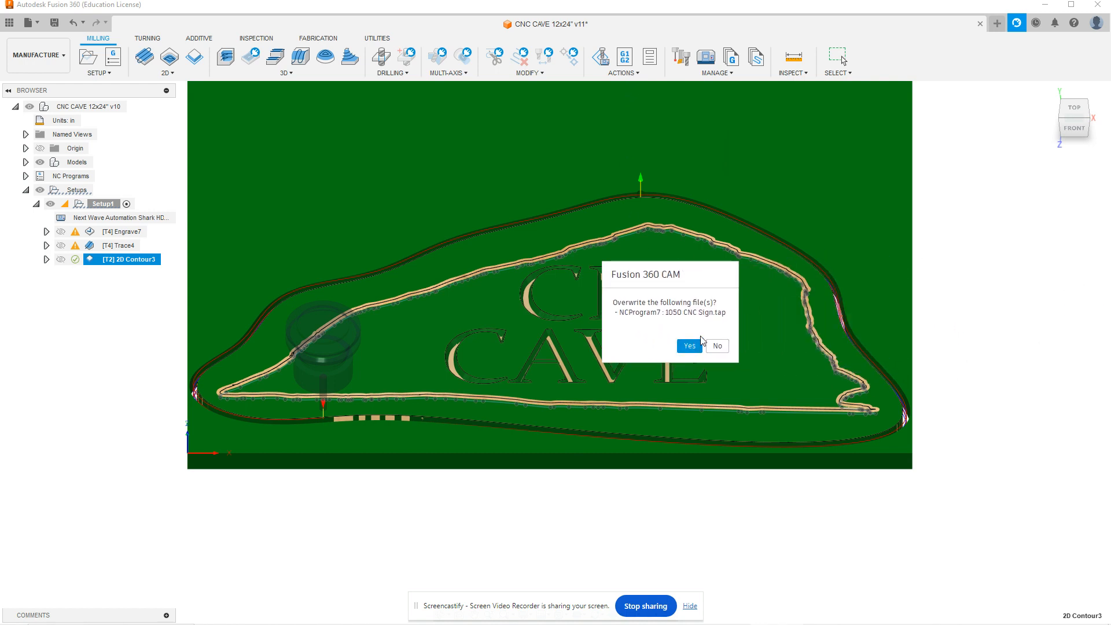
{"action": "mouse_move", "coordinate": [678, 278]}
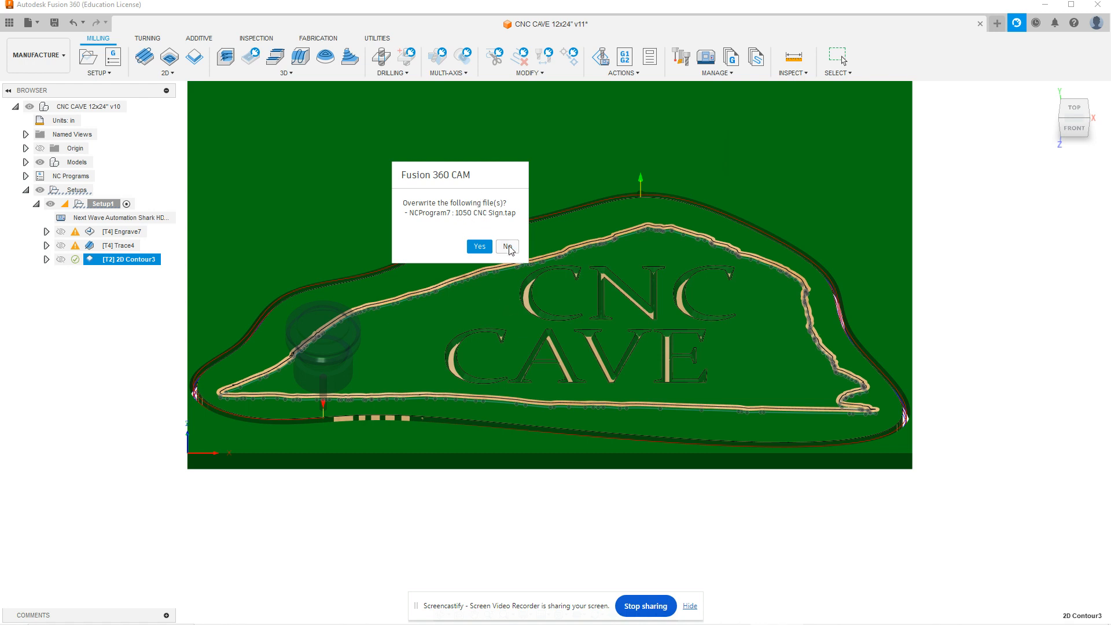
Answer No to overwriting 1050 CNC Sign.tap for NCProgram7
{"action": "left_click", "coordinate": [507, 246]}
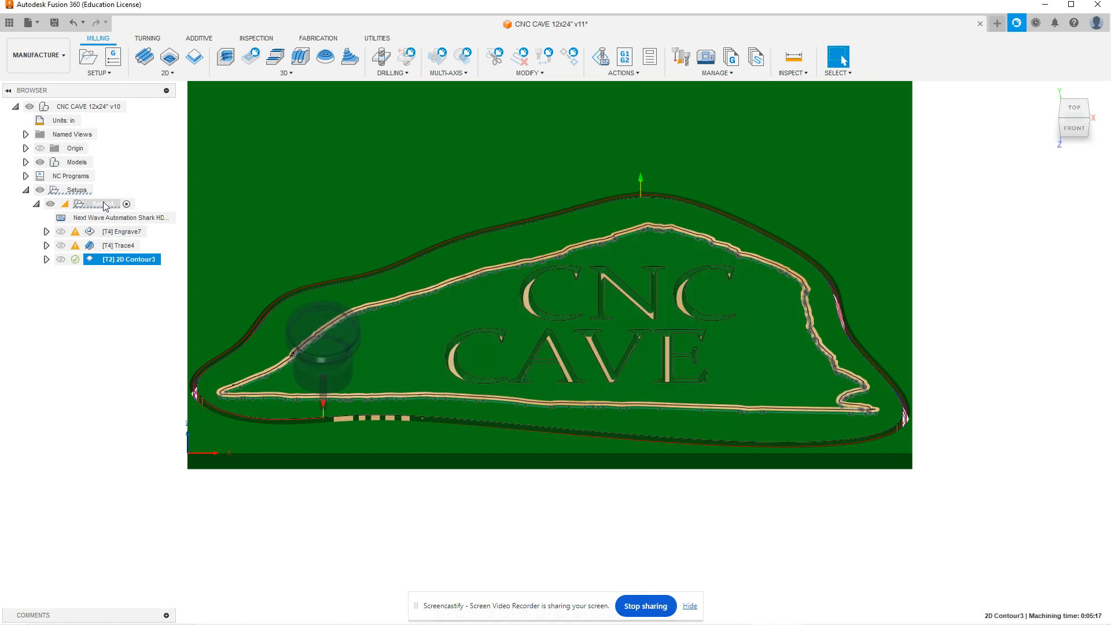
{"action": "right_click", "coordinate": [98, 203]}
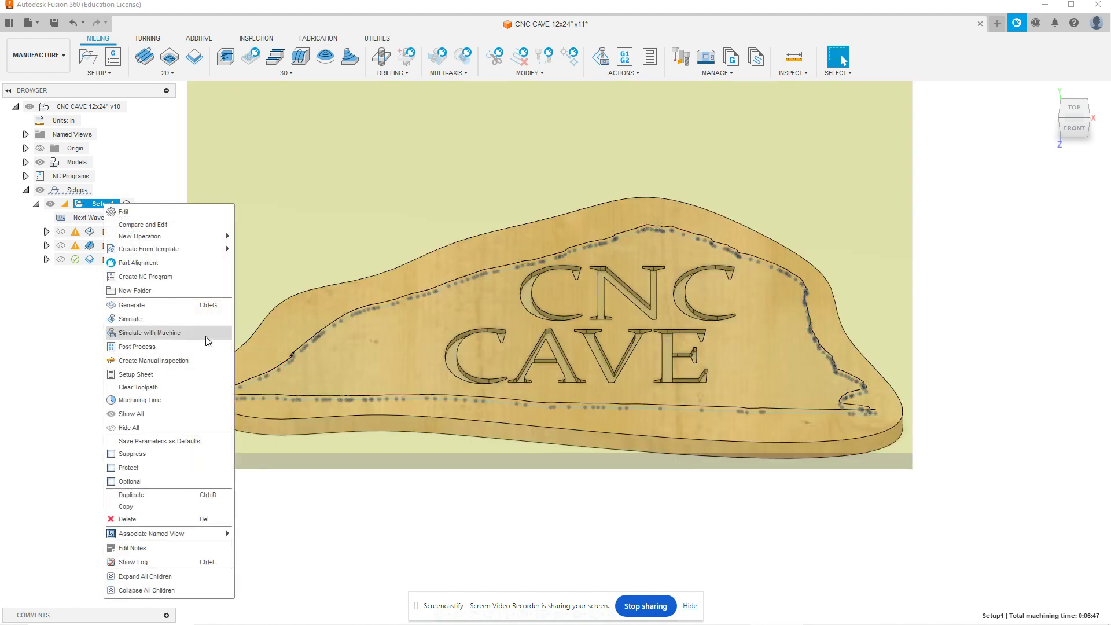
{"action": "left_click", "coordinate": [136, 347]}
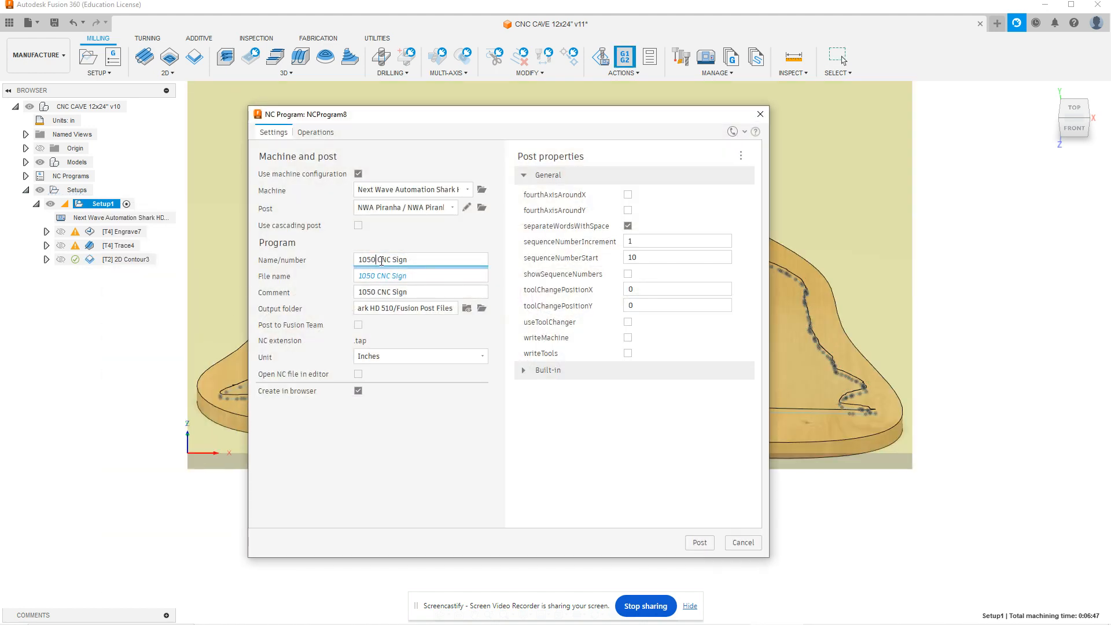
{"action": "type", "text": "A"}
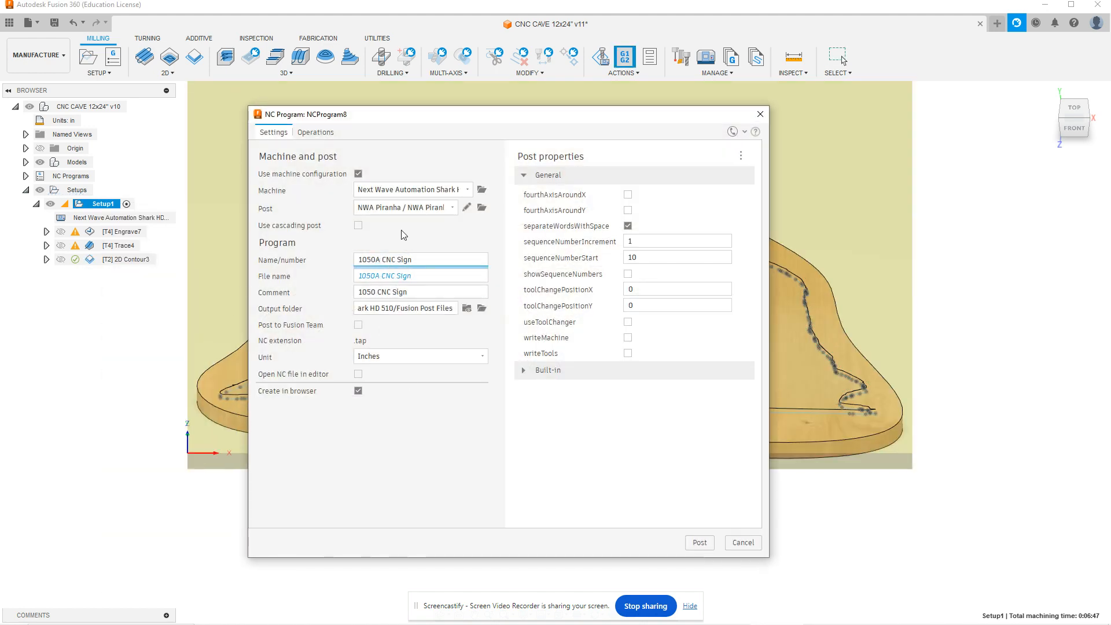
{"action": "mouse_move", "coordinate": [419, 291]}
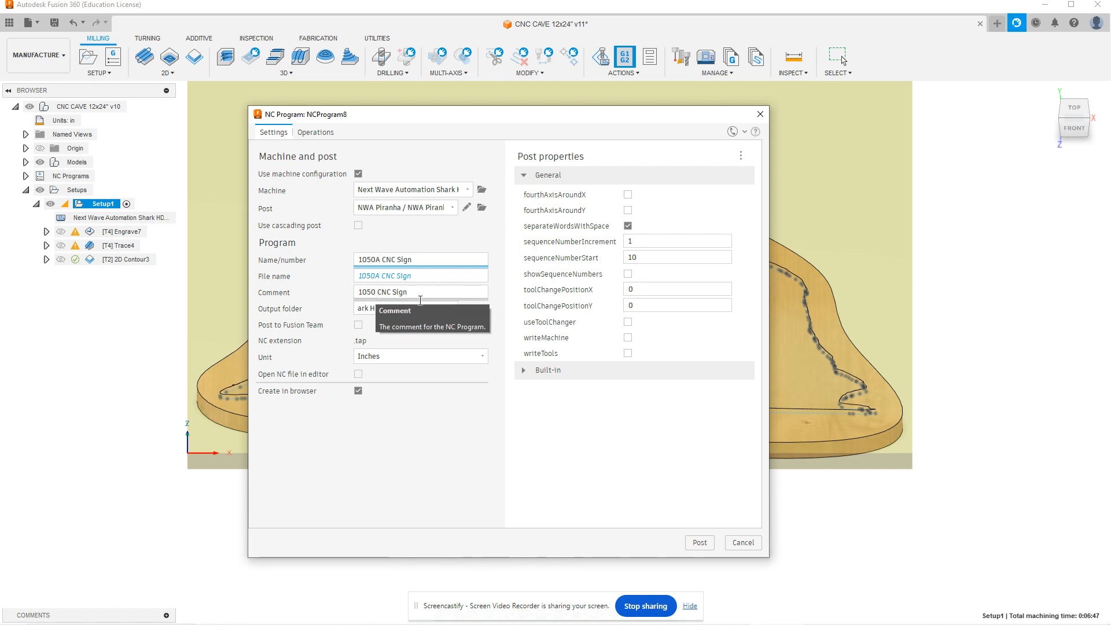
{"action": "left_click", "coordinate": [420, 291]}
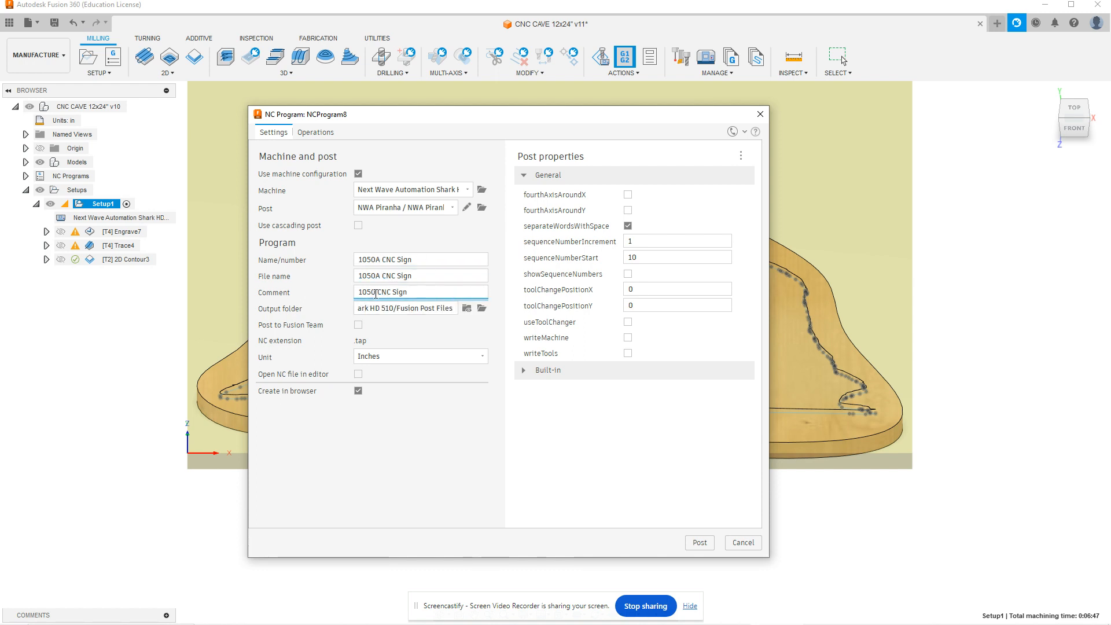
{"action": "type", "text": "1050 CNC Sign"}
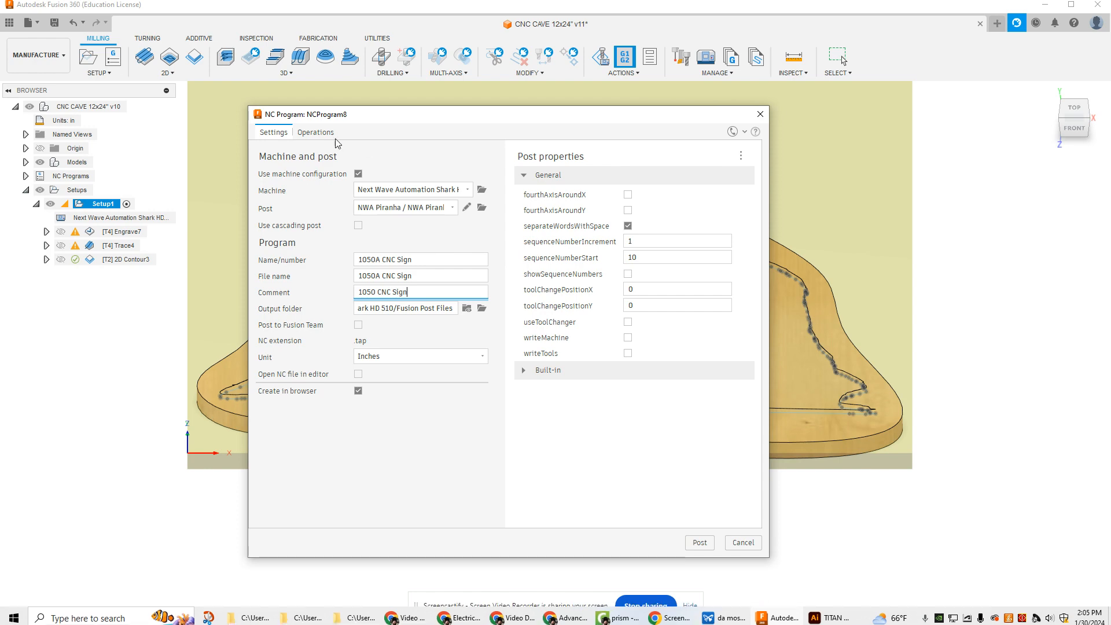
{"action": "left_click", "coordinate": [315, 133]}
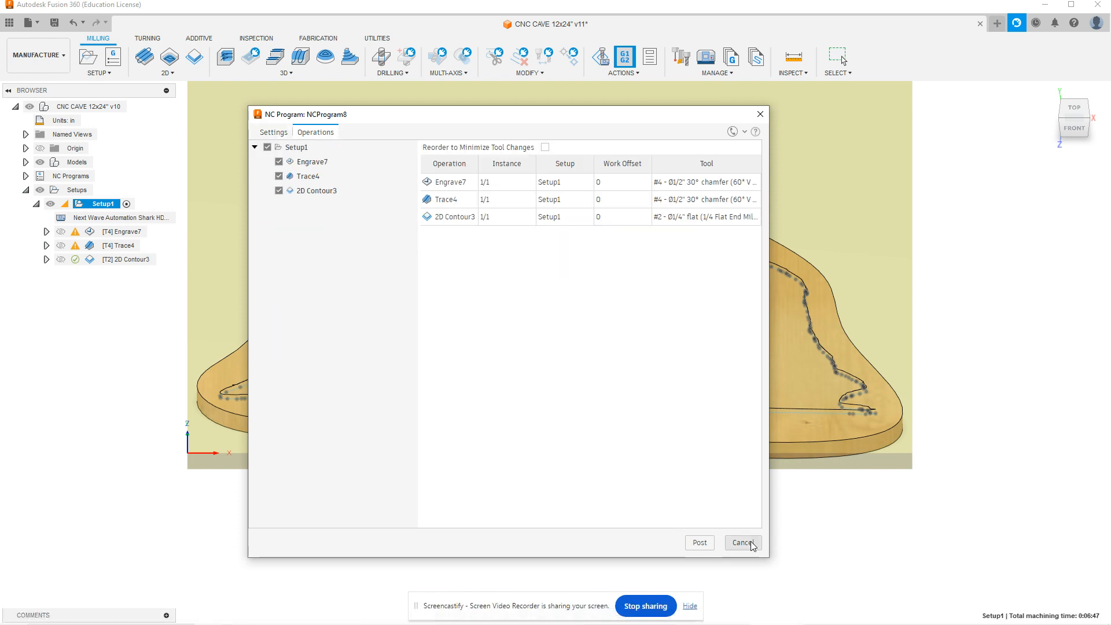
{"action": "left_click", "coordinate": [742, 542]}
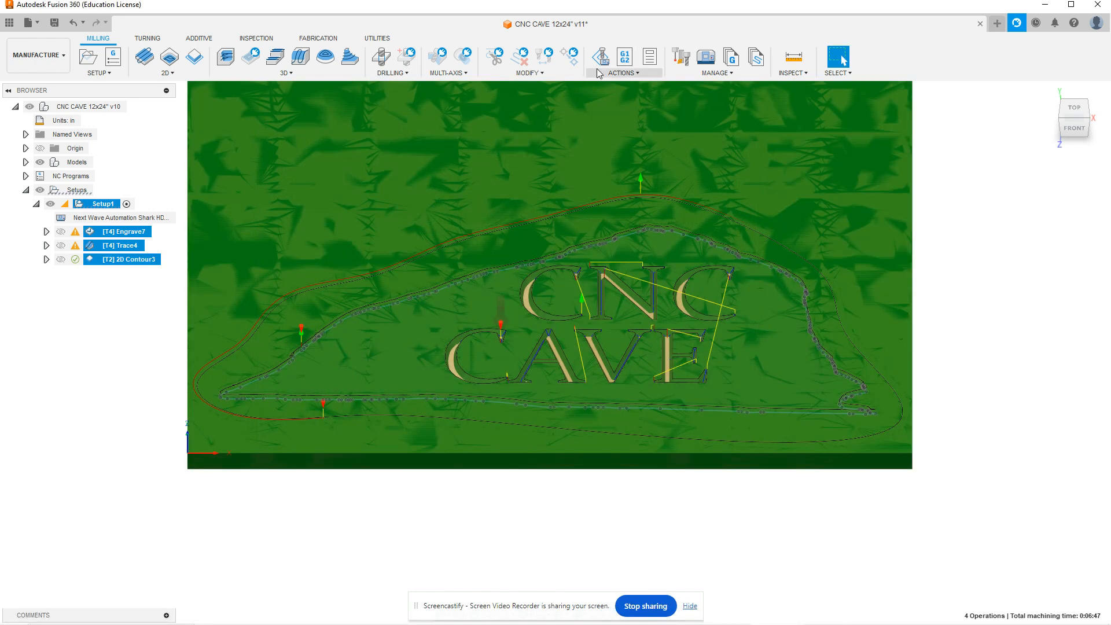
Check the Actions menu, then choose Setup Sheet for Setup1 to open the folder picker
{"action": "left_click", "coordinate": [621, 72]}
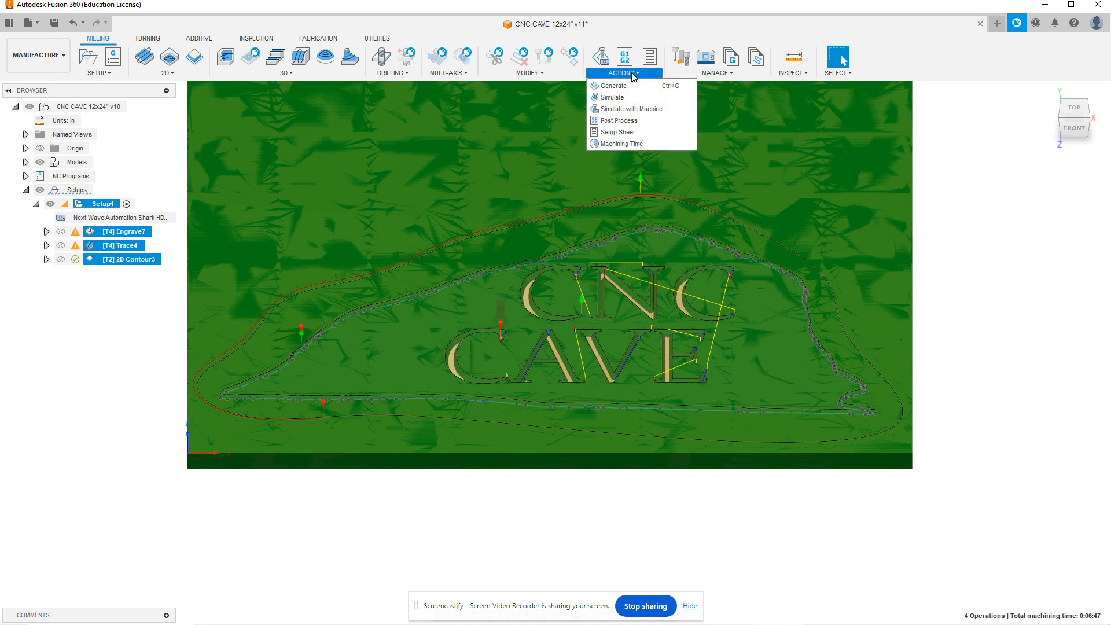
{"action": "mouse_move", "coordinate": [630, 108]}
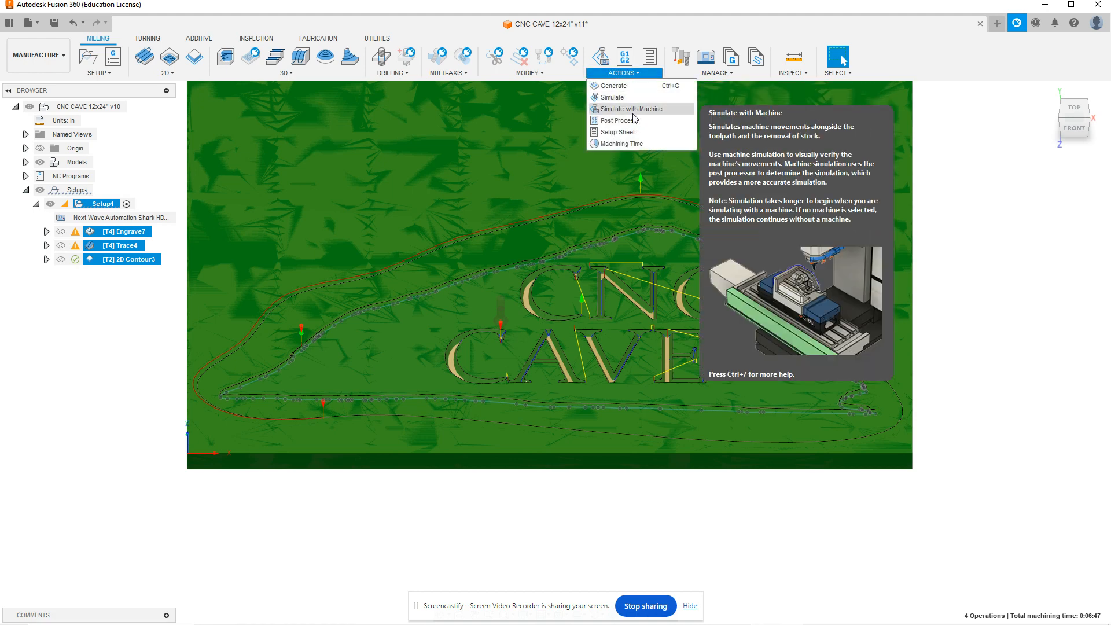
{"action": "mouse_move", "coordinate": [616, 132]}
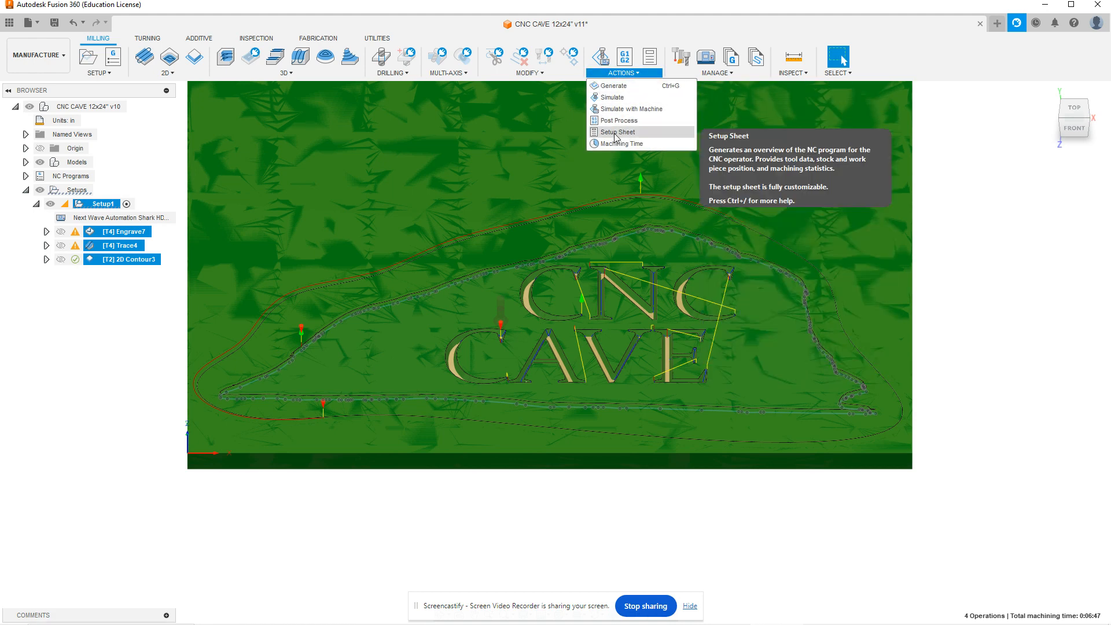
{"action": "mouse_move", "coordinate": [618, 135]}
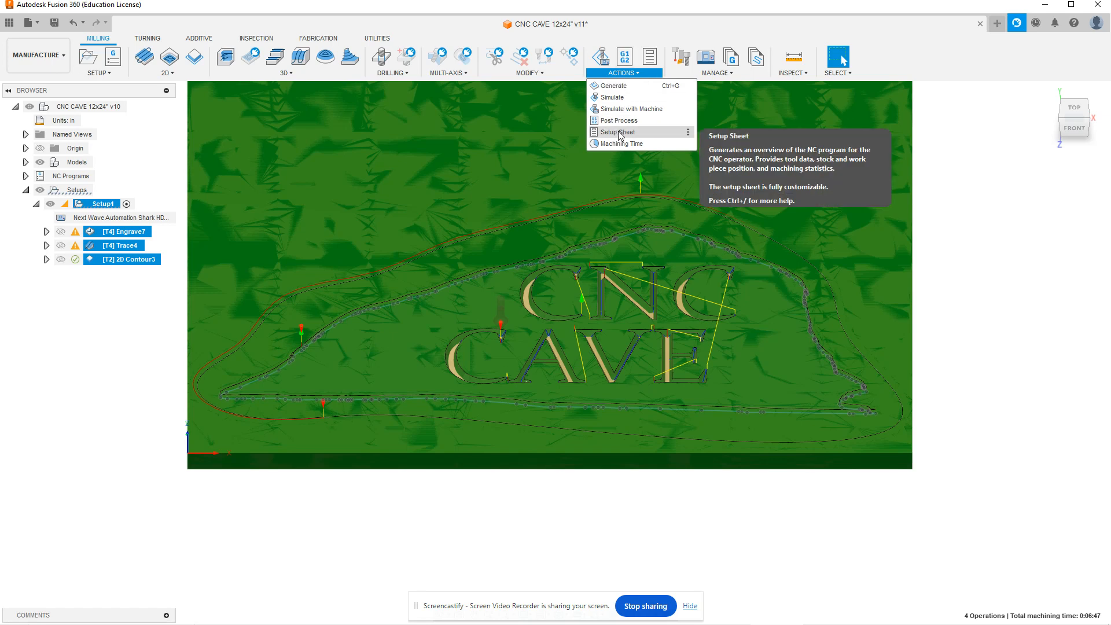
{"action": "mouse_move", "coordinate": [649, 139]}
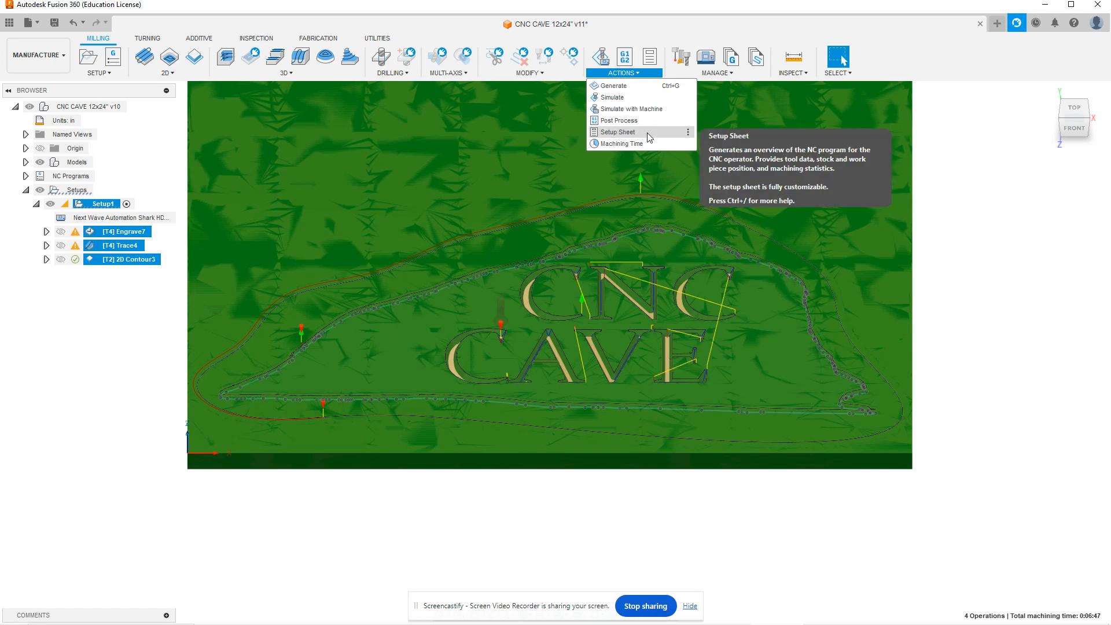
{"action": "mouse_move", "coordinate": [615, 136]}
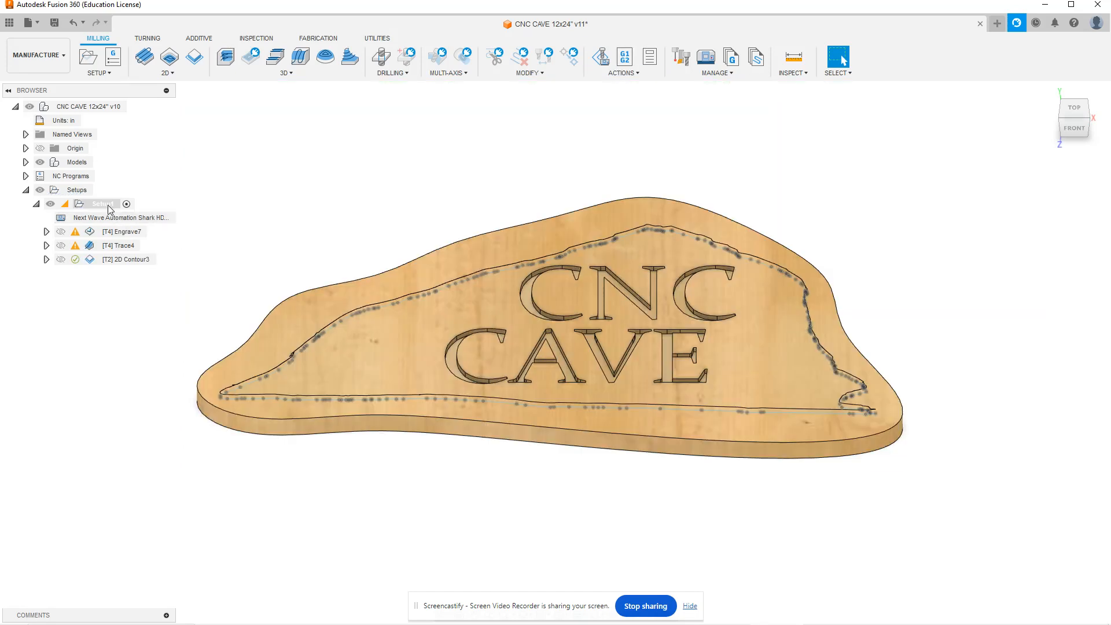
{"action": "right_click", "coordinate": [99, 203]}
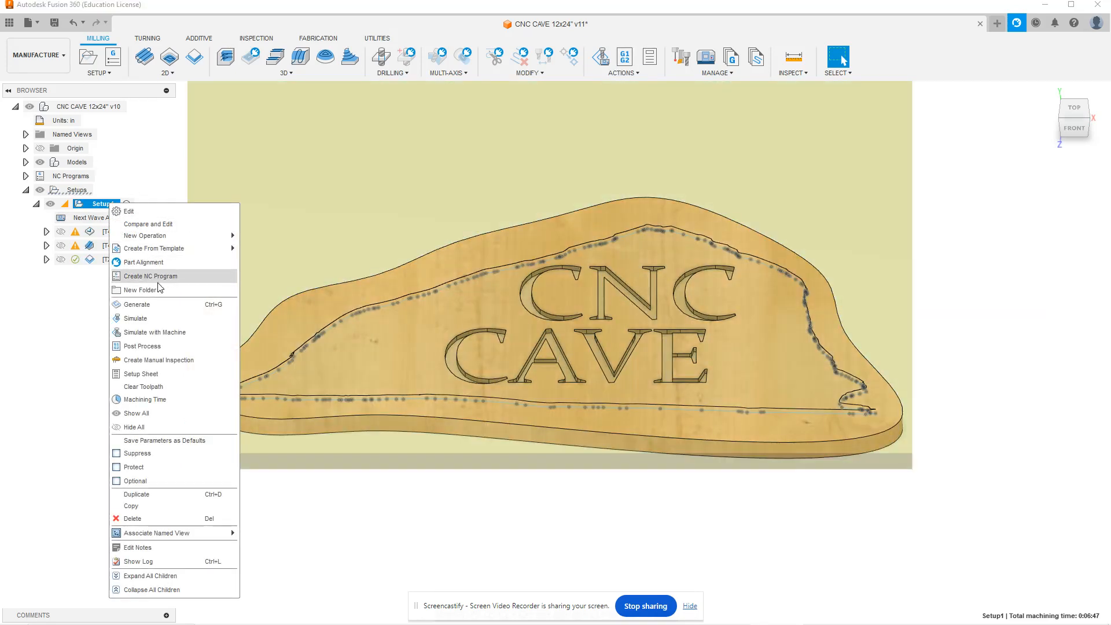
{"action": "mouse_move", "coordinate": [157, 360]}
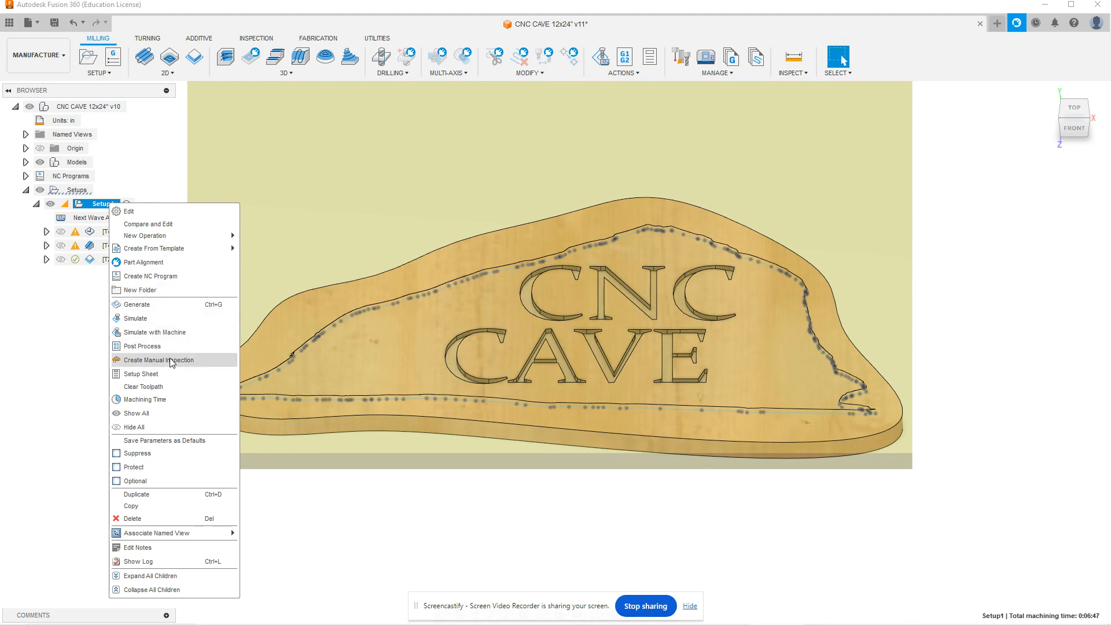
{"action": "left_click", "coordinate": [141, 373]}
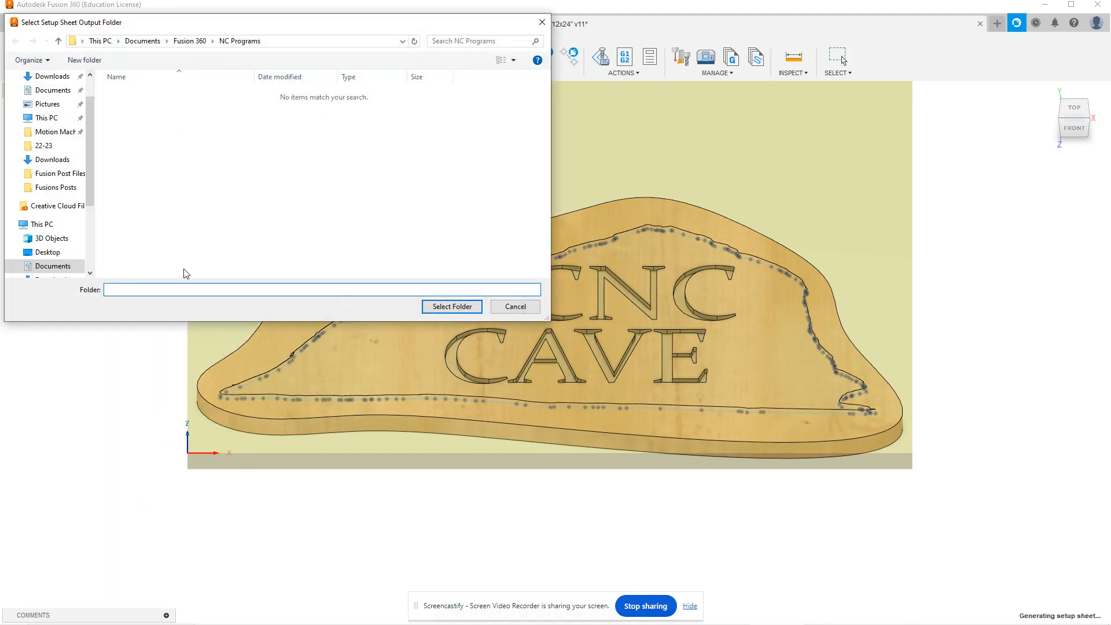
{"action": "mouse_move", "coordinate": [157, 155]}
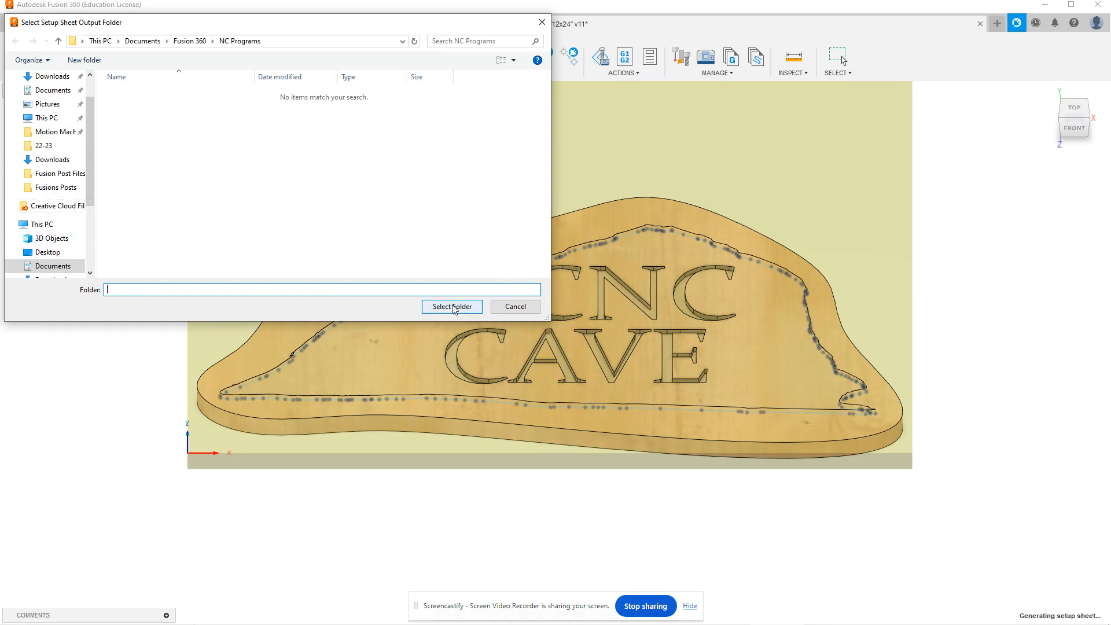
{"action": "left_click", "coordinate": [451, 306]}
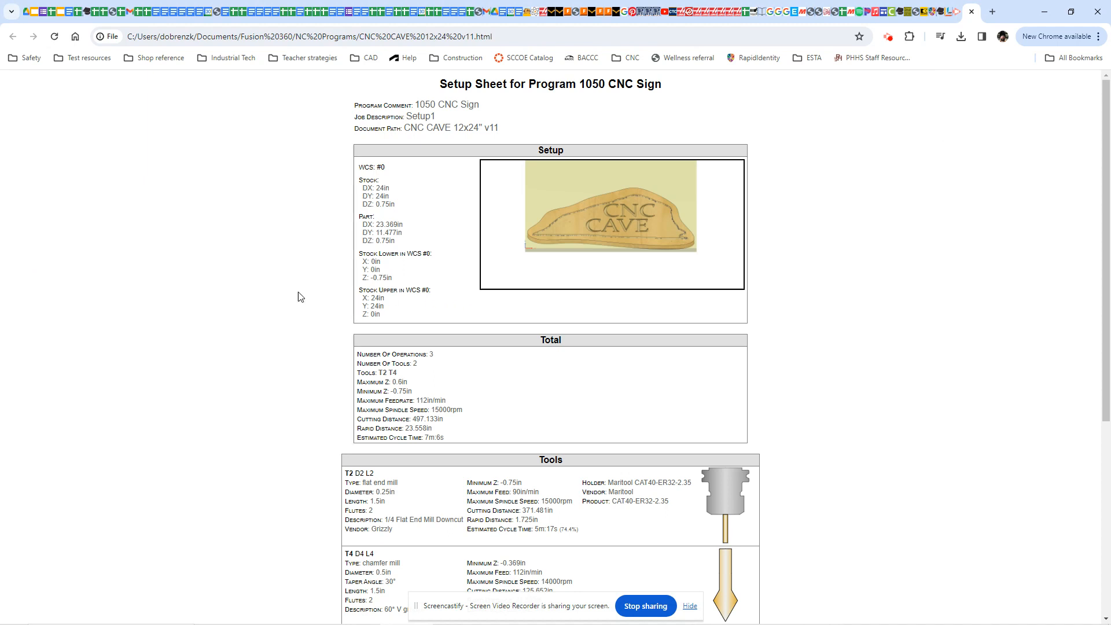
{"action": "mouse_move", "coordinate": [395, 166]}
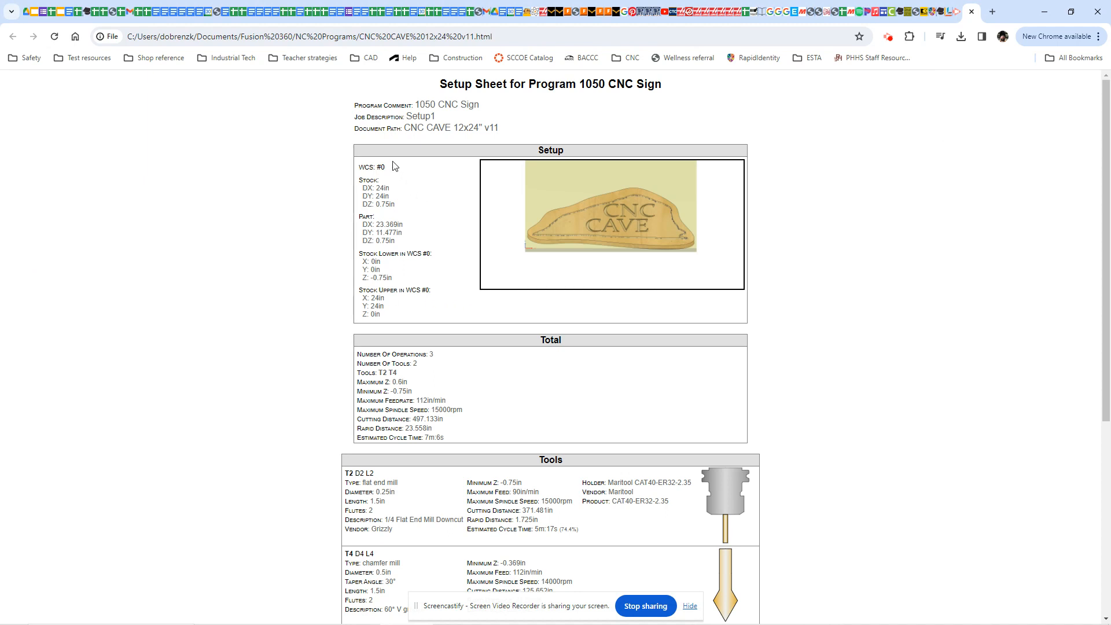
{"action": "mouse_move", "coordinate": [329, 237]}
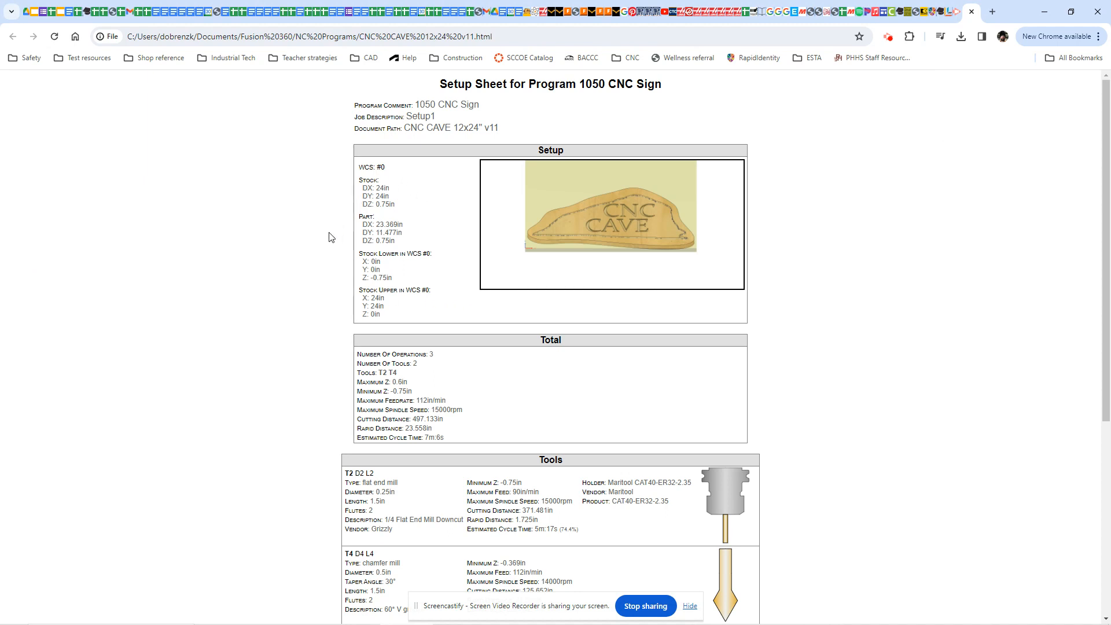
{"action": "scroll", "scroll_direction": "down", "scroll_amount": 3}
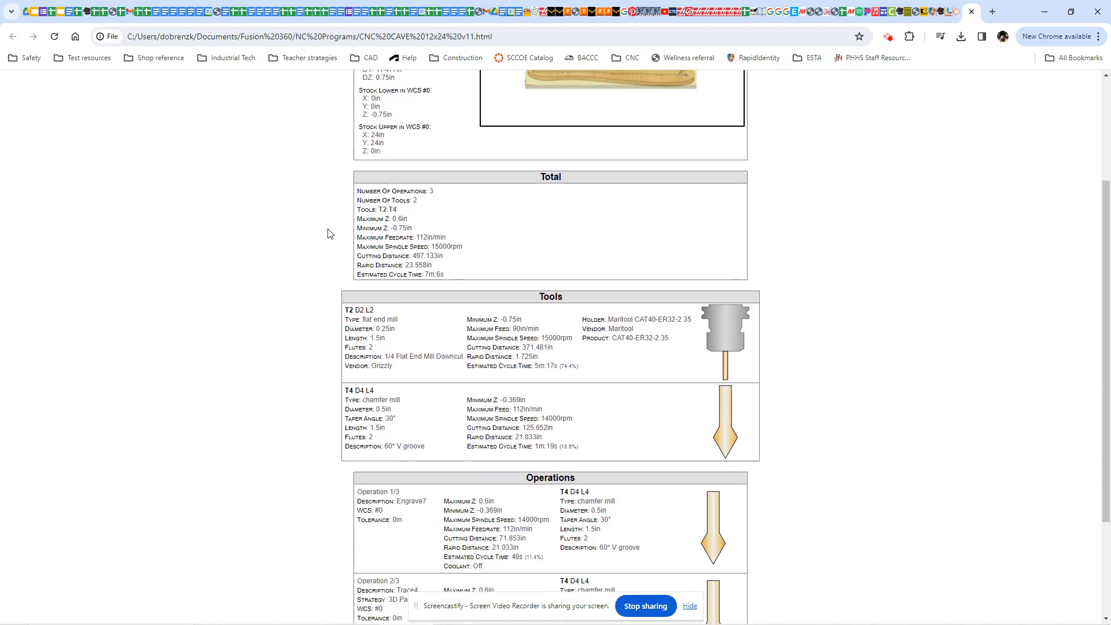
{"action": "scroll", "scroll_direction": "down", "scroll_amount": 3}
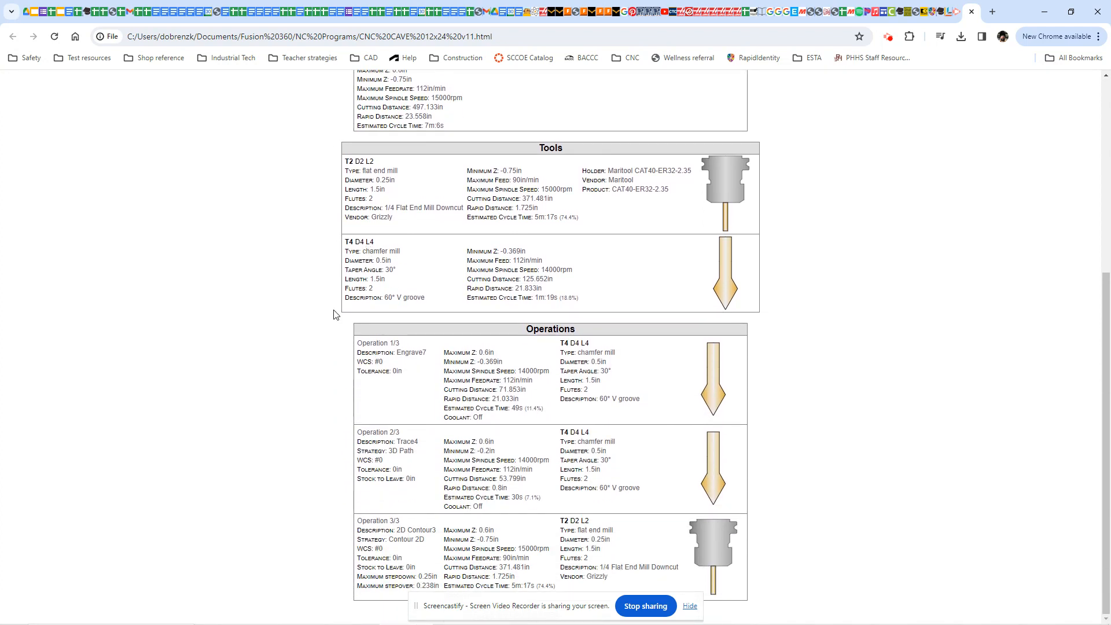
{"action": "scroll", "scroll_direction": "up", "scroll_amount": 3}
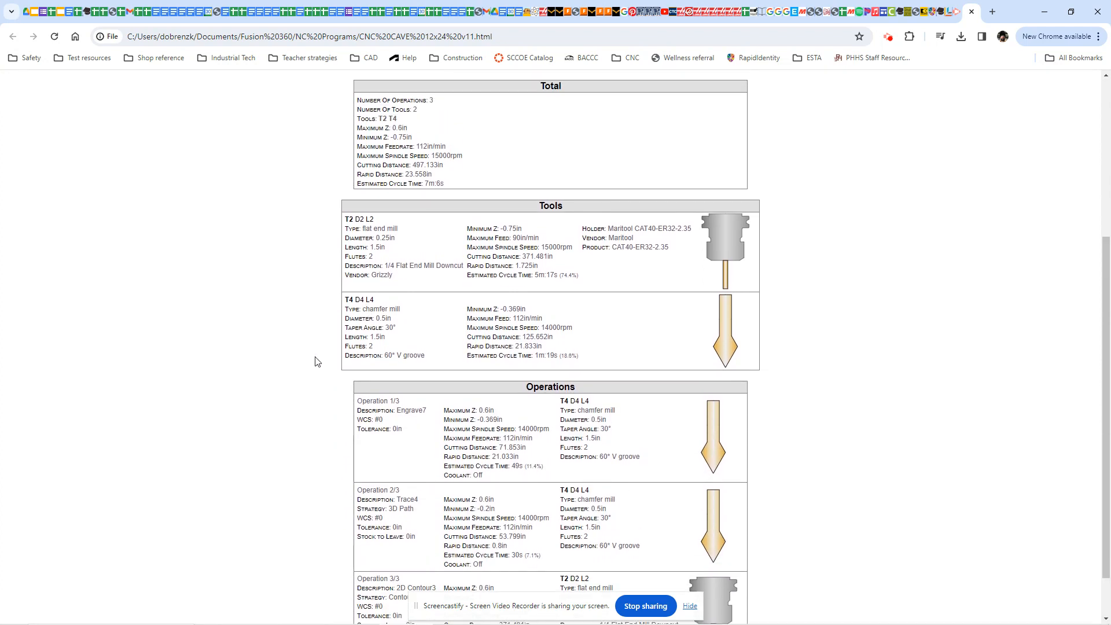
{"action": "scroll", "scroll_direction": "up", "scroll_amount": 3}
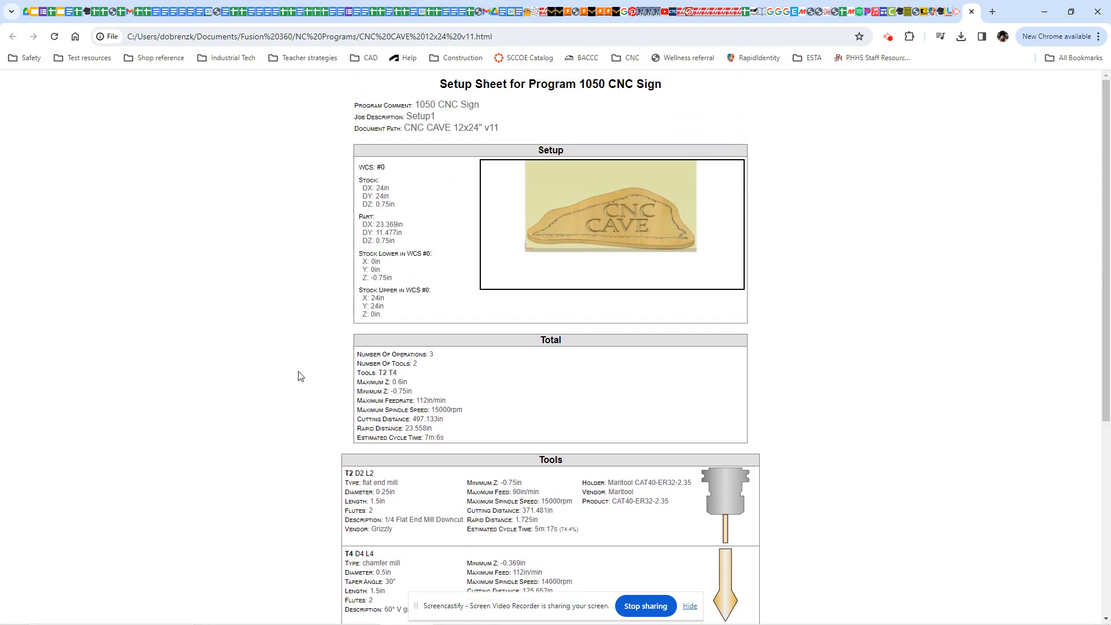
{"action": "mouse_move", "coordinate": [316, 357]}
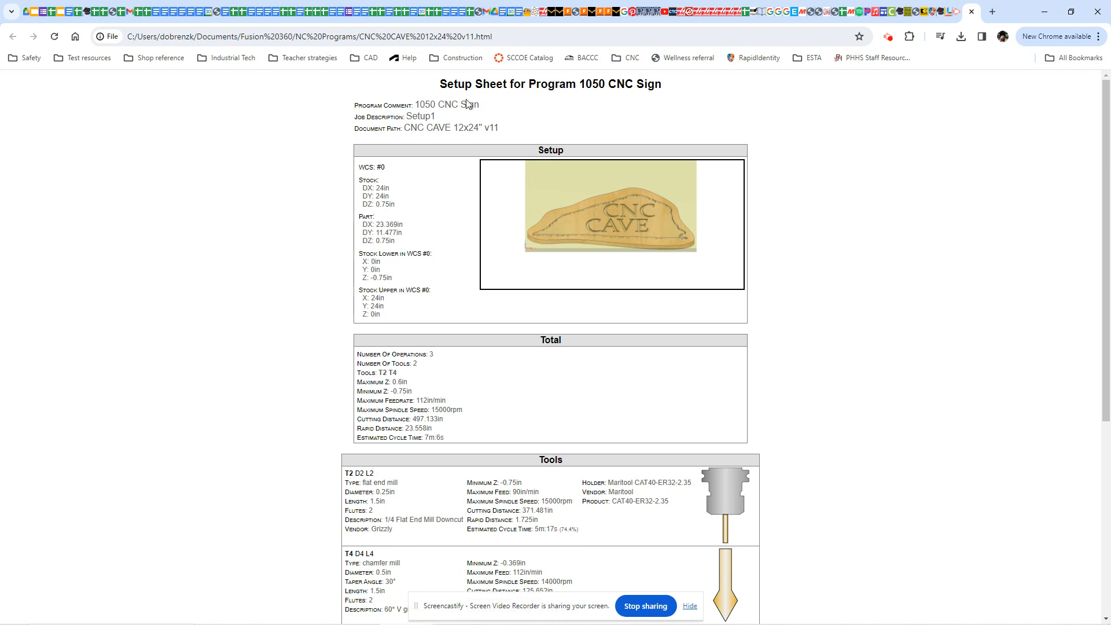
{"action": "mouse_move", "coordinate": [406, 374]}
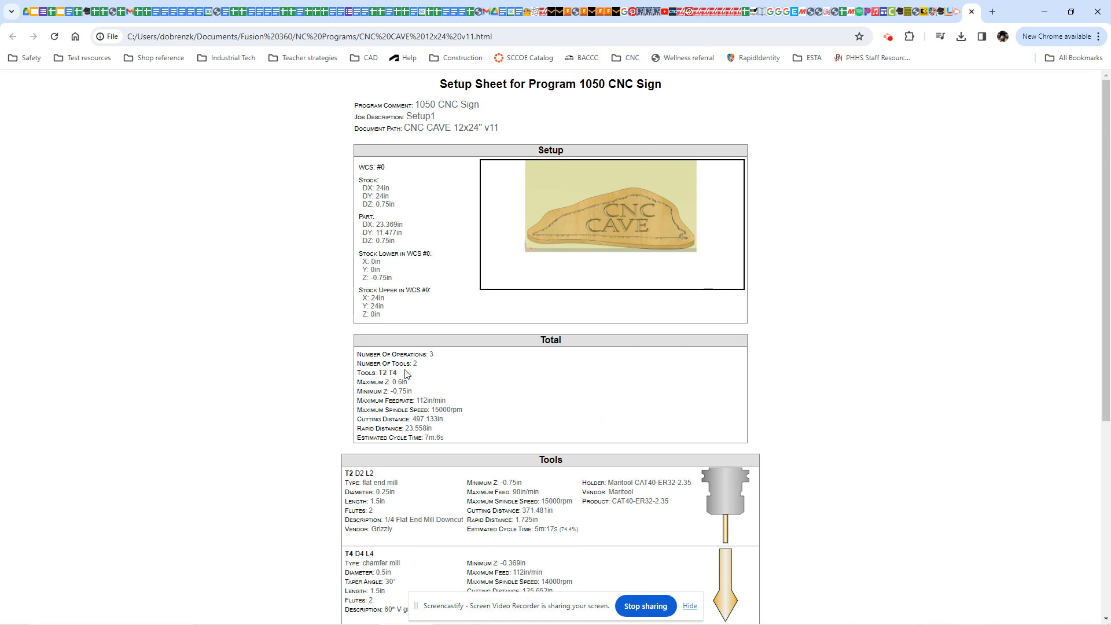
{"action": "mouse_move", "coordinate": [792, 158]}
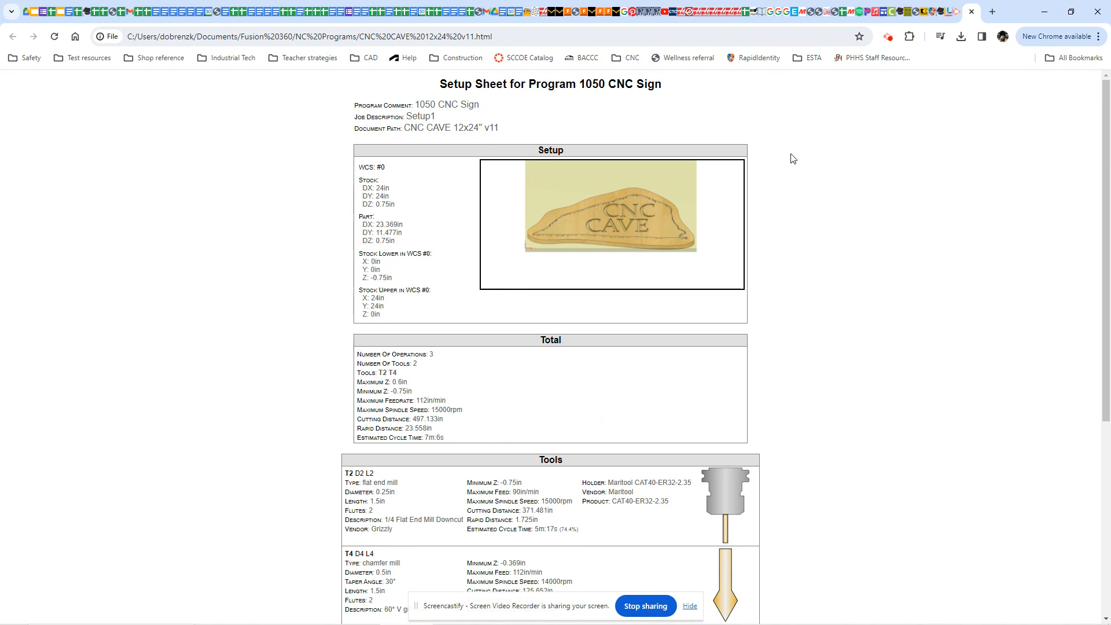
{"action": "mouse_move", "coordinate": [783, 159]}
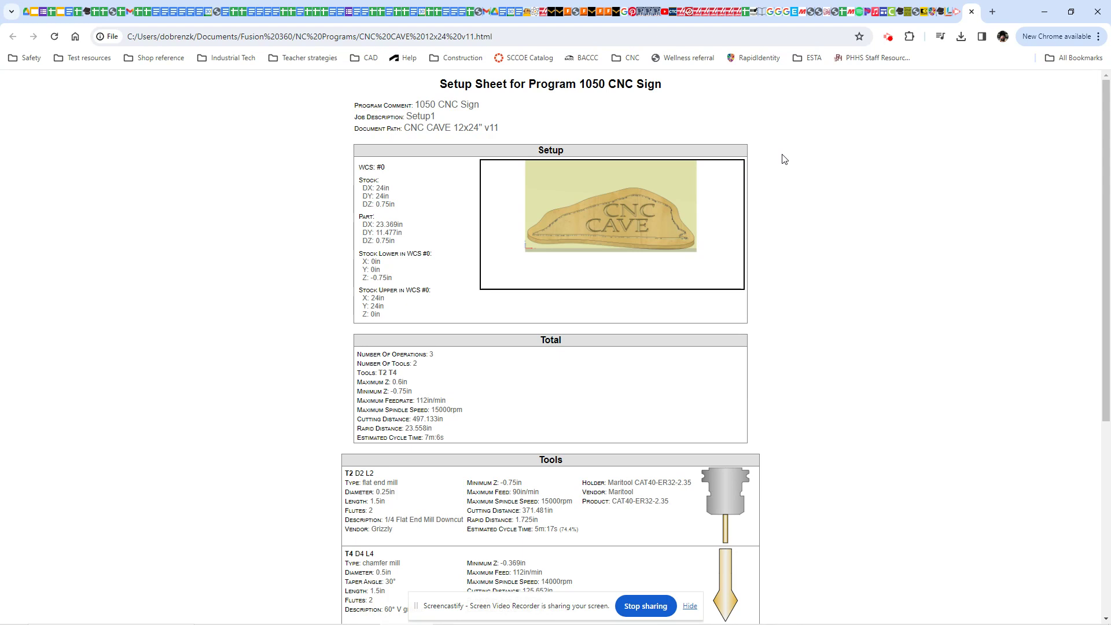
{"action": "mouse_move", "coordinate": [287, 110]}
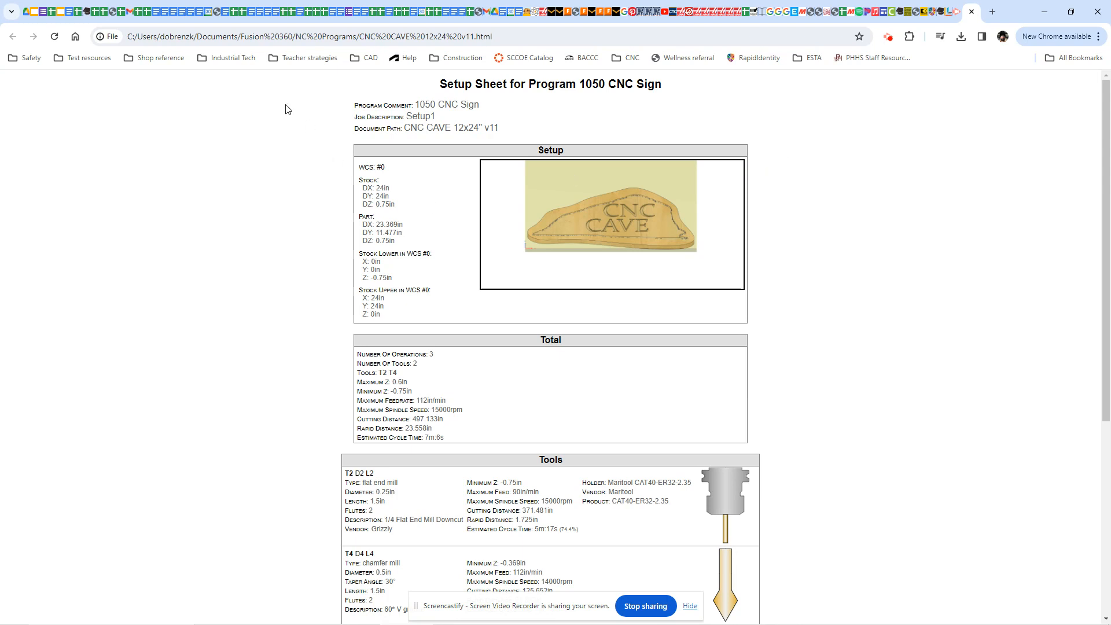
{"action": "mouse_move", "coordinate": [729, 123]}
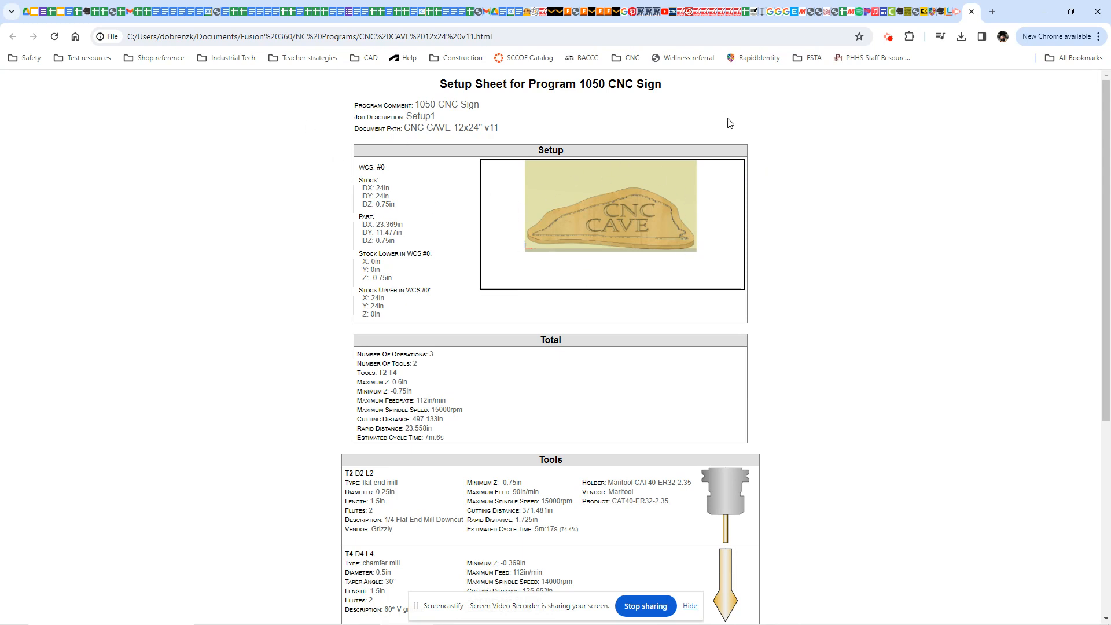
{"action": "mouse_move", "coordinate": [645, 237]}
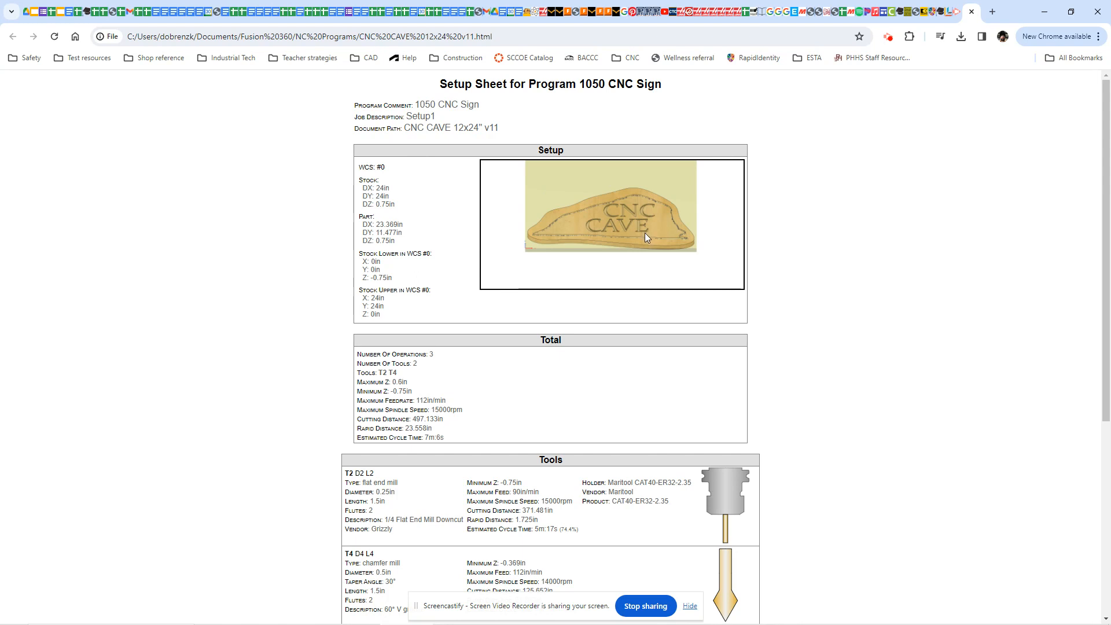
{"action": "mouse_move", "coordinate": [643, 206]}
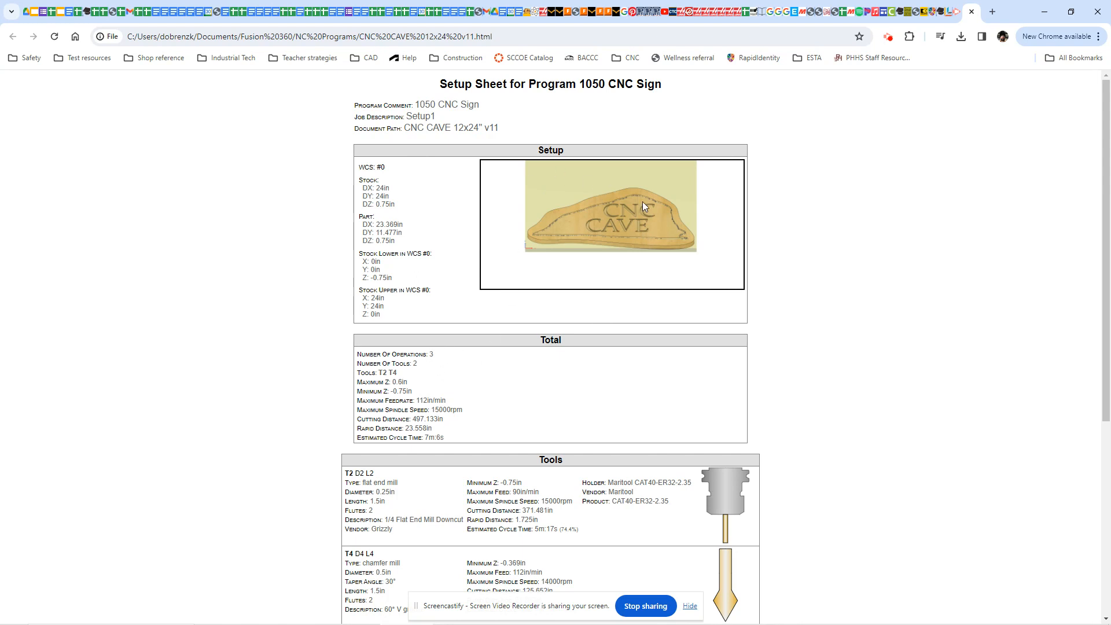
{"action": "left_click_drag", "start_coordinate": [361, 180], "coordinate": [397, 205]}
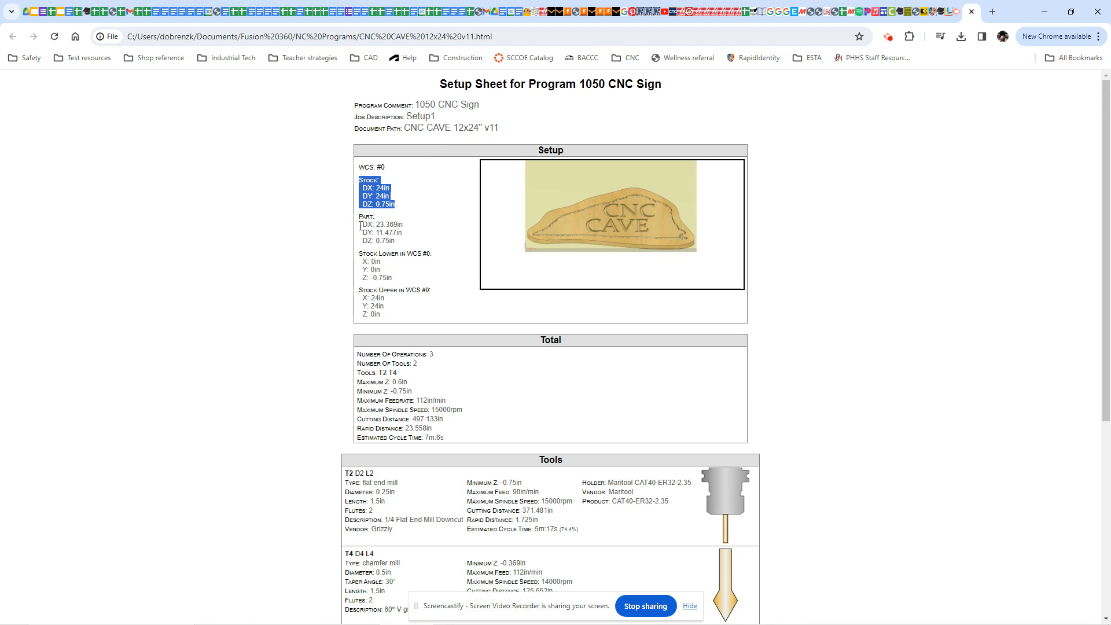
{"action": "mouse_move", "coordinate": [357, 258]}
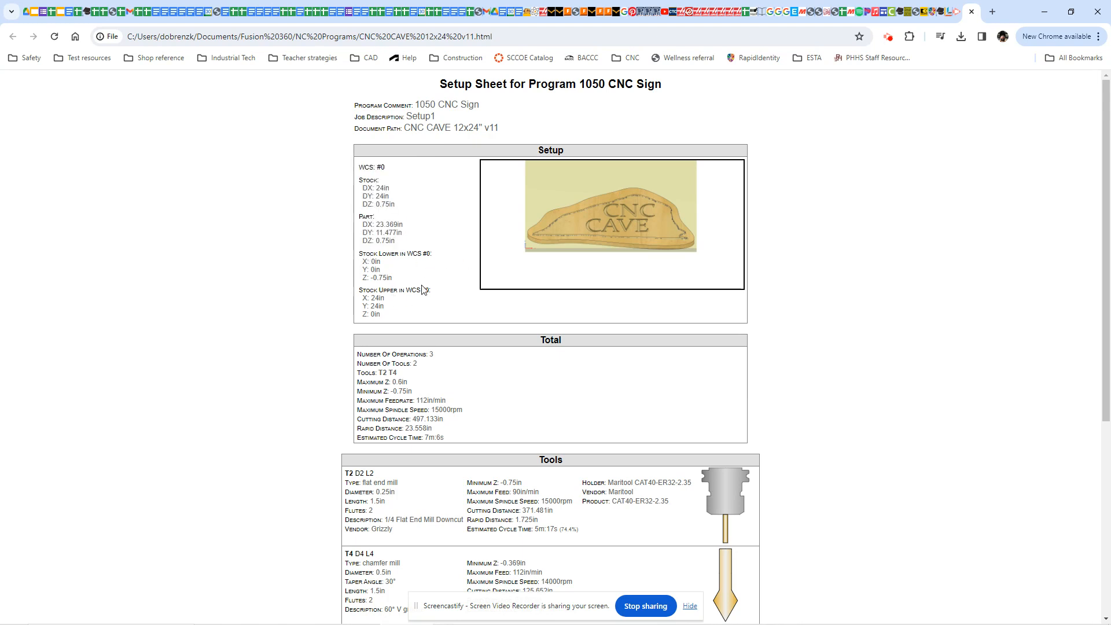
{"action": "scroll", "scroll_direction": "down", "scroll_amount": 3}
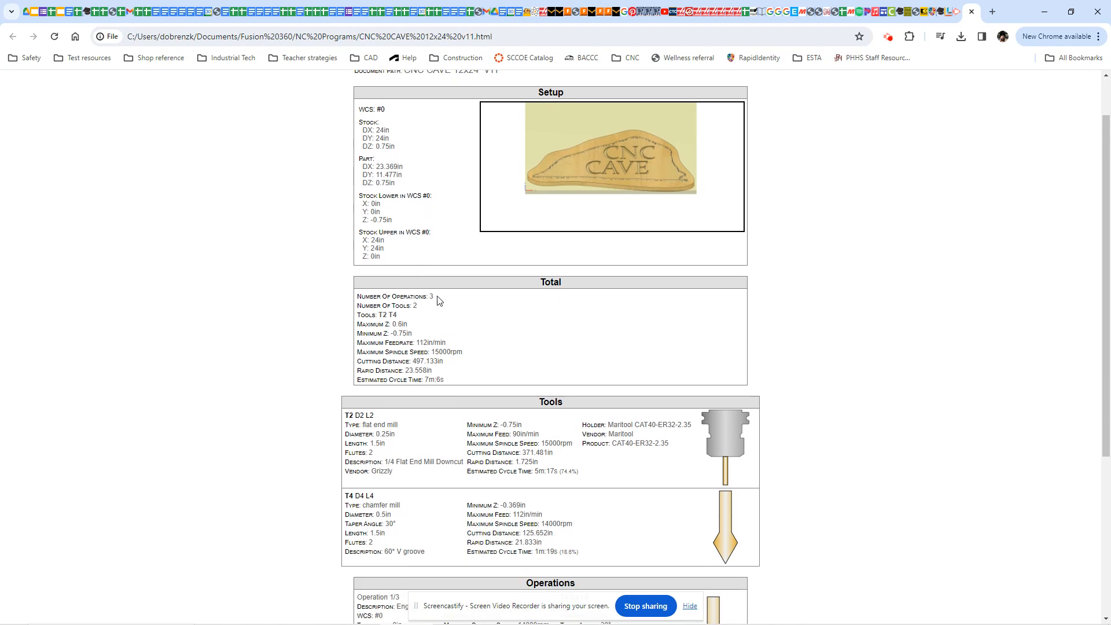
{"action": "double_click", "coordinate": [408, 305]}
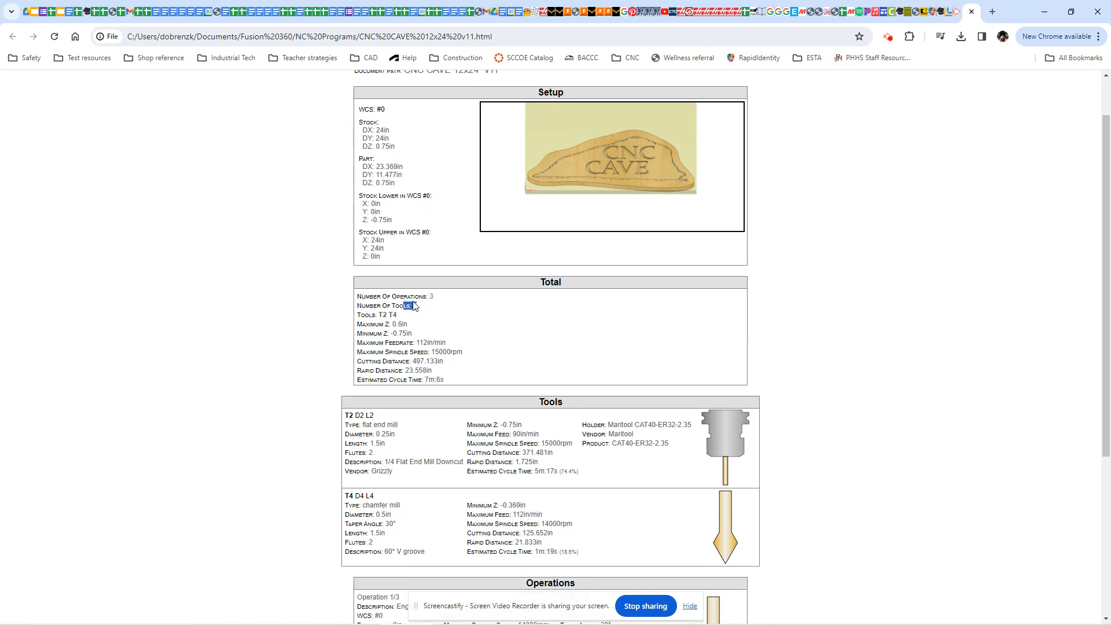
{"action": "scroll", "scroll_direction": "down", "scroll_amount": 3}
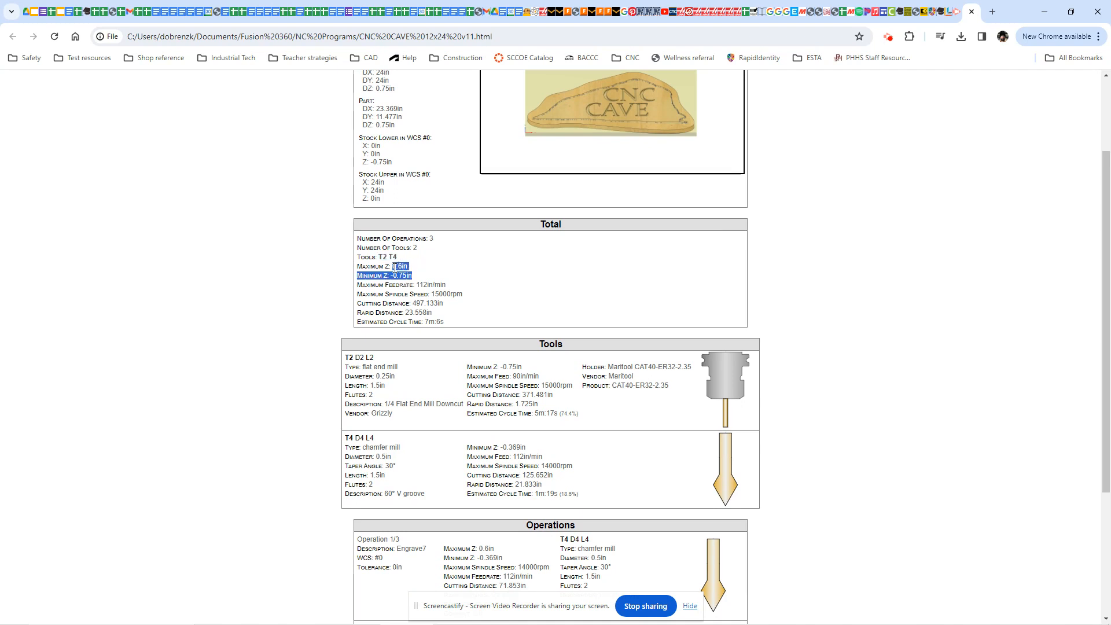
{"action": "scroll", "scroll_direction": "down", "scroll_amount": 3}
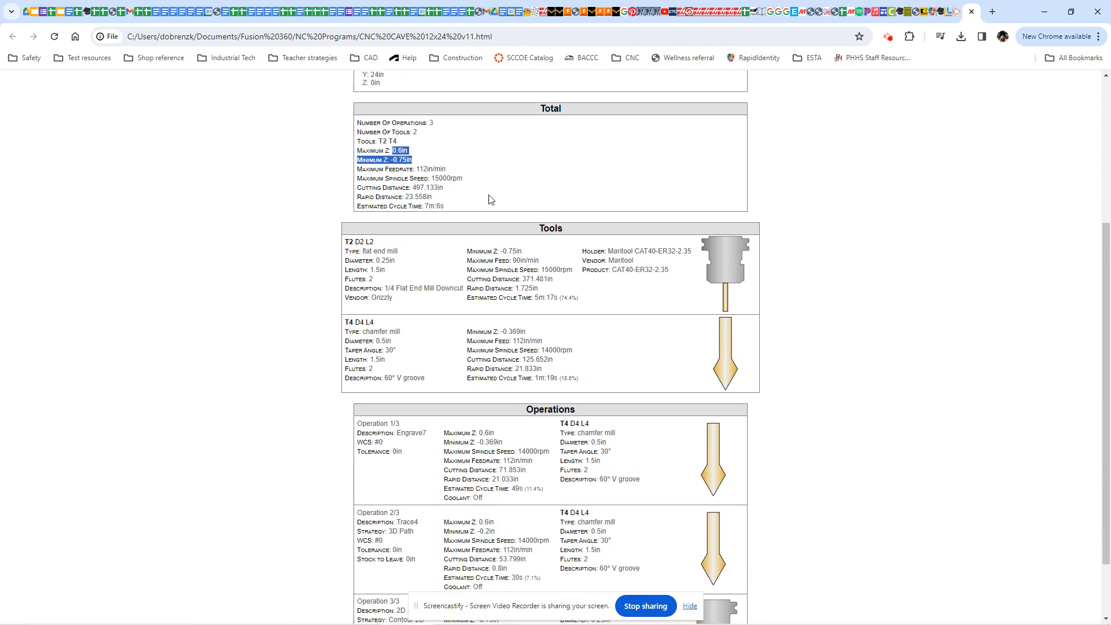
{"action": "scroll", "scroll_direction": "down", "scroll_amount": 3}
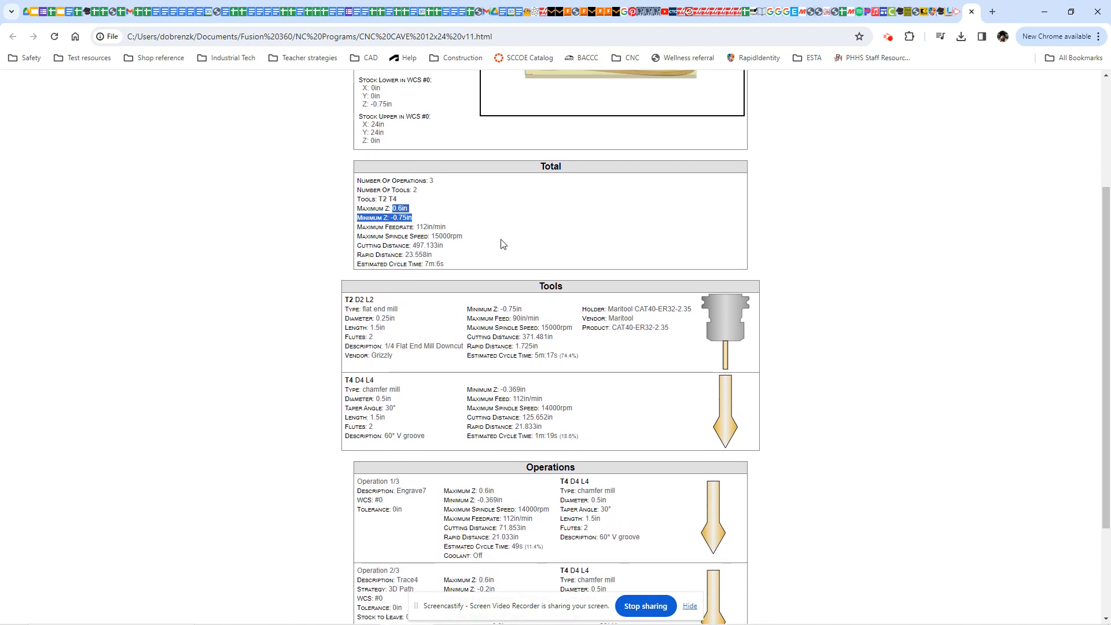
{"action": "mouse_move", "coordinate": [506, 234]}
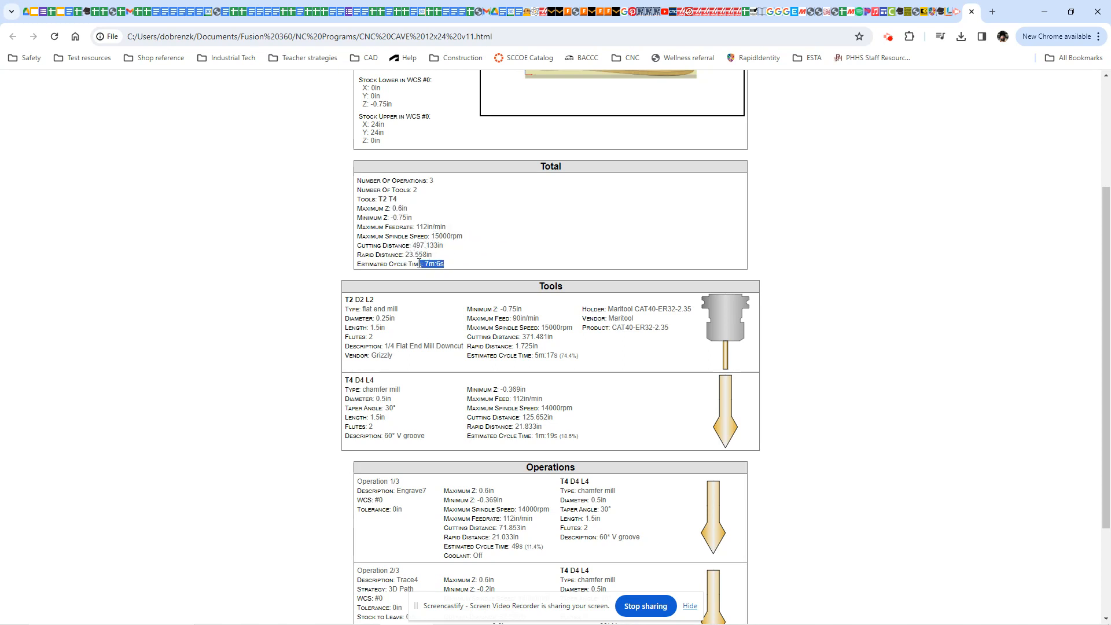
{"action": "scroll", "scroll_direction": "down", "scroll_amount": 3}
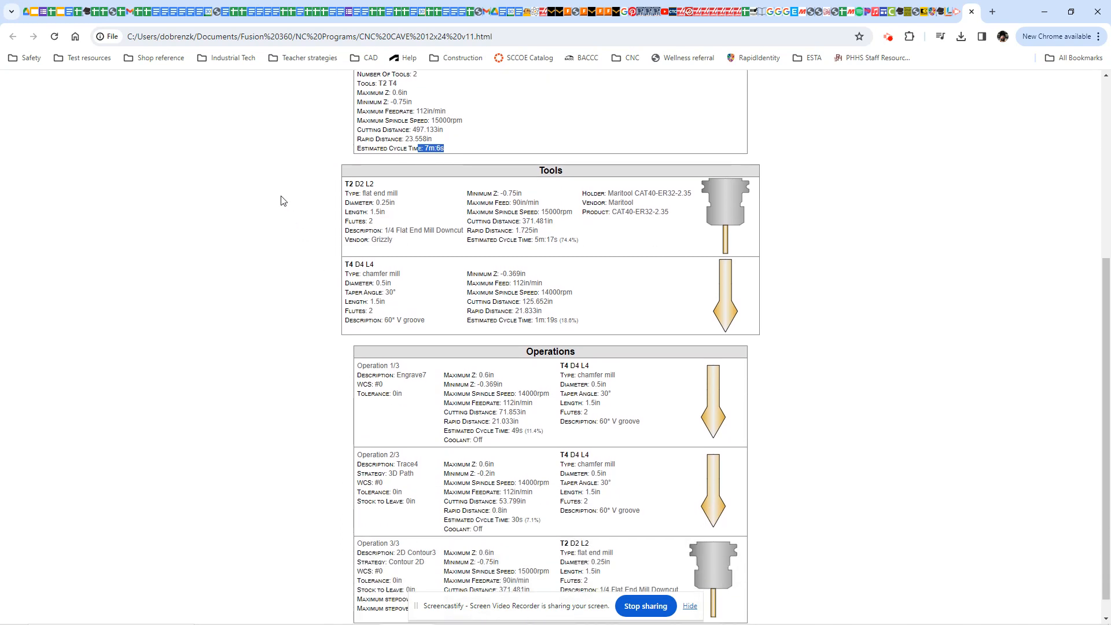
{"action": "scroll", "scroll_direction": "down", "scroll_amount": 3}
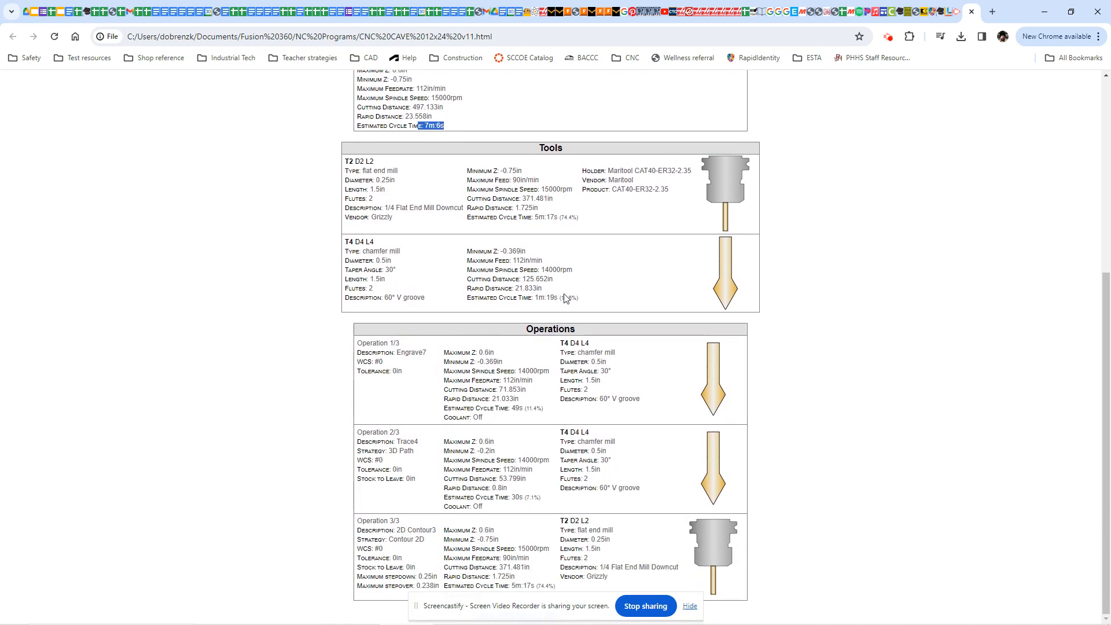
{"action": "mouse_move", "coordinate": [726, 170]}
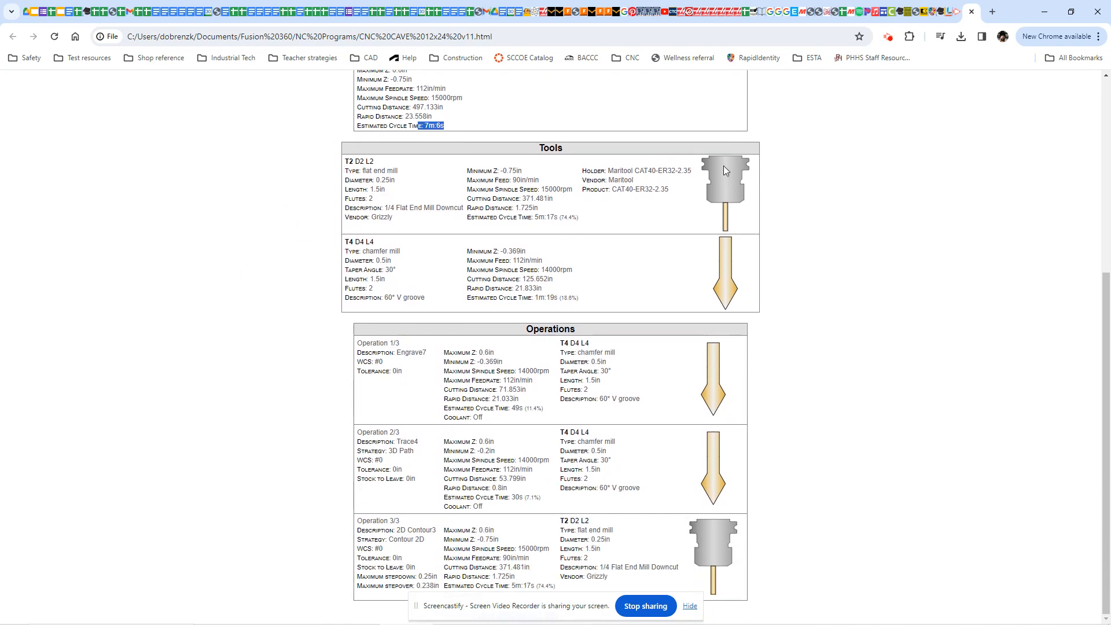
{"action": "mouse_move", "coordinate": [700, 314]}
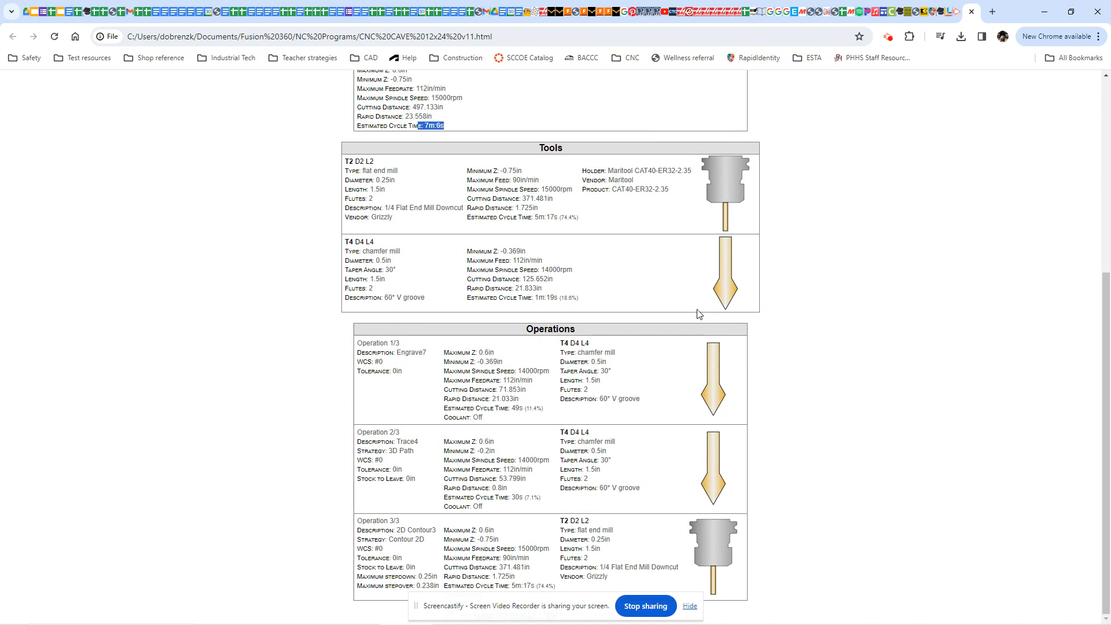
{"action": "mouse_move", "coordinate": [720, 274]}
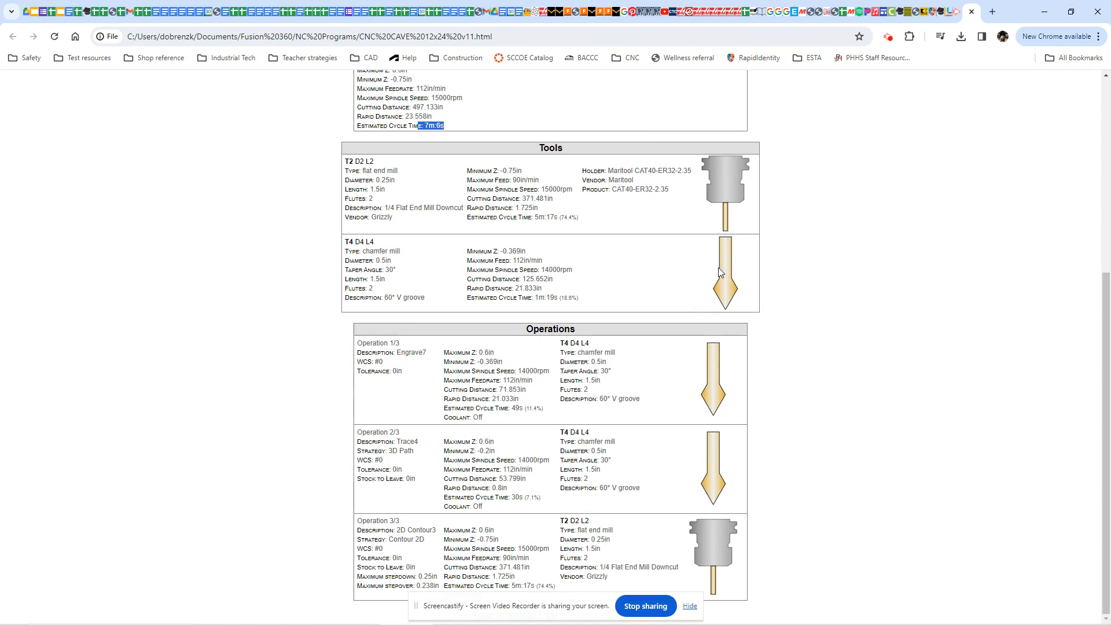
{"action": "mouse_move", "coordinate": [546, 555]}
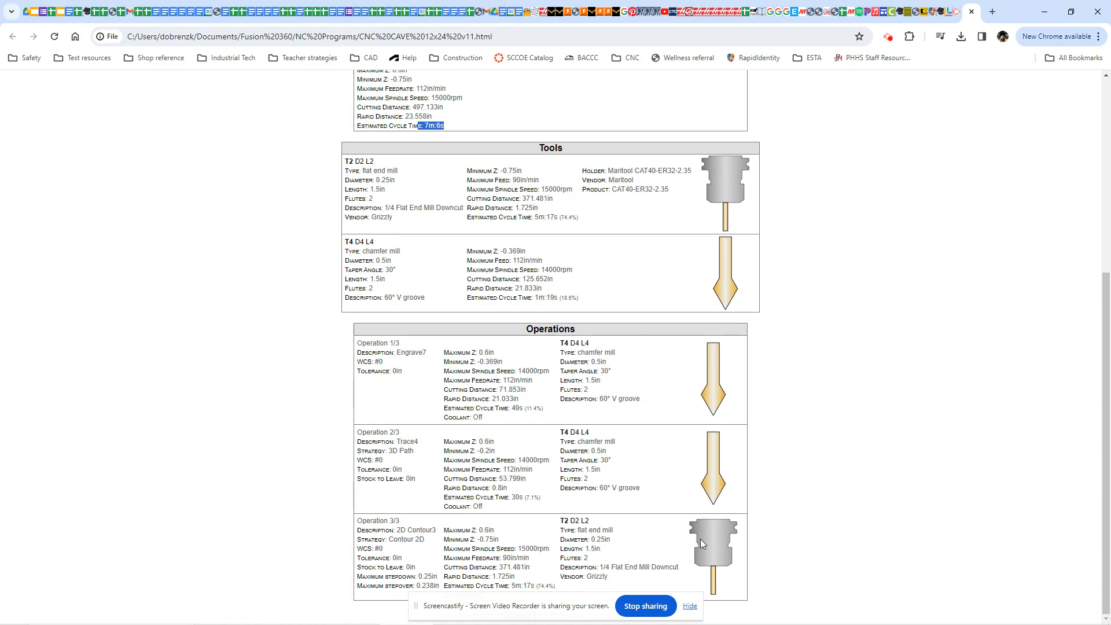
{"action": "mouse_move", "coordinate": [739, 297]}
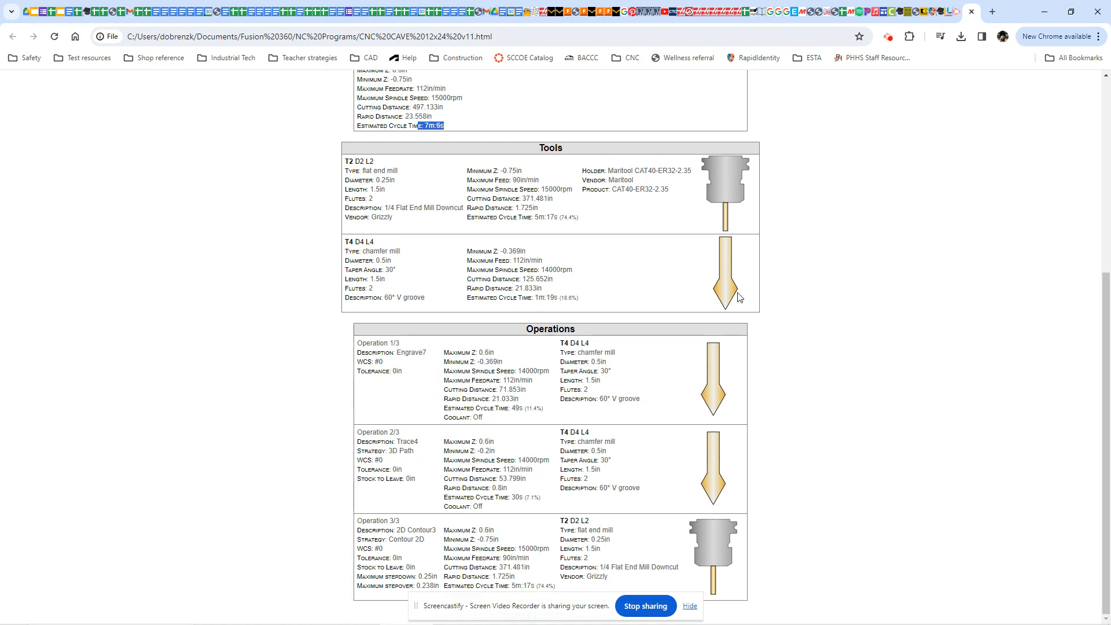
{"action": "mouse_move", "coordinate": [537, 566]}
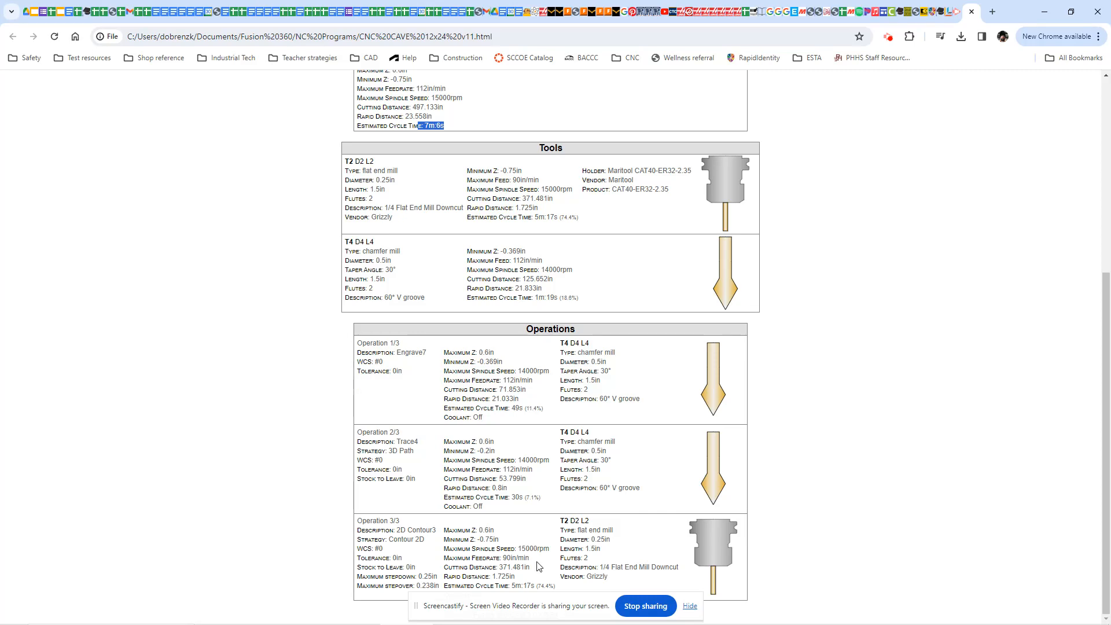
{"action": "scroll", "scroll_direction": "up", "scroll_amount": 3}
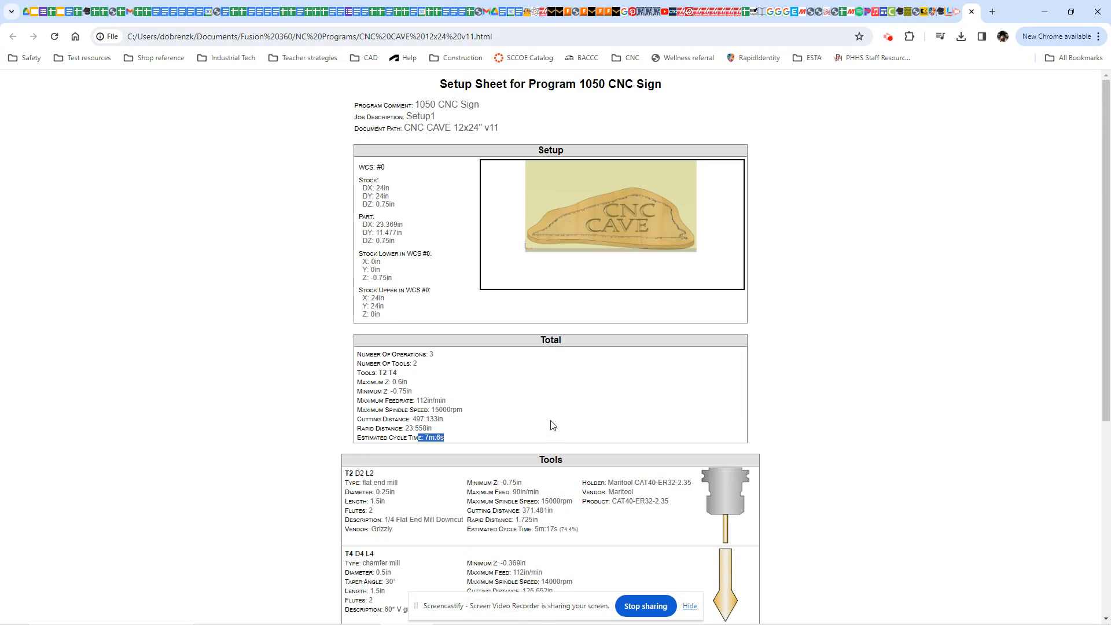
{"action": "mouse_move", "coordinate": [577, 398]}
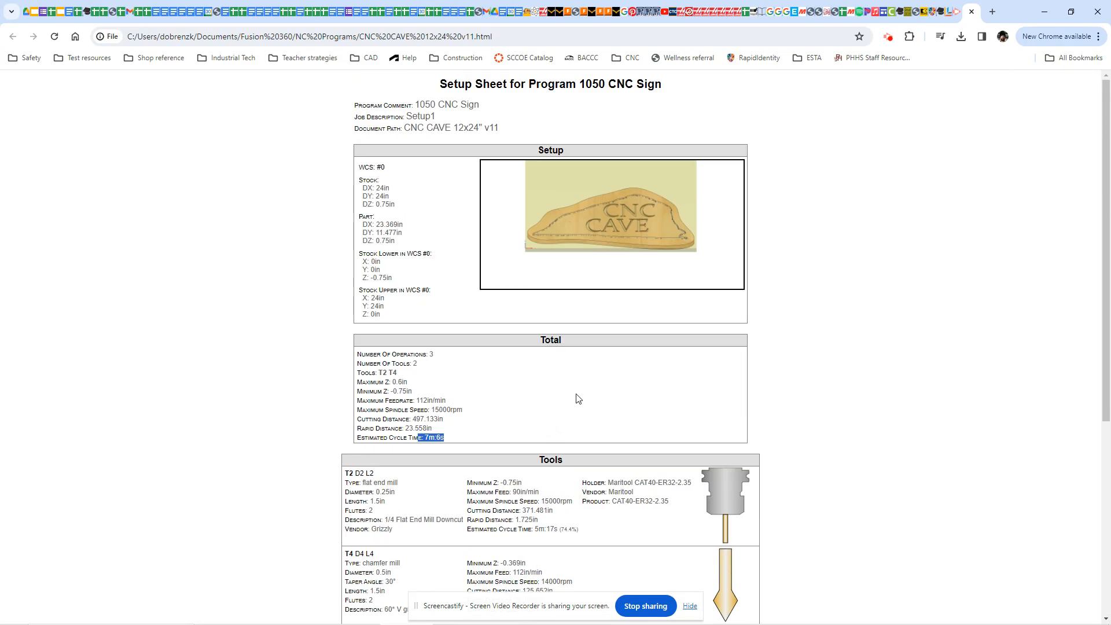
{"action": "mouse_move", "coordinate": [594, 428]}
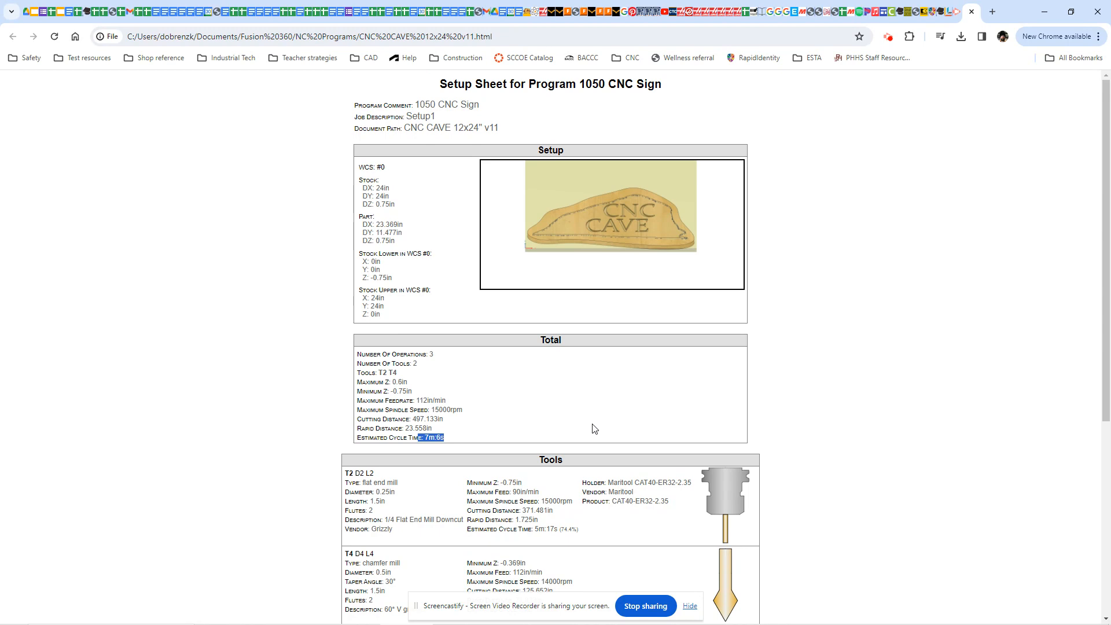
{"action": "scroll", "scroll_direction": "down", "scroll_amount": 3}
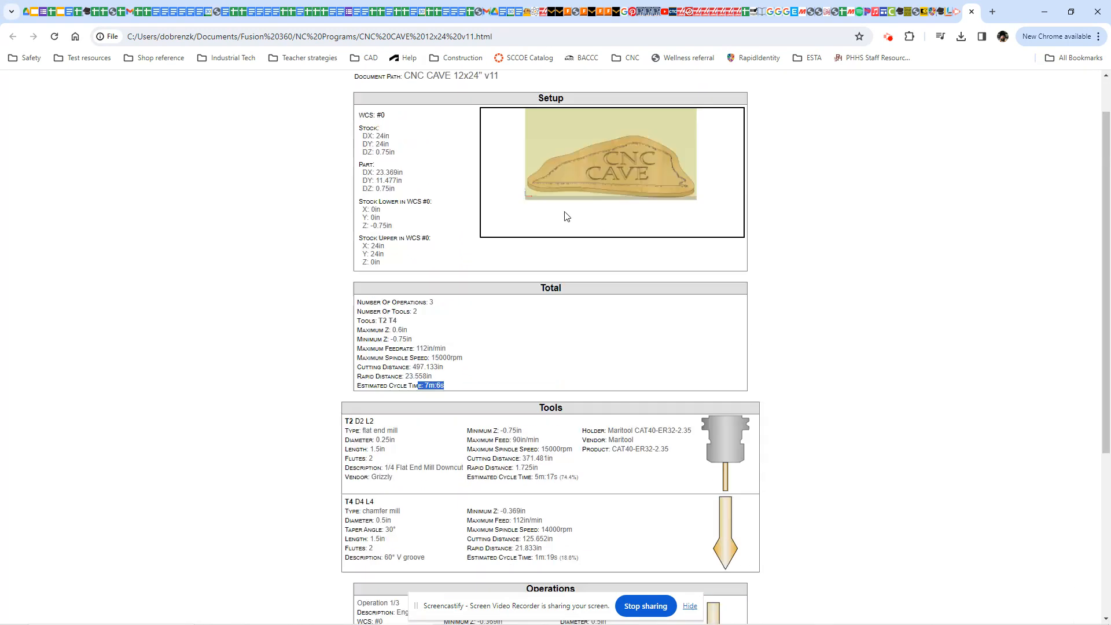
{"action": "scroll", "scroll_direction": "up", "scroll_amount": 3}
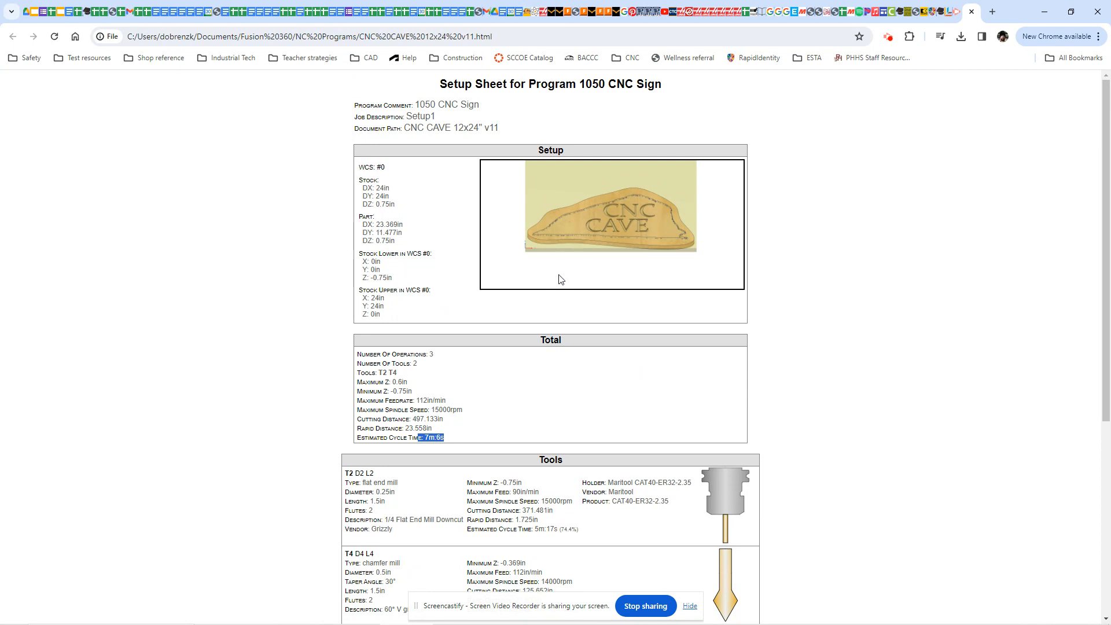
{"action": "mouse_move", "coordinate": [439, 180]}
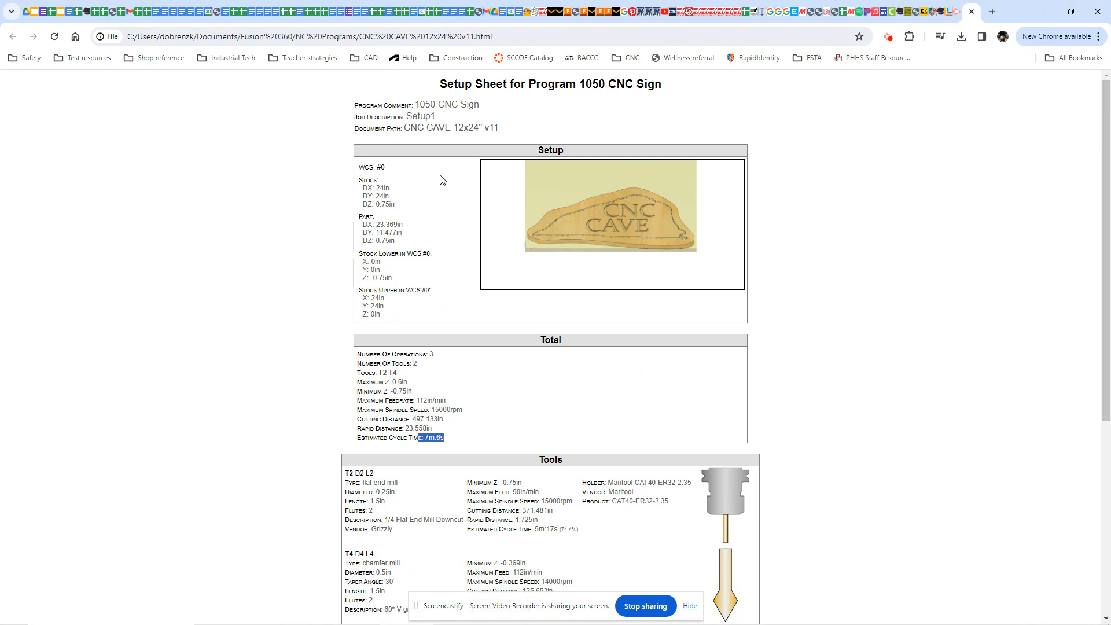
{"action": "mouse_move", "coordinate": [540, 250]}
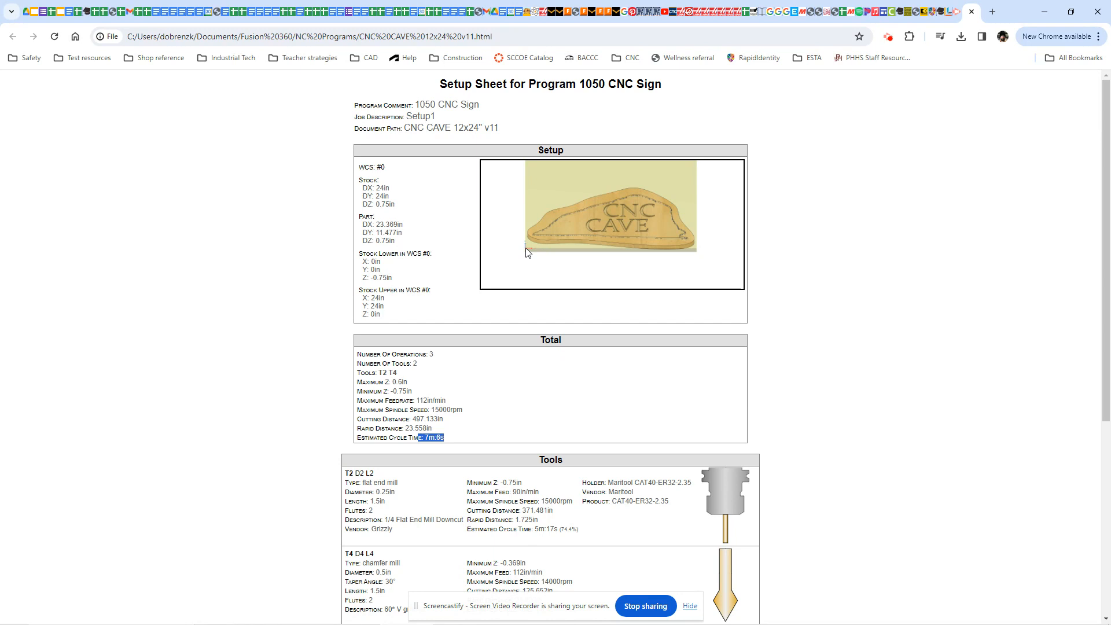
{"action": "mouse_move", "coordinate": [699, 250]}
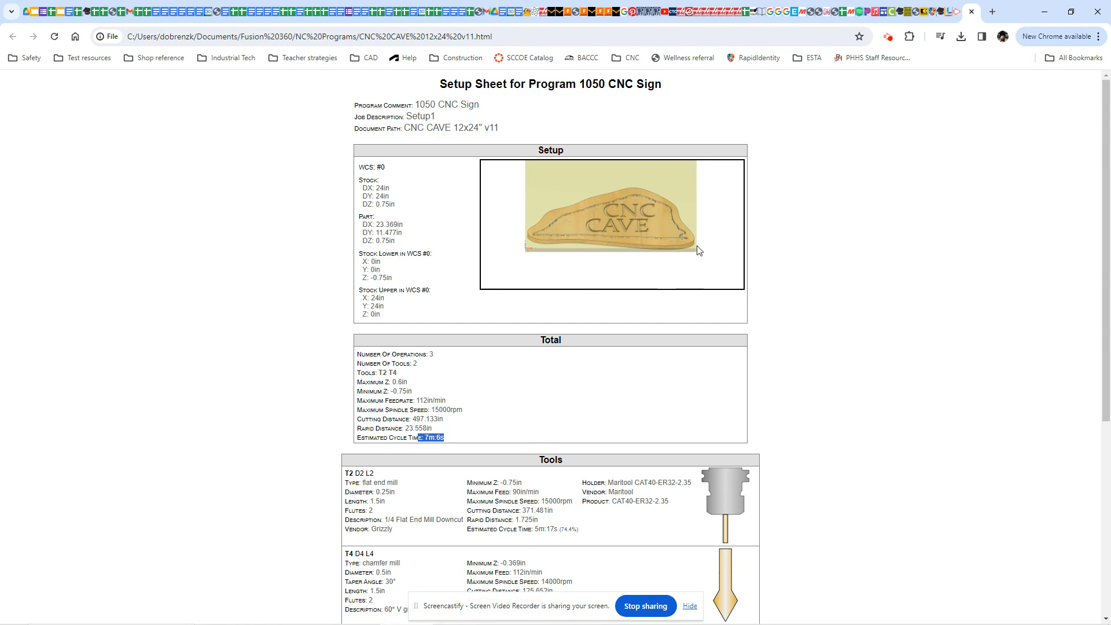
{"action": "mouse_move", "coordinate": [682, 253]}
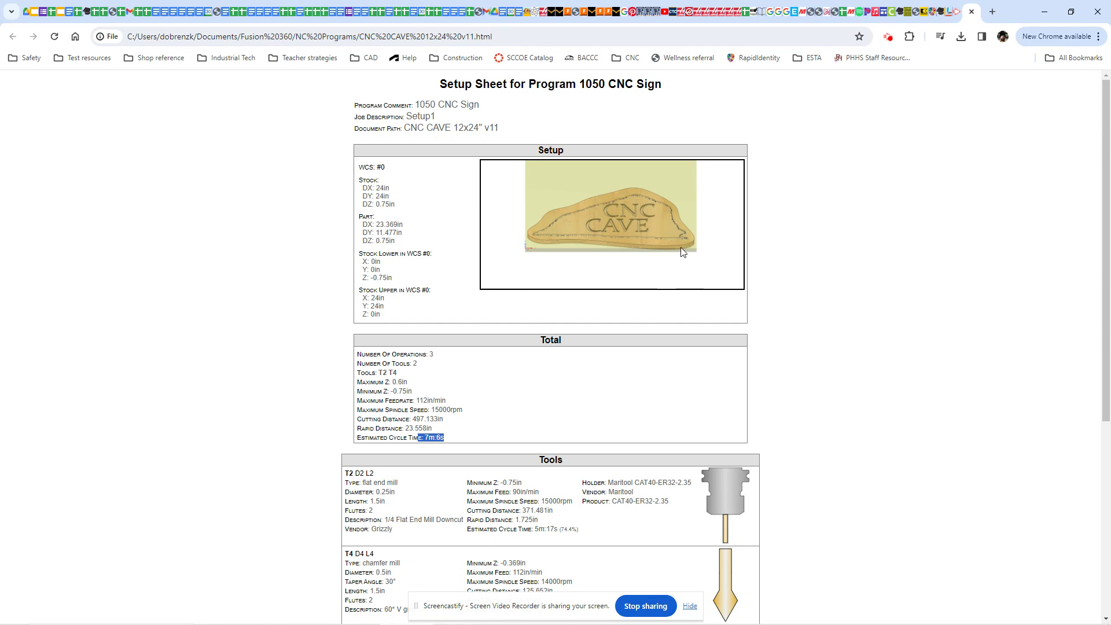
{"action": "mouse_move", "coordinate": [687, 306]}
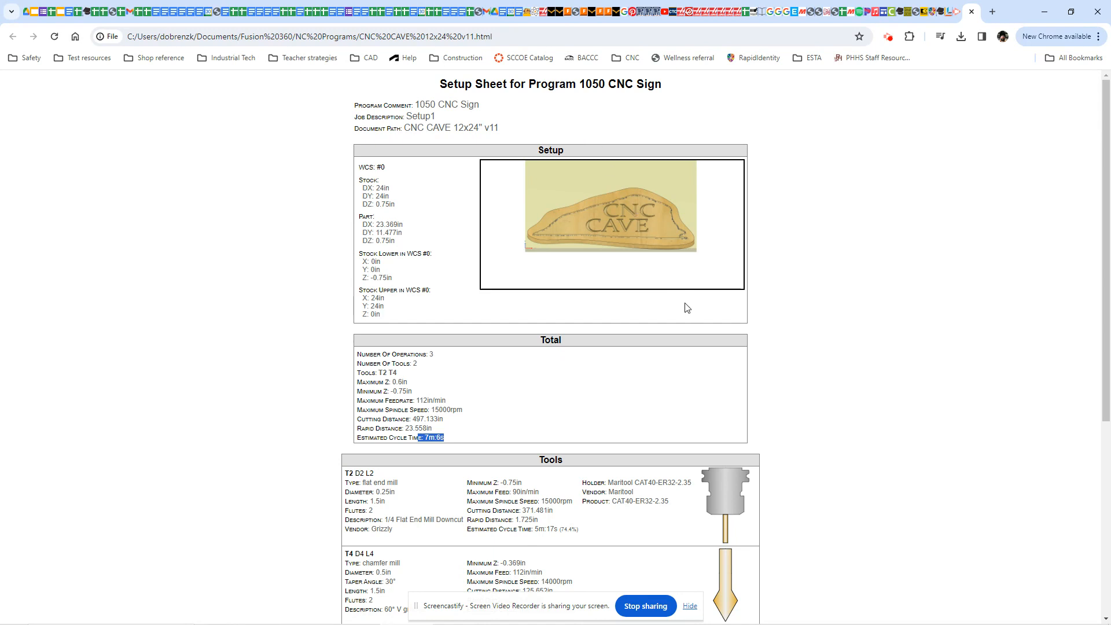
{"action": "mouse_move", "coordinate": [678, 323]}
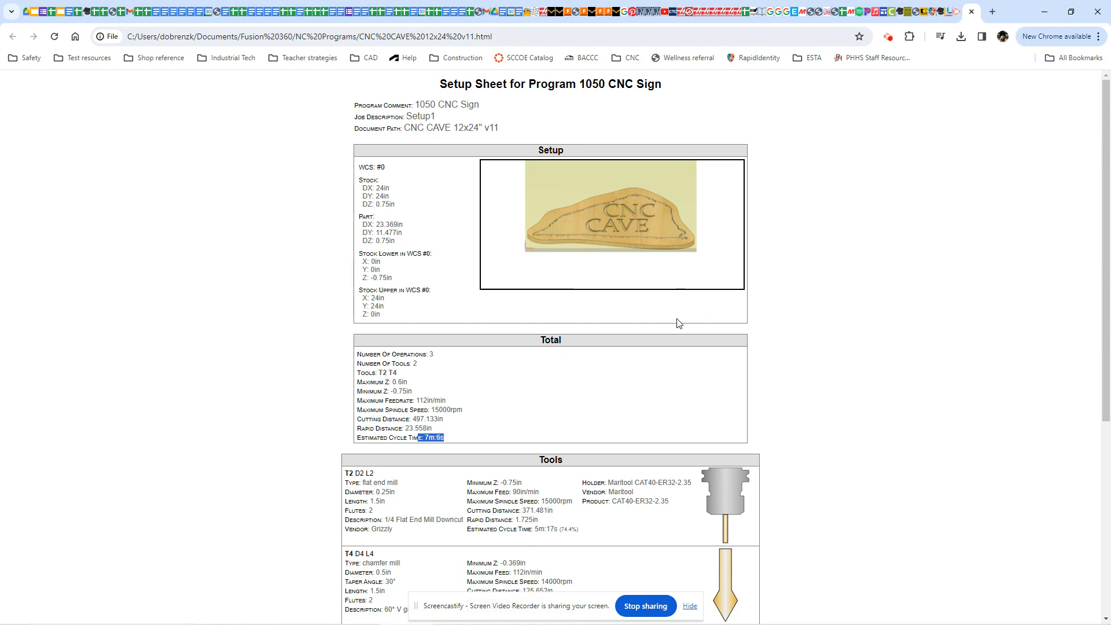
{"action": "mouse_move", "coordinate": [874, 104]}
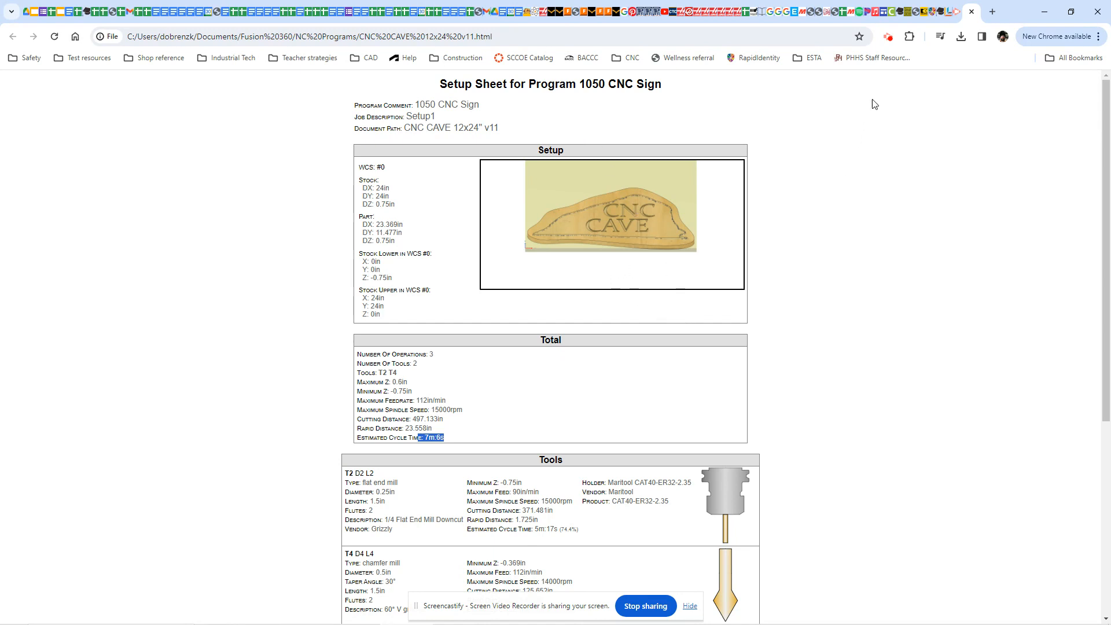
{"action": "mouse_move", "coordinate": [580, 219]}
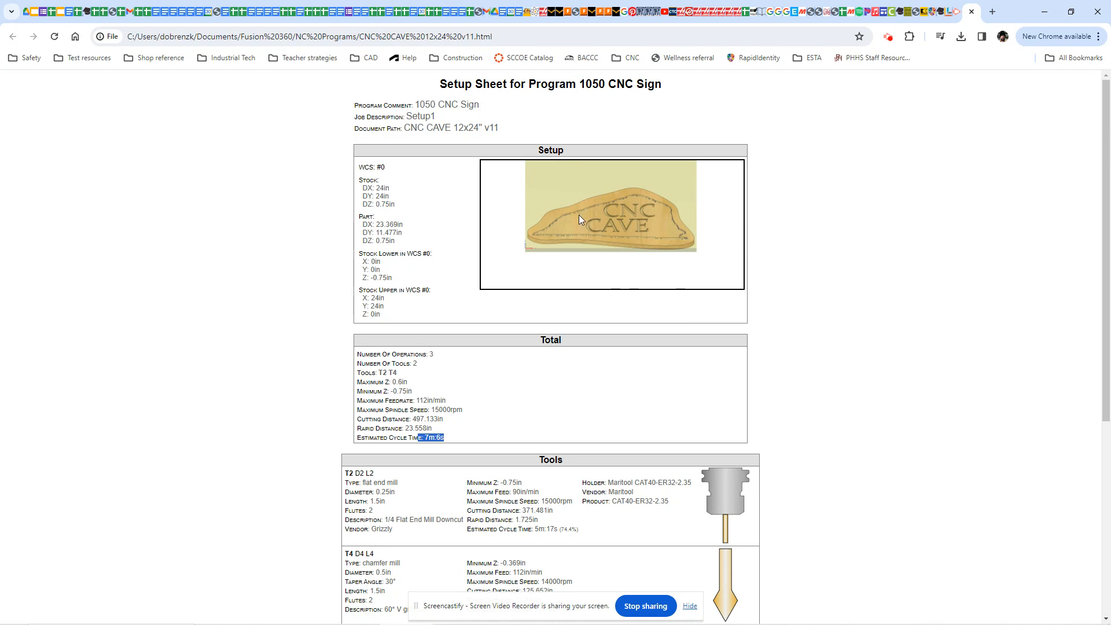
{"action": "mouse_move", "coordinate": [610, 272]}
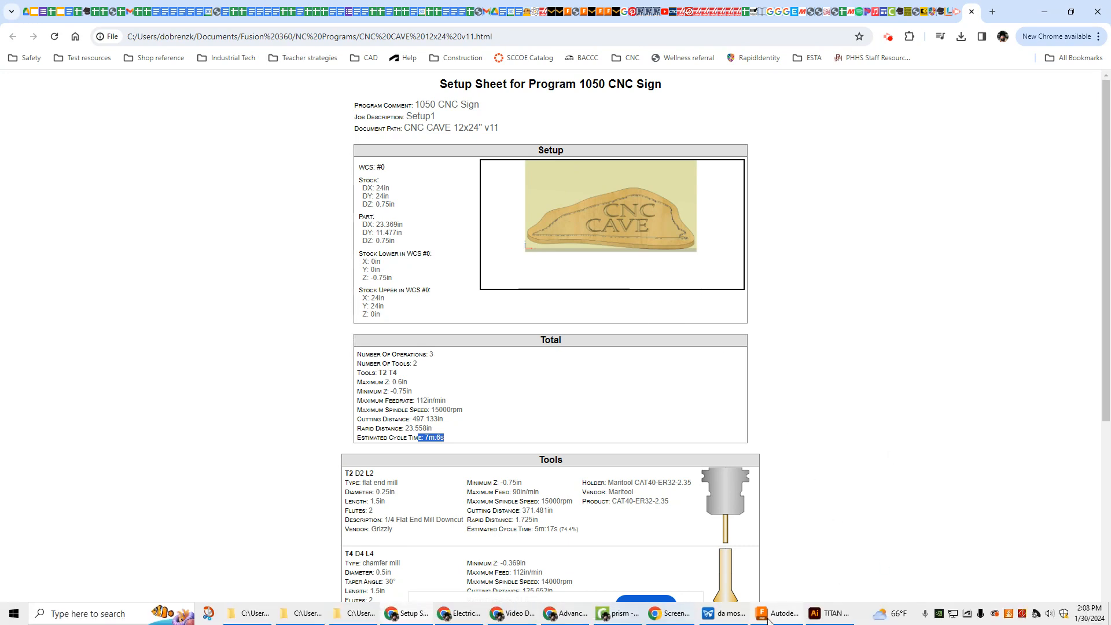
Bring up File Explorer showing the Fusion Post Files folder with 1050 CNC Sign.tap
{"action": "left_click", "coordinate": [779, 614]}
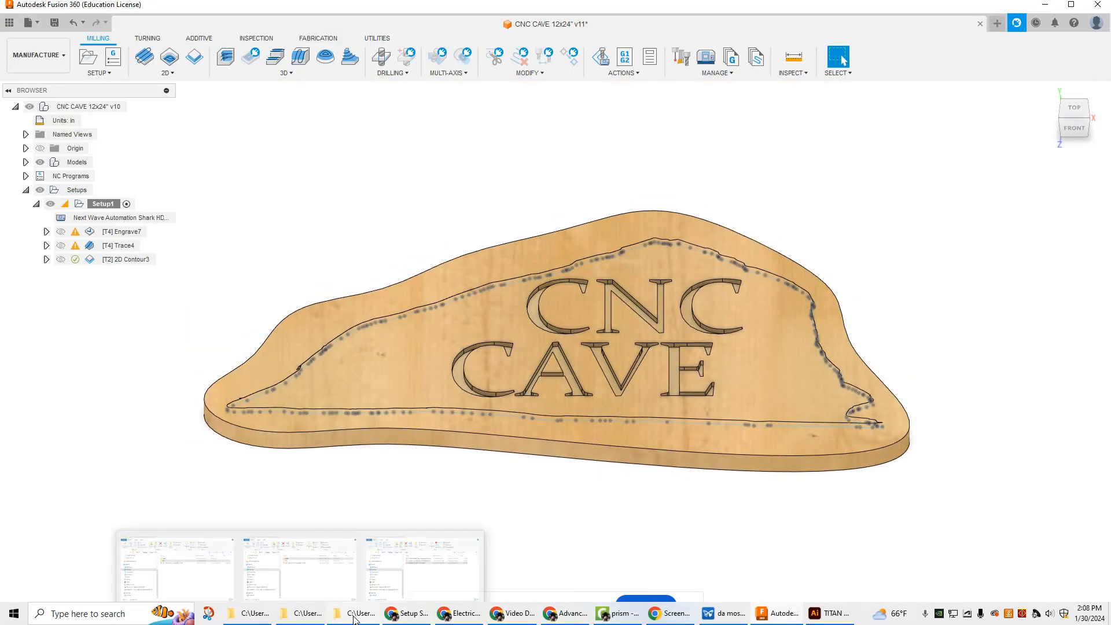
{"action": "left_click", "coordinate": [361, 612]}
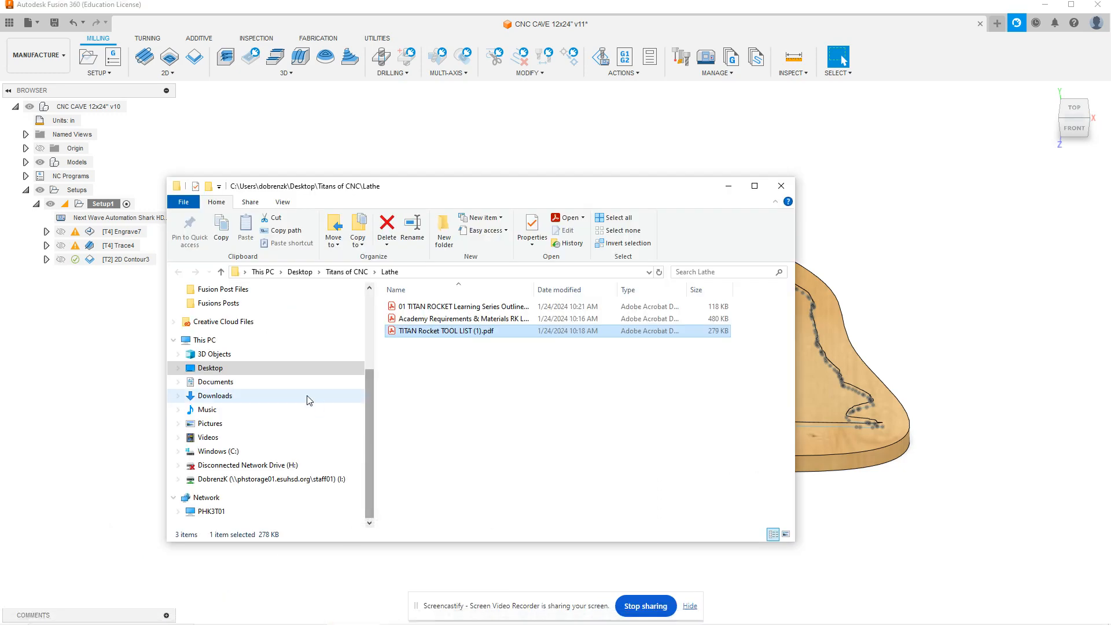
{"action": "scroll", "scroll_direction": "up", "scroll_amount": 3}
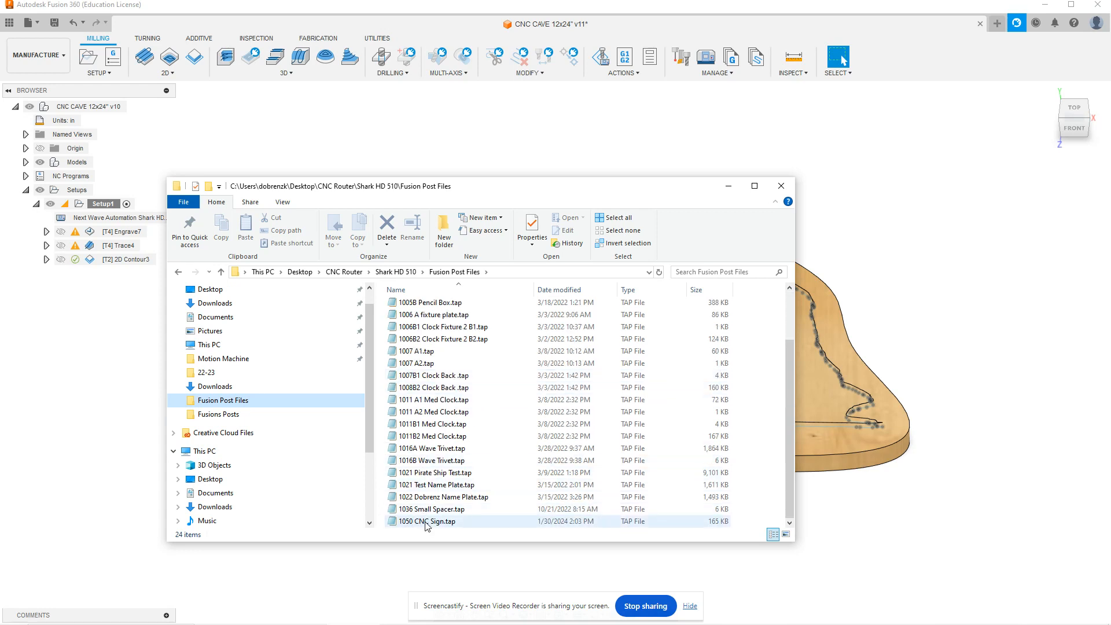
{"action": "mouse_move", "coordinate": [413, 531]}
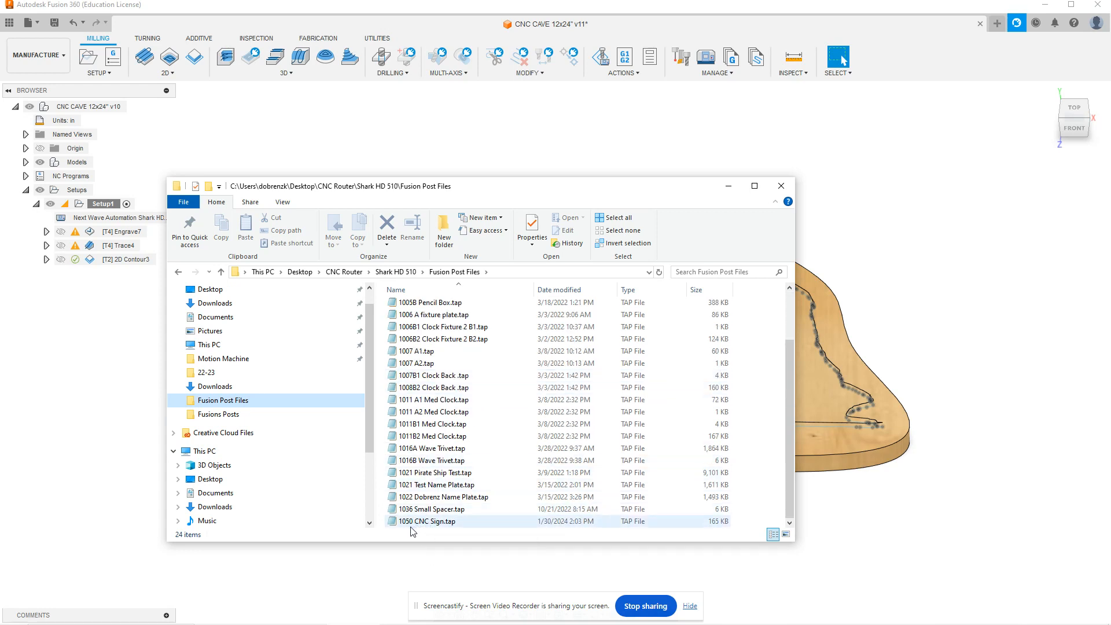
{"action": "mouse_move", "coordinate": [425, 521]}
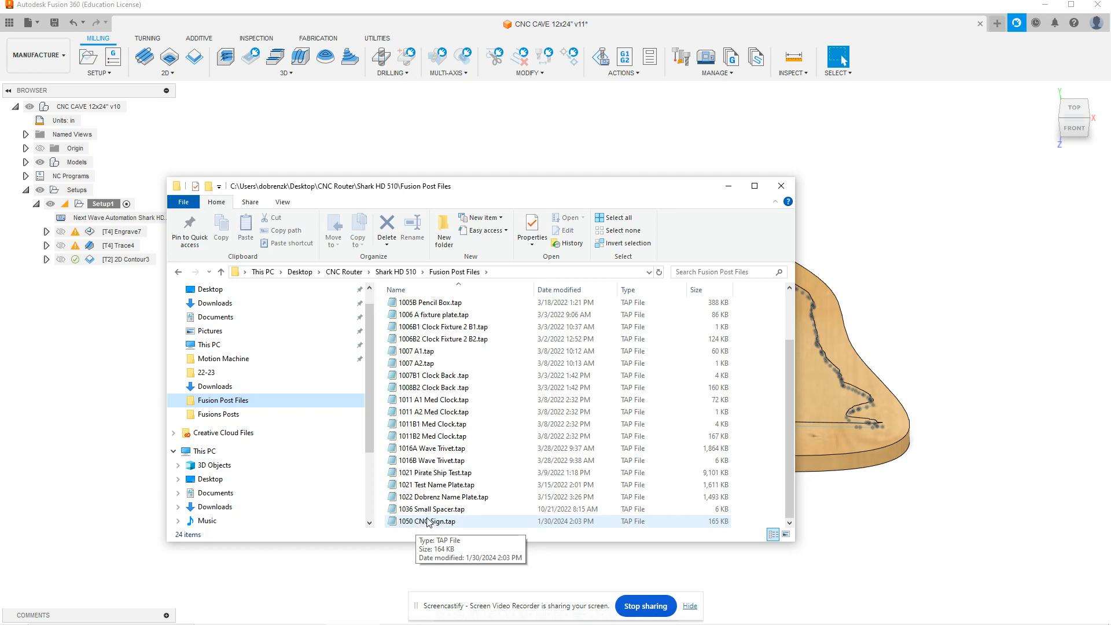
{"action": "mouse_move", "coordinate": [429, 524]}
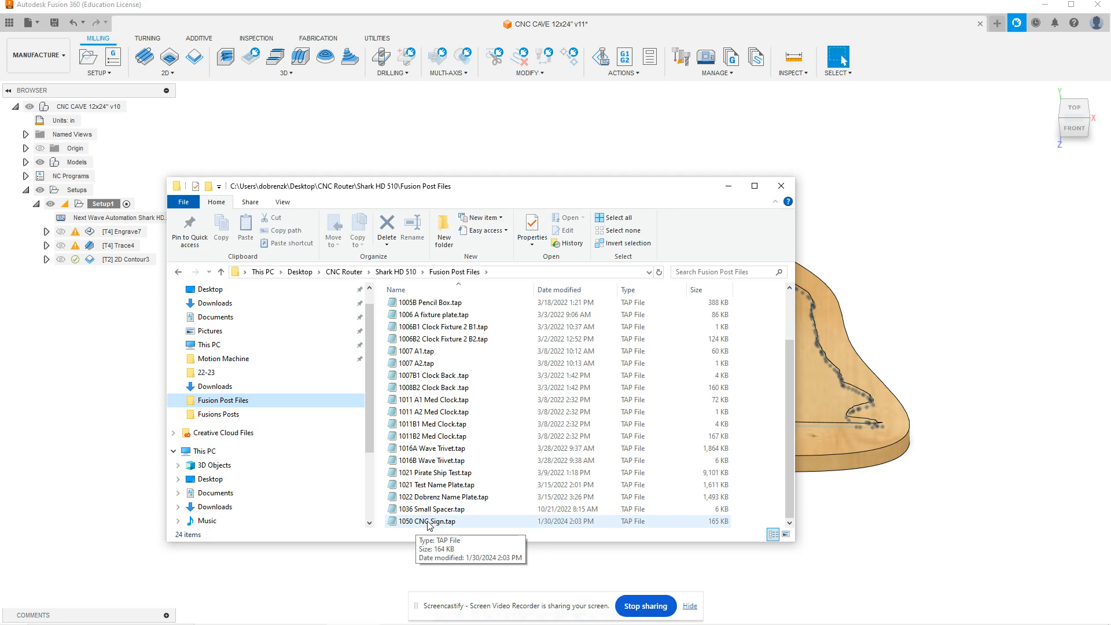
{"action": "mouse_move", "coordinate": [428, 527]}
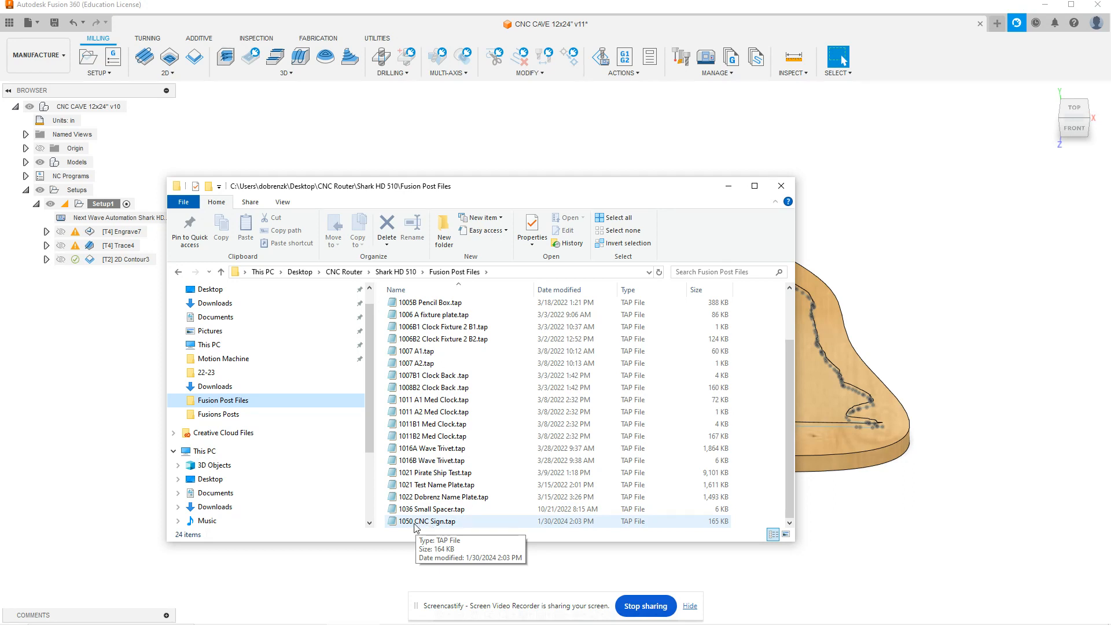
{"action": "mouse_move", "coordinate": [426, 525]}
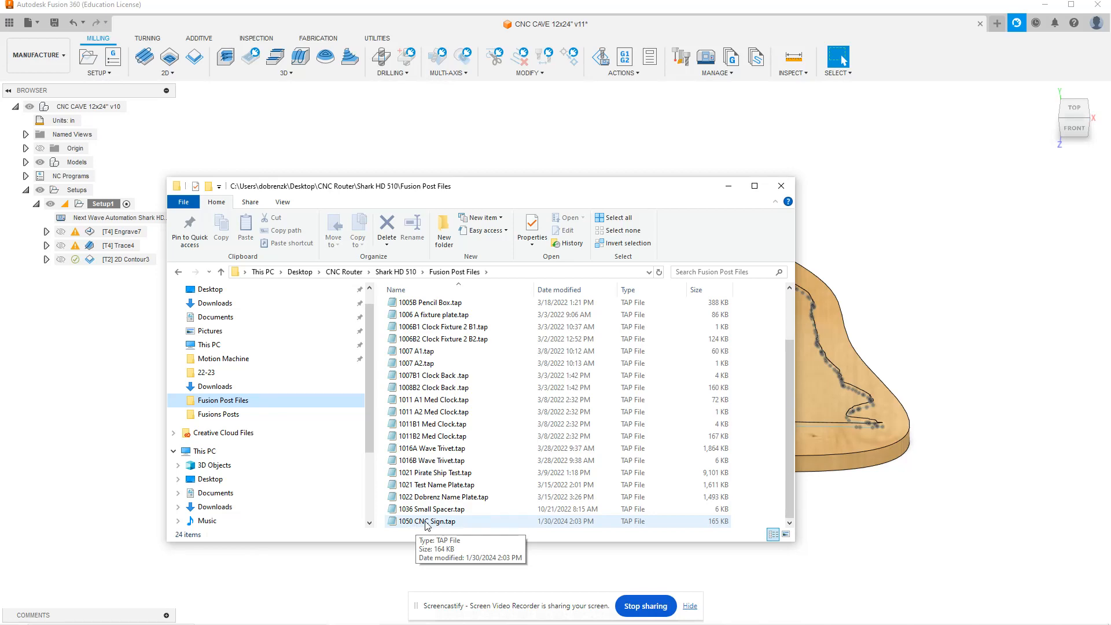
{"action": "mouse_move", "coordinate": [467, 525]}
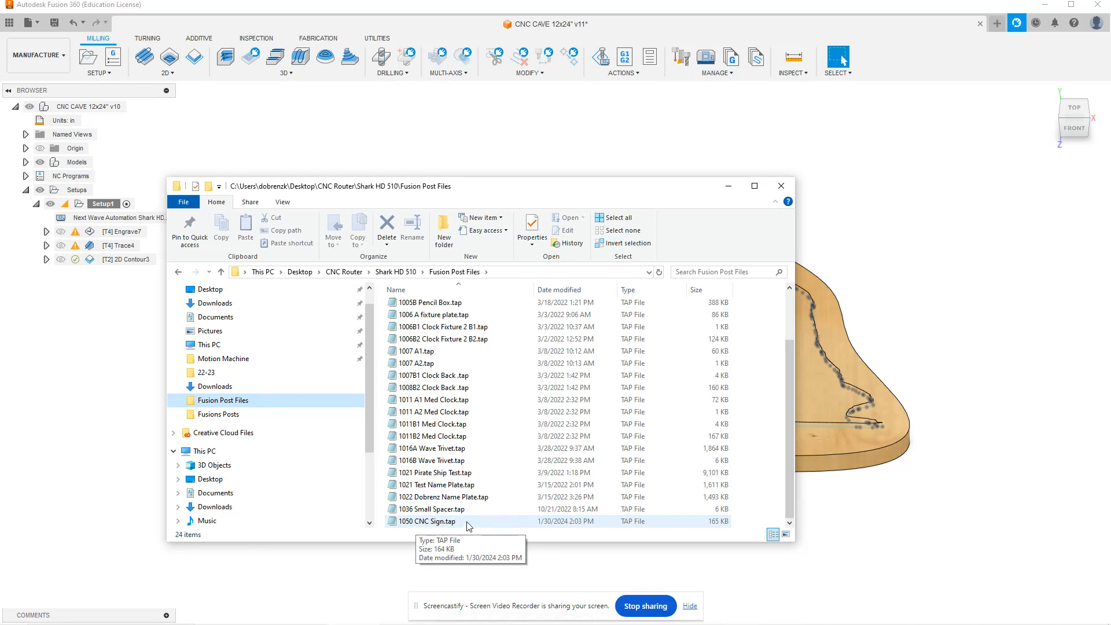
Open 1050 CNC Sign.tap in Notepad, scroll through the G-code, then back up
{"action": "double_click", "coordinate": [428, 520]}
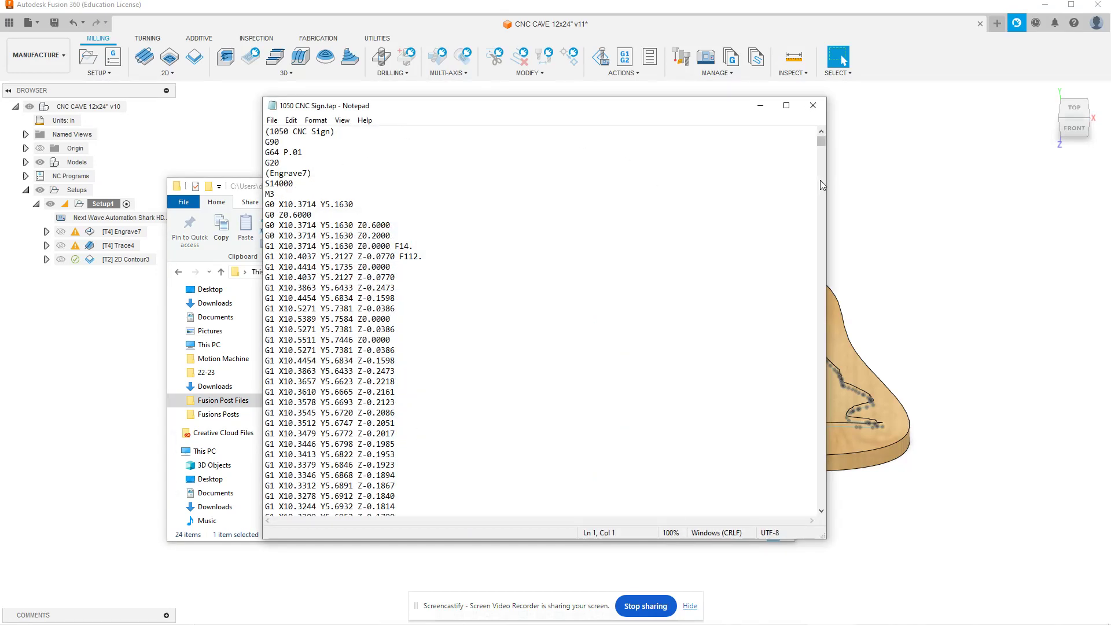
{"action": "scroll", "scroll_direction": "down", "scroll_amount": 3}
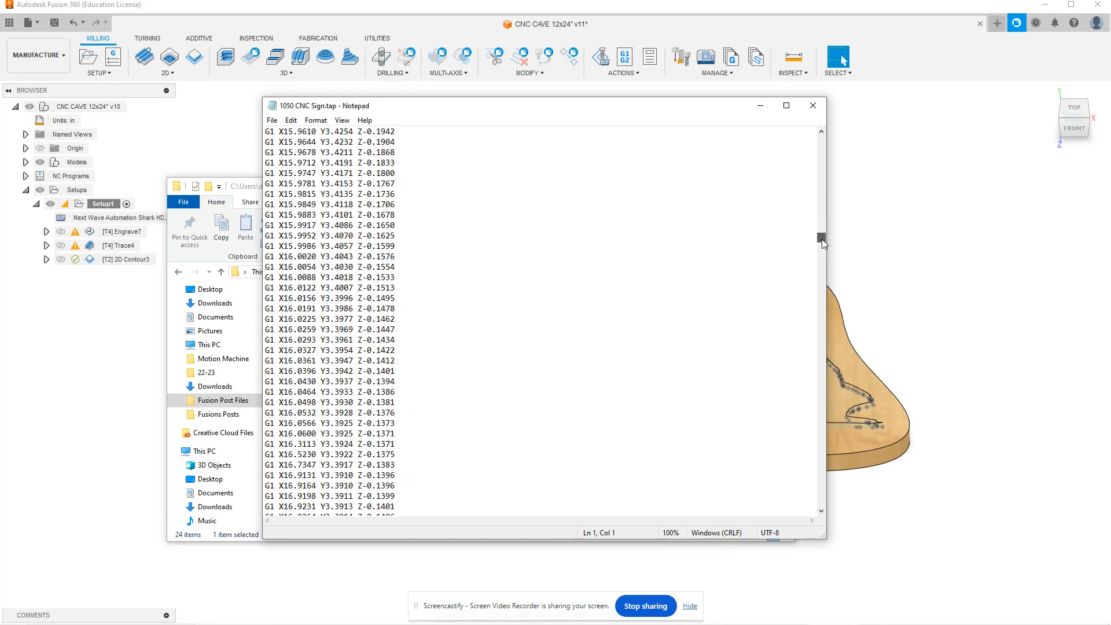
{"action": "scroll", "scroll_direction": "down", "scroll_amount": 3}
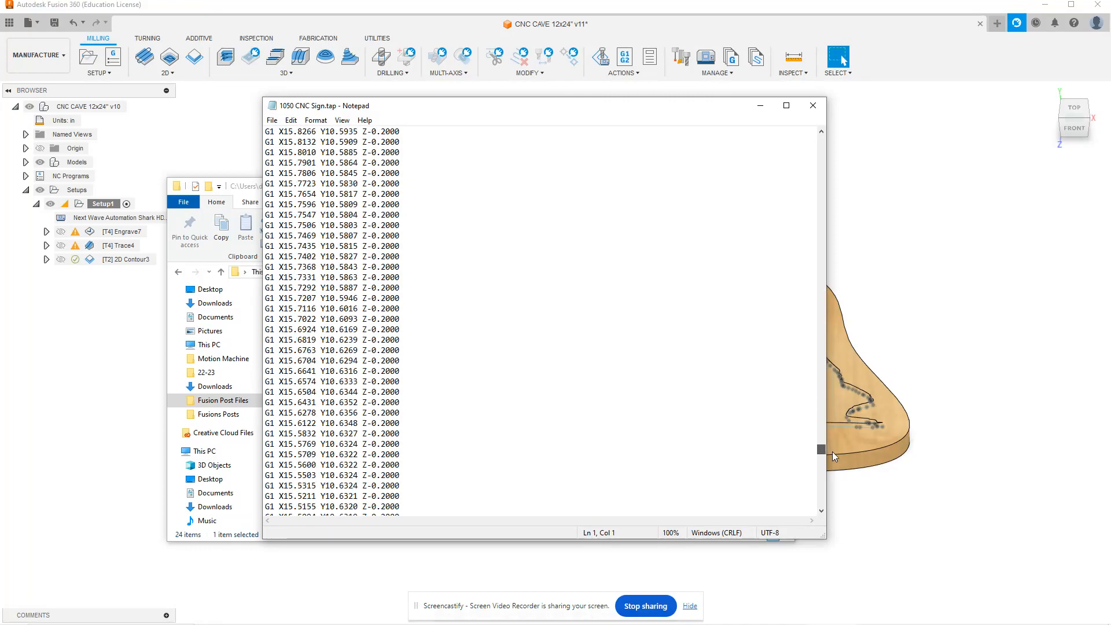
{"action": "scroll", "scroll_direction": "down", "scroll_amount": 3}
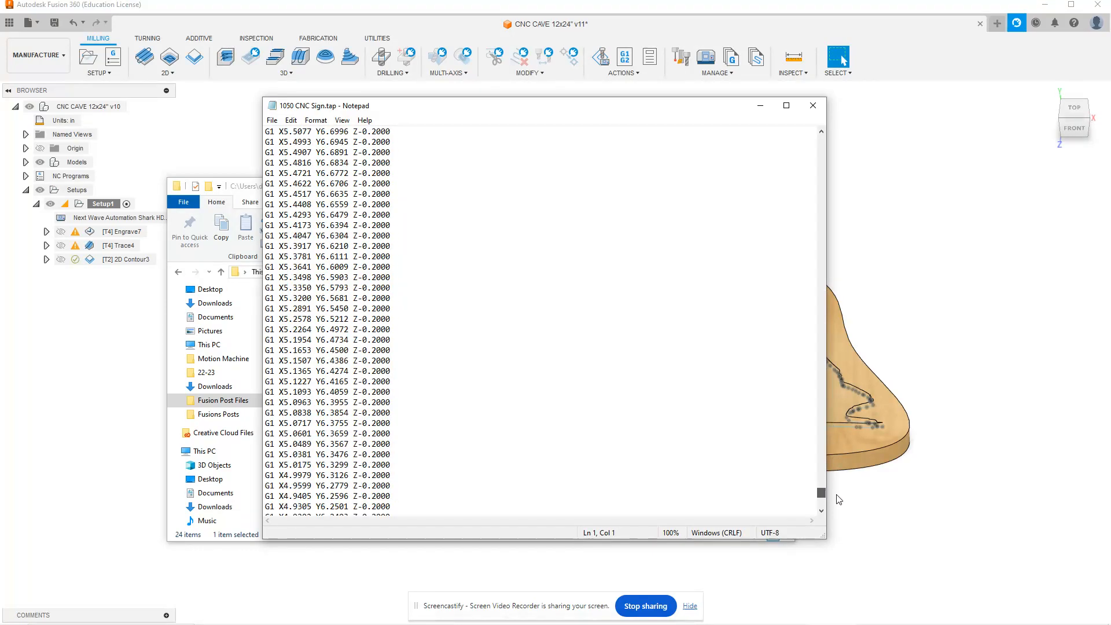
{"action": "scroll", "scroll_direction": "up", "scroll_amount": 3}
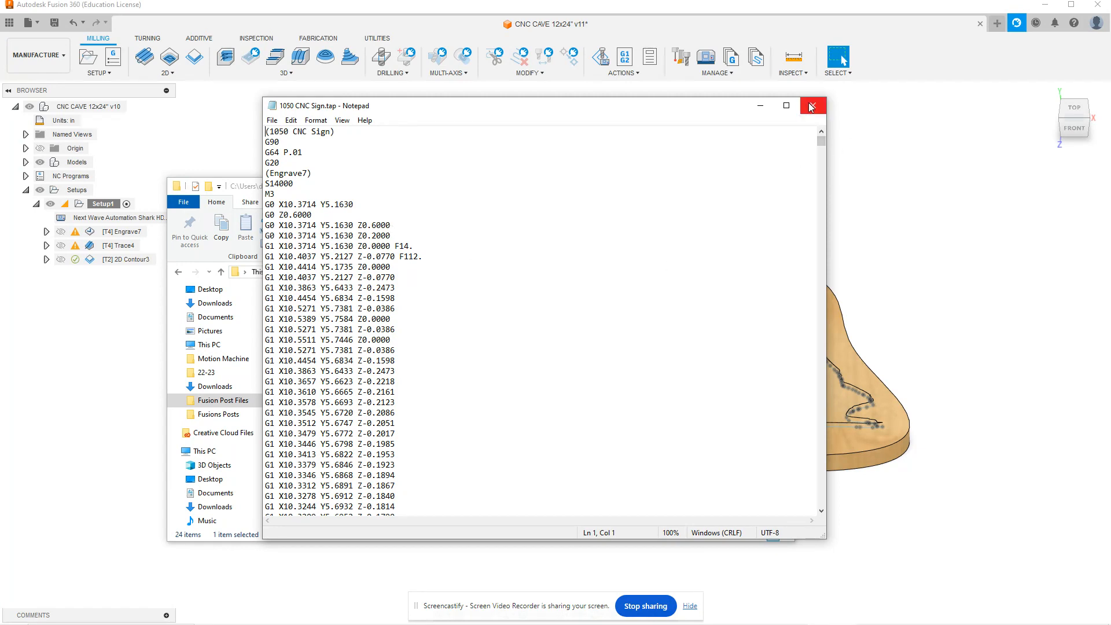
Close the Notepad window with the 1050 CNC Sign.tap G-code
{"action": "left_click", "coordinate": [811, 105]}
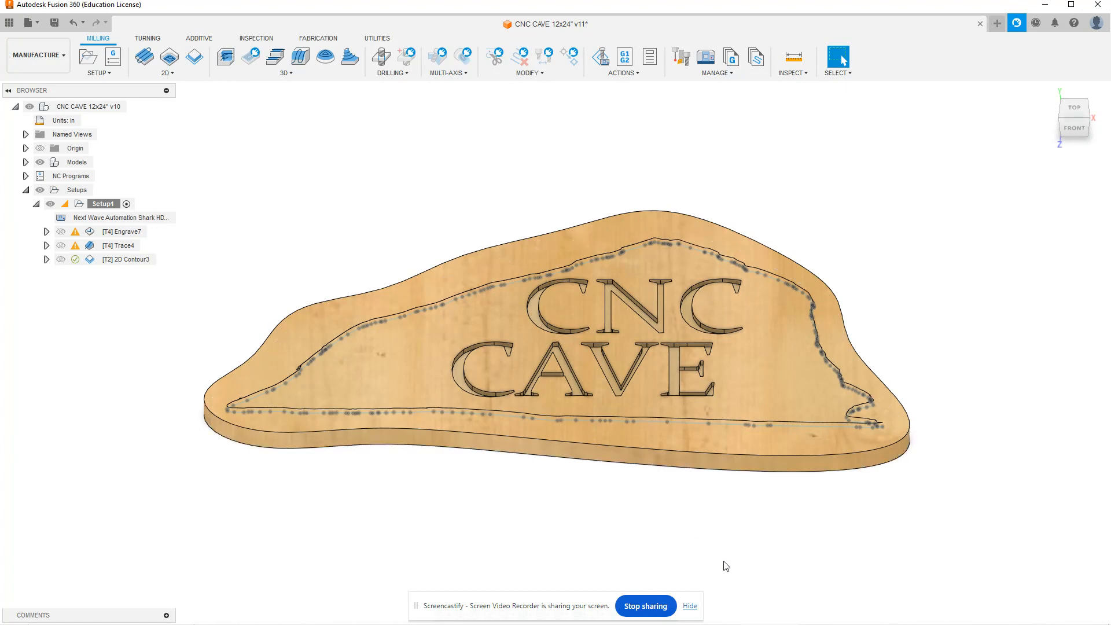
{"action": "mouse_move", "coordinate": [717, 569]}
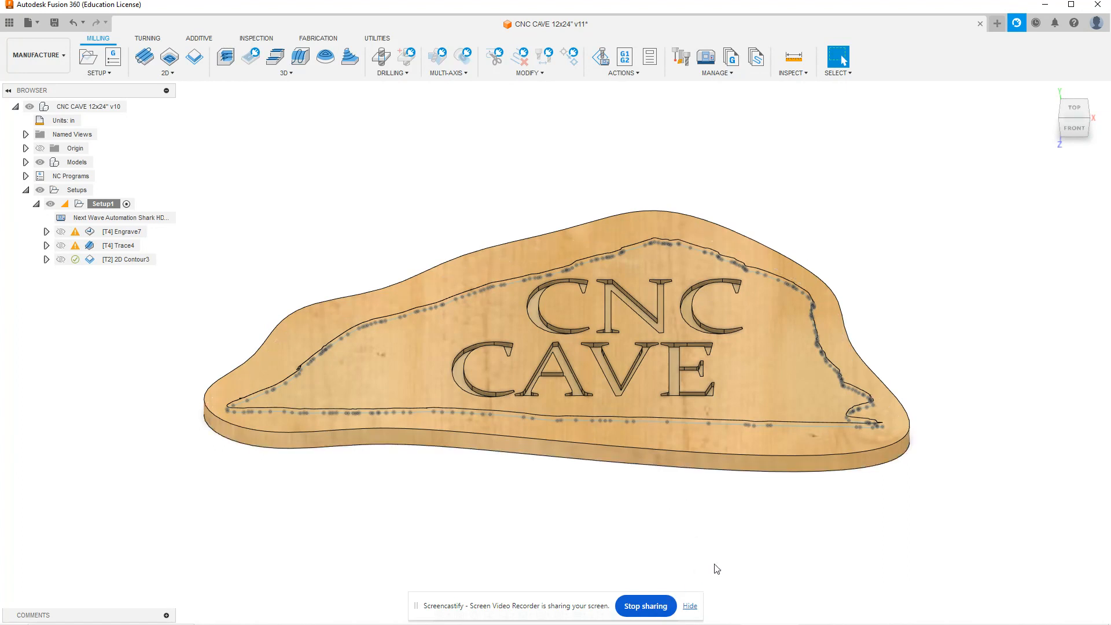
{"action": "mouse_move", "coordinate": [678, 584]}
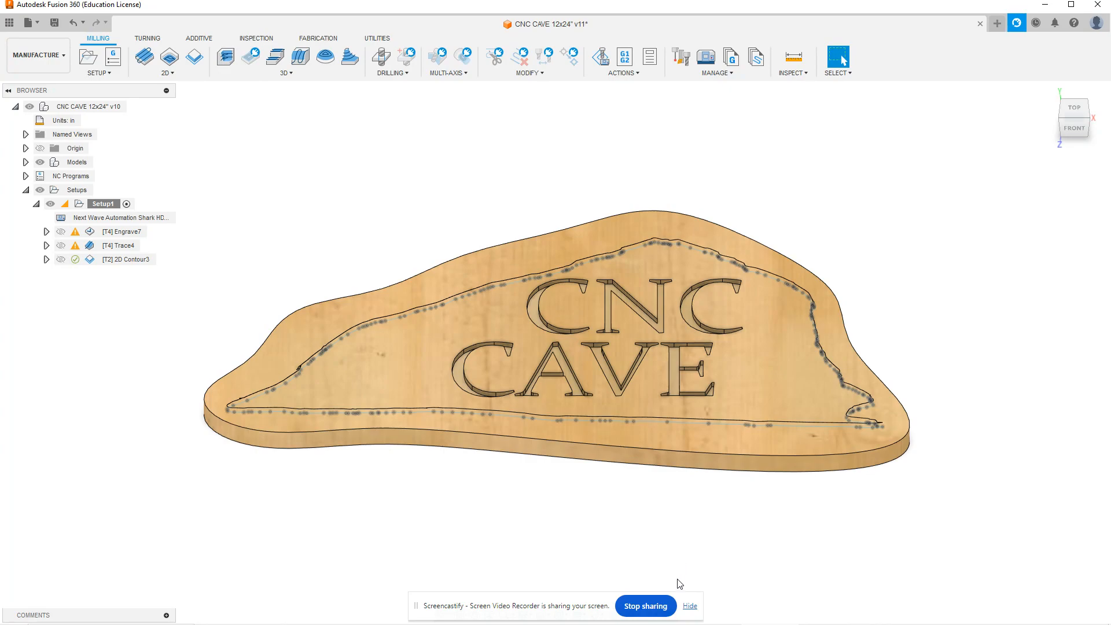